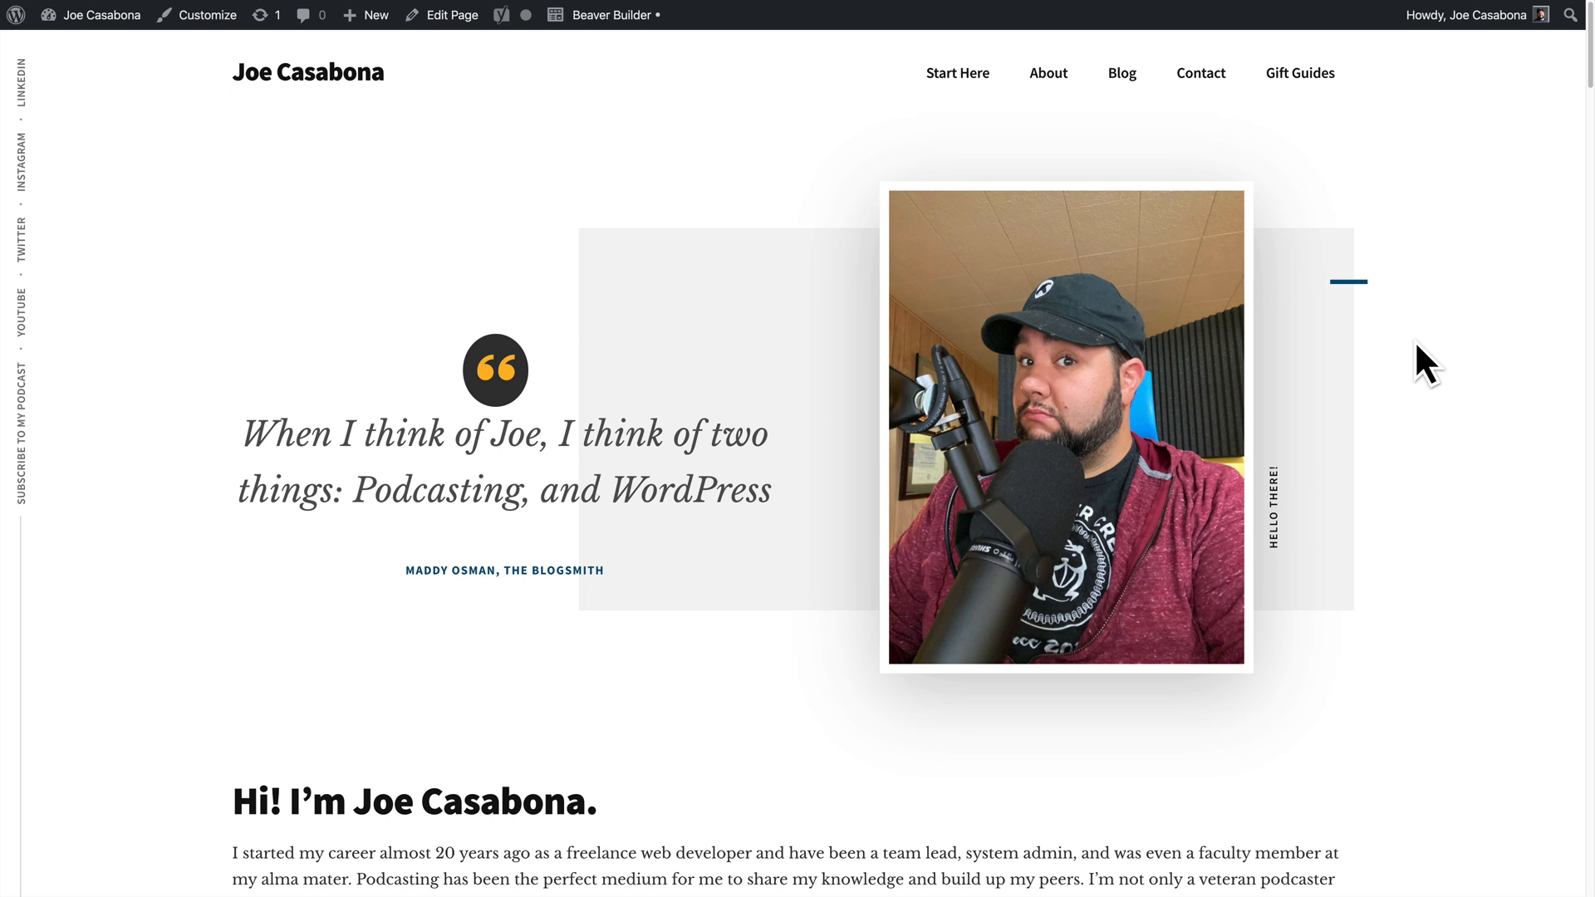
# Scroll the Shortcode reference down to Examples and copy the 'Using an ID' insert-layout shortcode
pyautogui.scroll(-3)
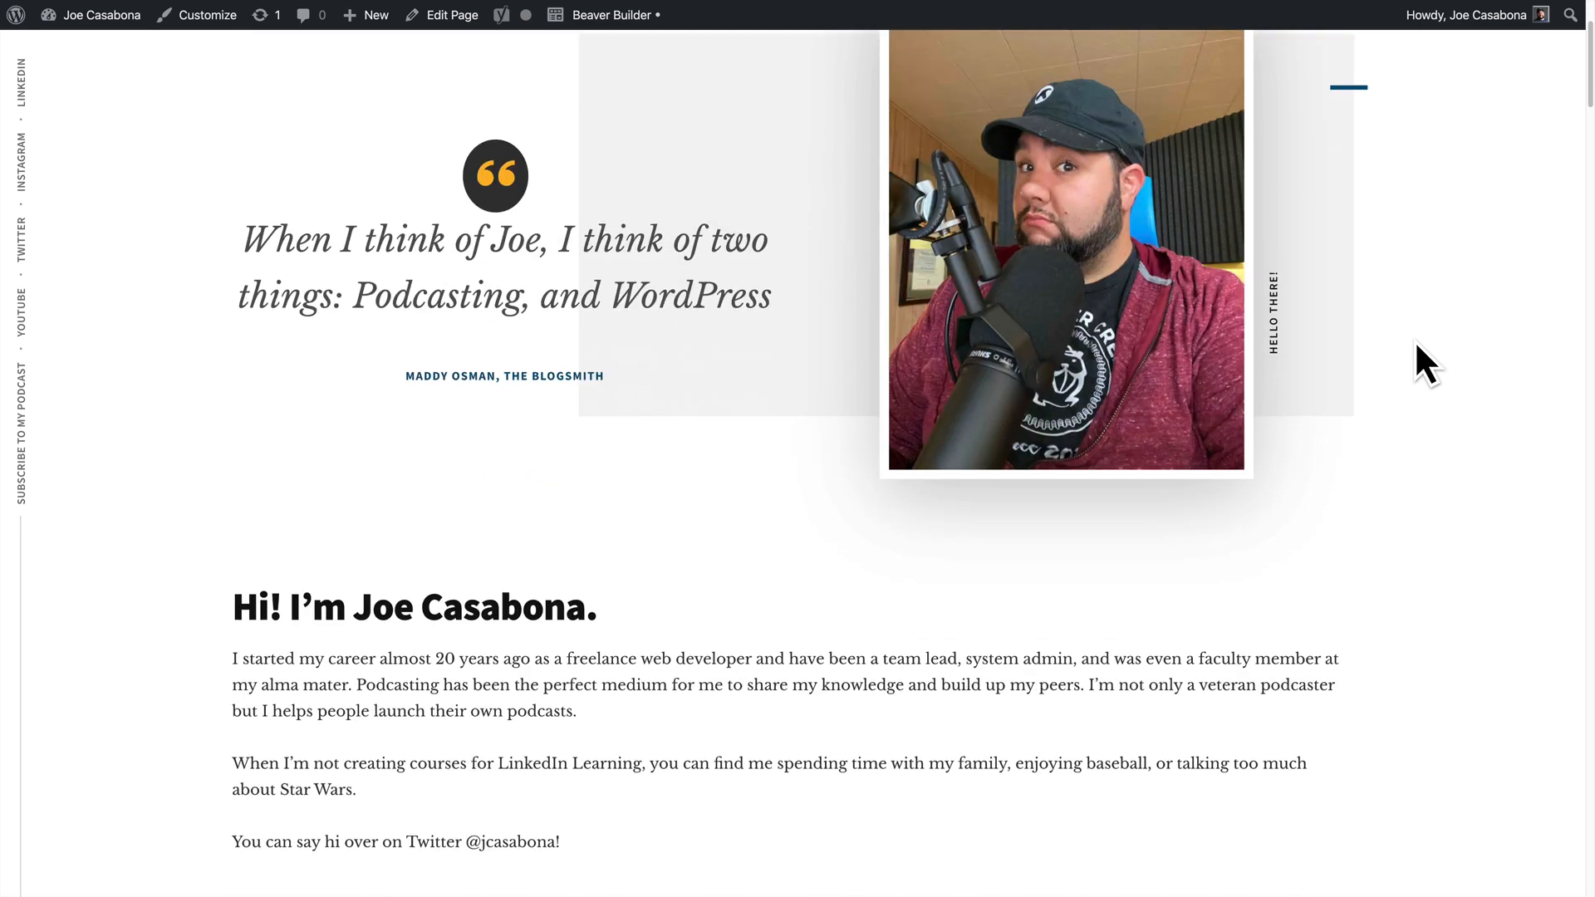
pyautogui.scroll(-3)
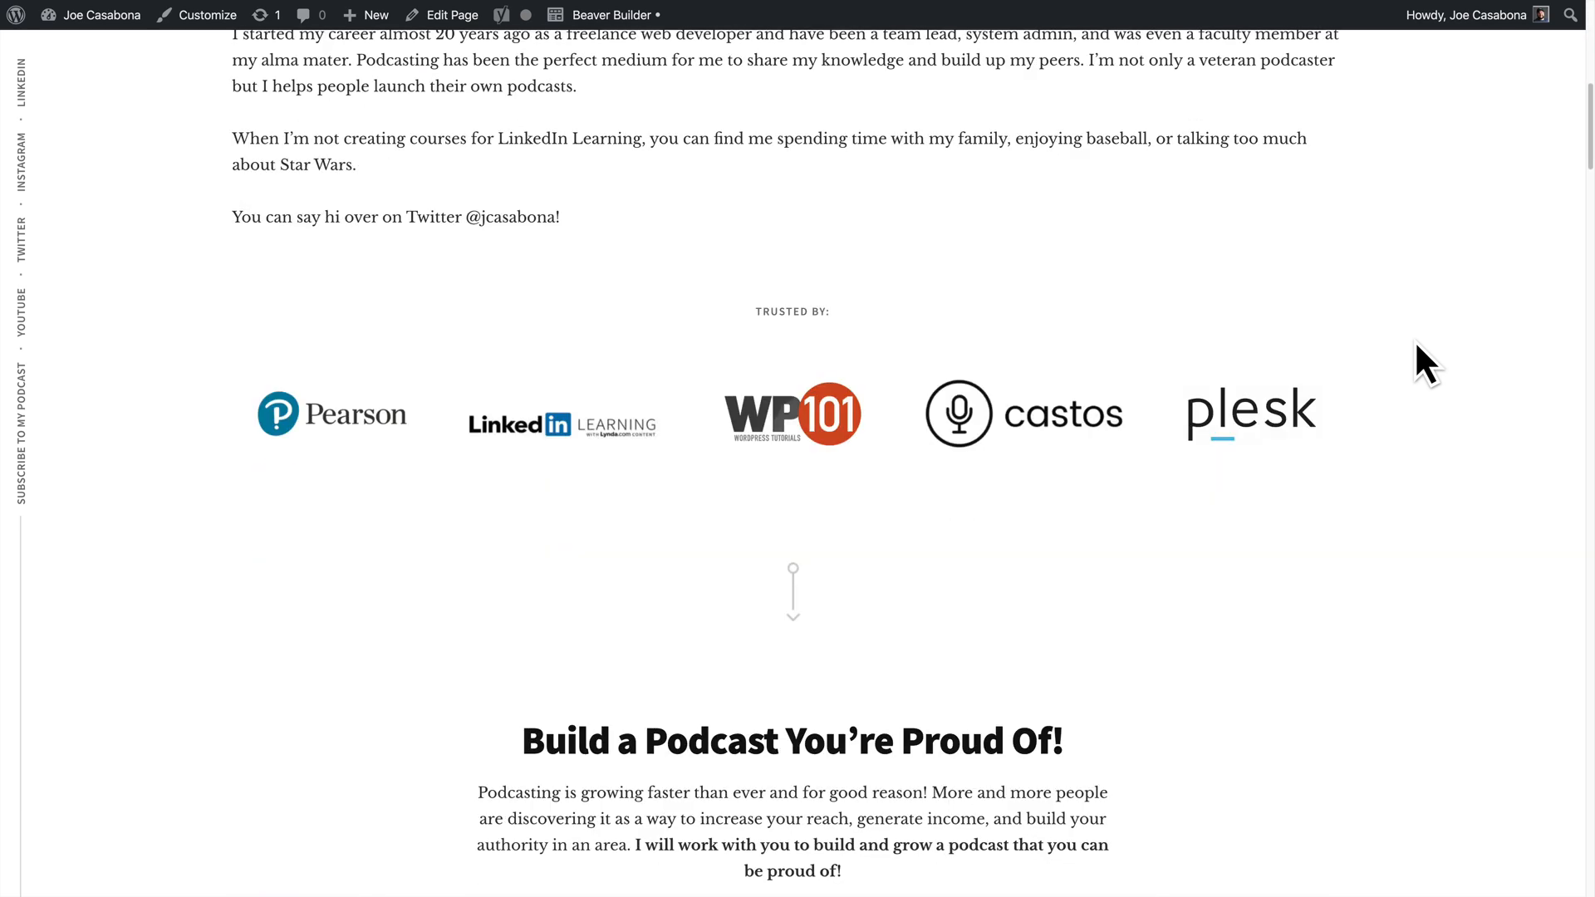
pyautogui.scroll(-3)
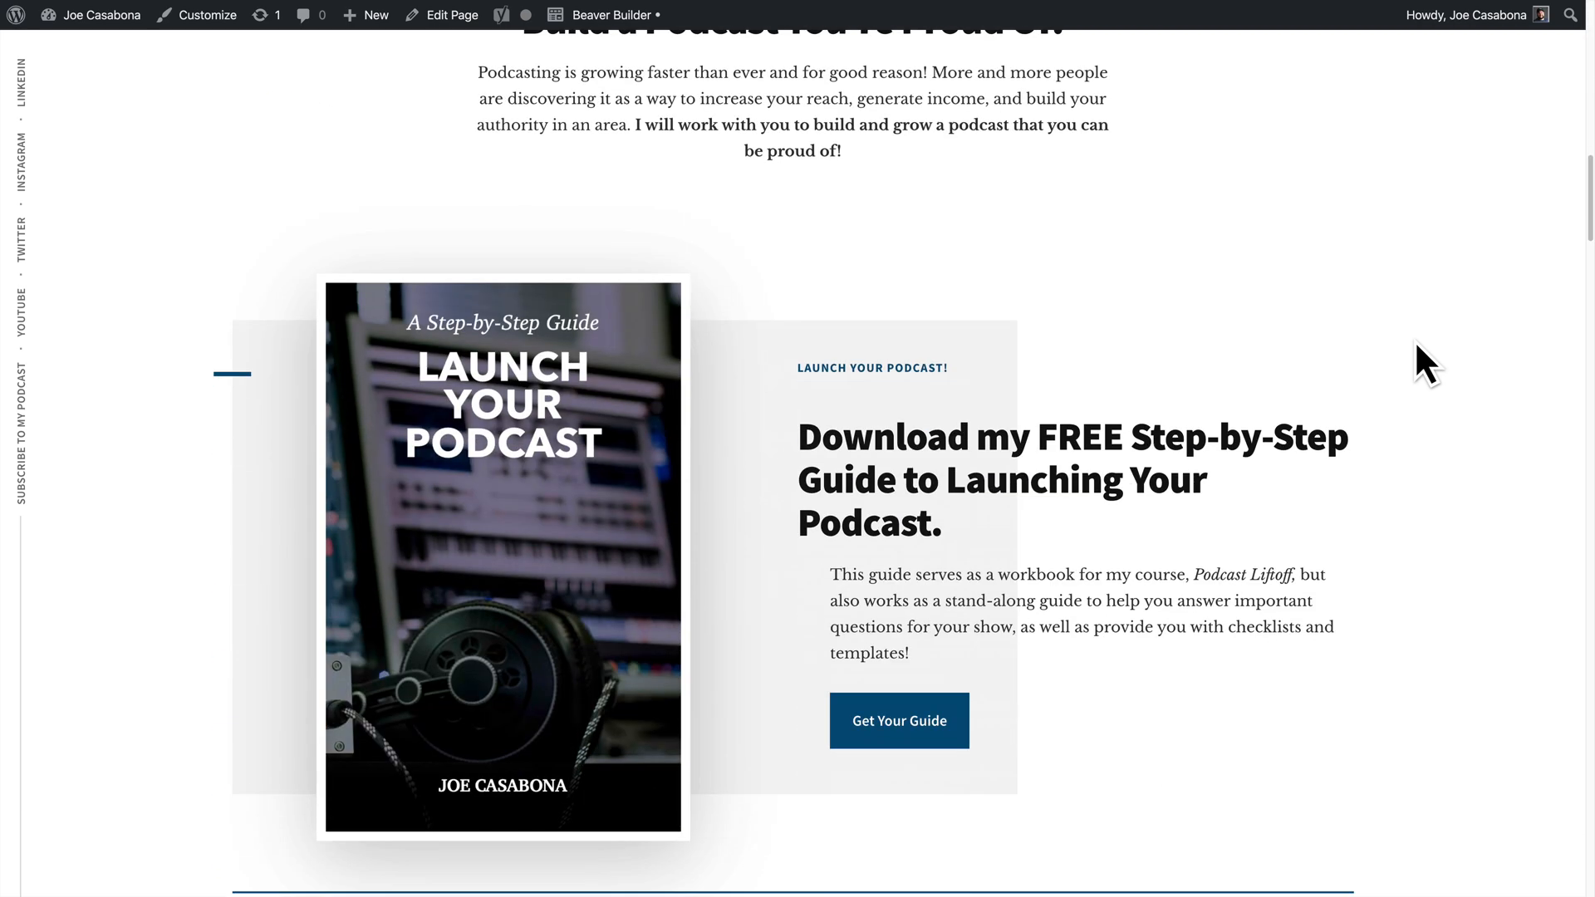
pyautogui.scroll(-3)
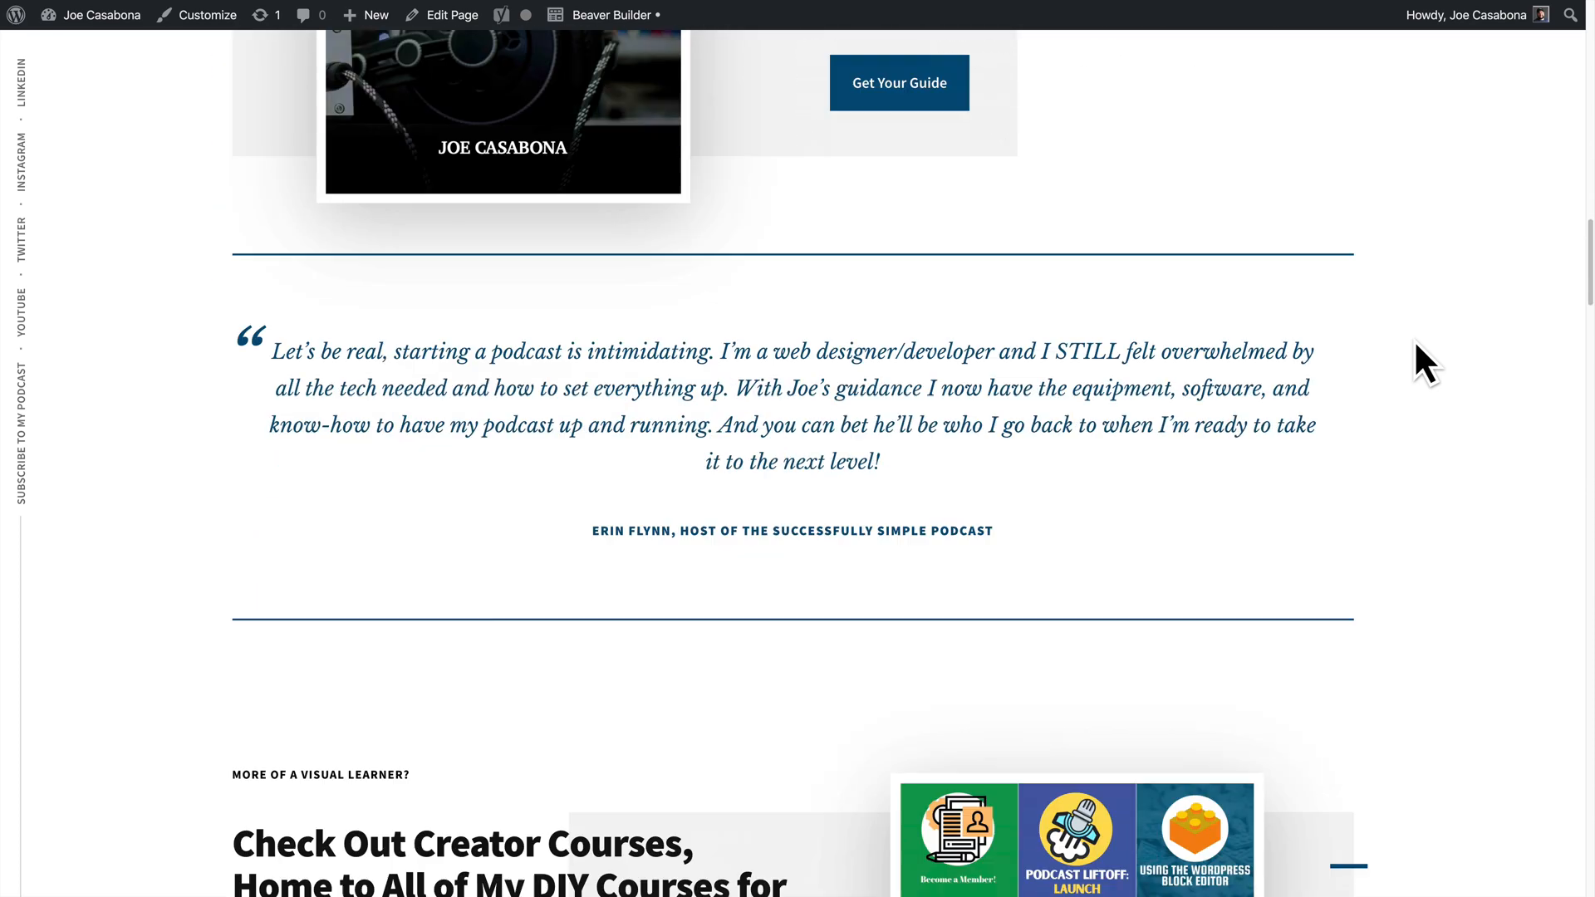
pyautogui.scroll(-3)
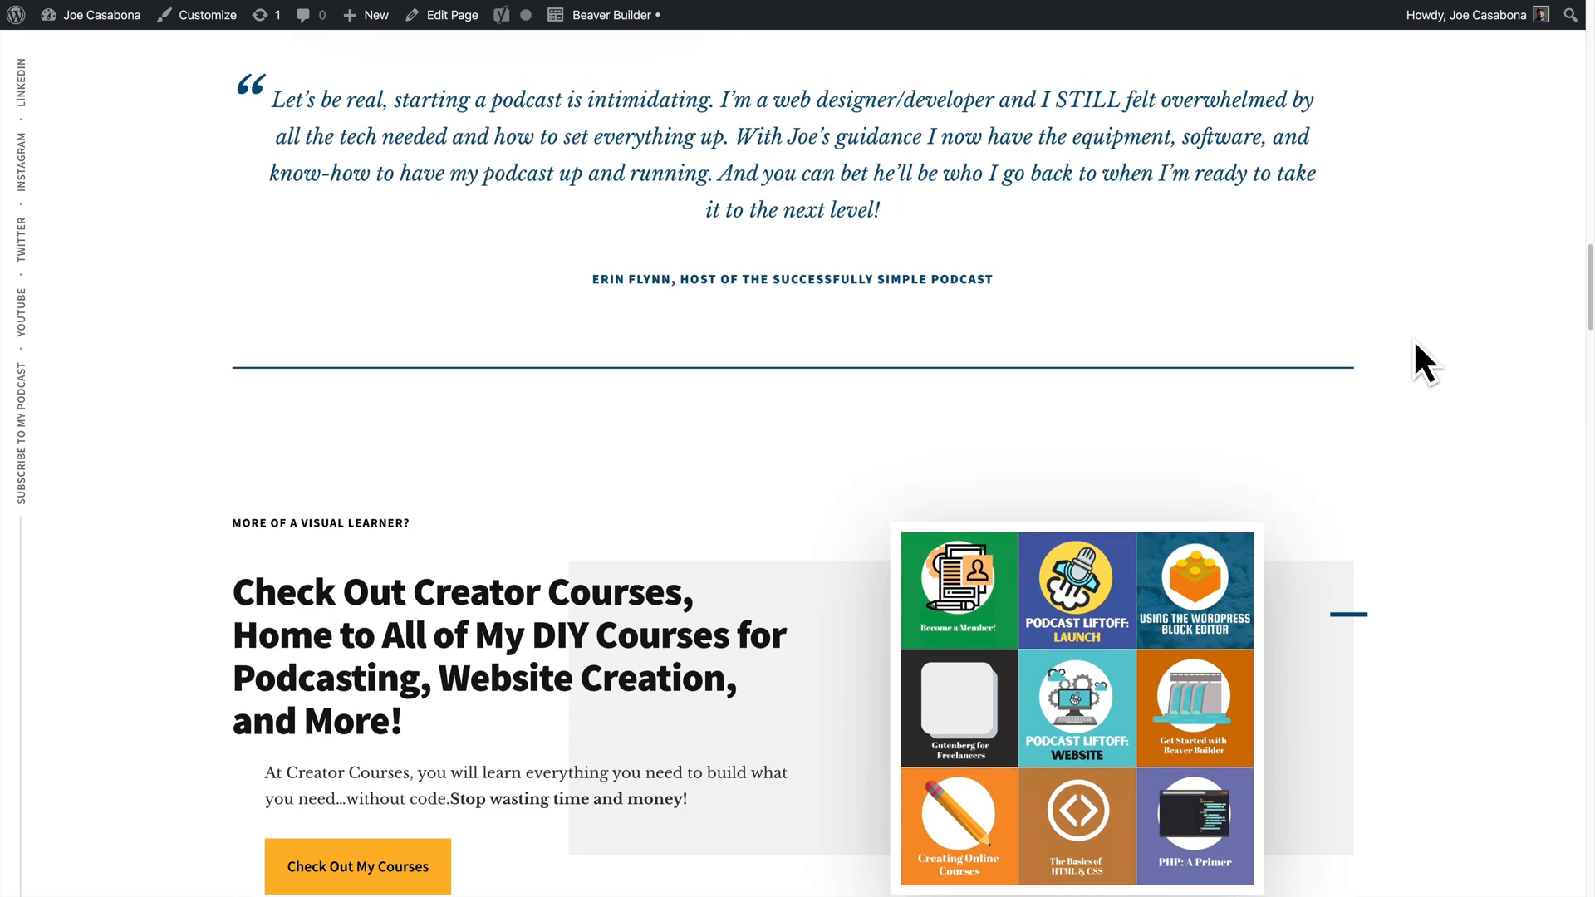
pyautogui.scroll(-3)
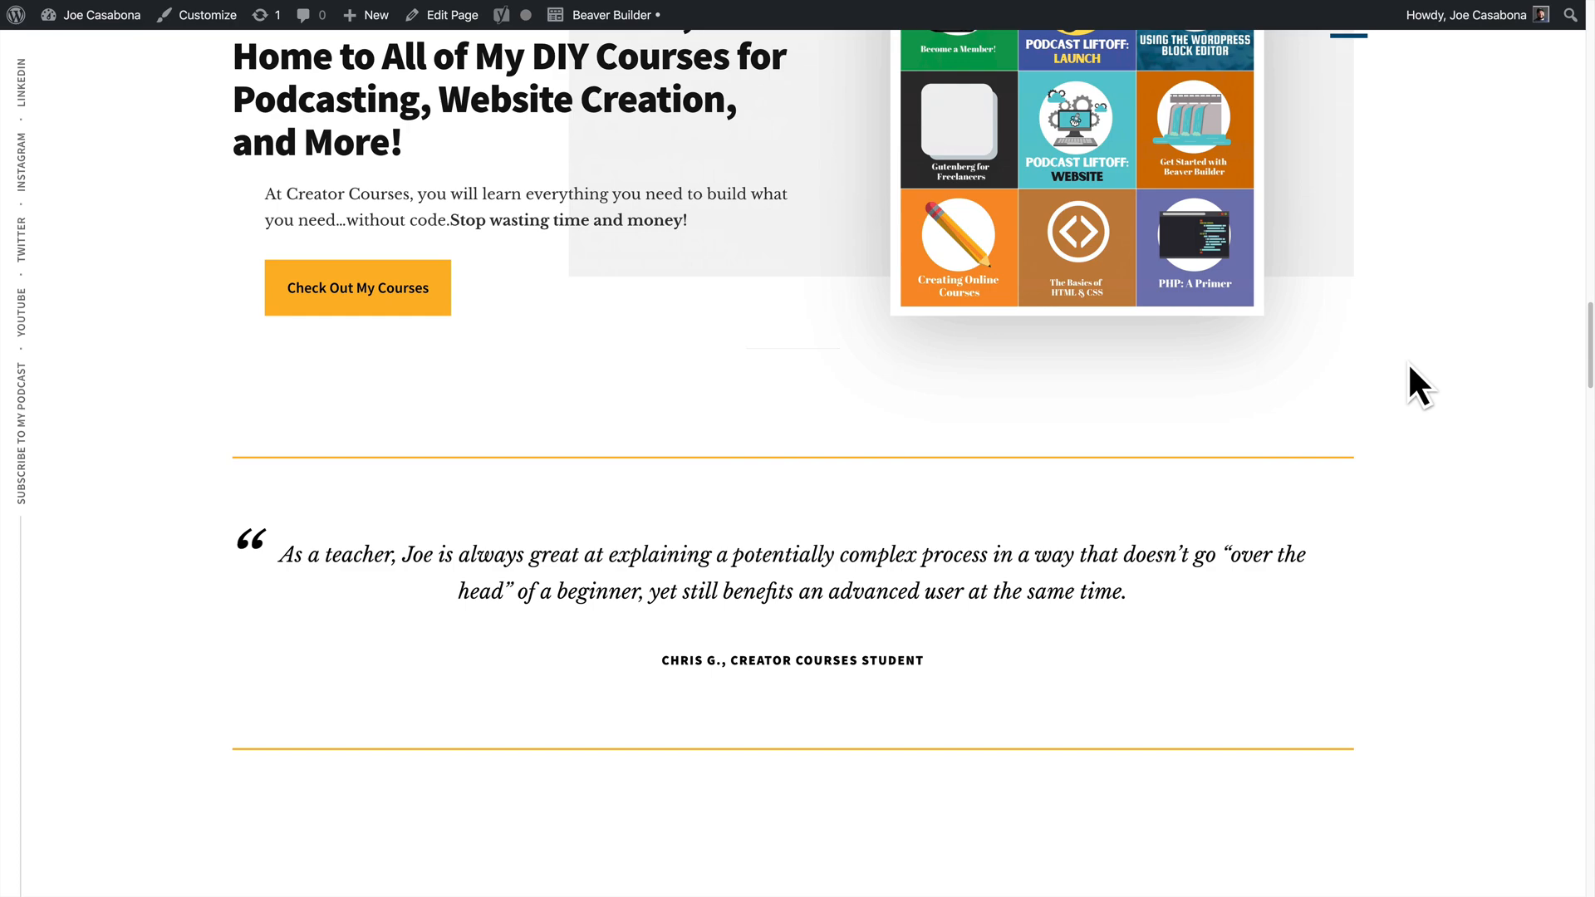
pyautogui.scroll(-3)
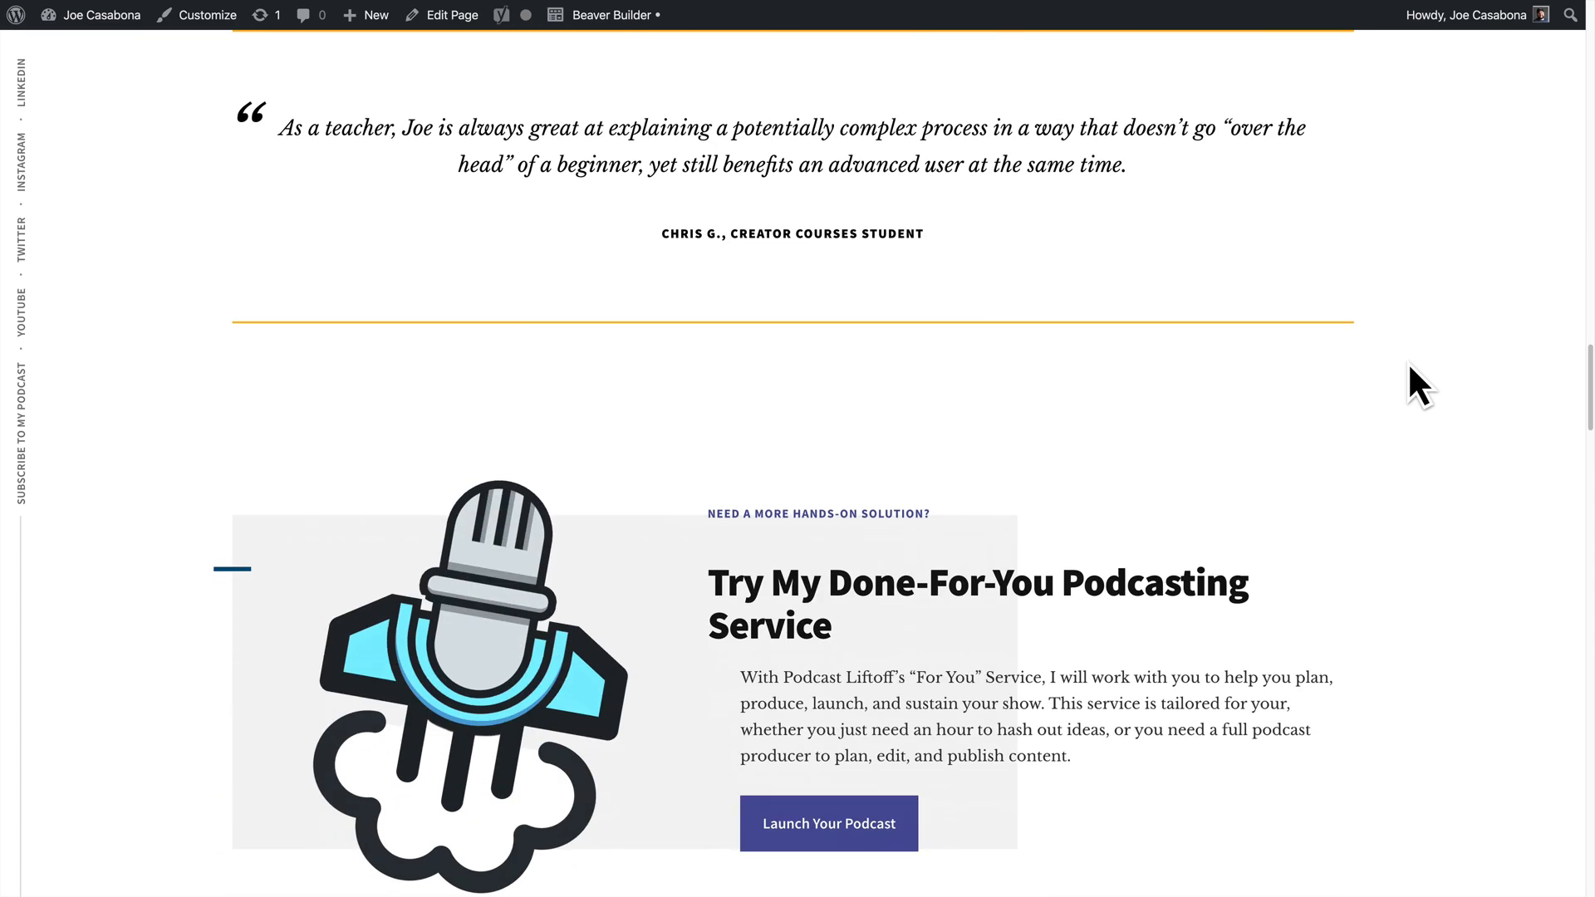
pyautogui.scroll(-3)
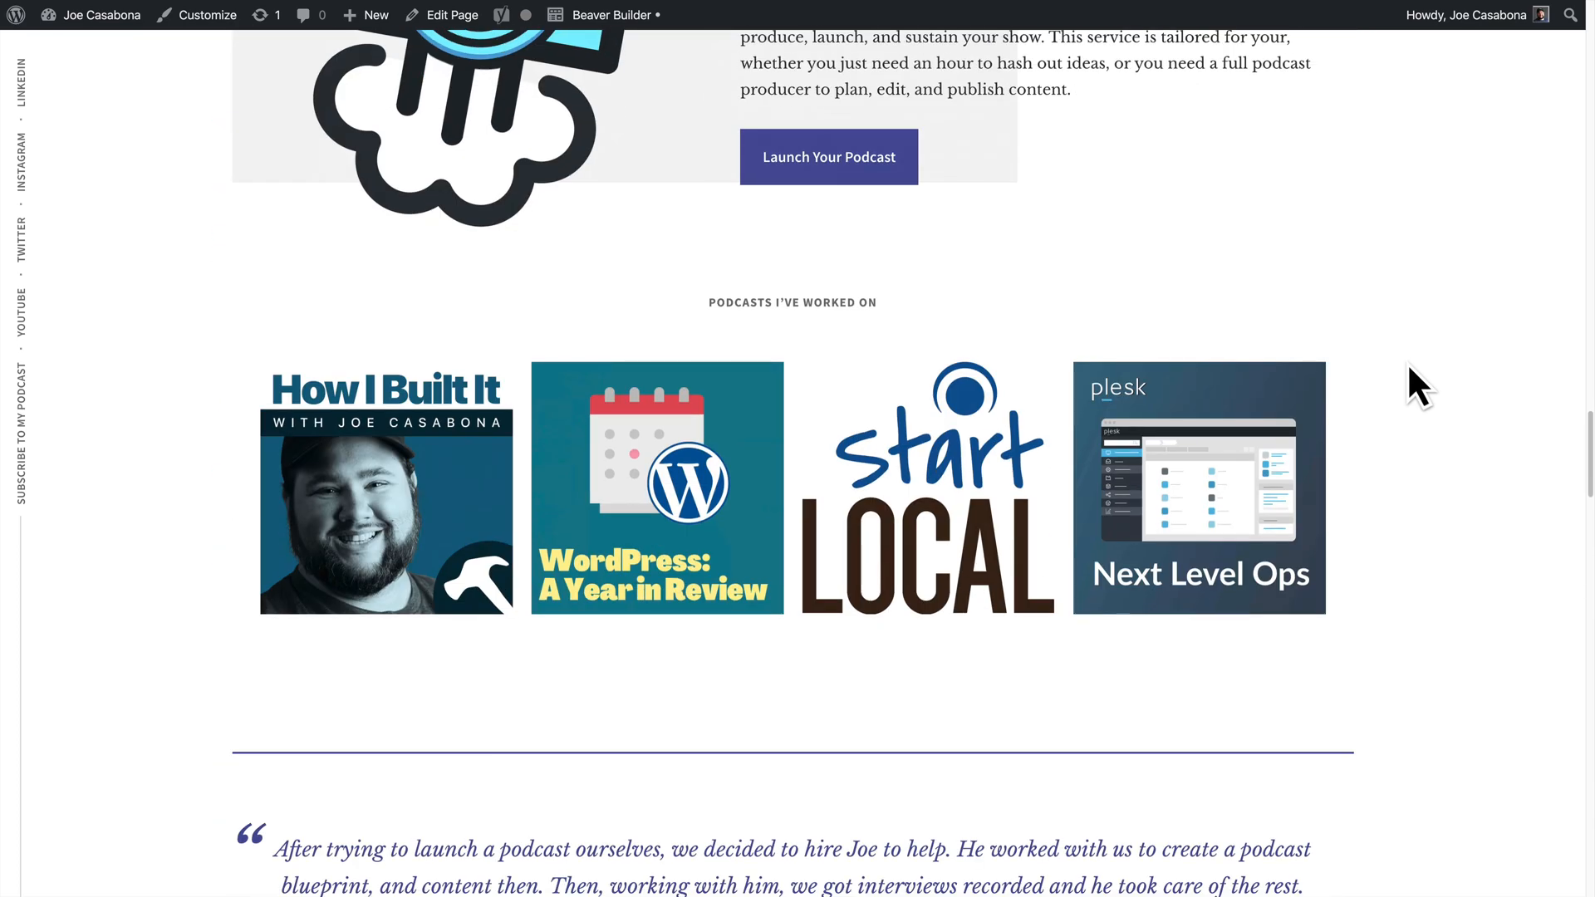
pyautogui.scroll(-3)
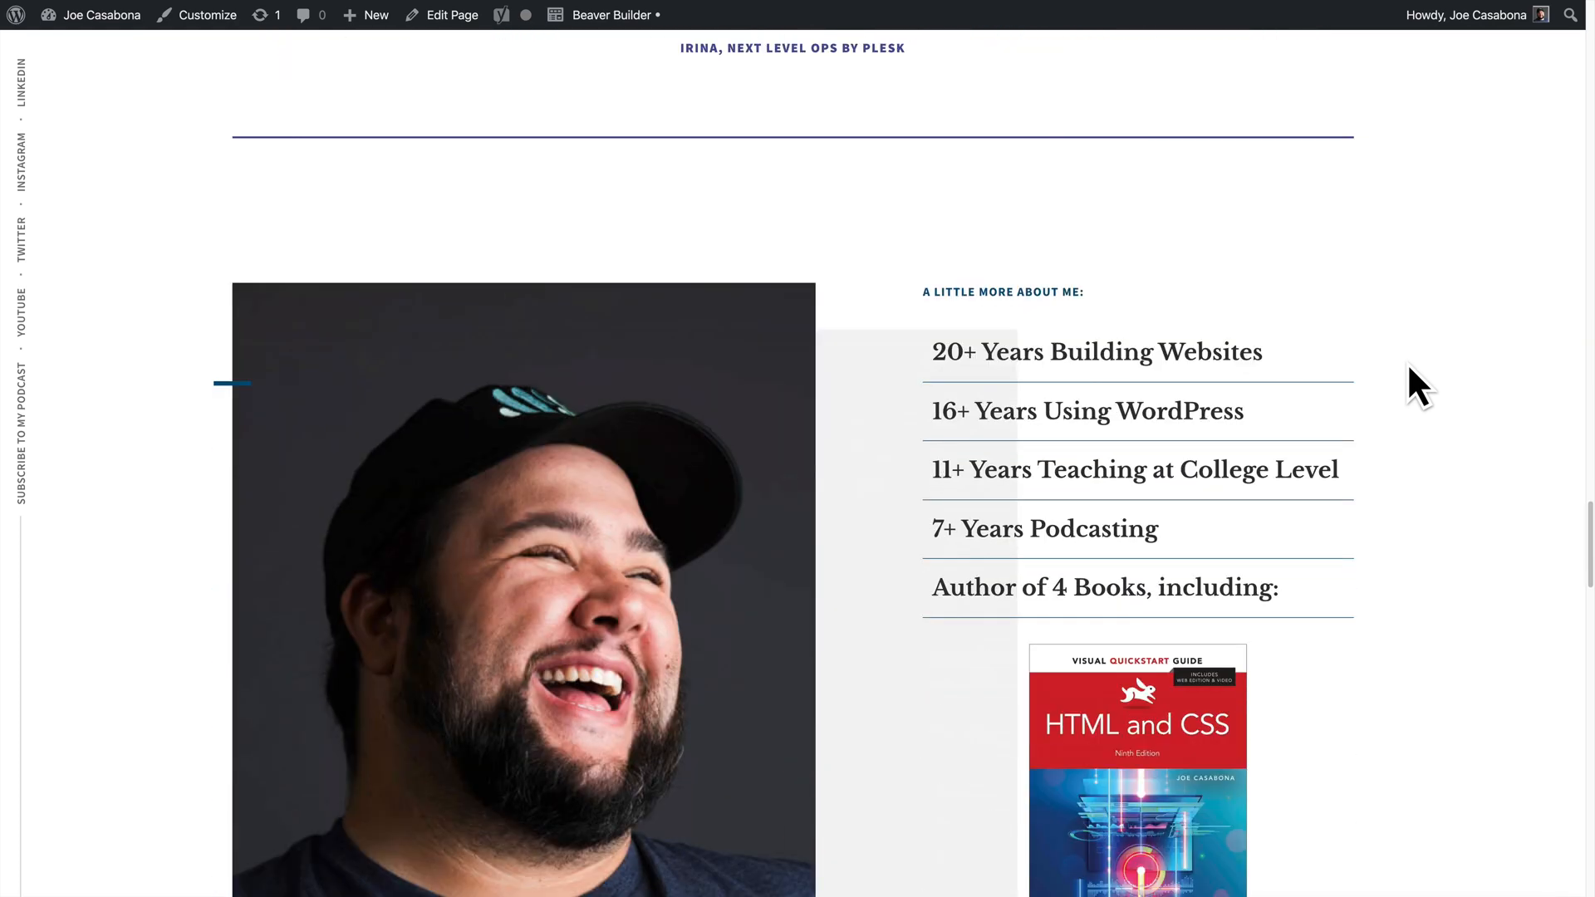
pyautogui.scroll(-3)
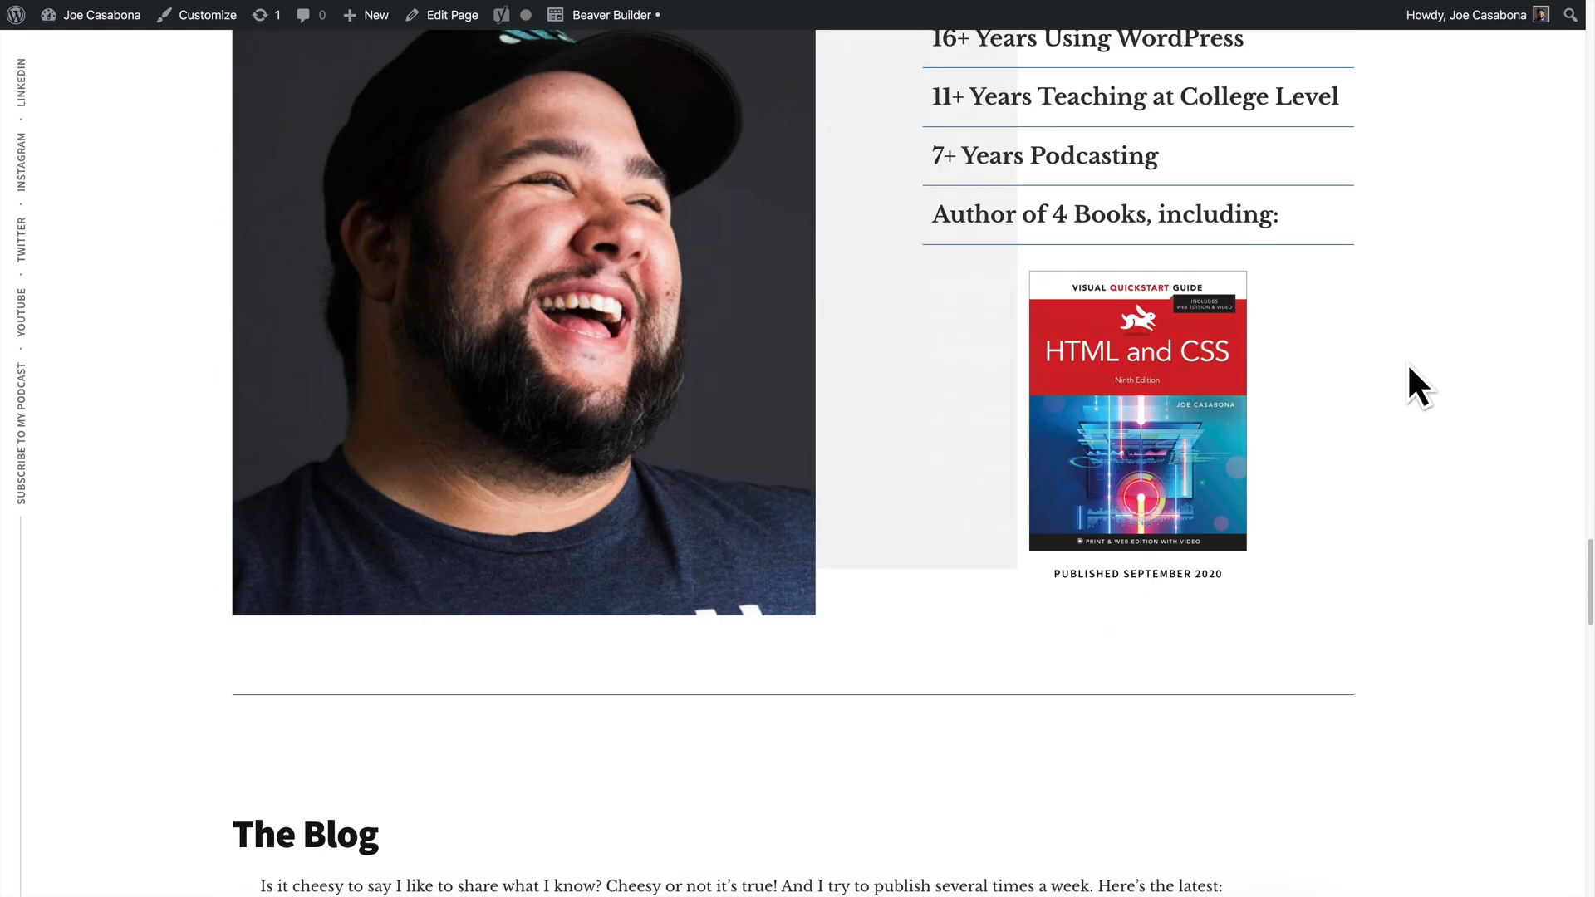
pyautogui.scroll(-3)
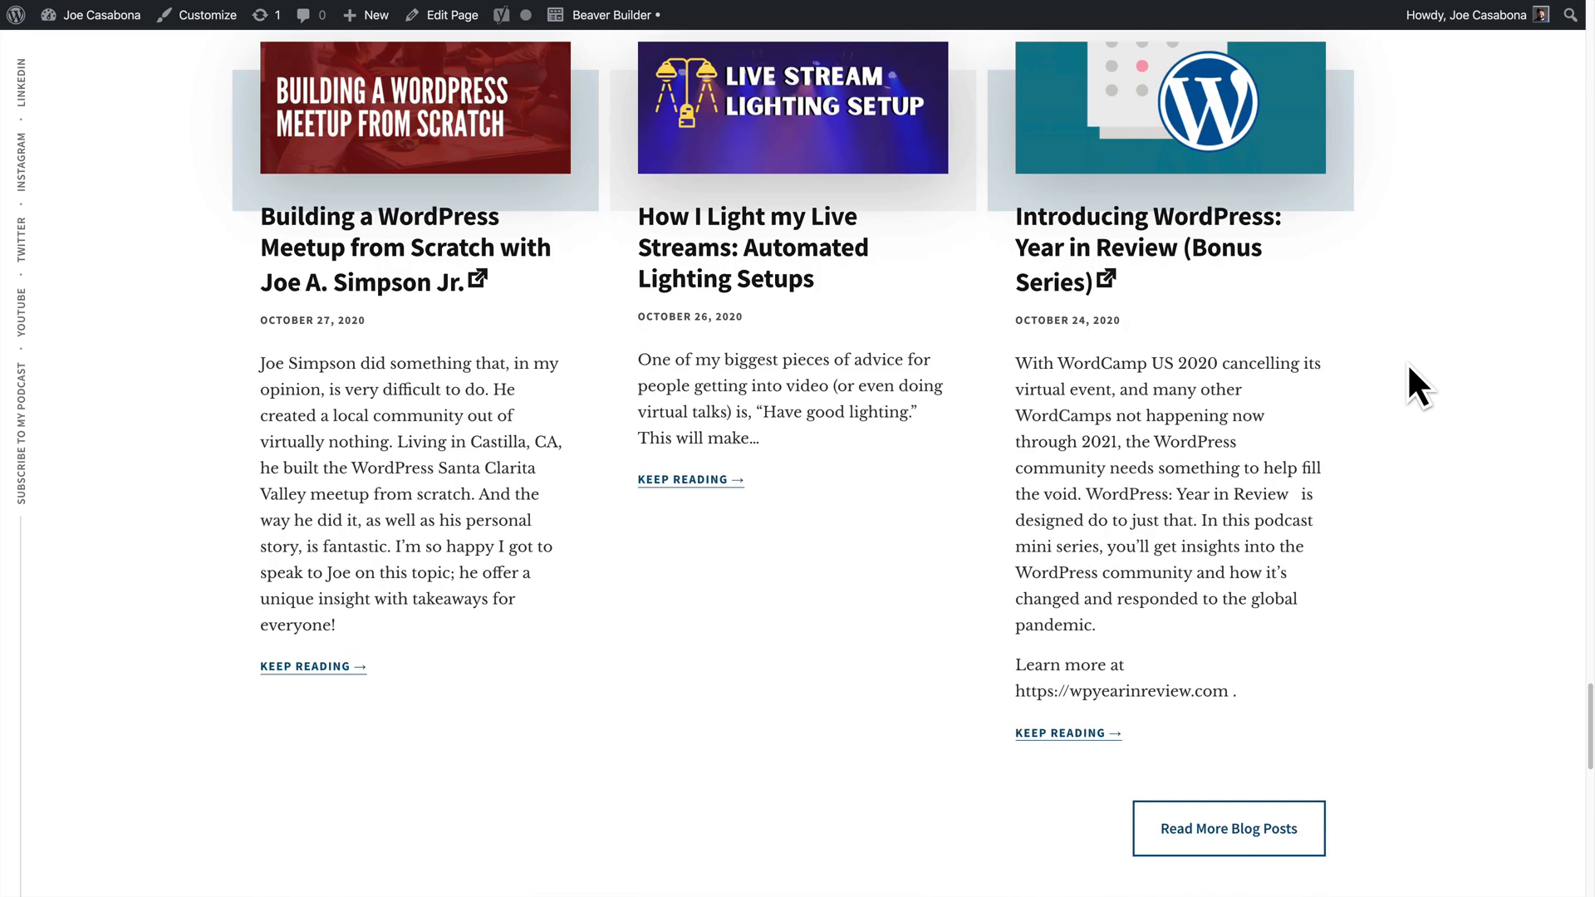
pyautogui.scroll(-3)
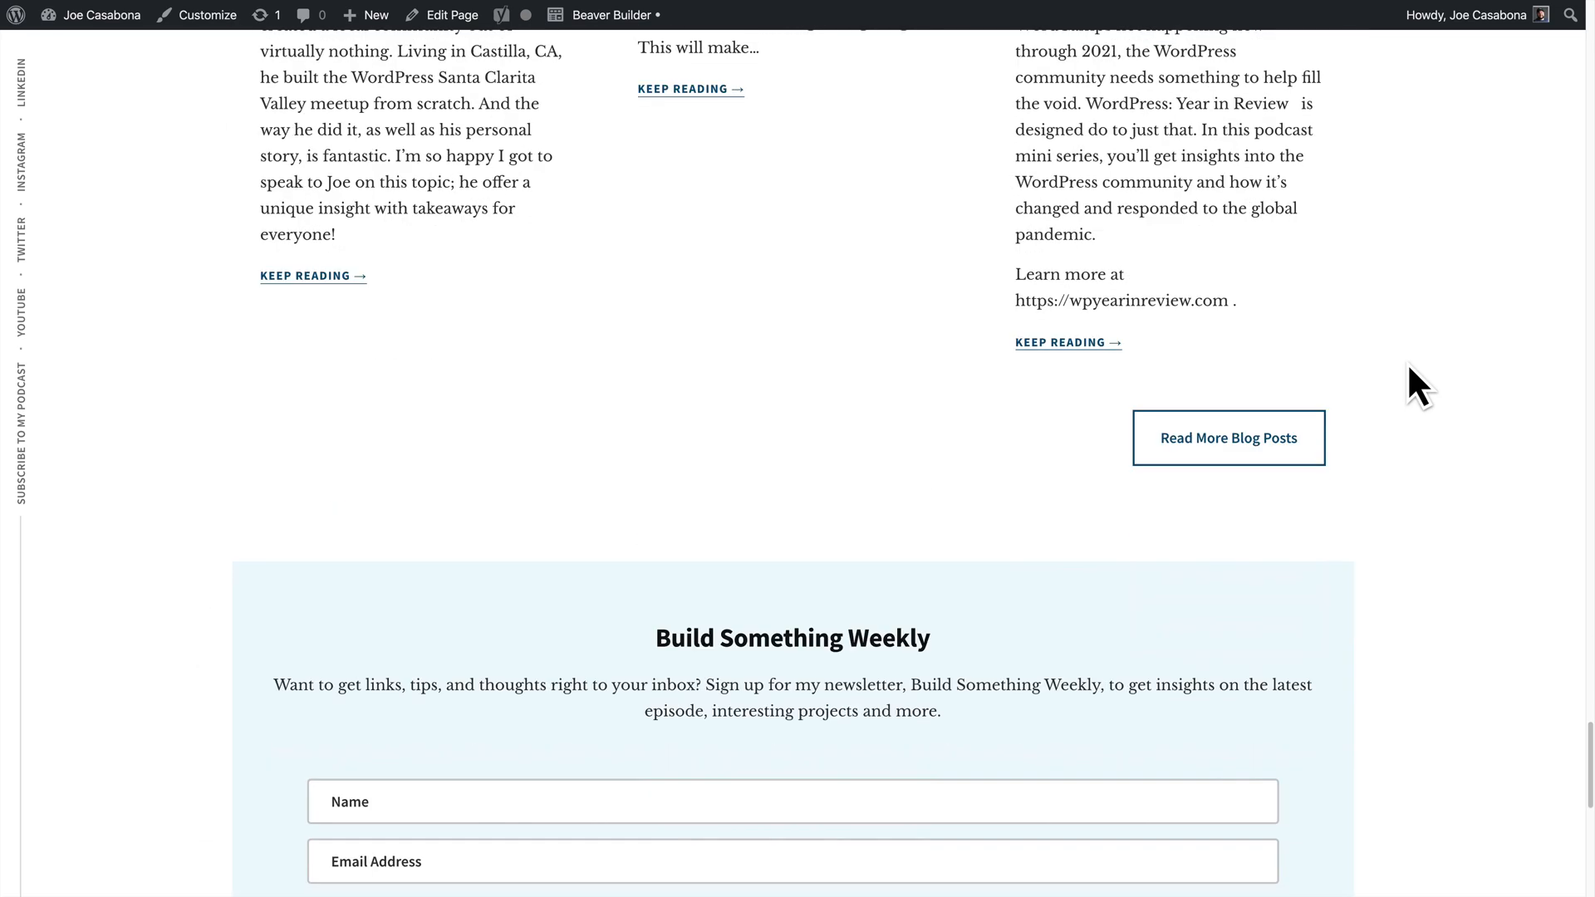
pyautogui.scroll(-3)
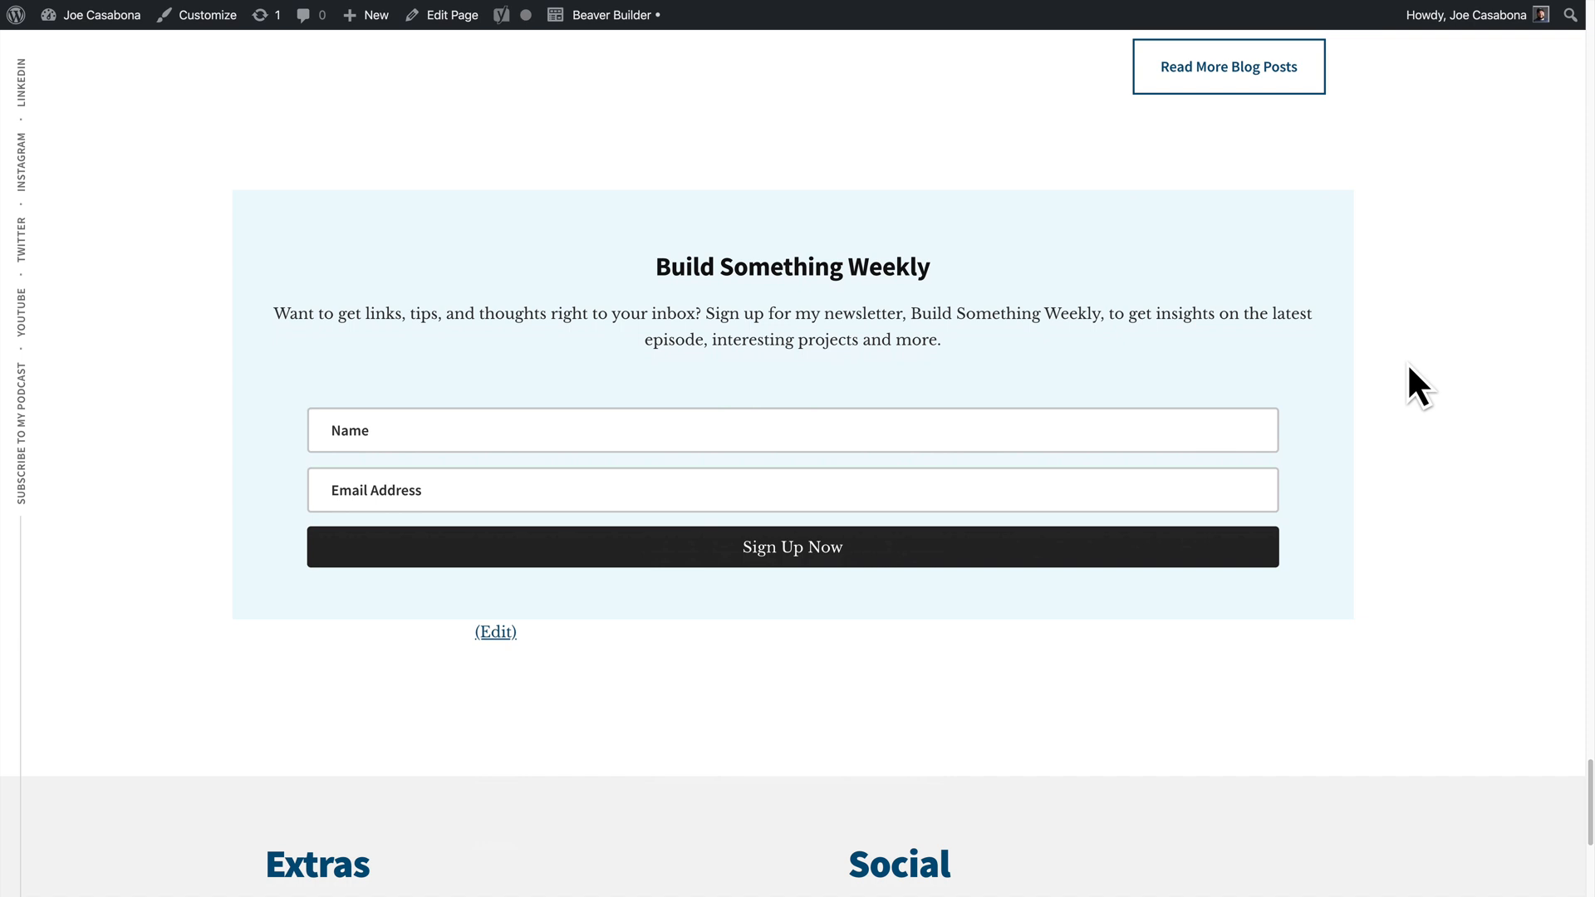
pyautogui.moveTo(1300, 486)
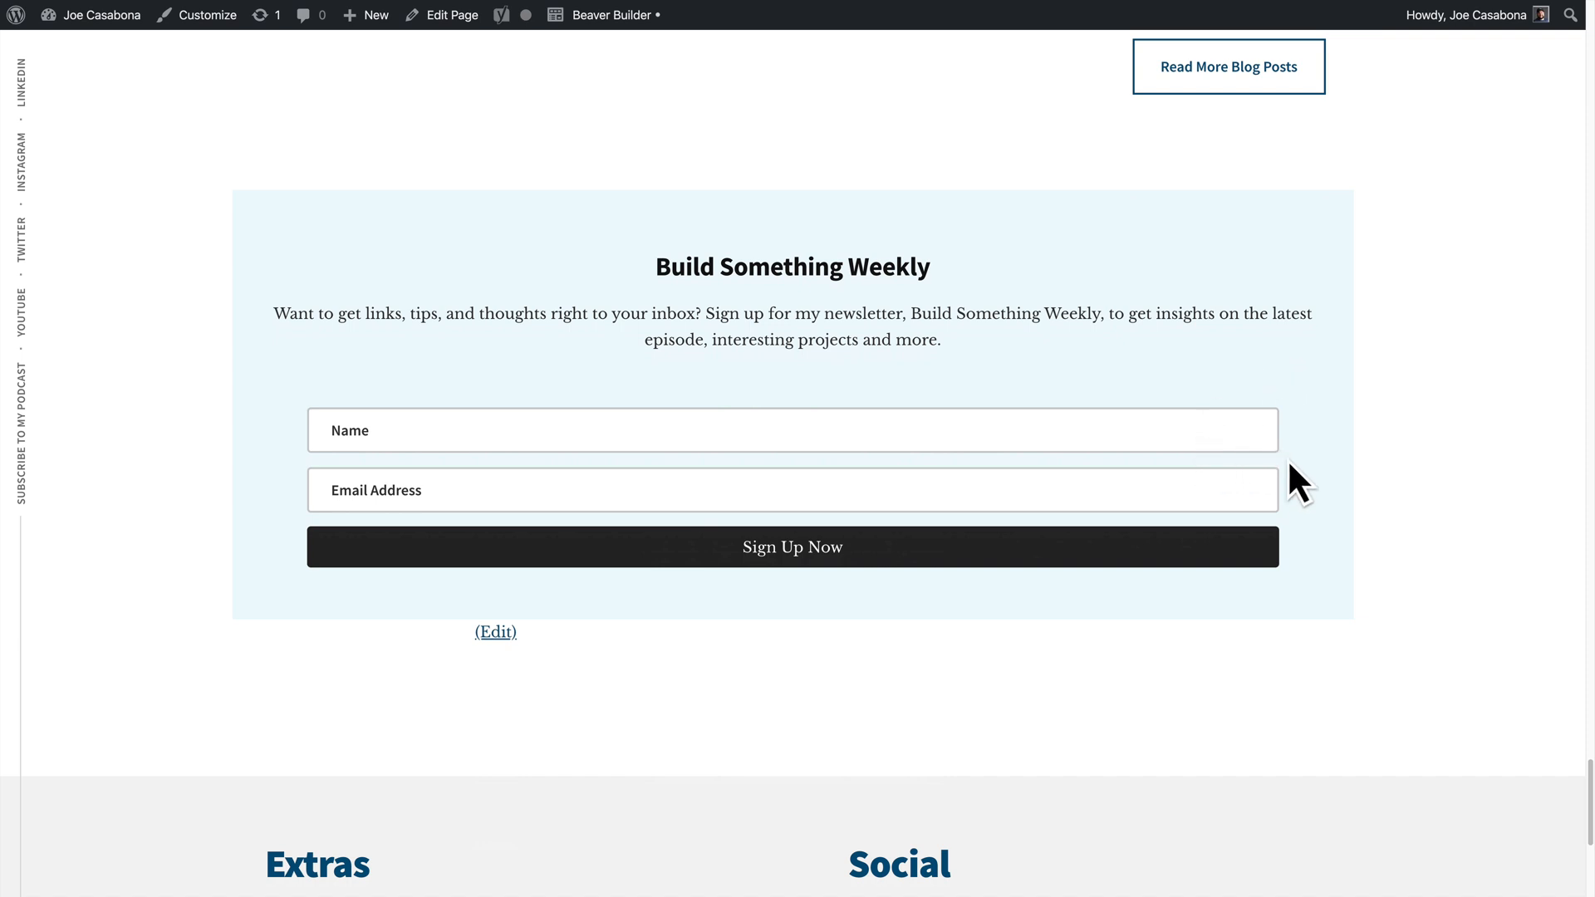
pyautogui.moveTo(1311, 566)
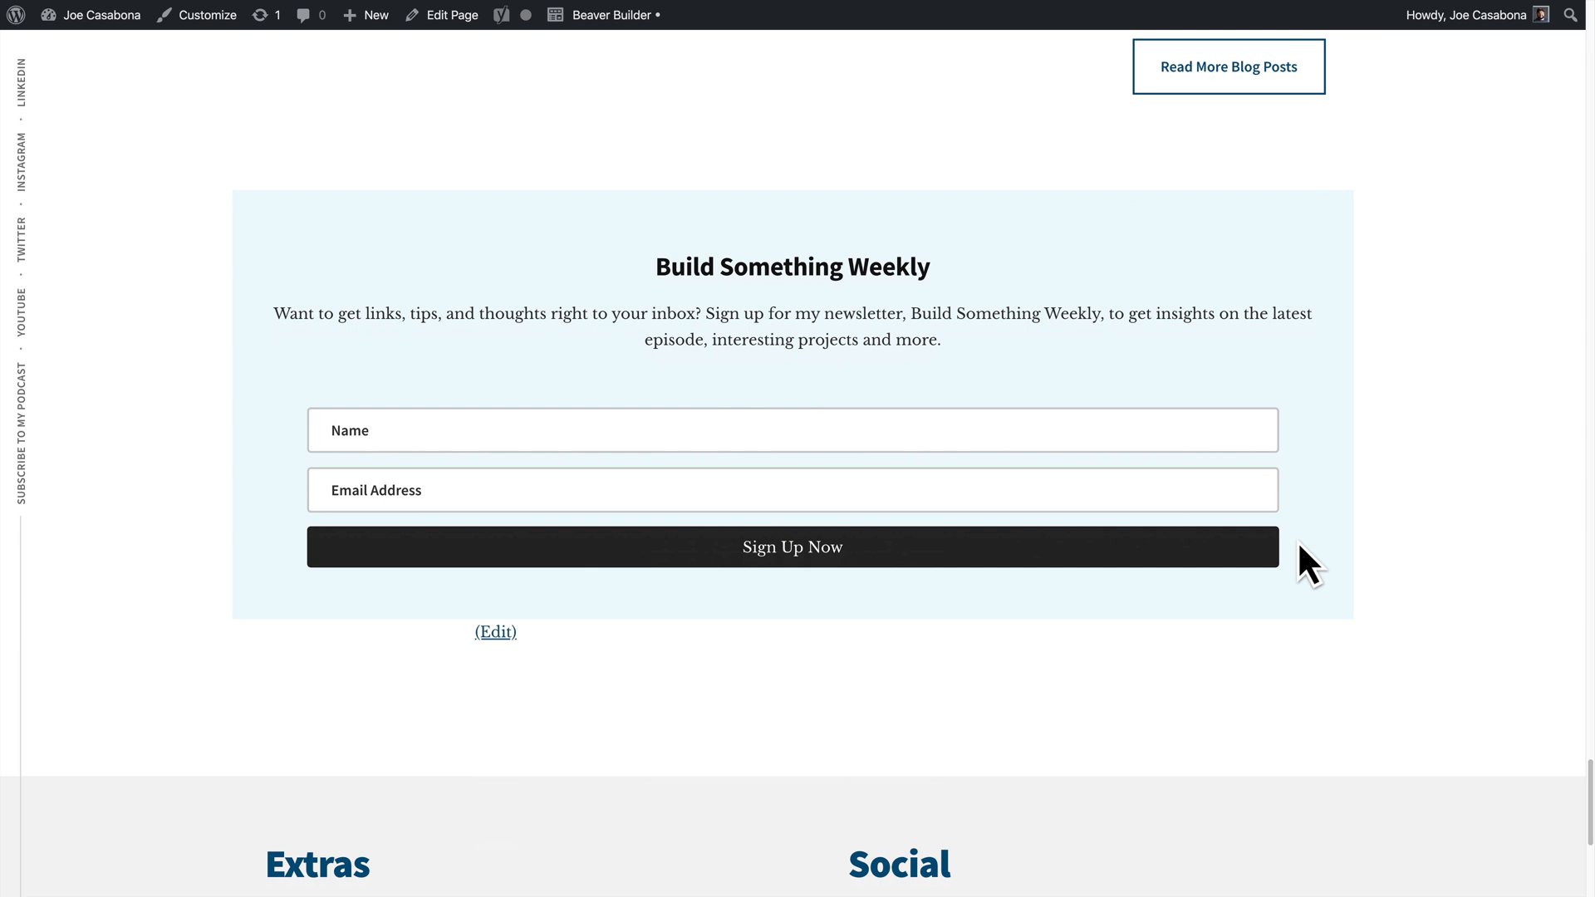
pyautogui.moveTo(1039, 192)
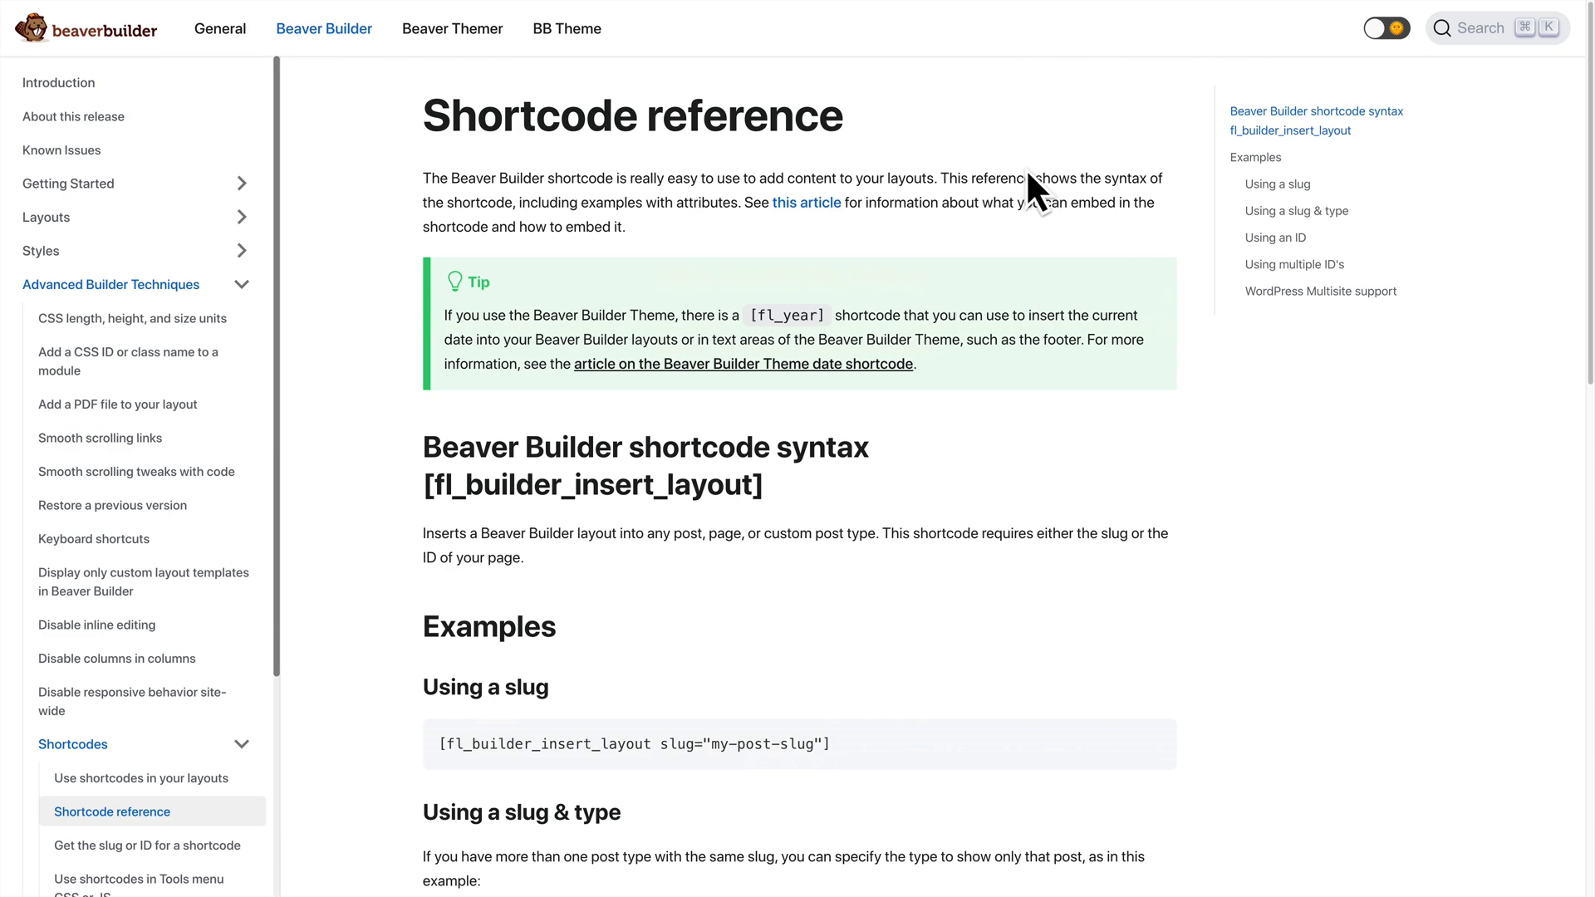
pyautogui.scroll(-3)
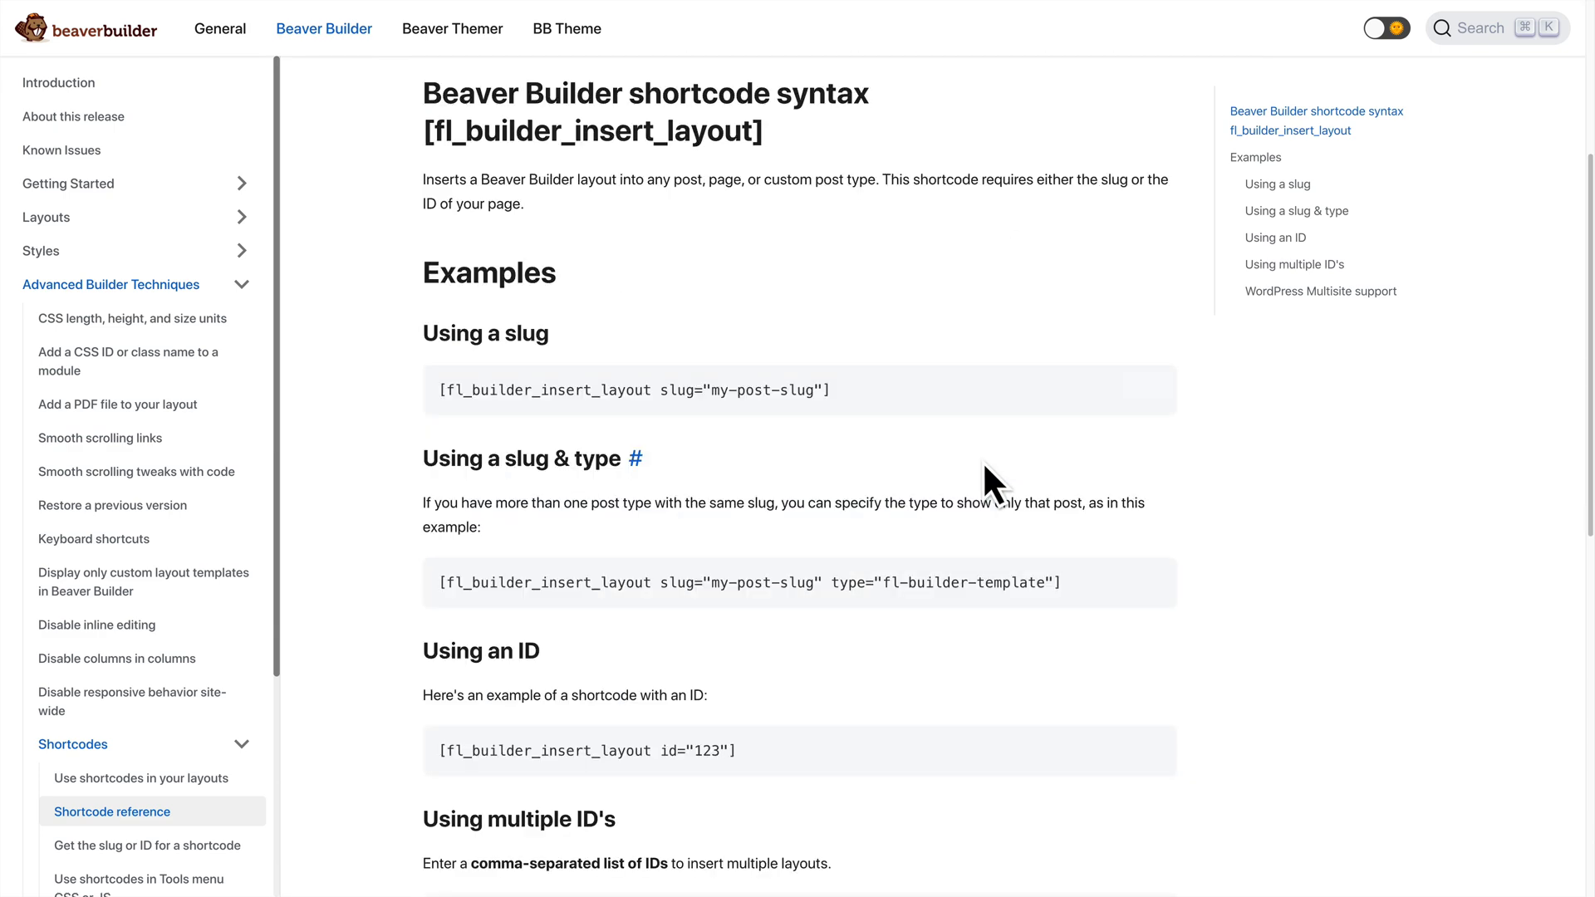
pyautogui.moveTo(912, 443)
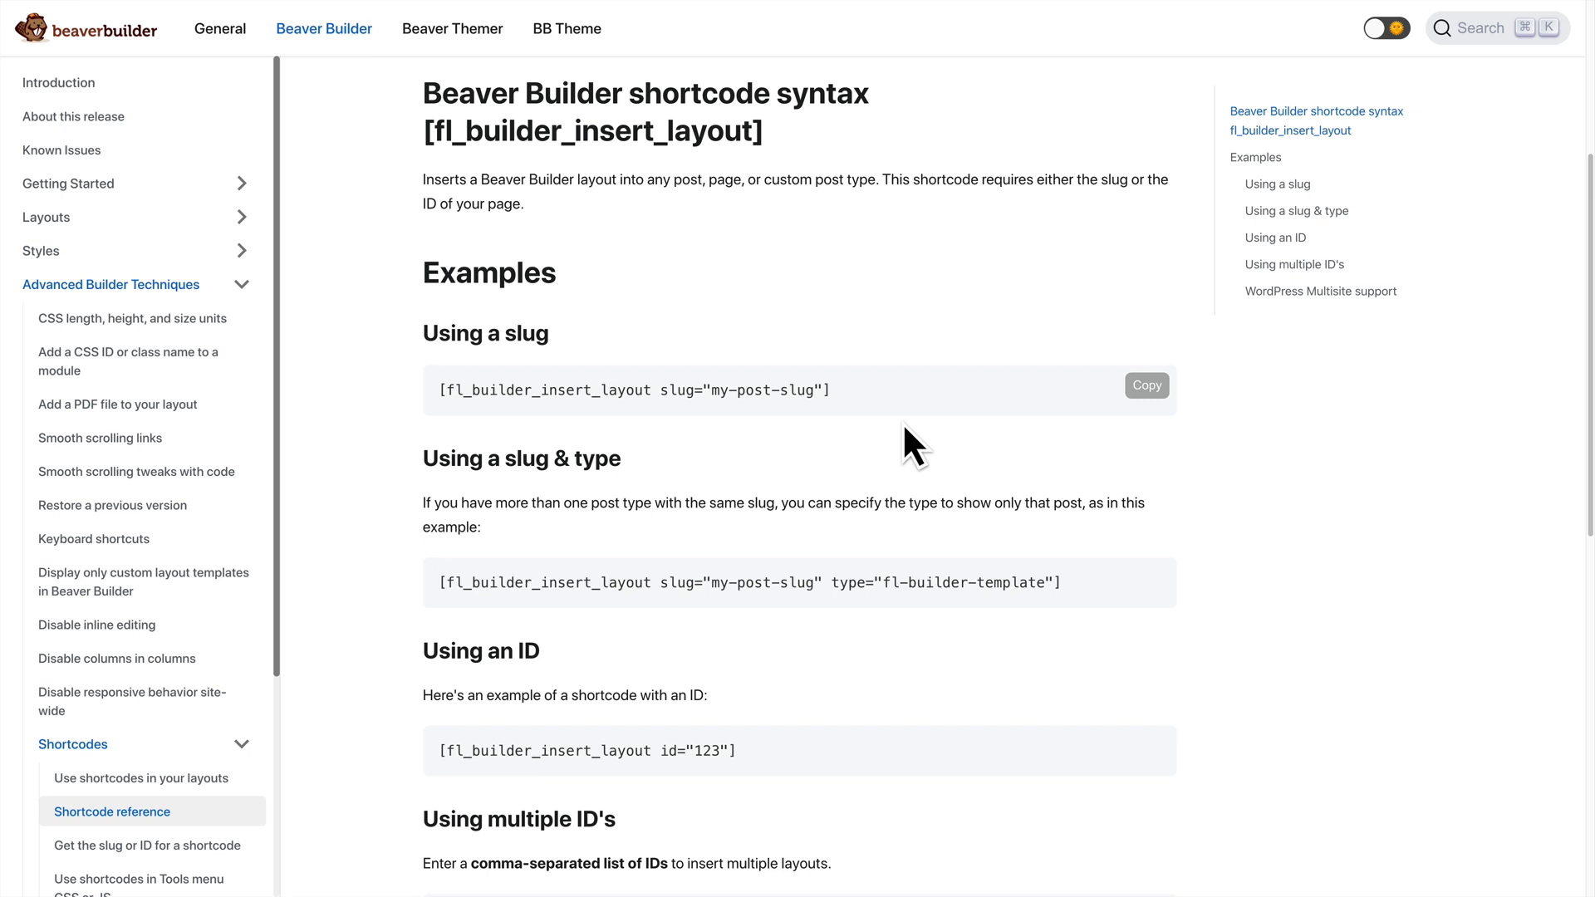
pyautogui.moveTo(839, 417)
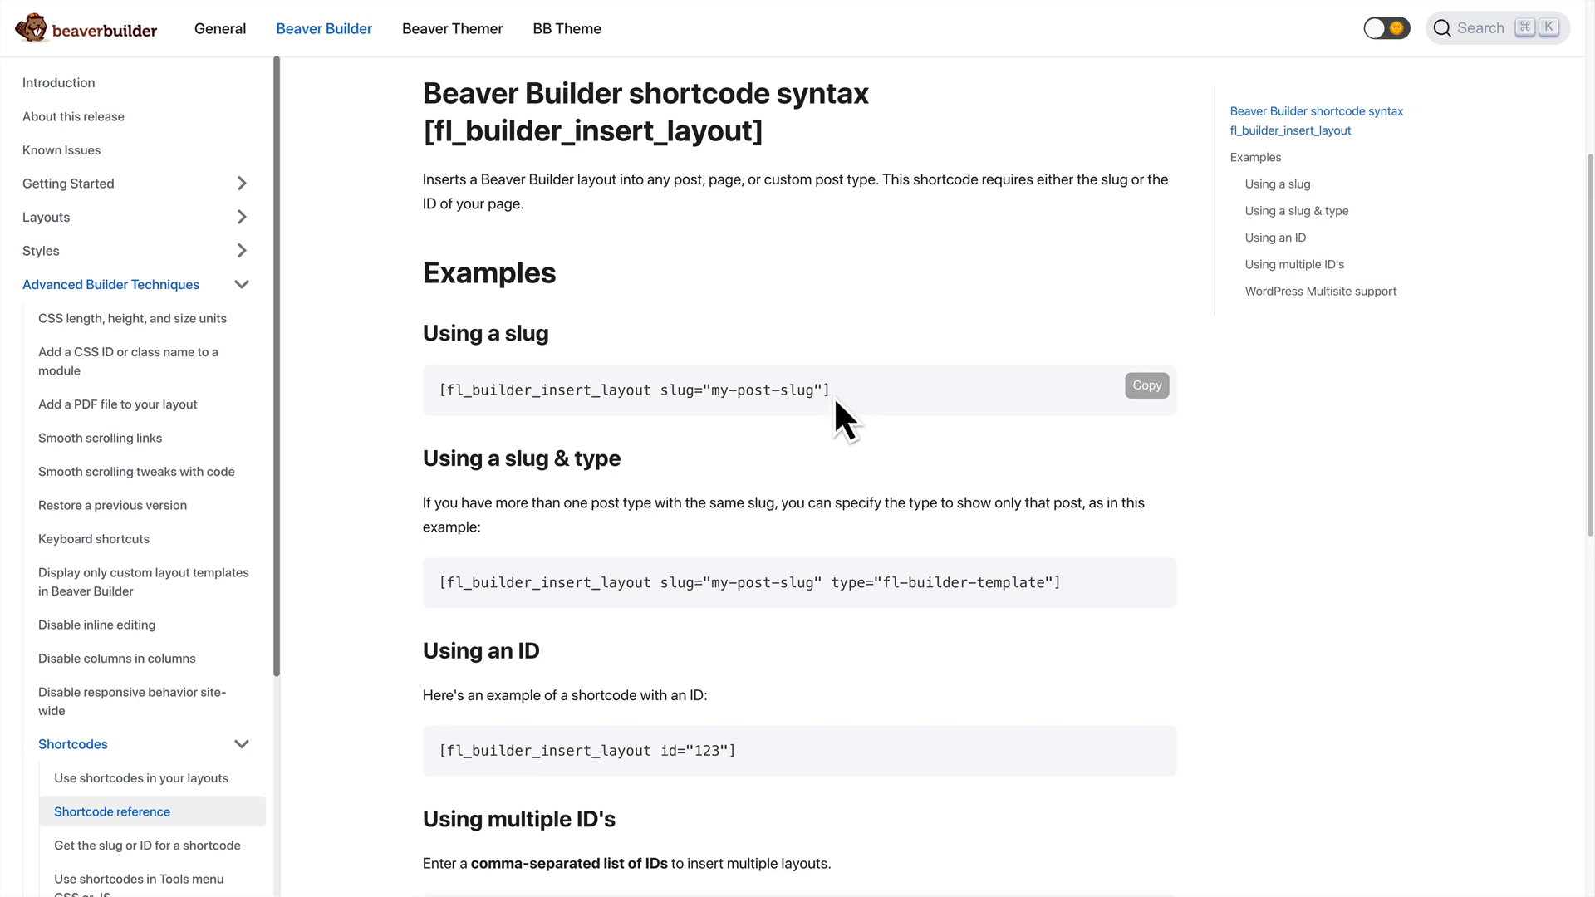
pyautogui.moveTo(724, 489)
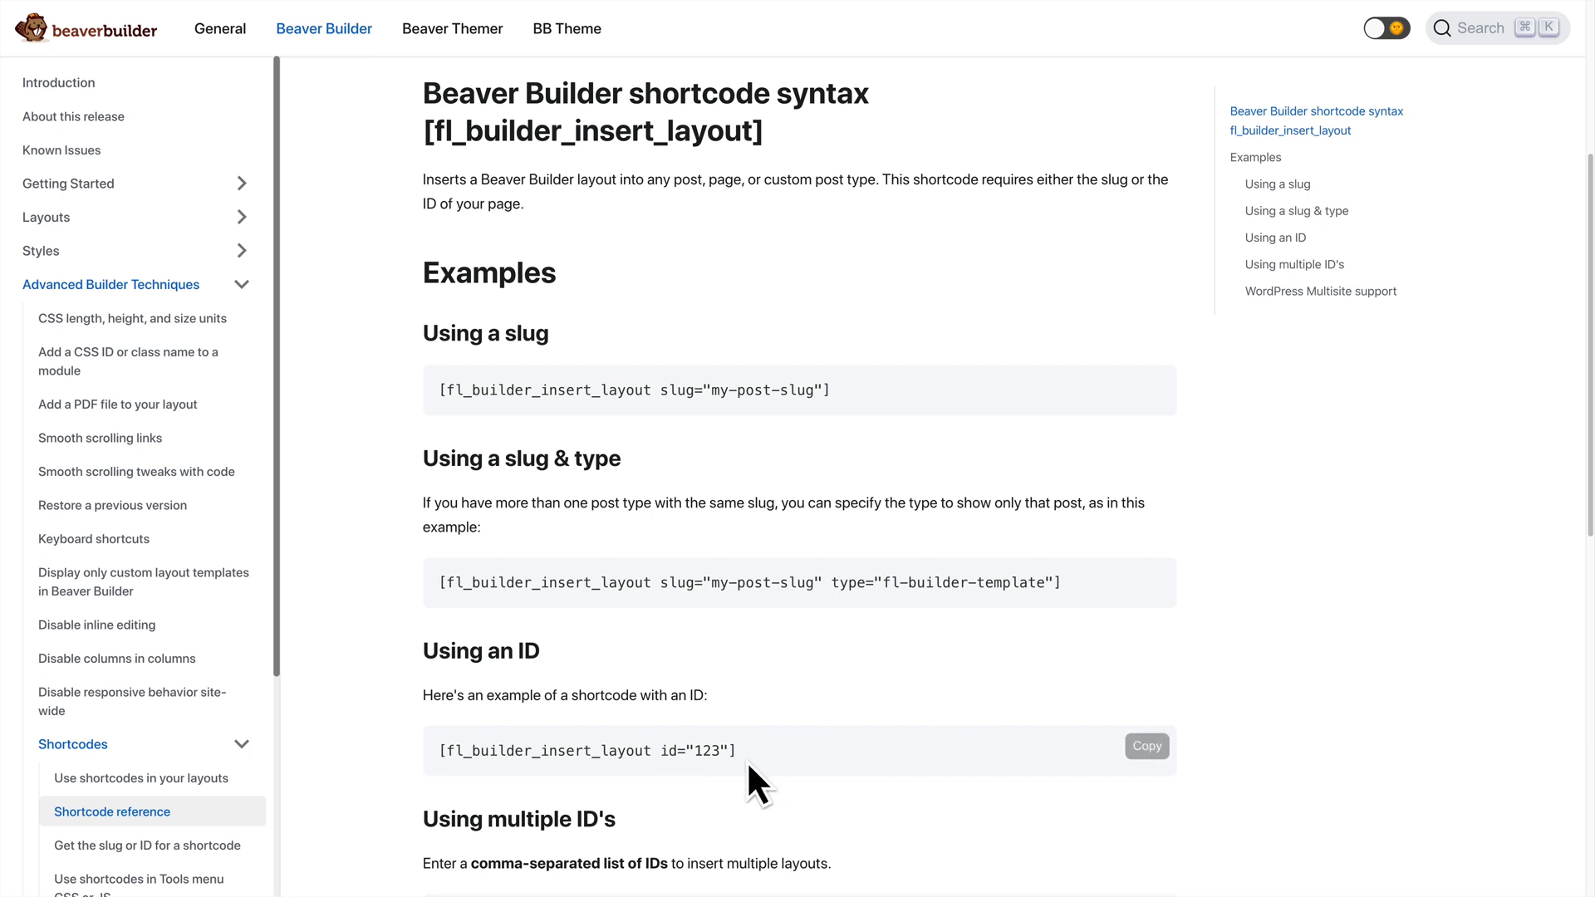
pyautogui.moveTo(1147, 746)
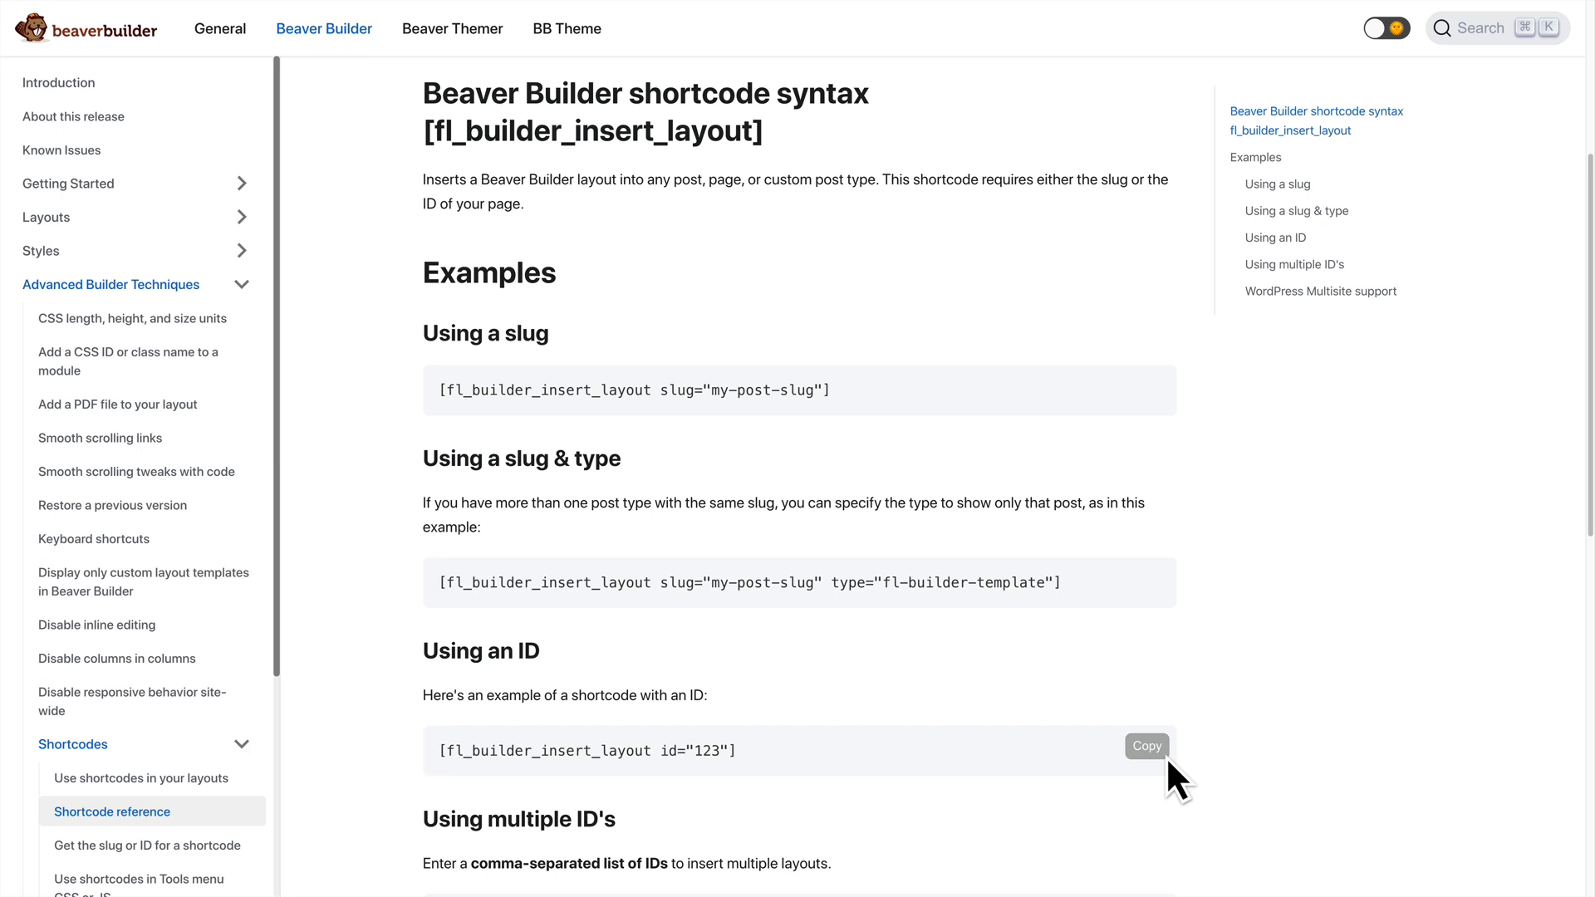
pyautogui.click(1145, 746)
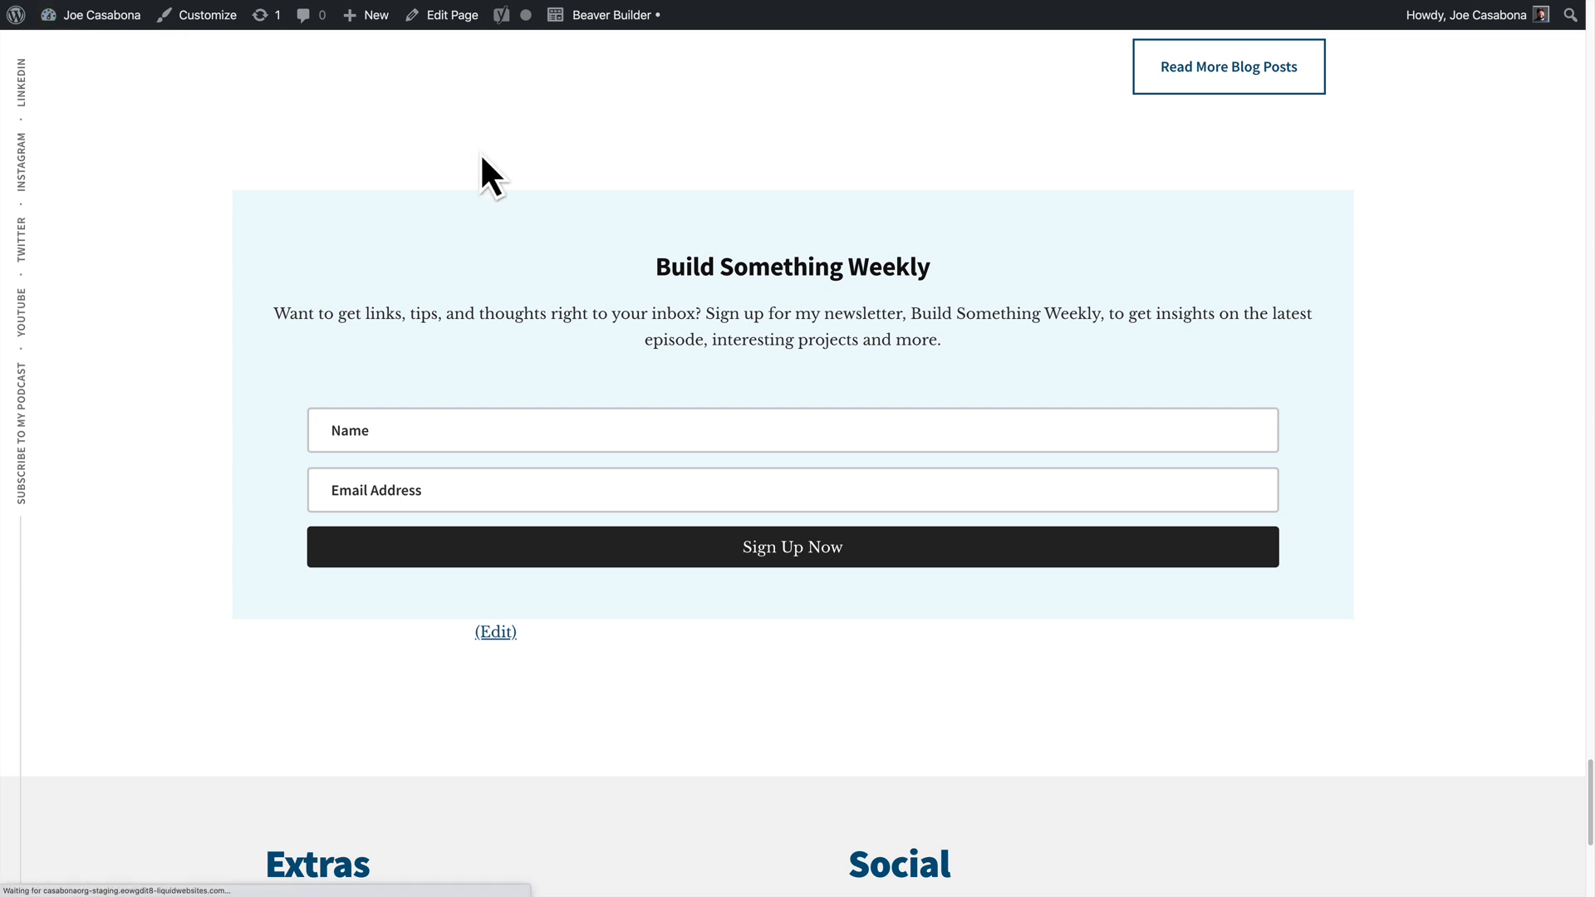
# Return from the documentation to the site's WordPress admin Dashboard
pyautogui.click(89, 14)
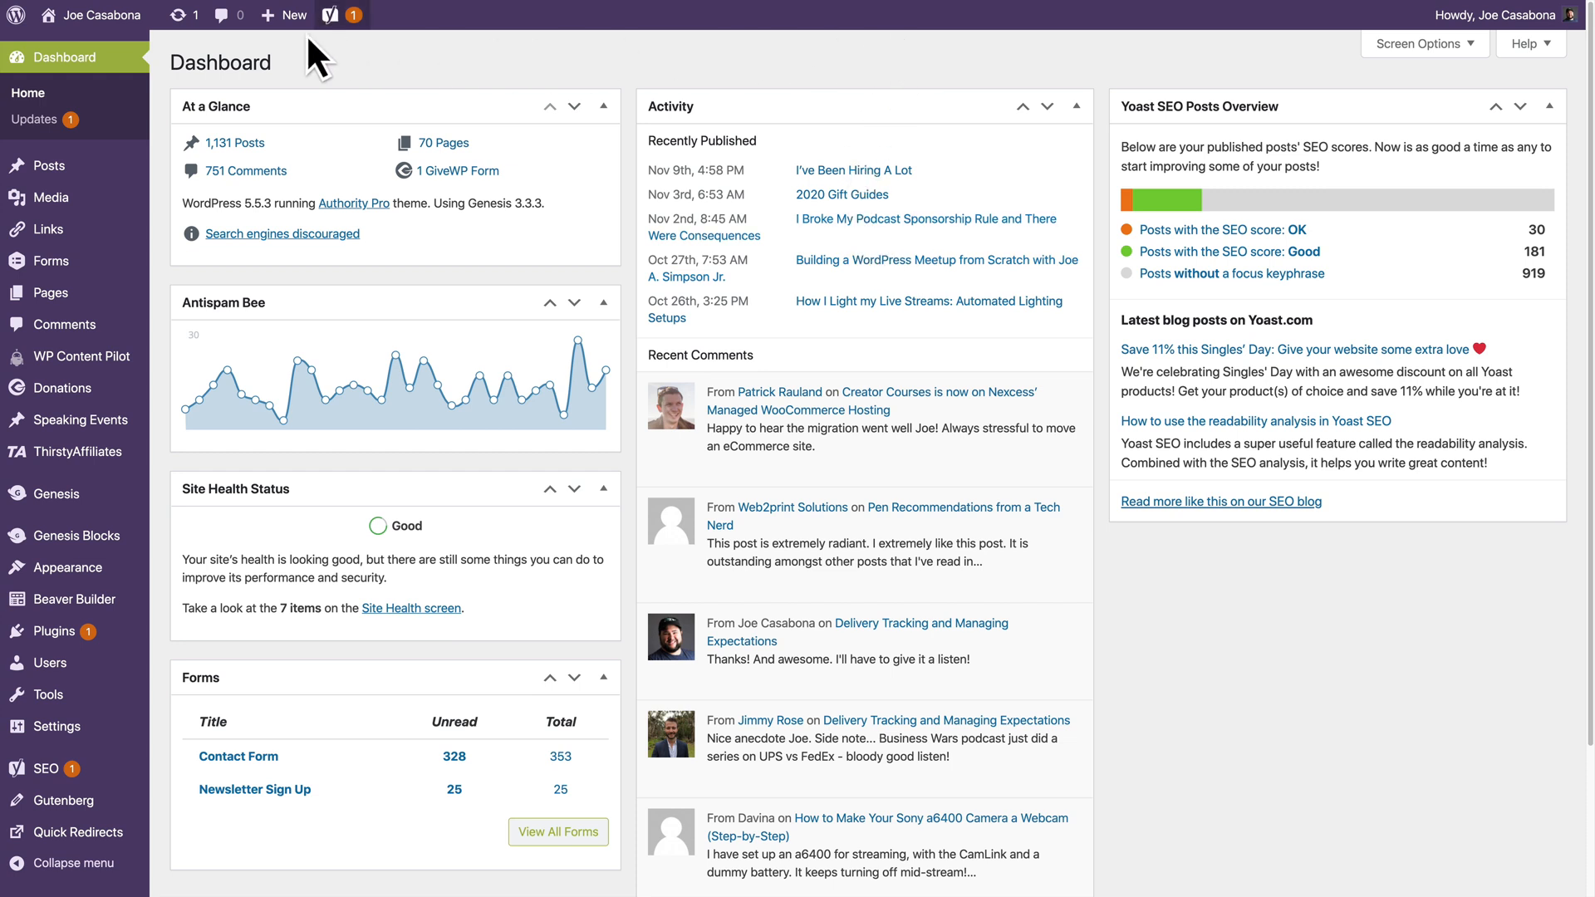
pyautogui.moveTo(557, 53)
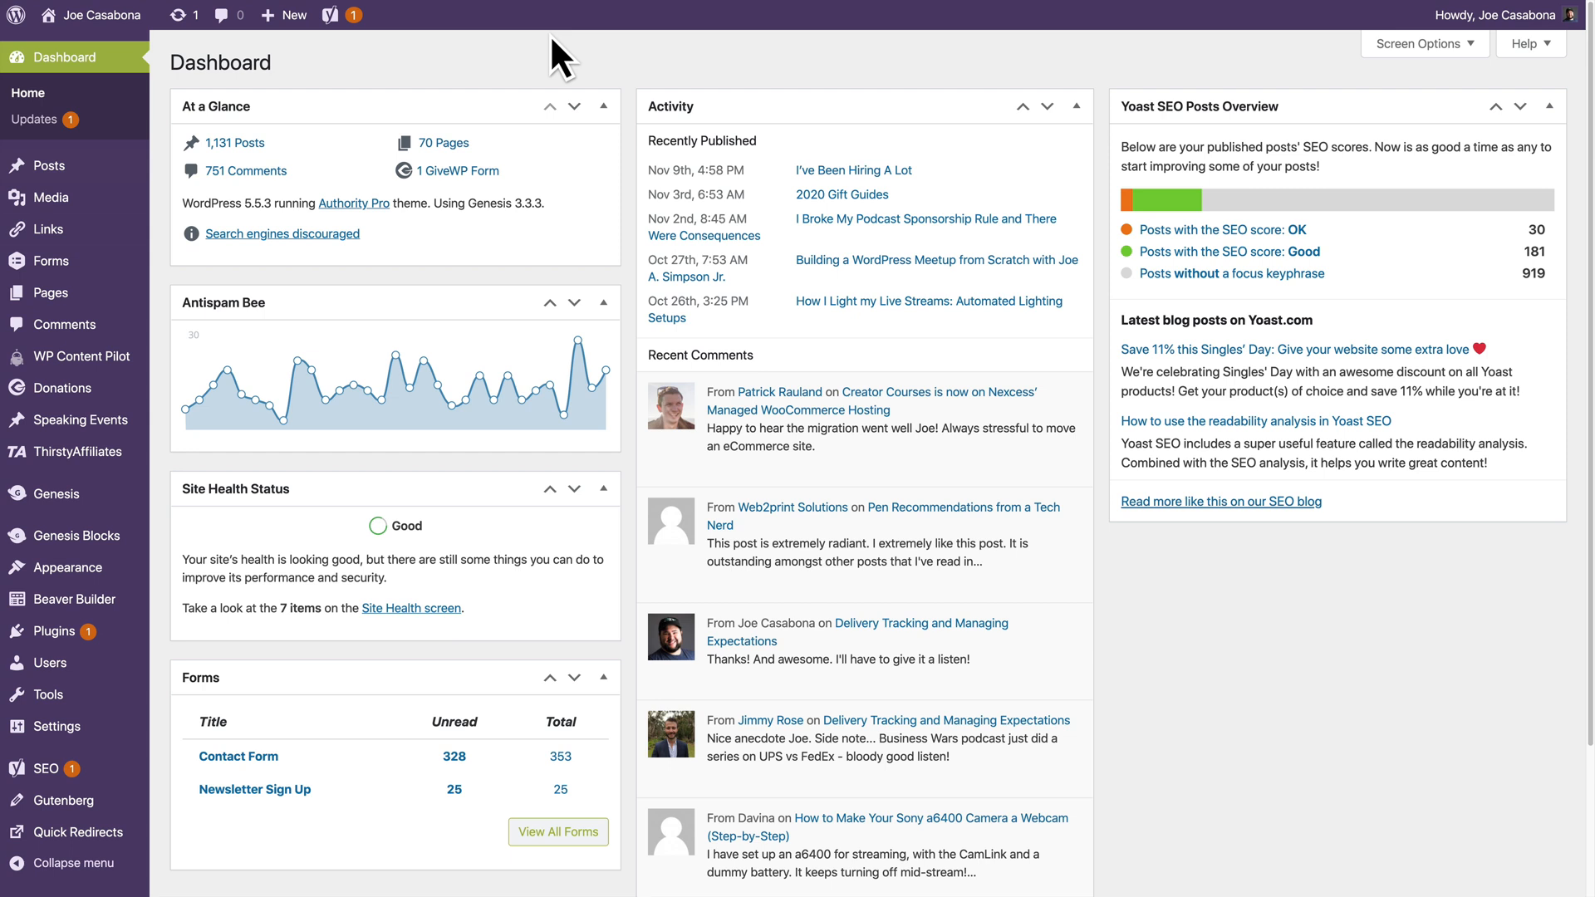
pyautogui.moveTo(729, 53)
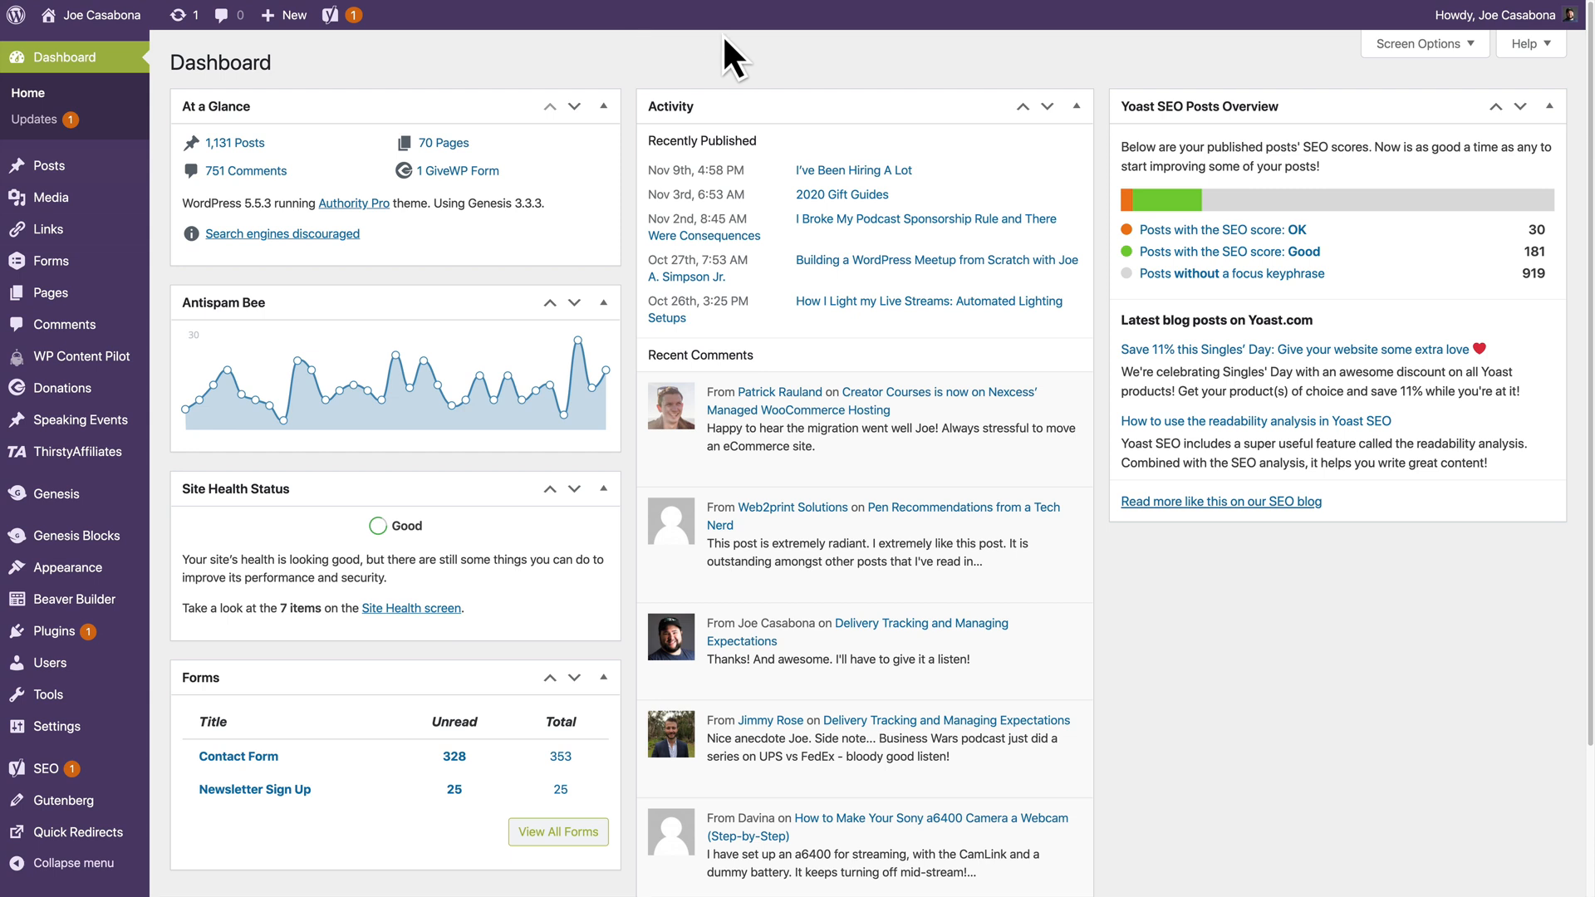
pyautogui.moveTo(655, 50)
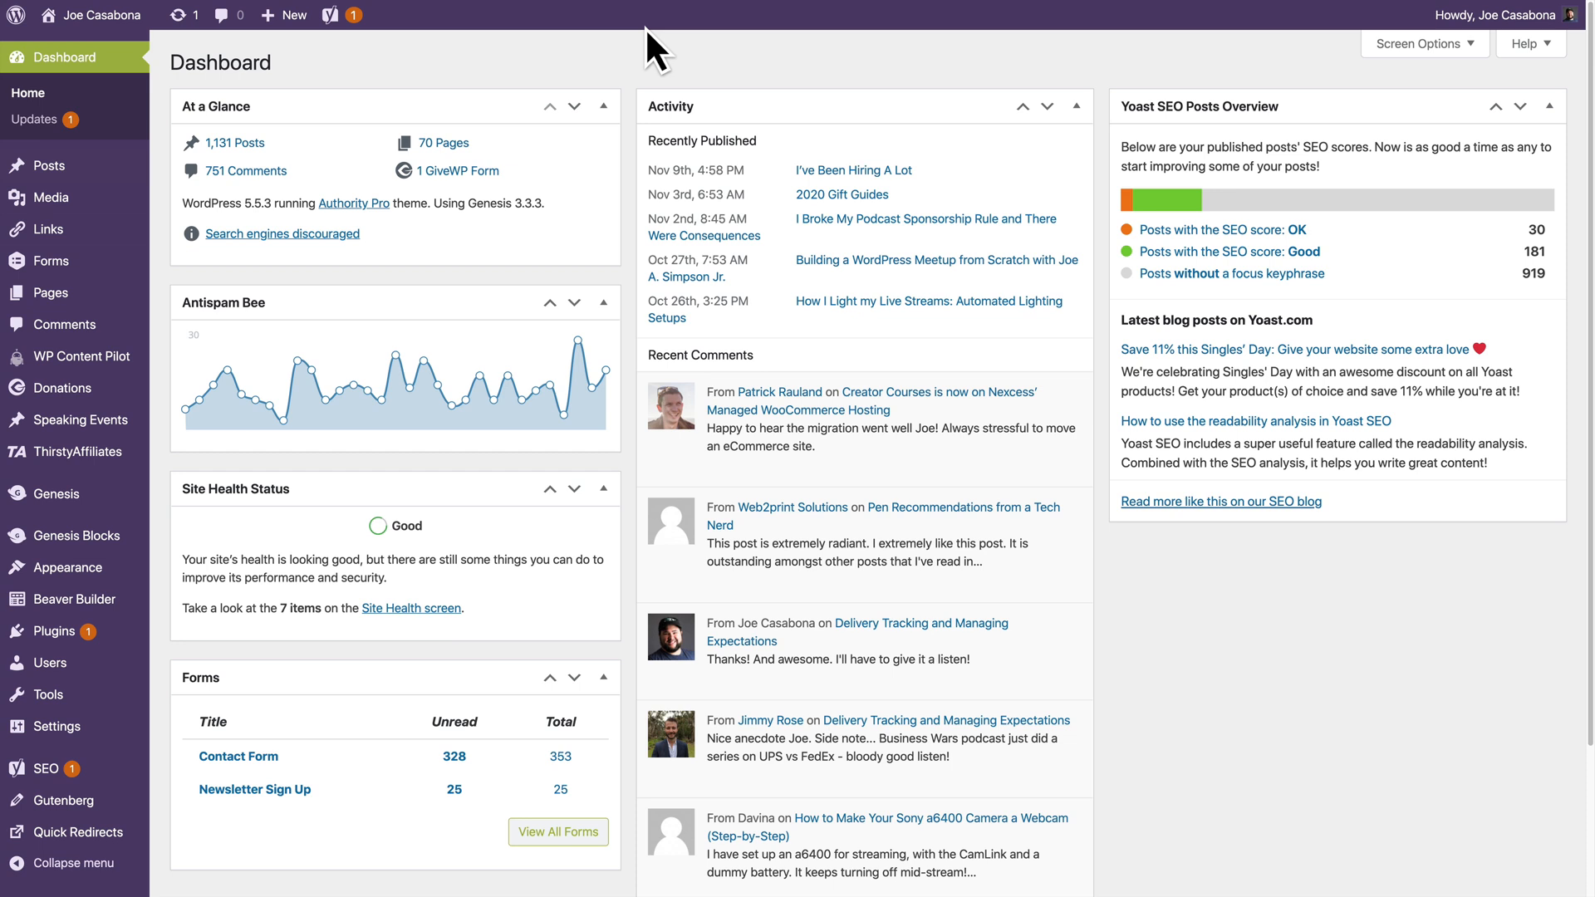
pyautogui.moveTo(50, 630)
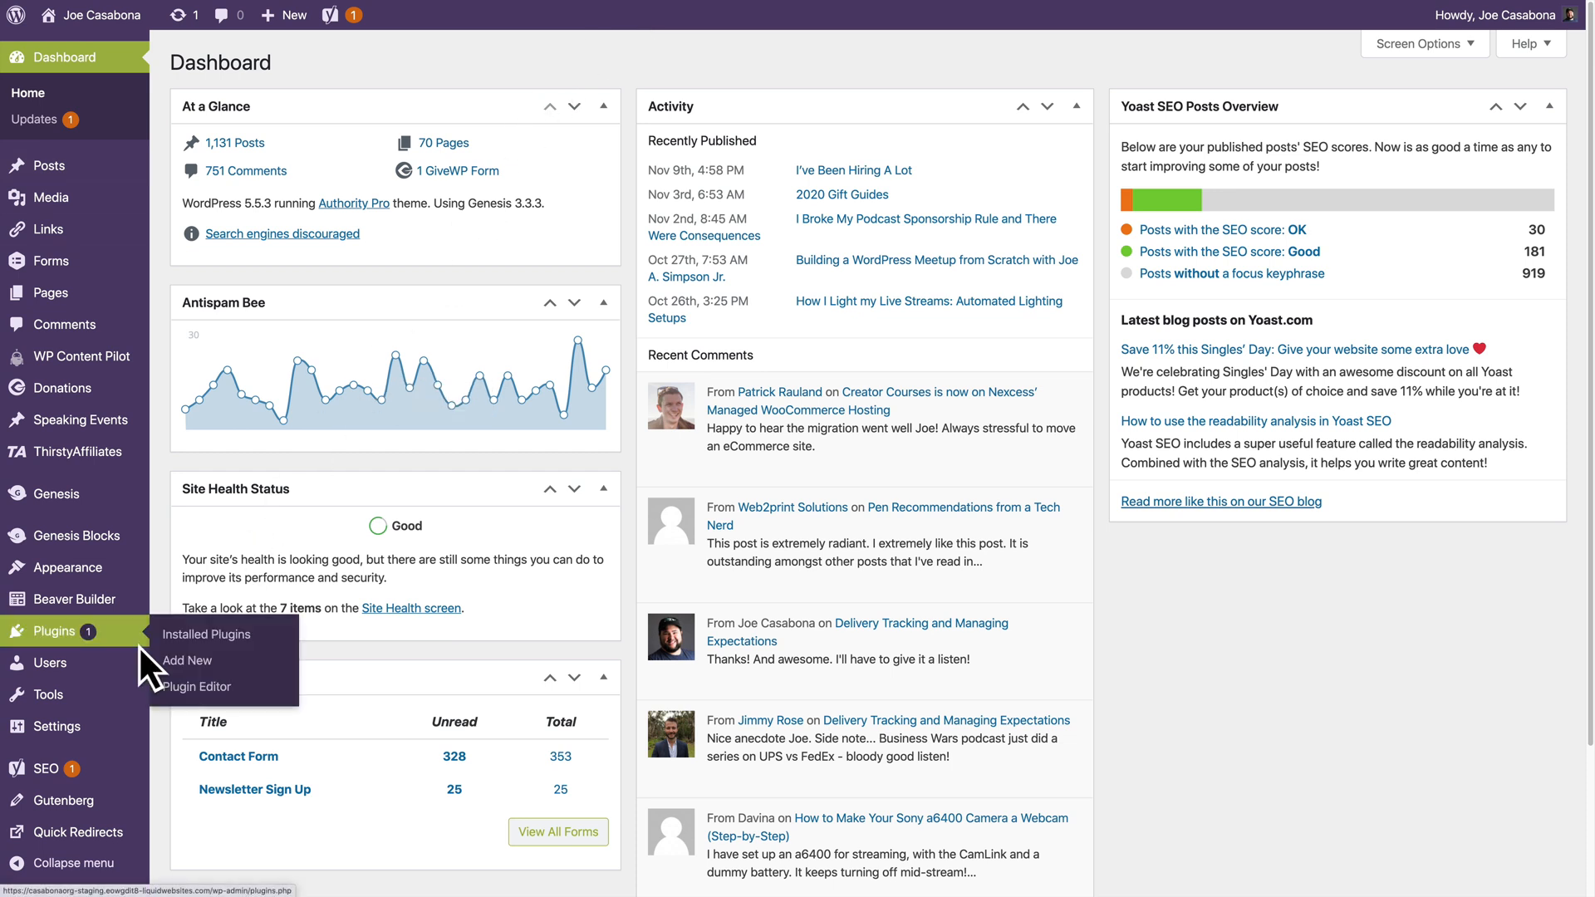
pyautogui.moveTo(64, 598)
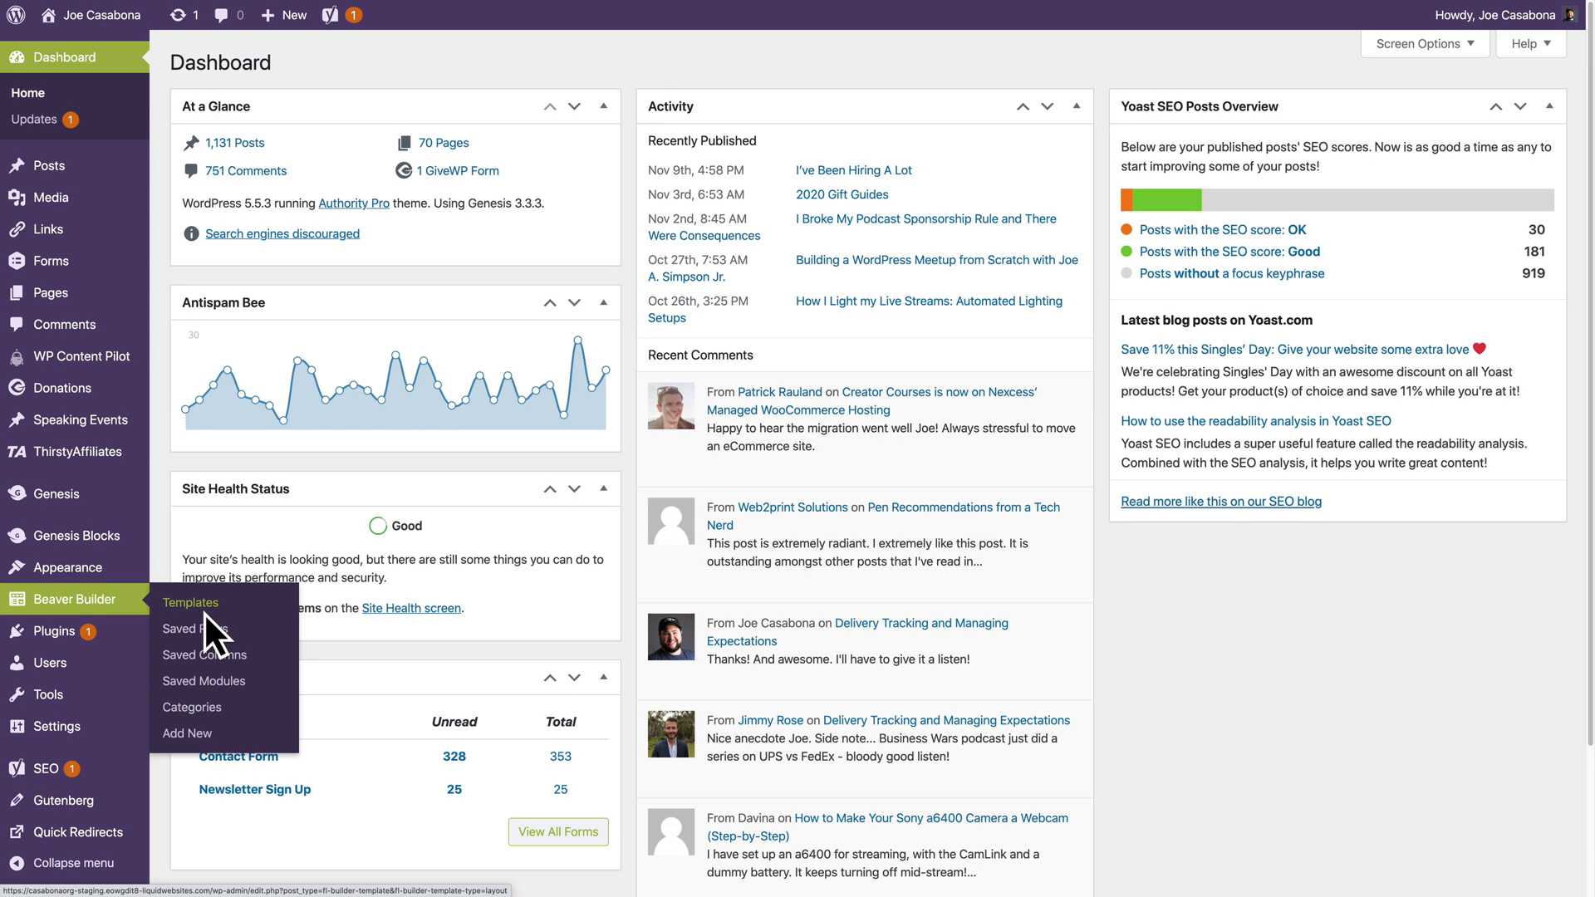
pyautogui.moveTo(217, 630)
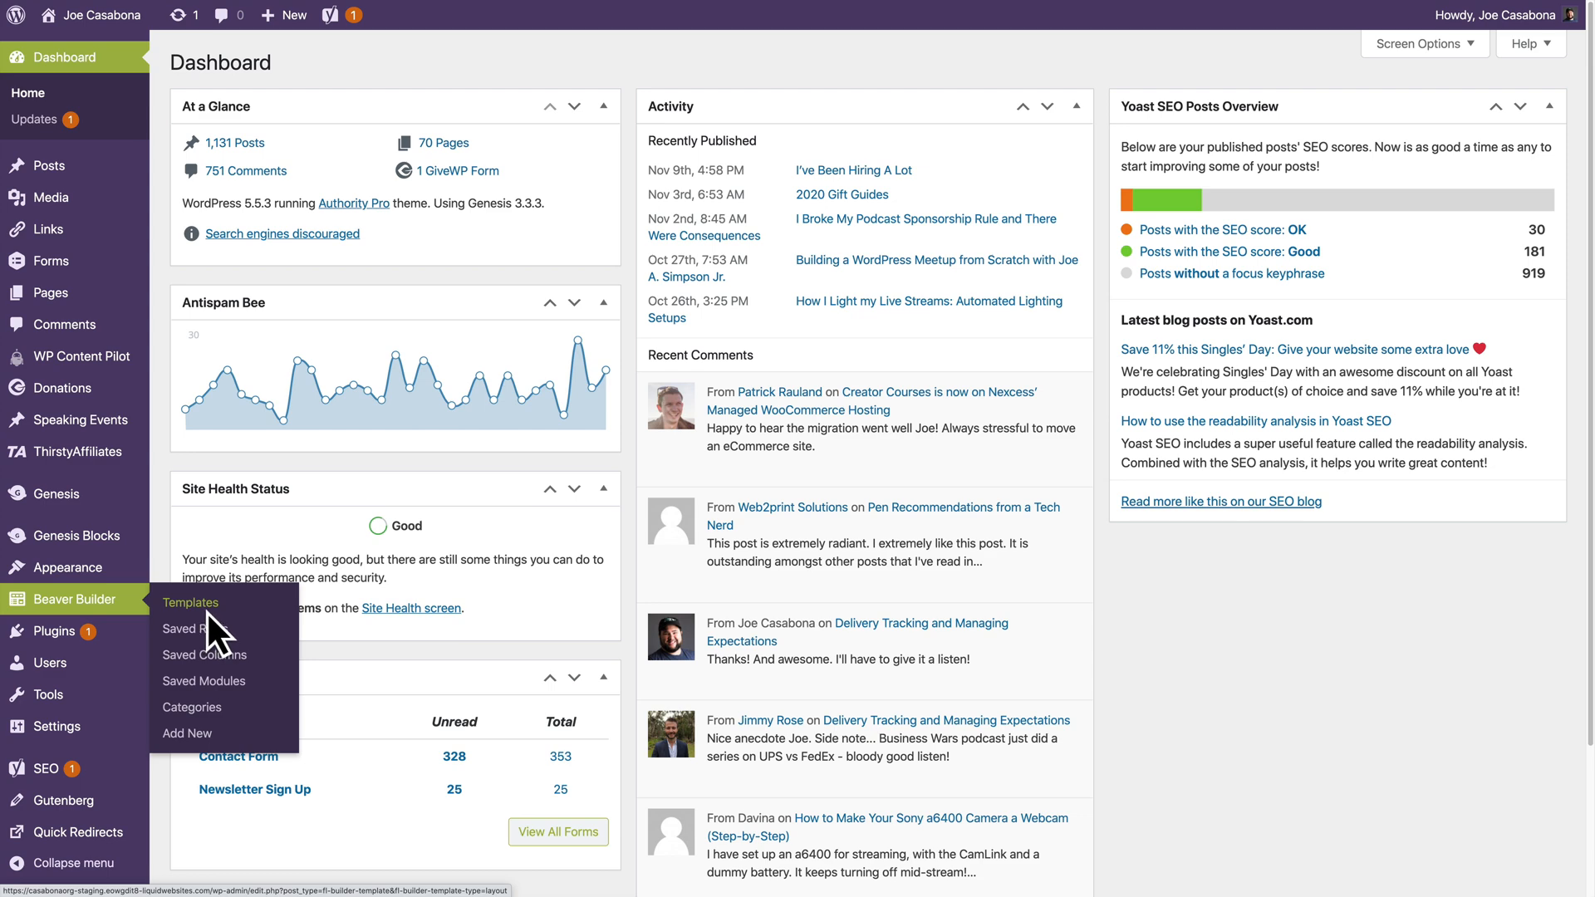
# Review Settings > Beaver Builder > Templates, leaving Enable Templates at Enable All Templates
pyautogui.click(190, 603)
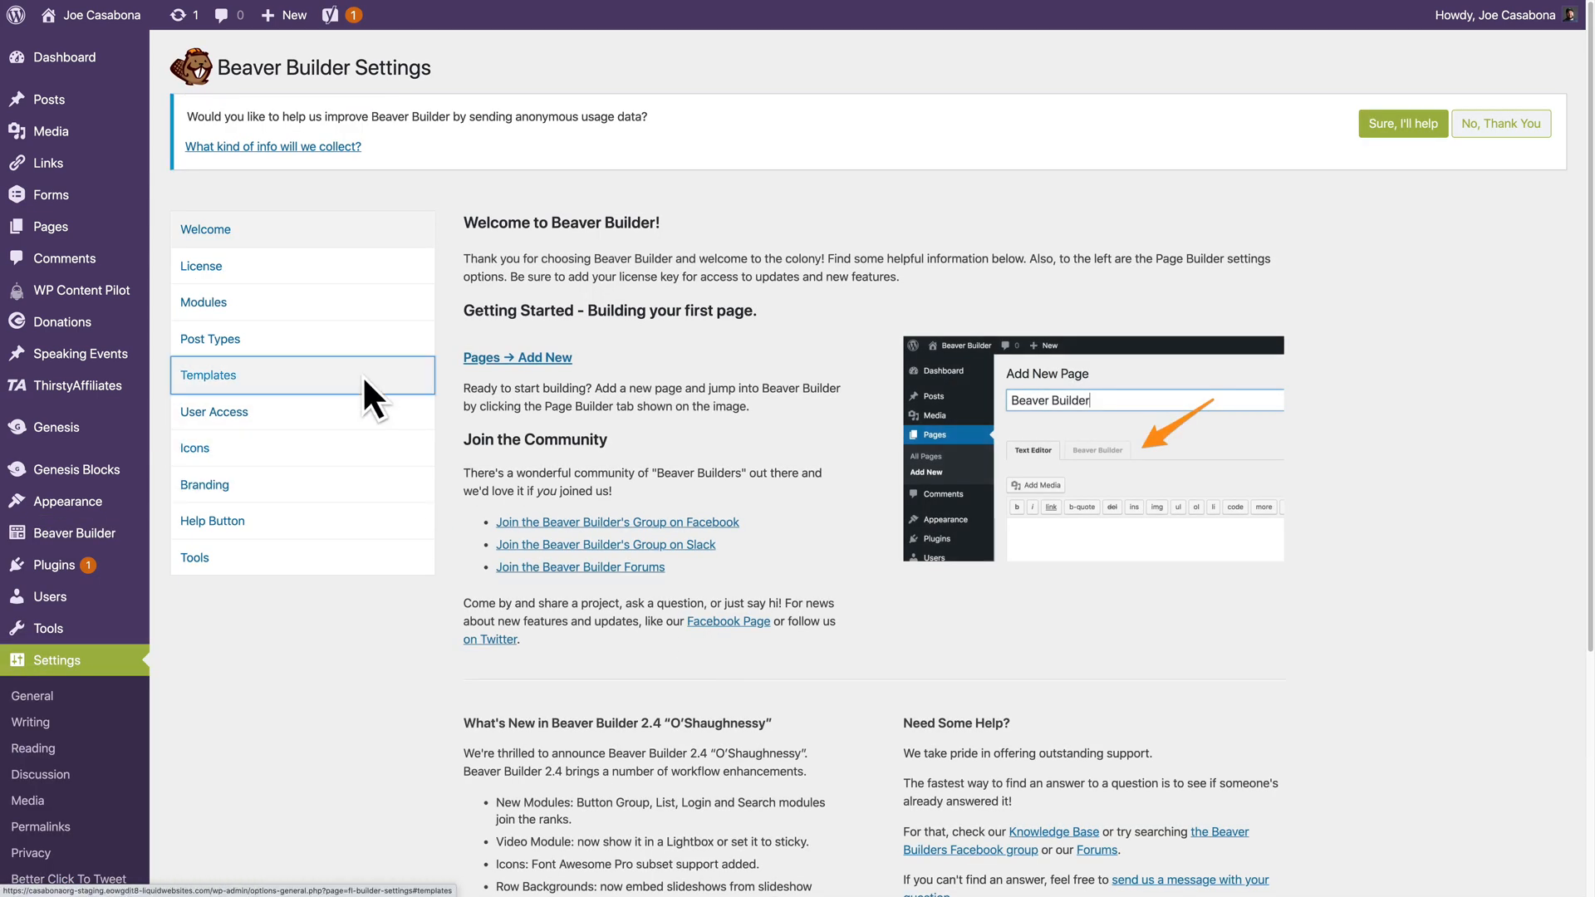
pyautogui.click(208, 376)
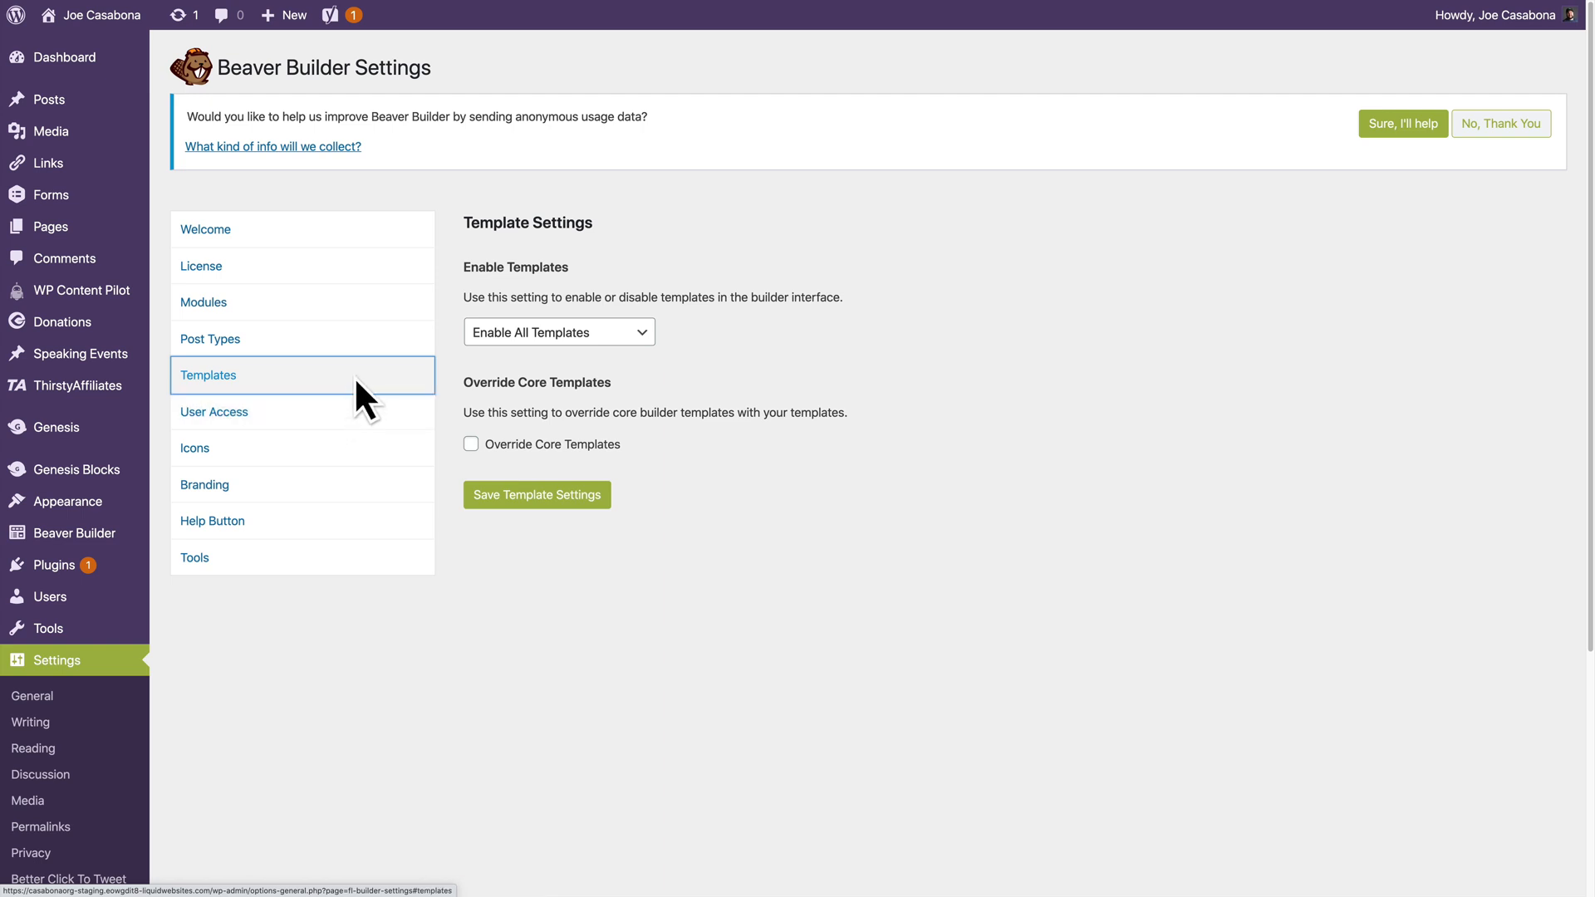
pyautogui.moveTo(312, 416)
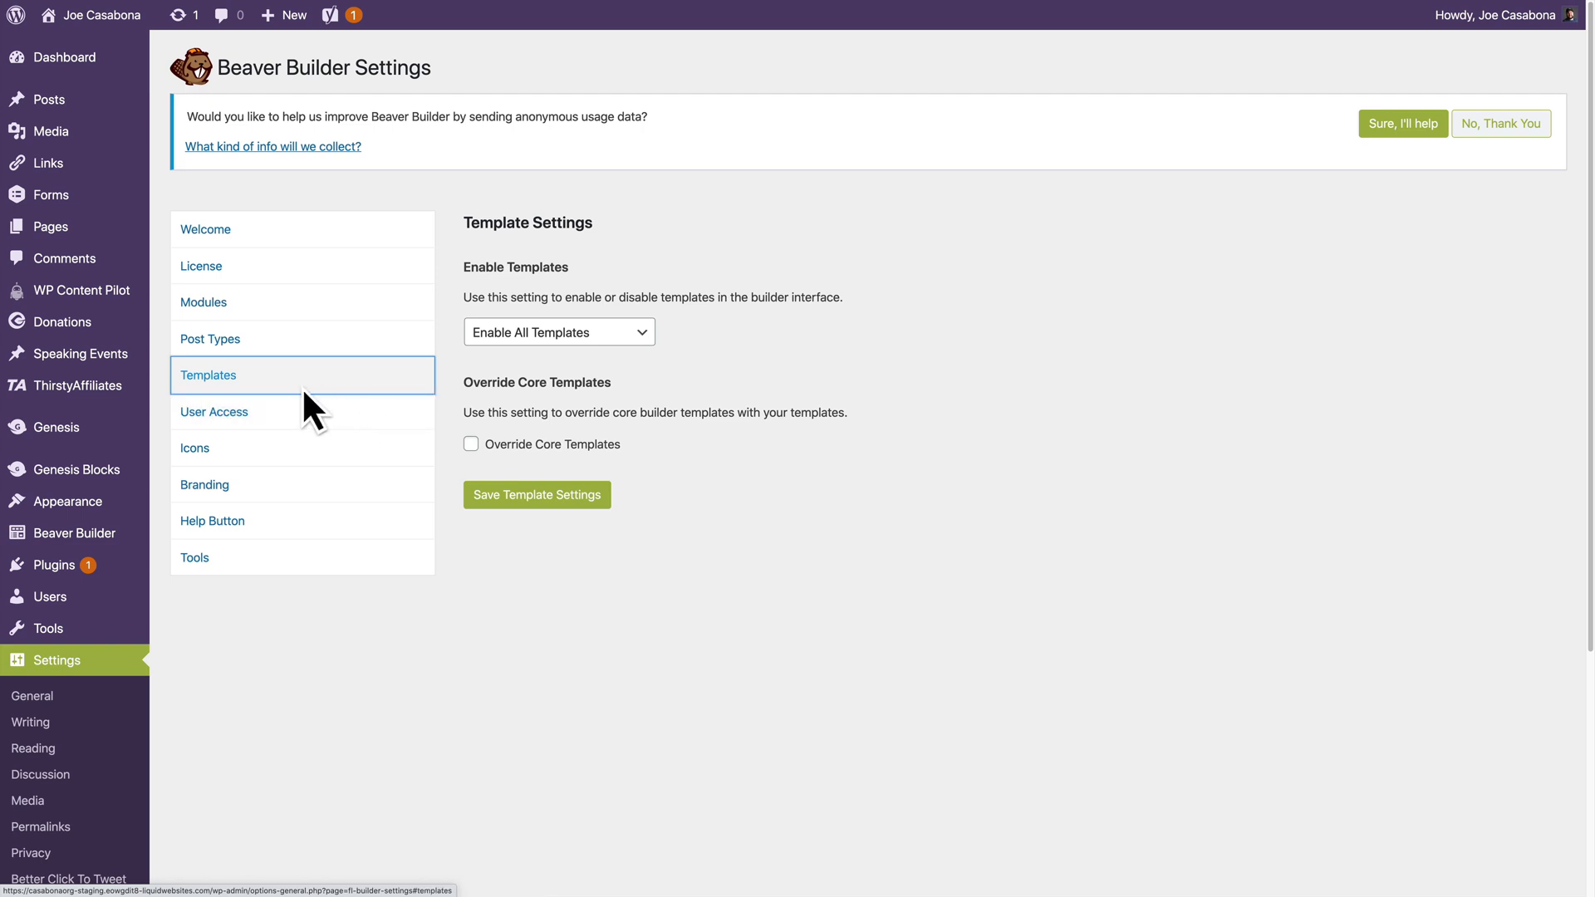
pyautogui.moveTo(705, 368)
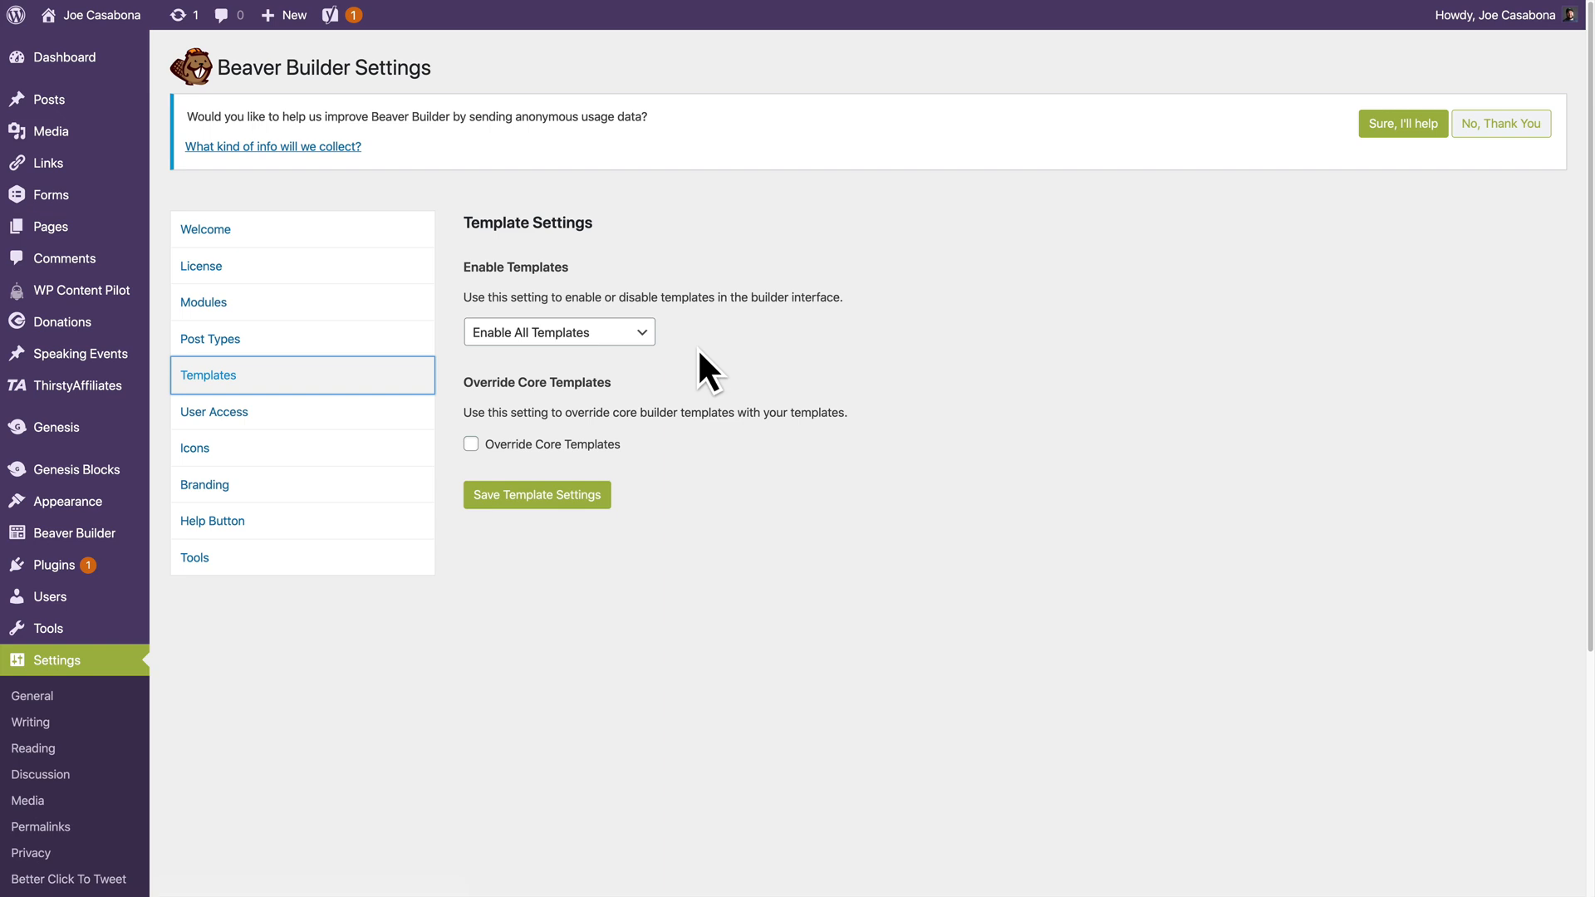
pyautogui.click(558, 332)
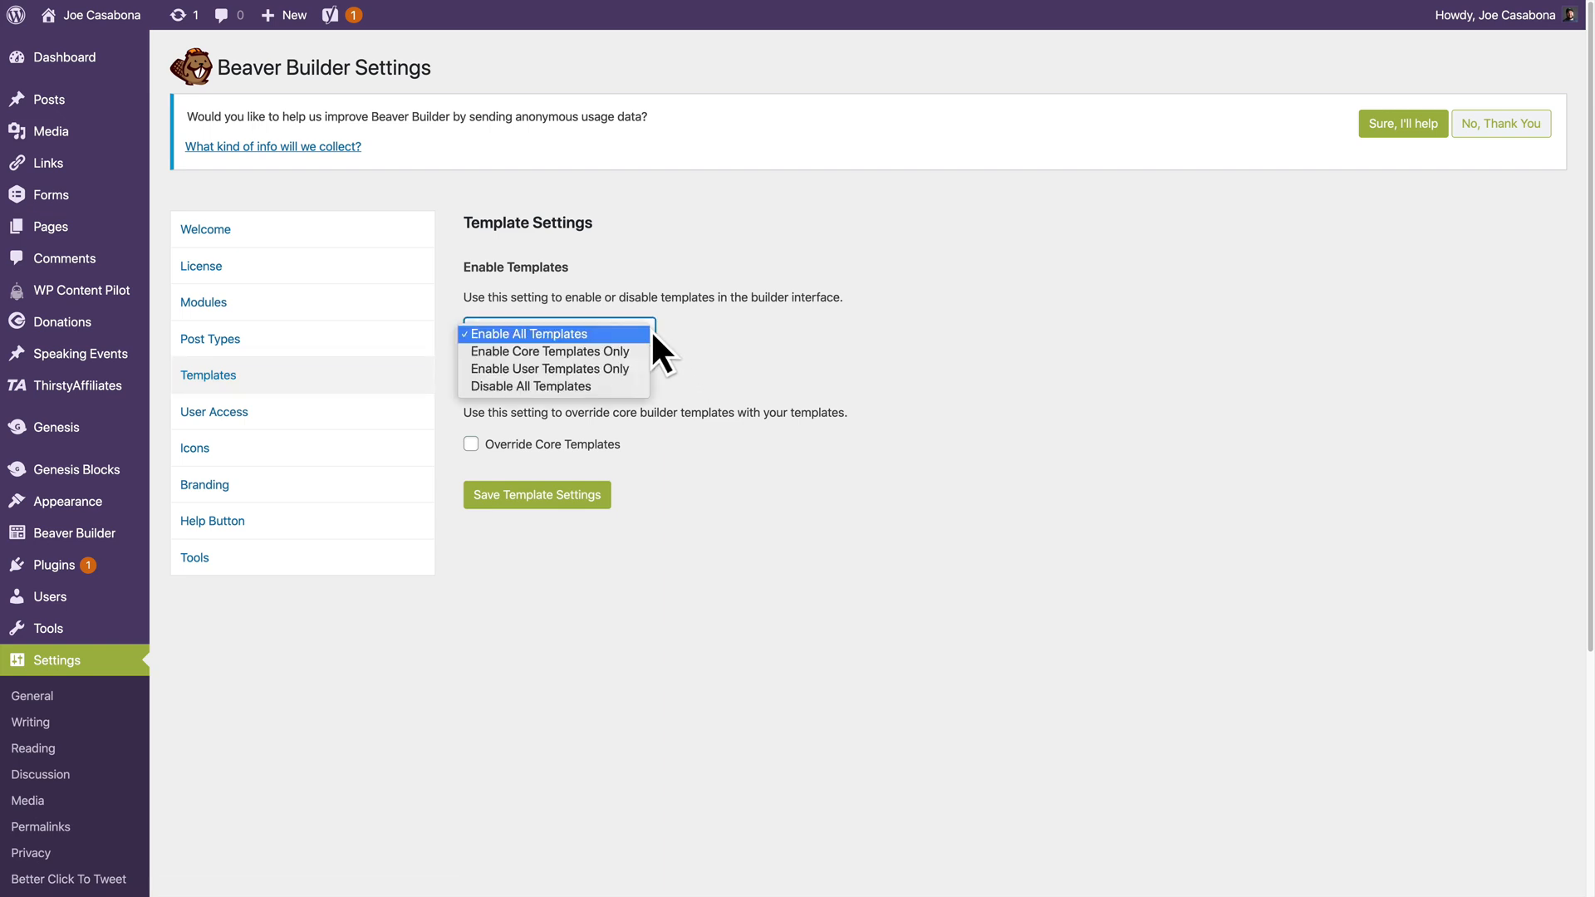
pyautogui.click(556, 334)
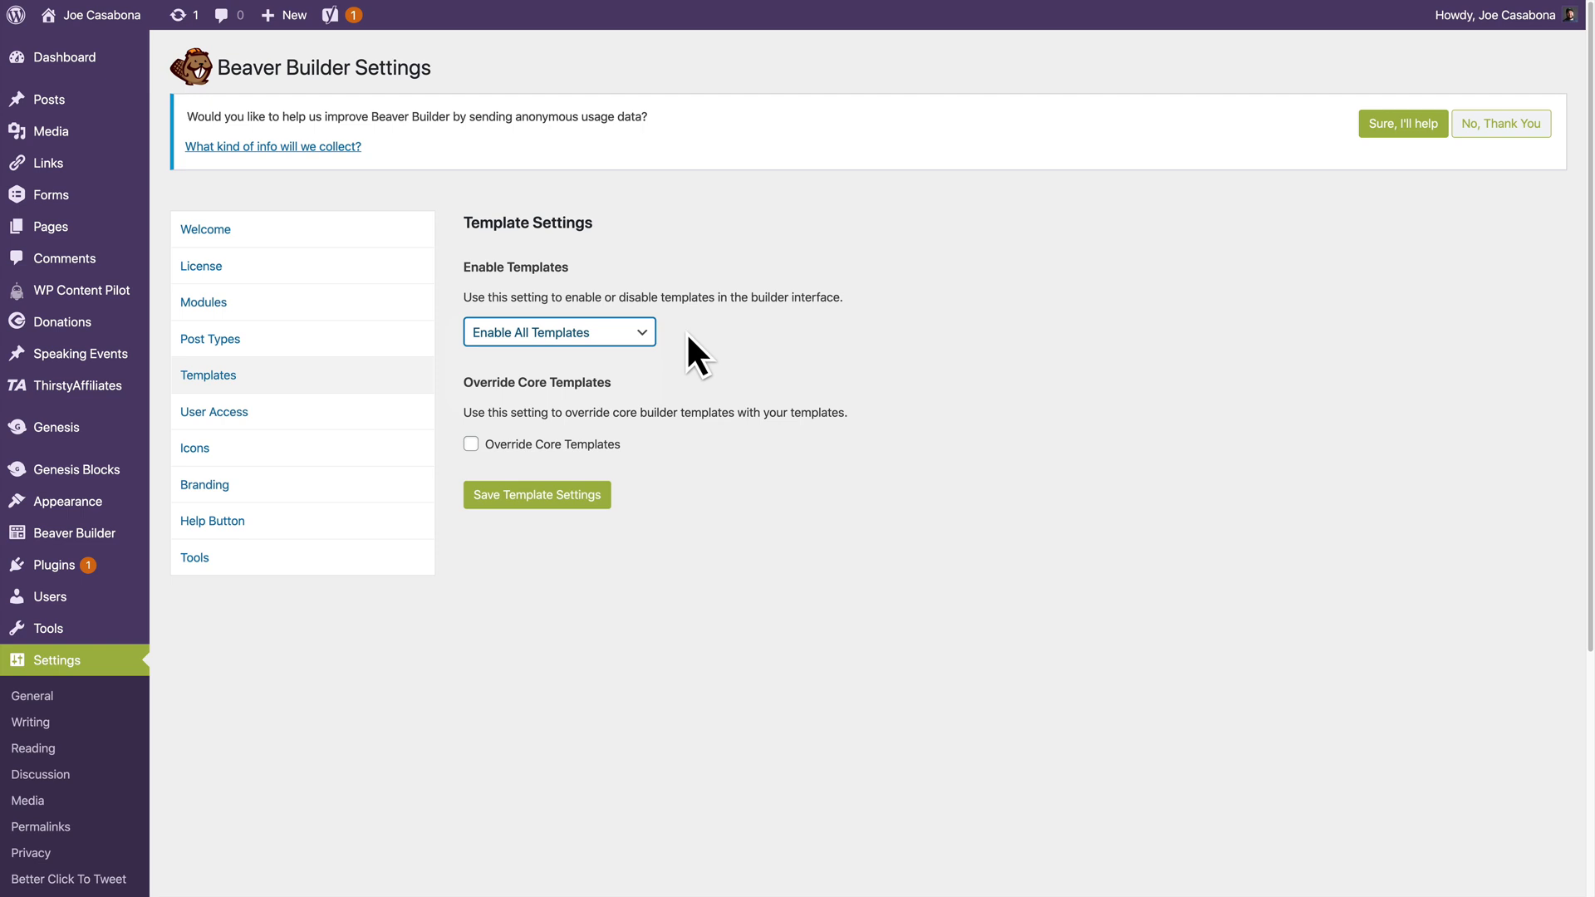
pyautogui.moveTo(73, 533)
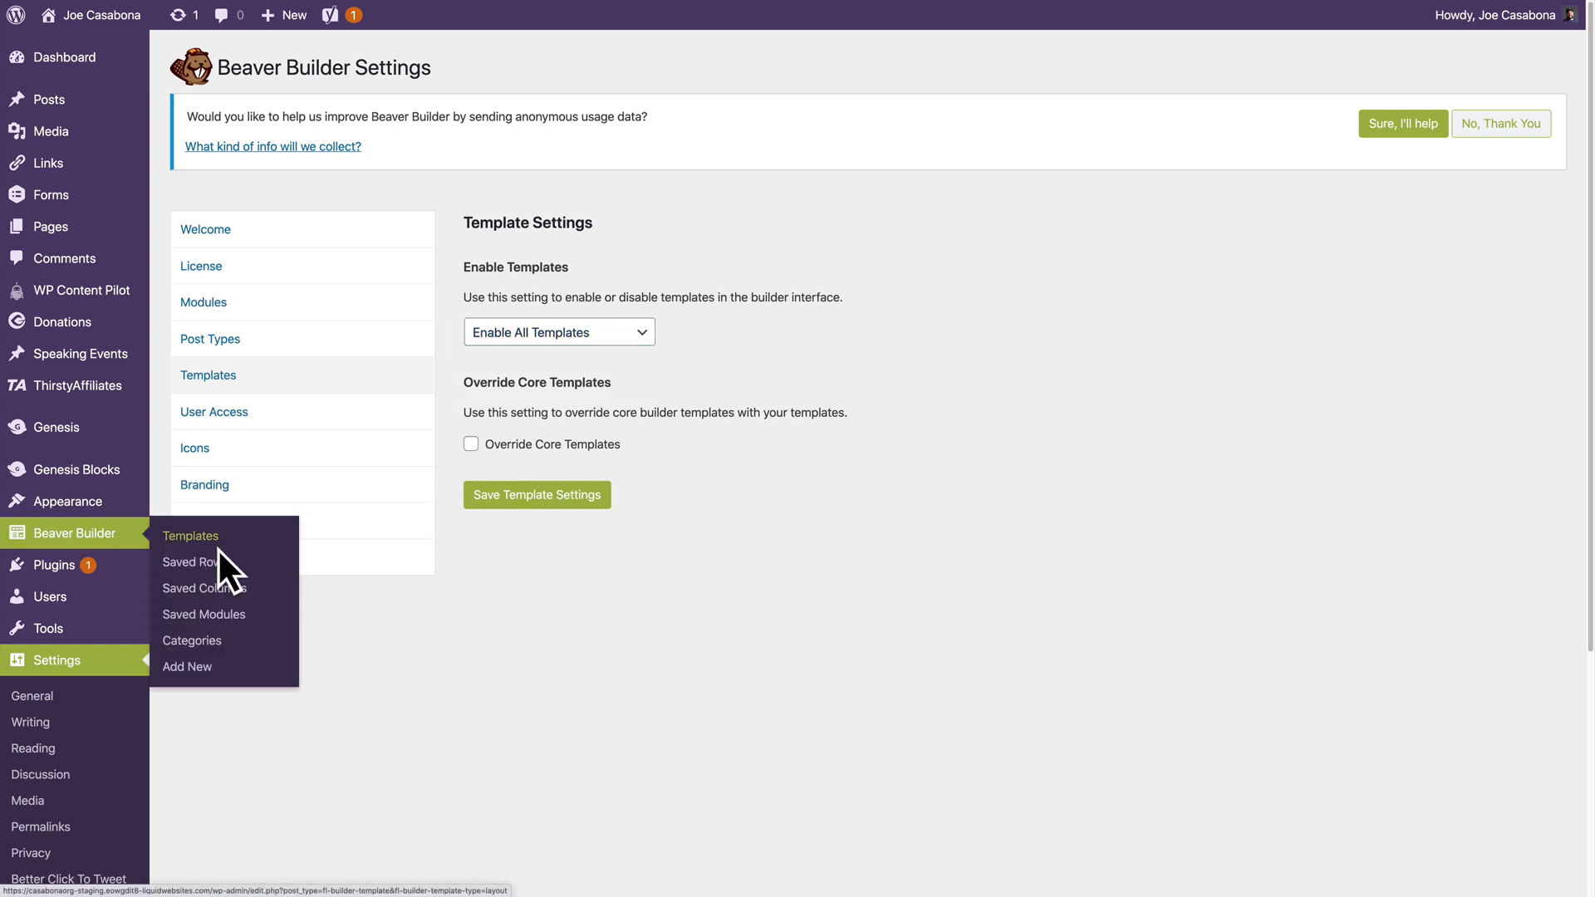
# Browse the Beaver Builder Templates list, then the Saved Modules list
pyautogui.click(191, 535)
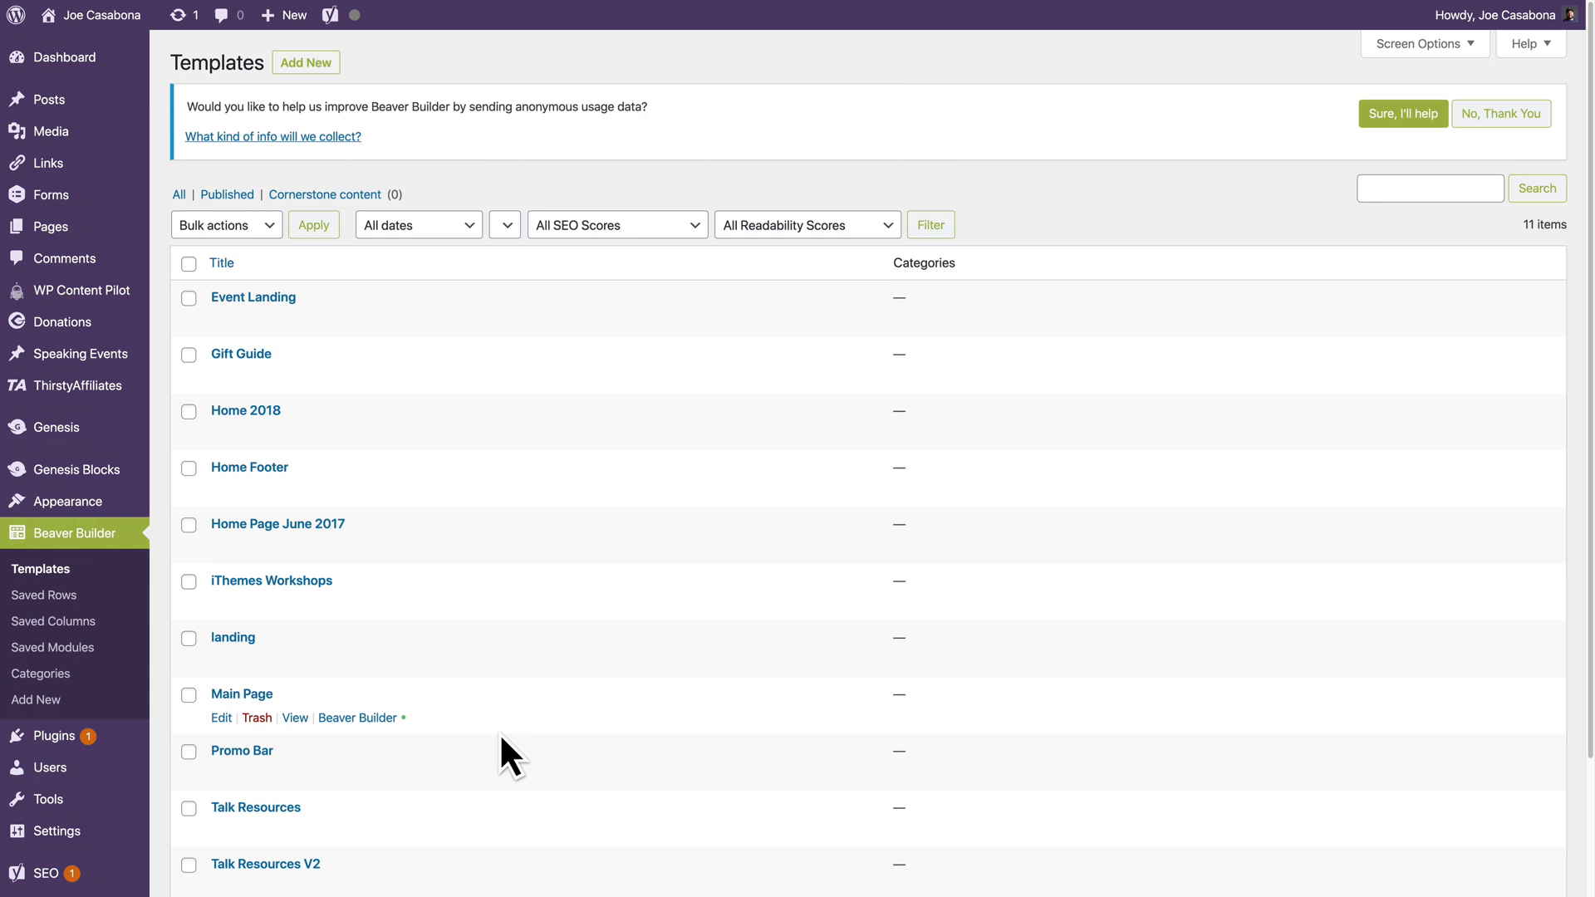
pyautogui.moveTo(44, 595)
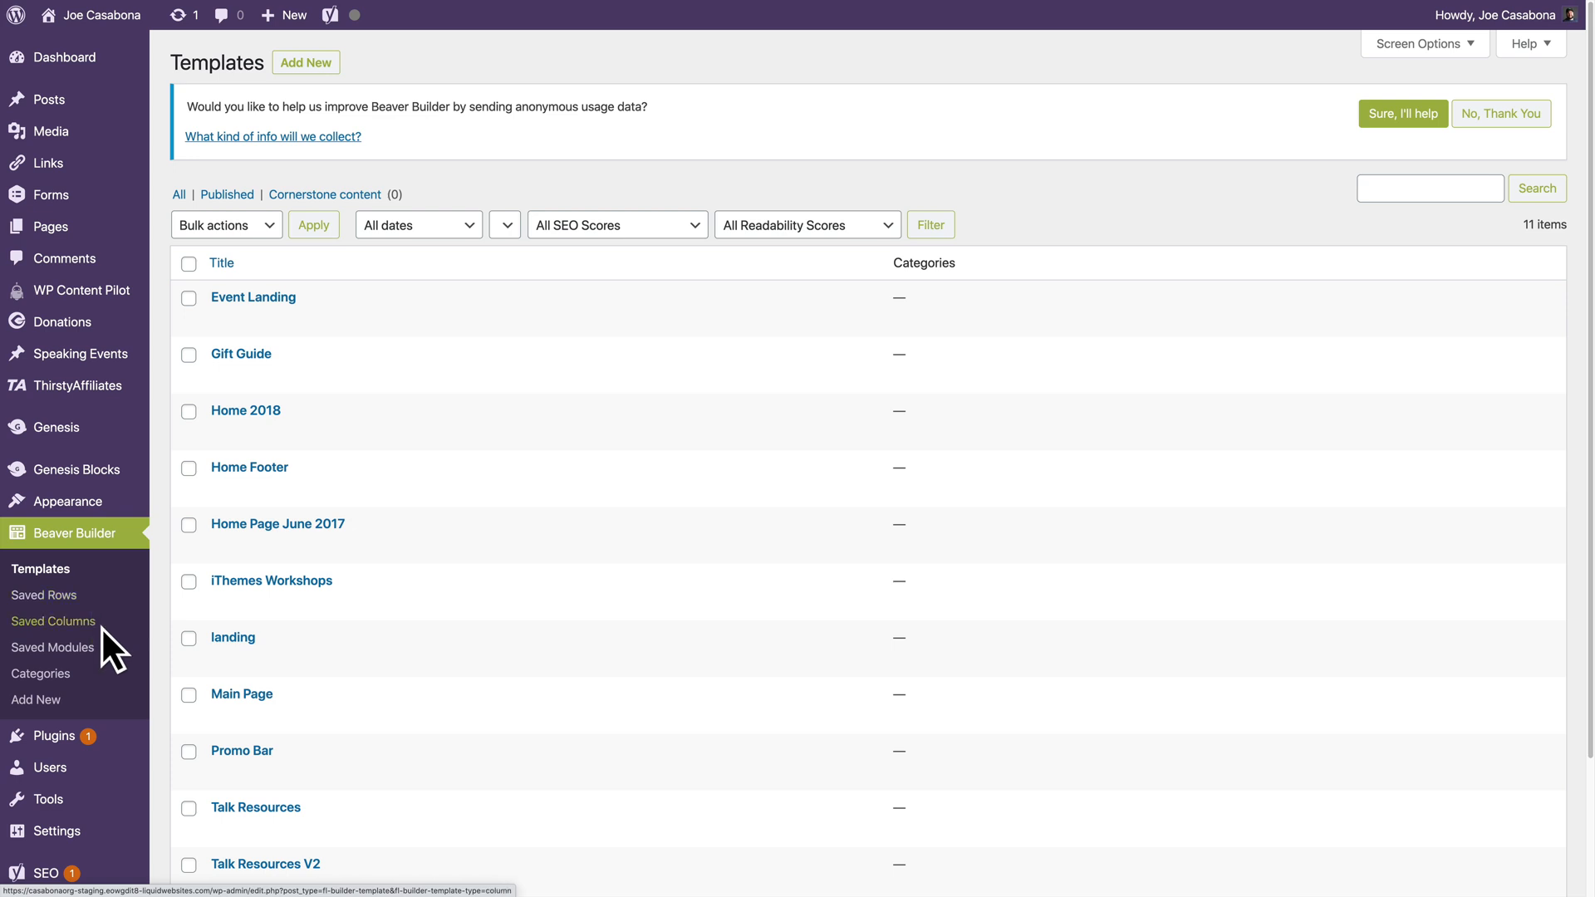
pyautogui.moveTo(113, 656)
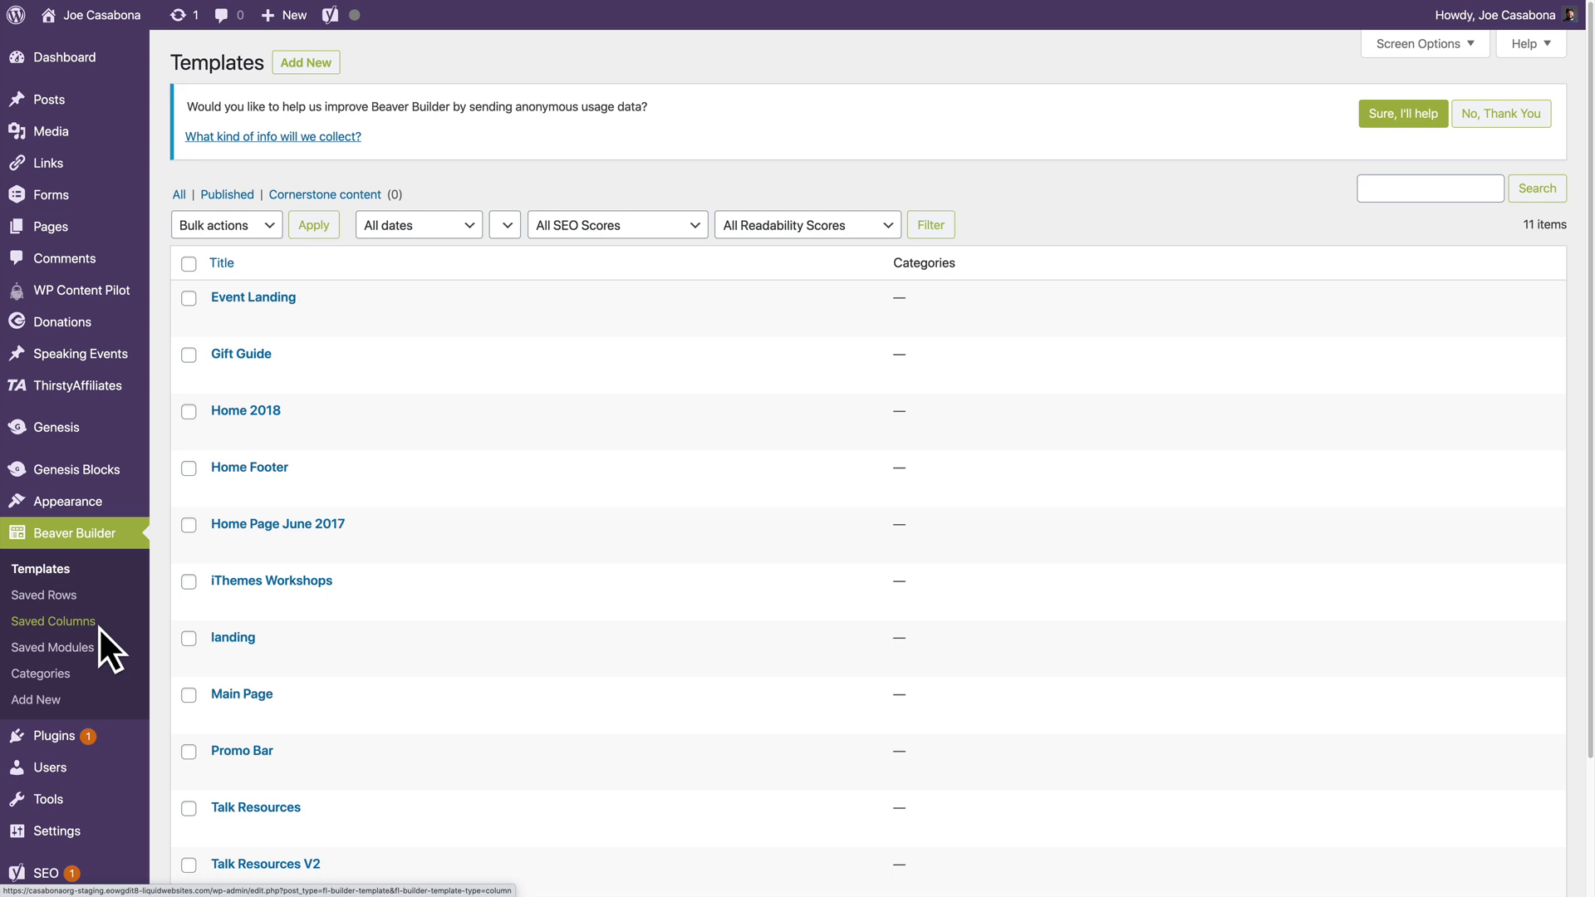
pyautogui.moveTo(59, 634)
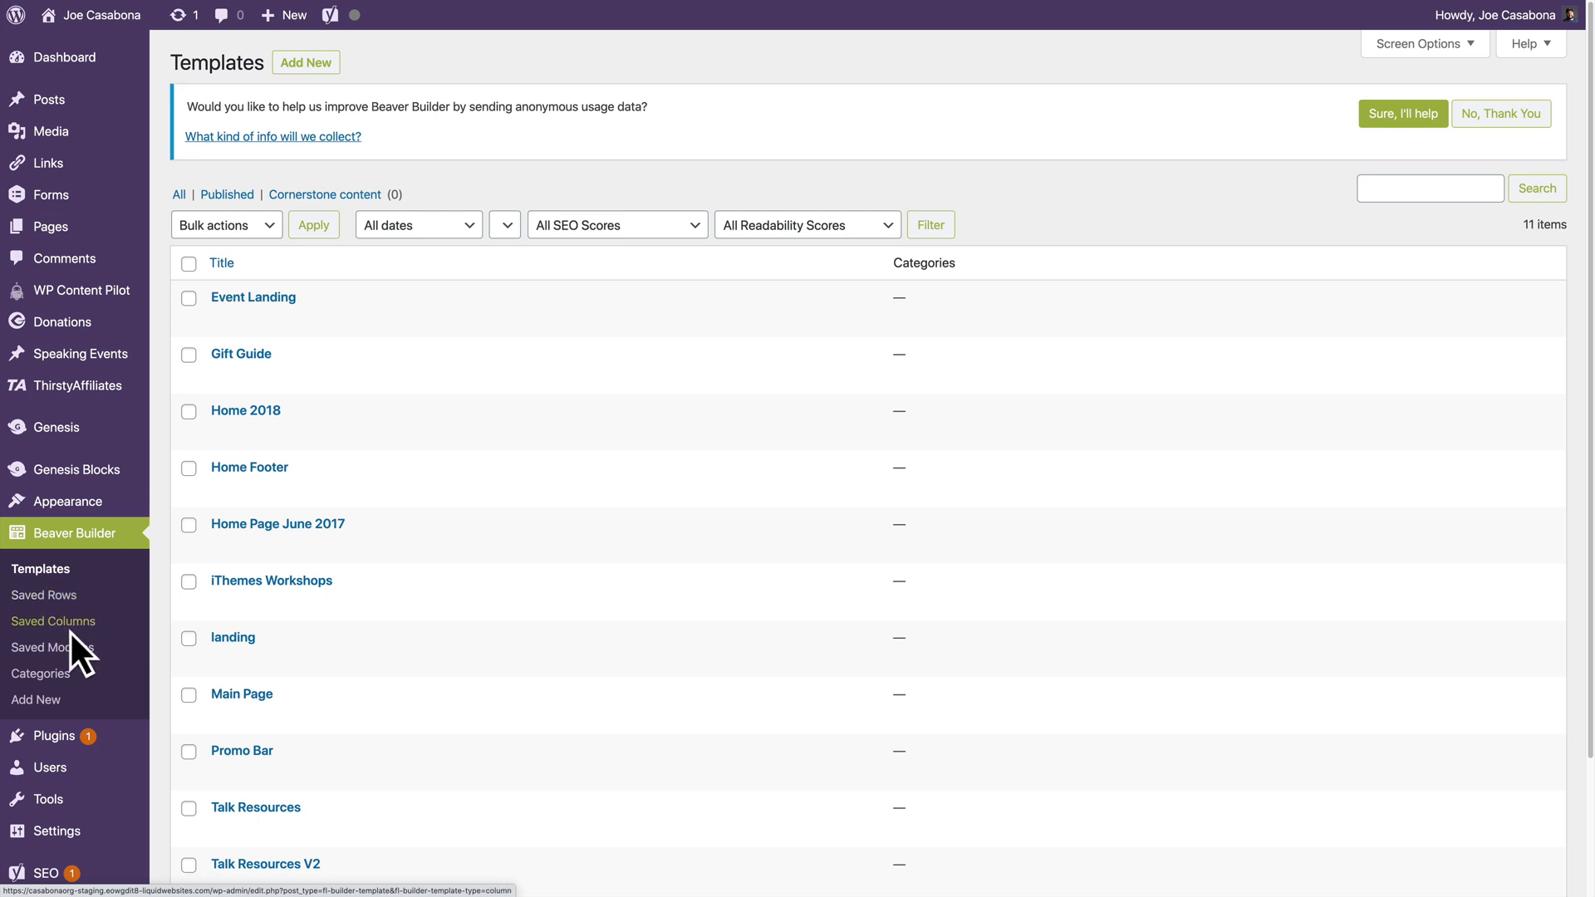
pyautogui.moveTo(79, 610)
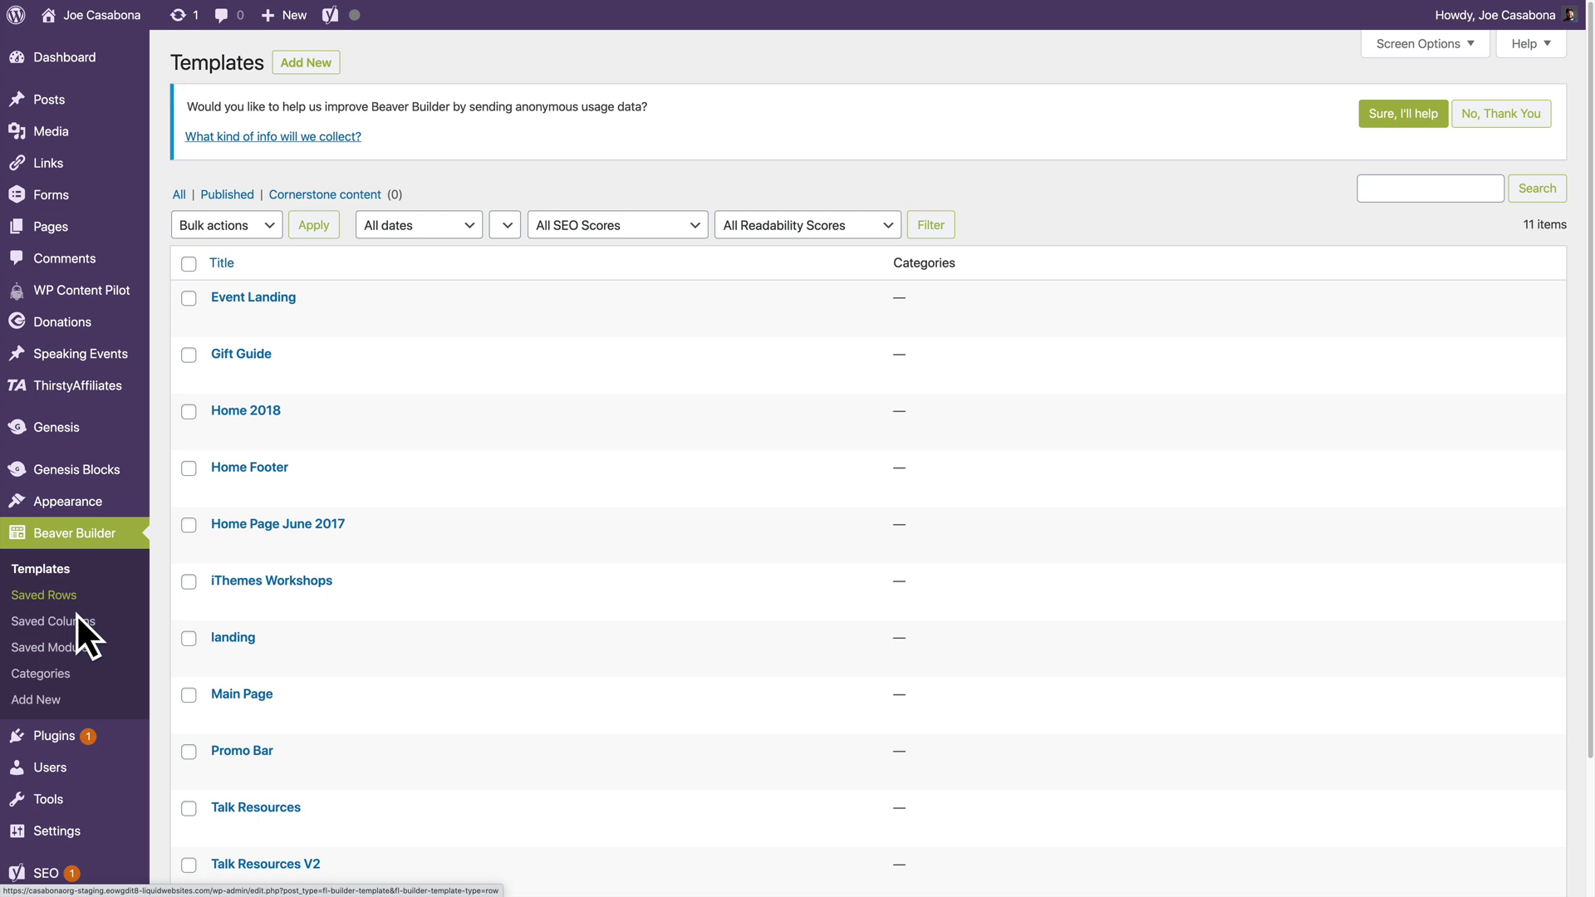
pyautogui.moveTo(53, 648)
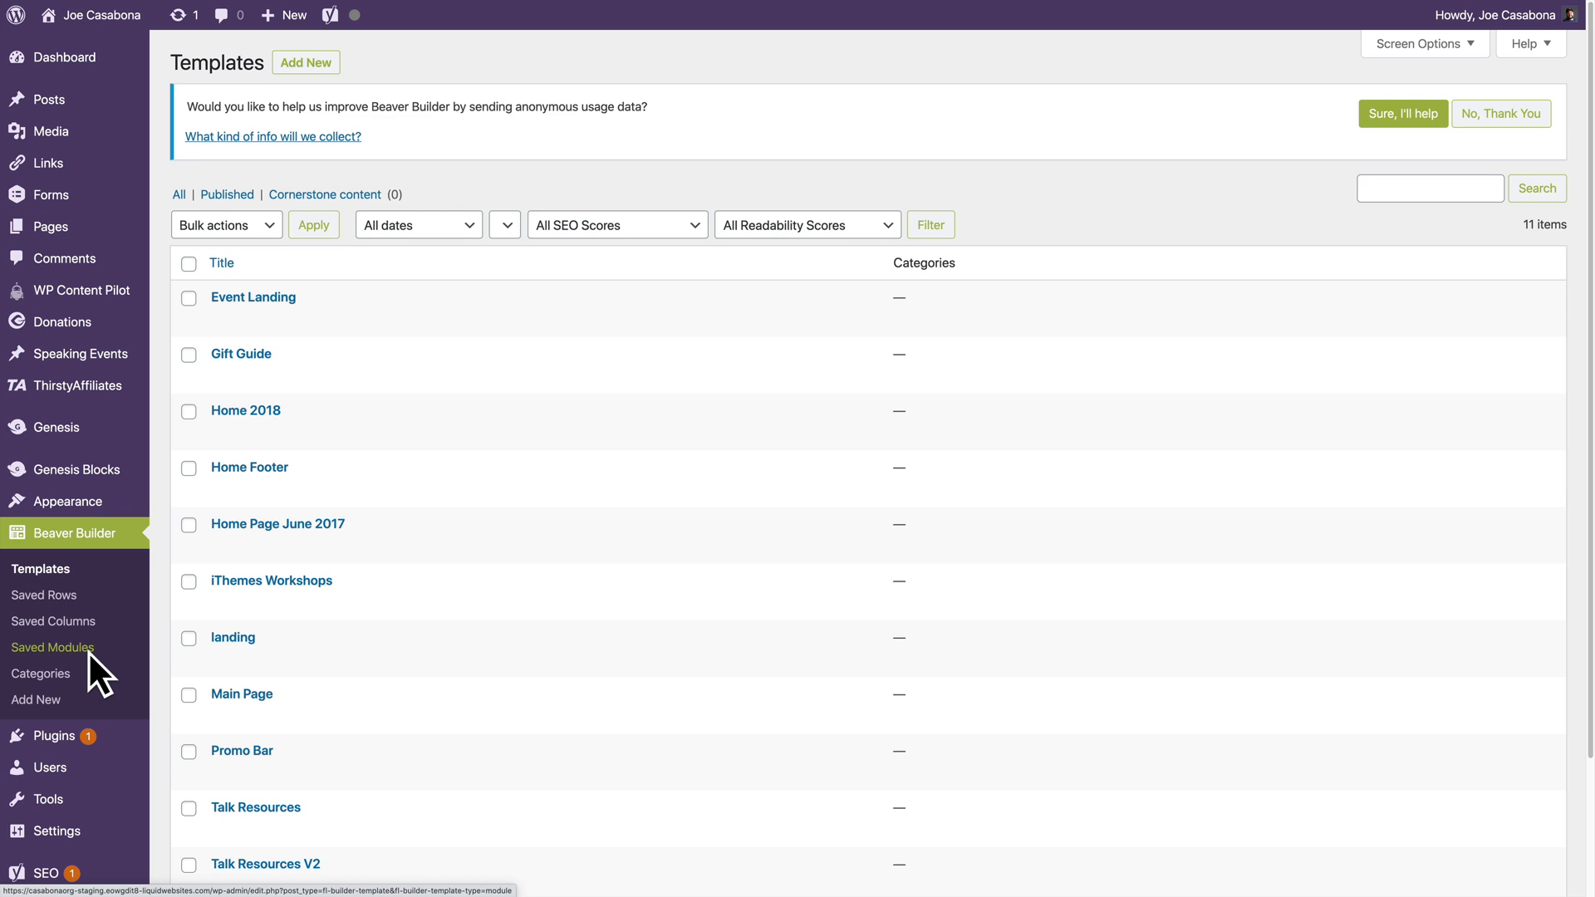
pyautogui.click(54, 648)
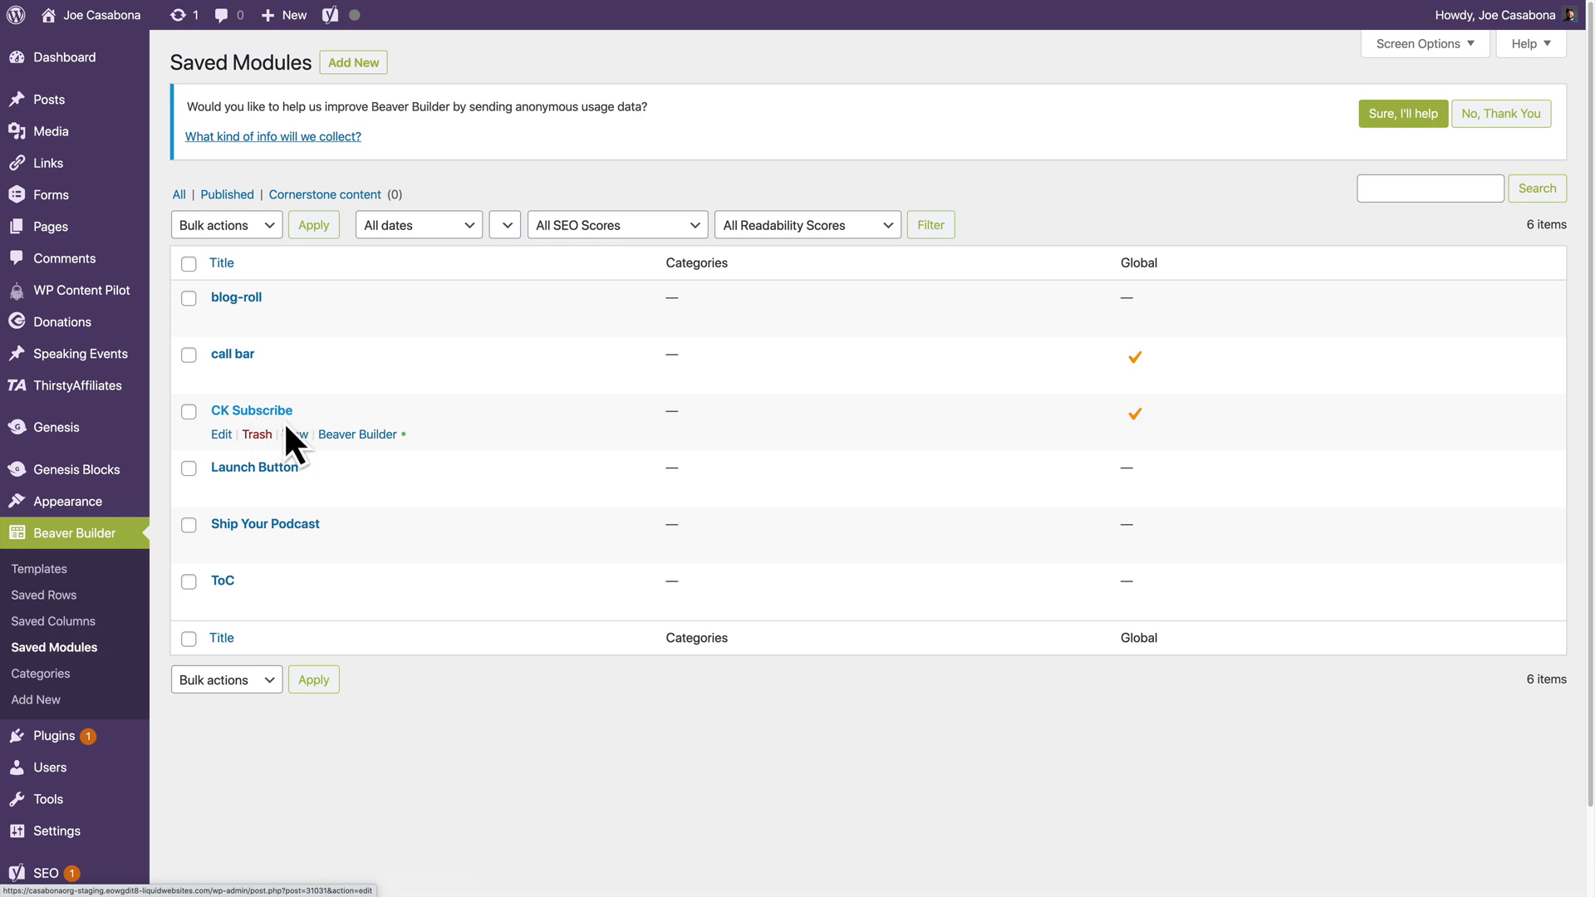
# Launch the global CK Subscribe module in Beaver Builder and leave it via Done > Discard, confirming OK
pyautogui.click(221, 434)
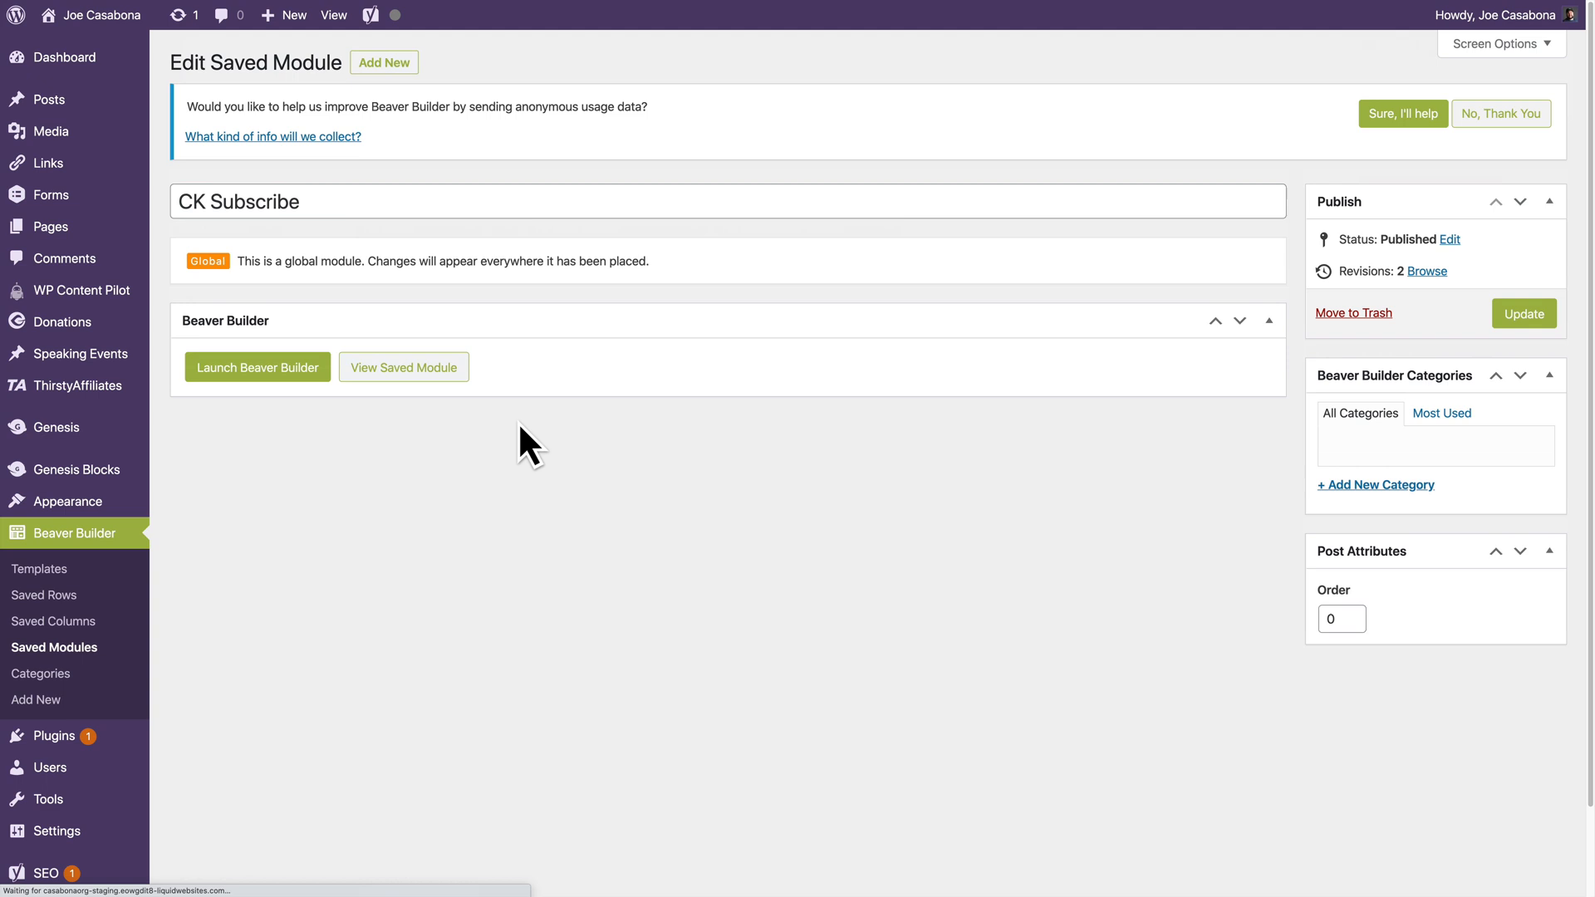
pyautogui.moveTo(351, 310)
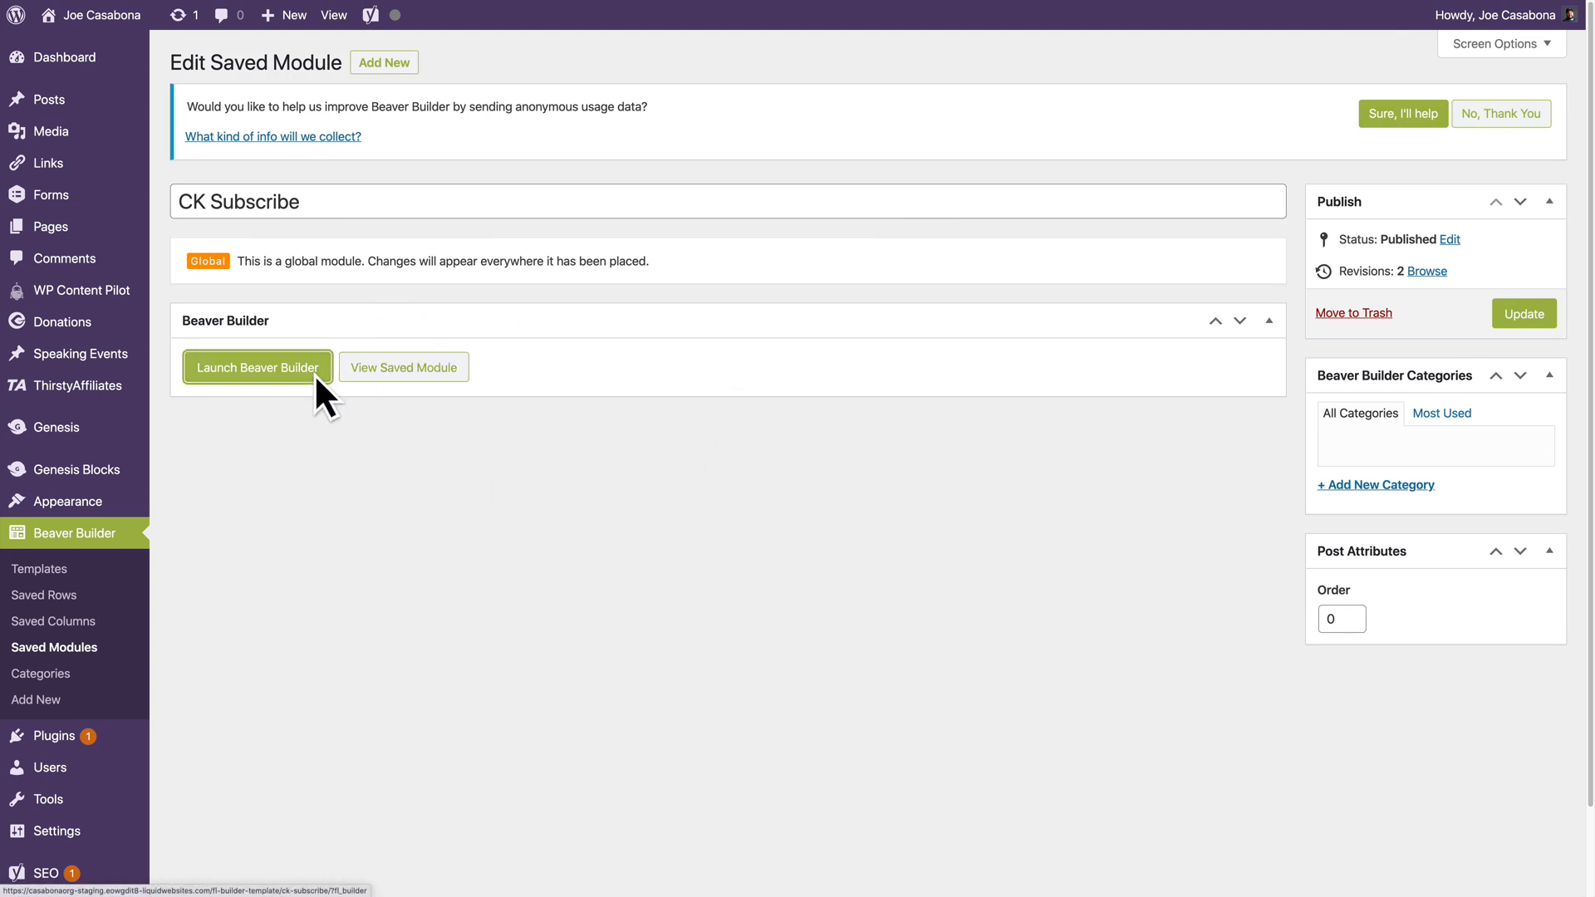
pyautogui.click(258, 367)
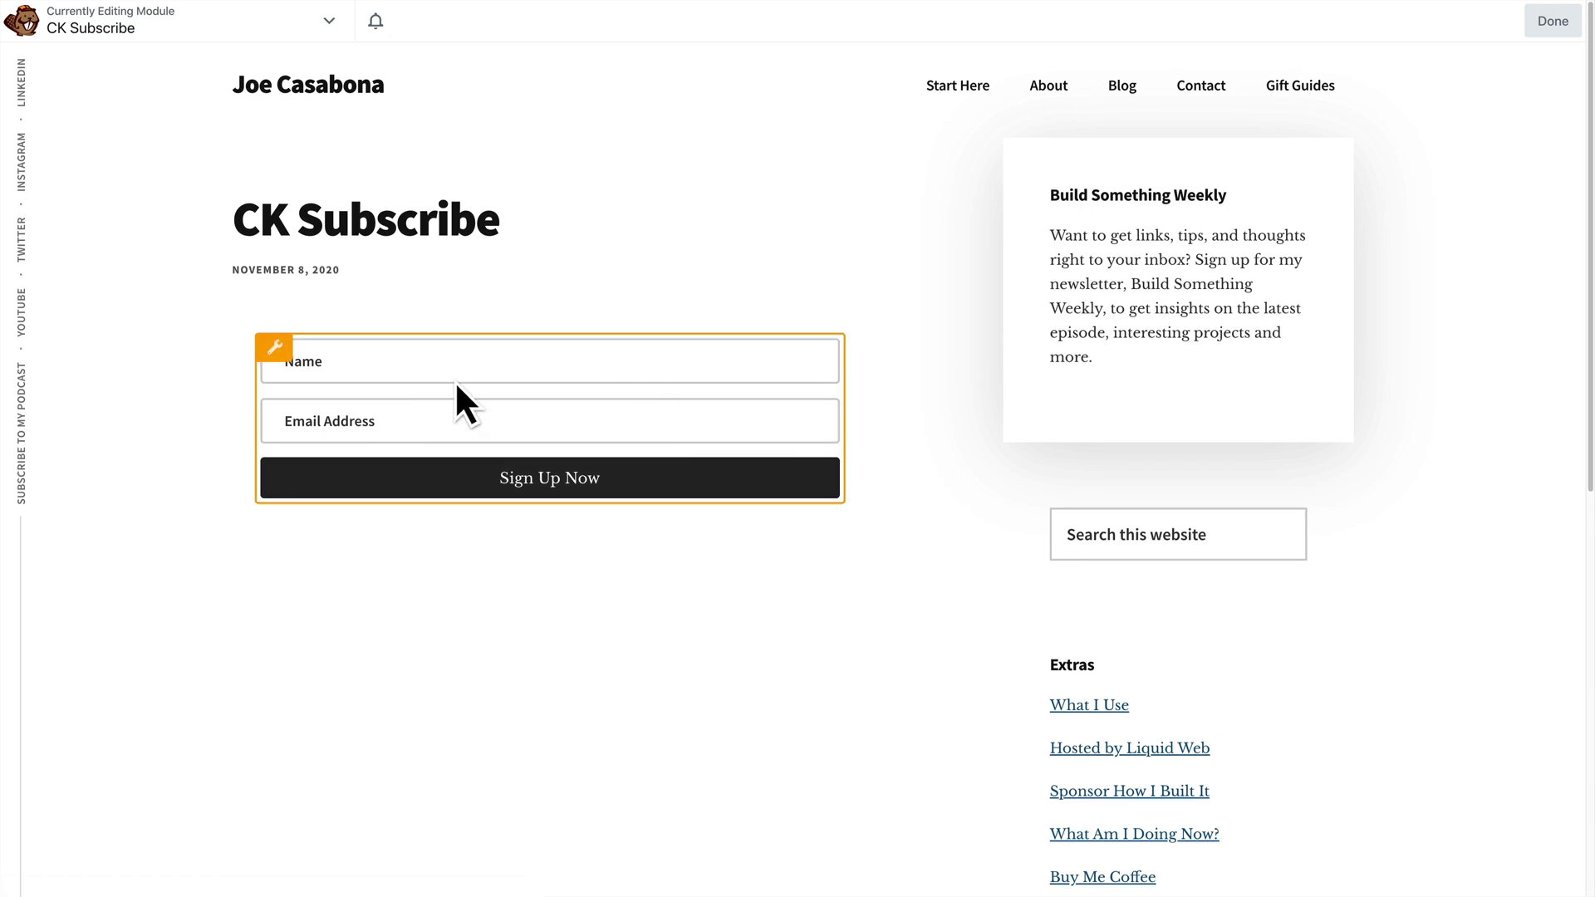
pyautogui.click(275, 348)
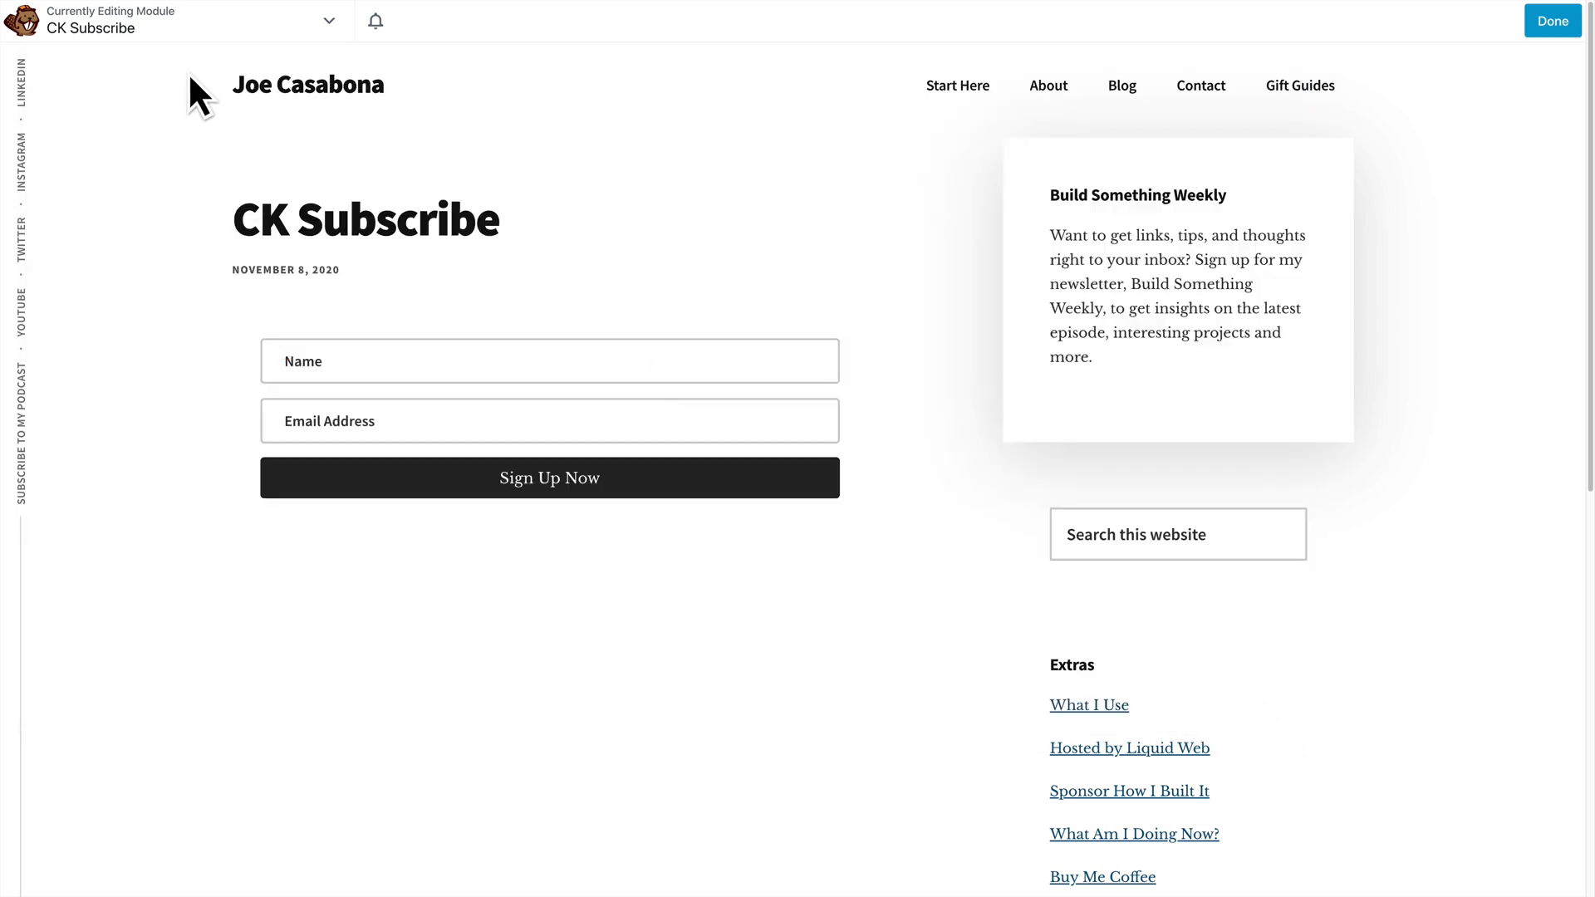
pyautogui.click(1551, 20)
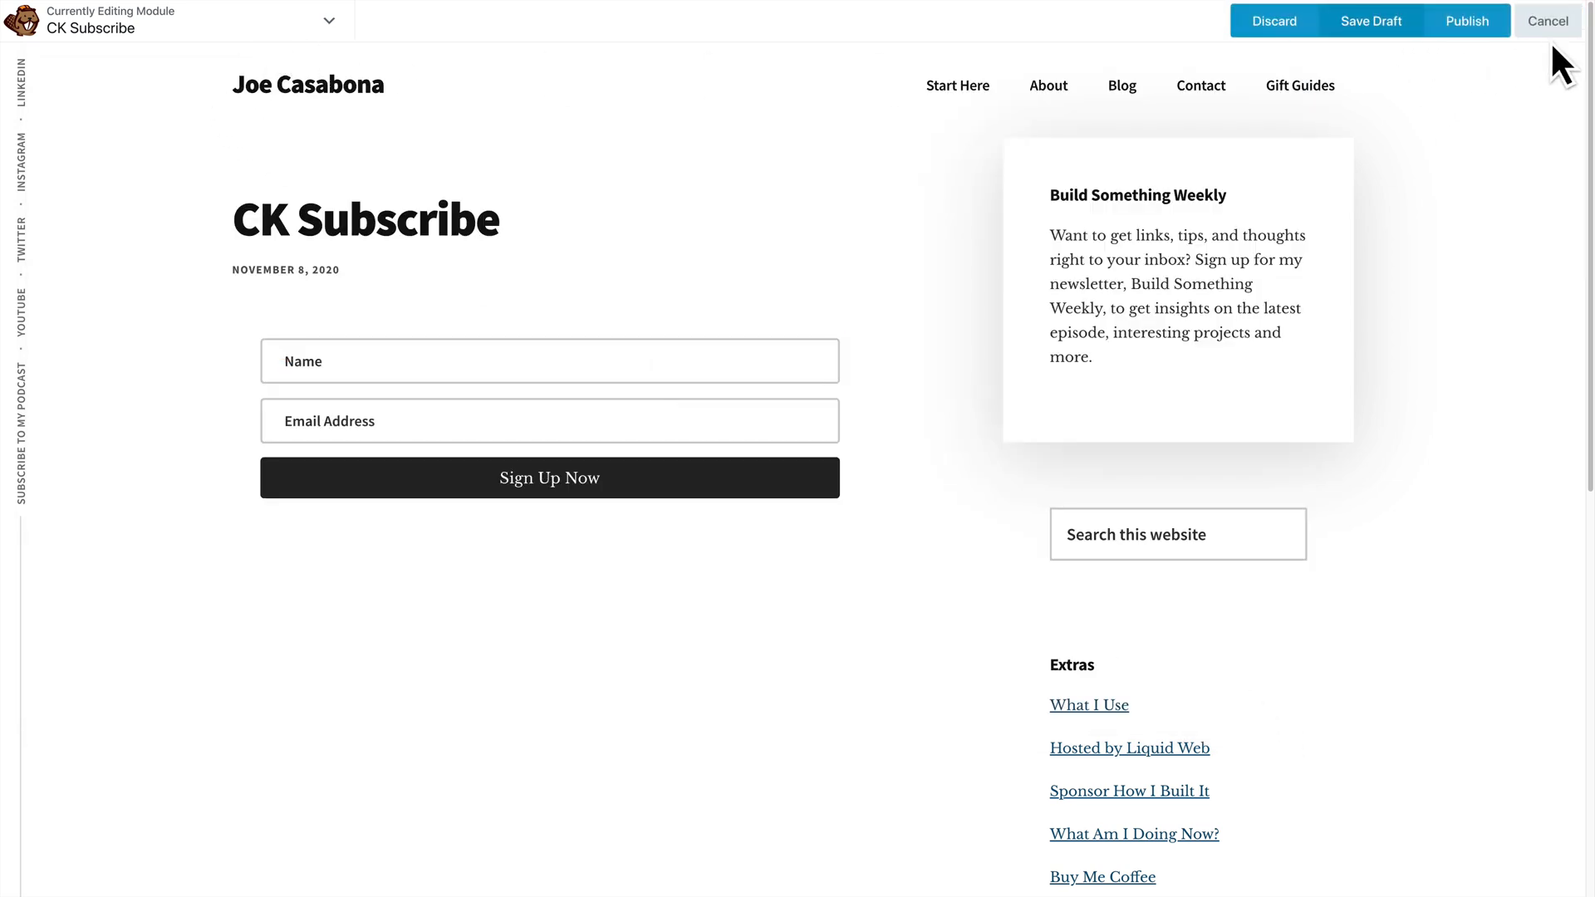
pyautogui.click(1273, 20)
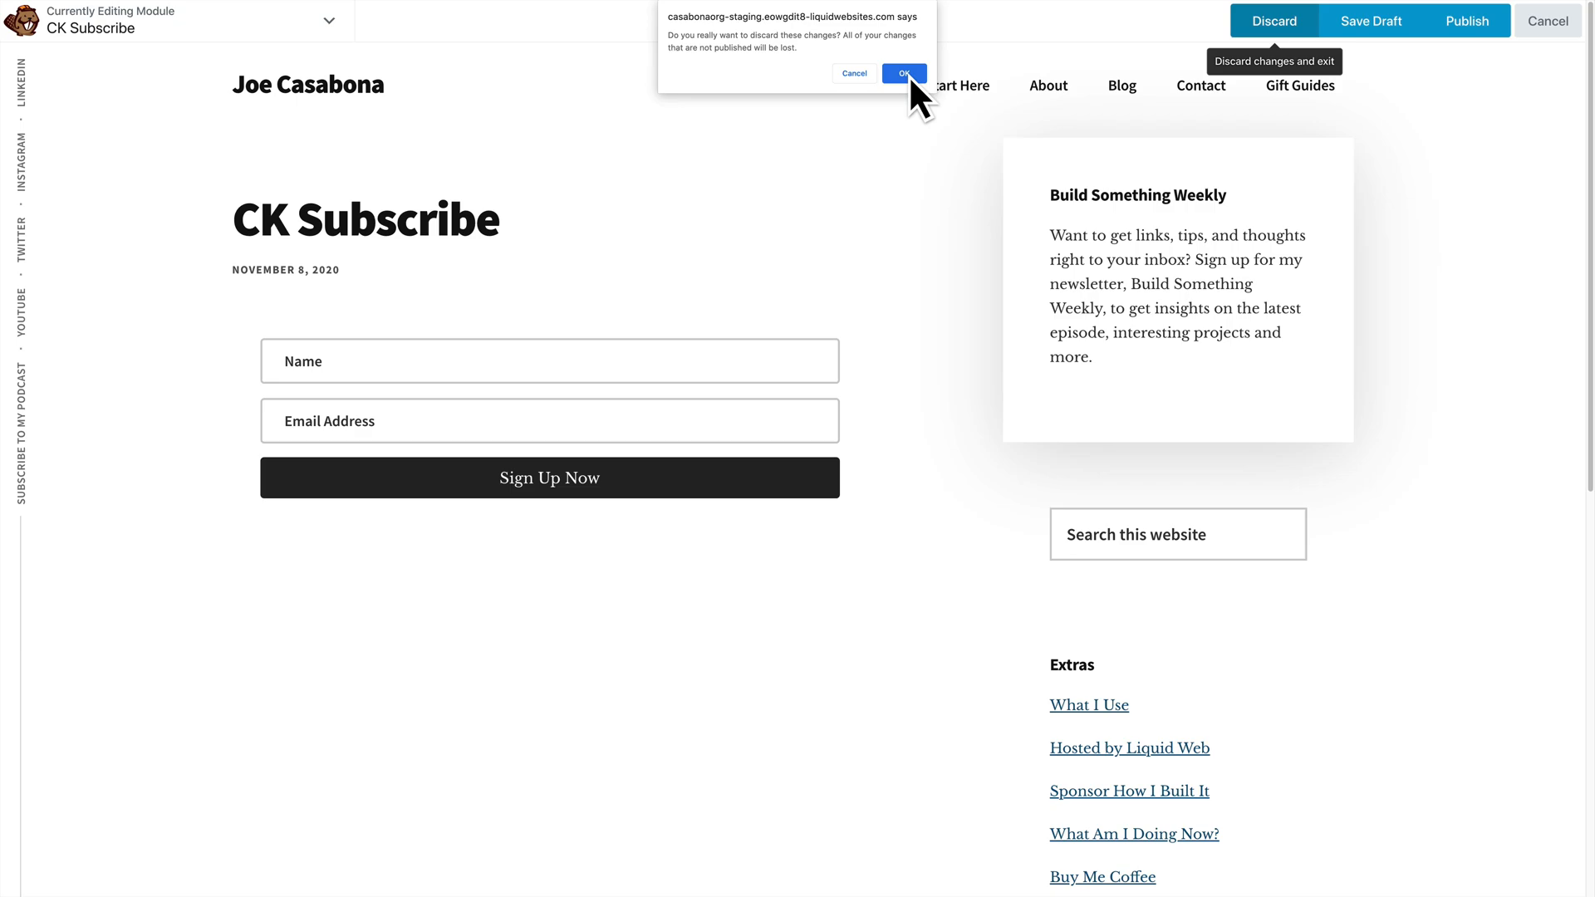
pyautogui.click(903, 73)
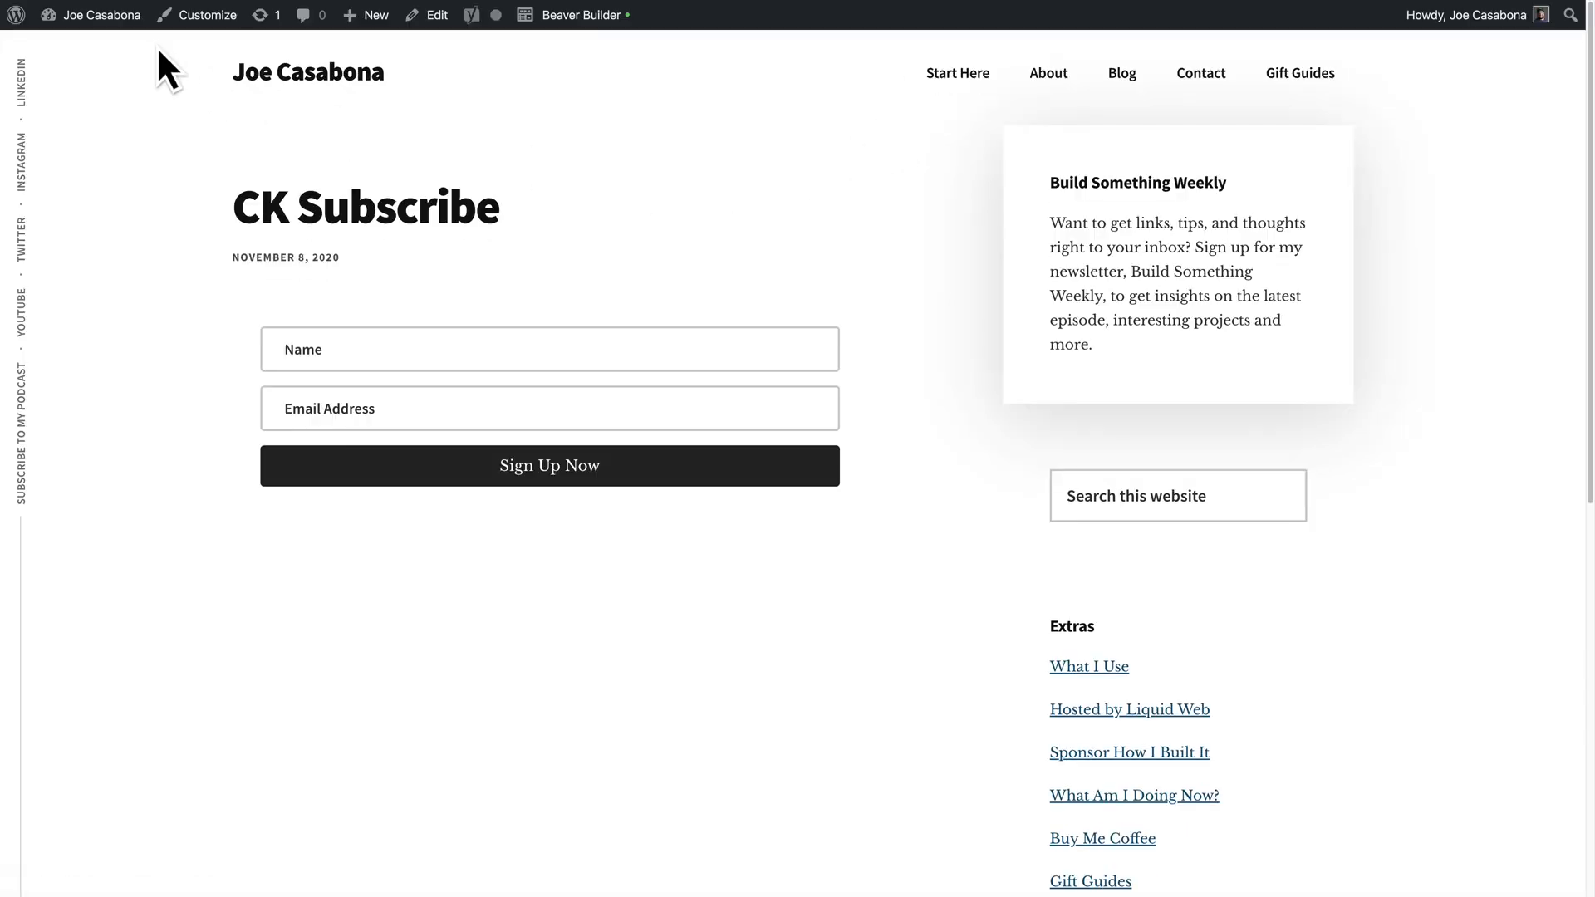
# Go back to the Dashboard, Beaver Builder > Saved Modules, and start Add New
pyautogui.click(101, 14)
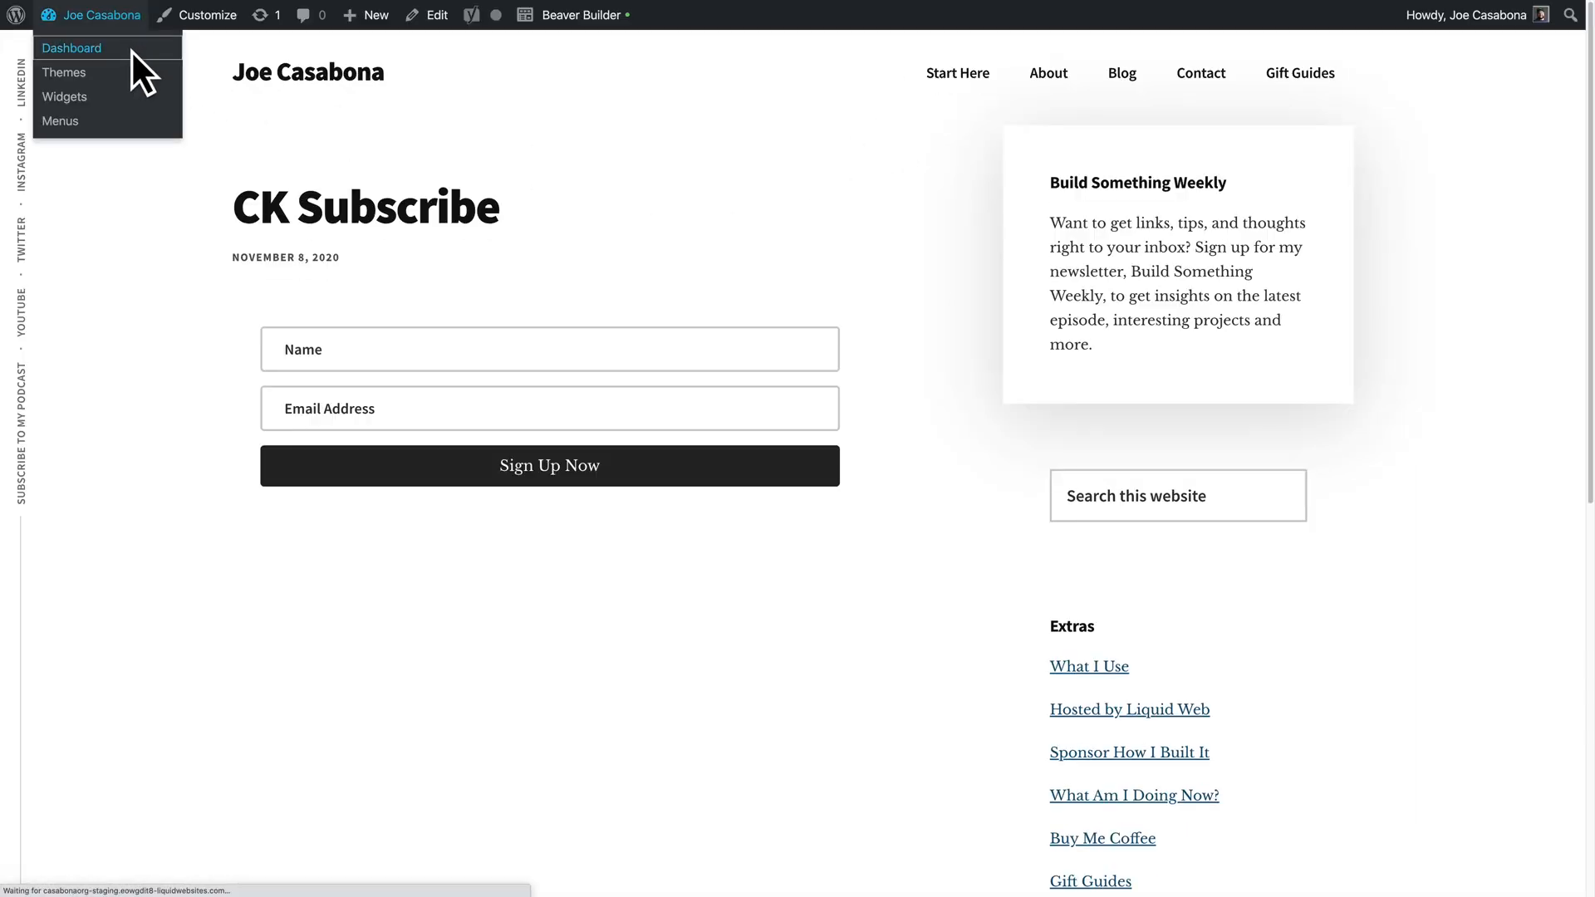
pyautogui.click(71, 47)
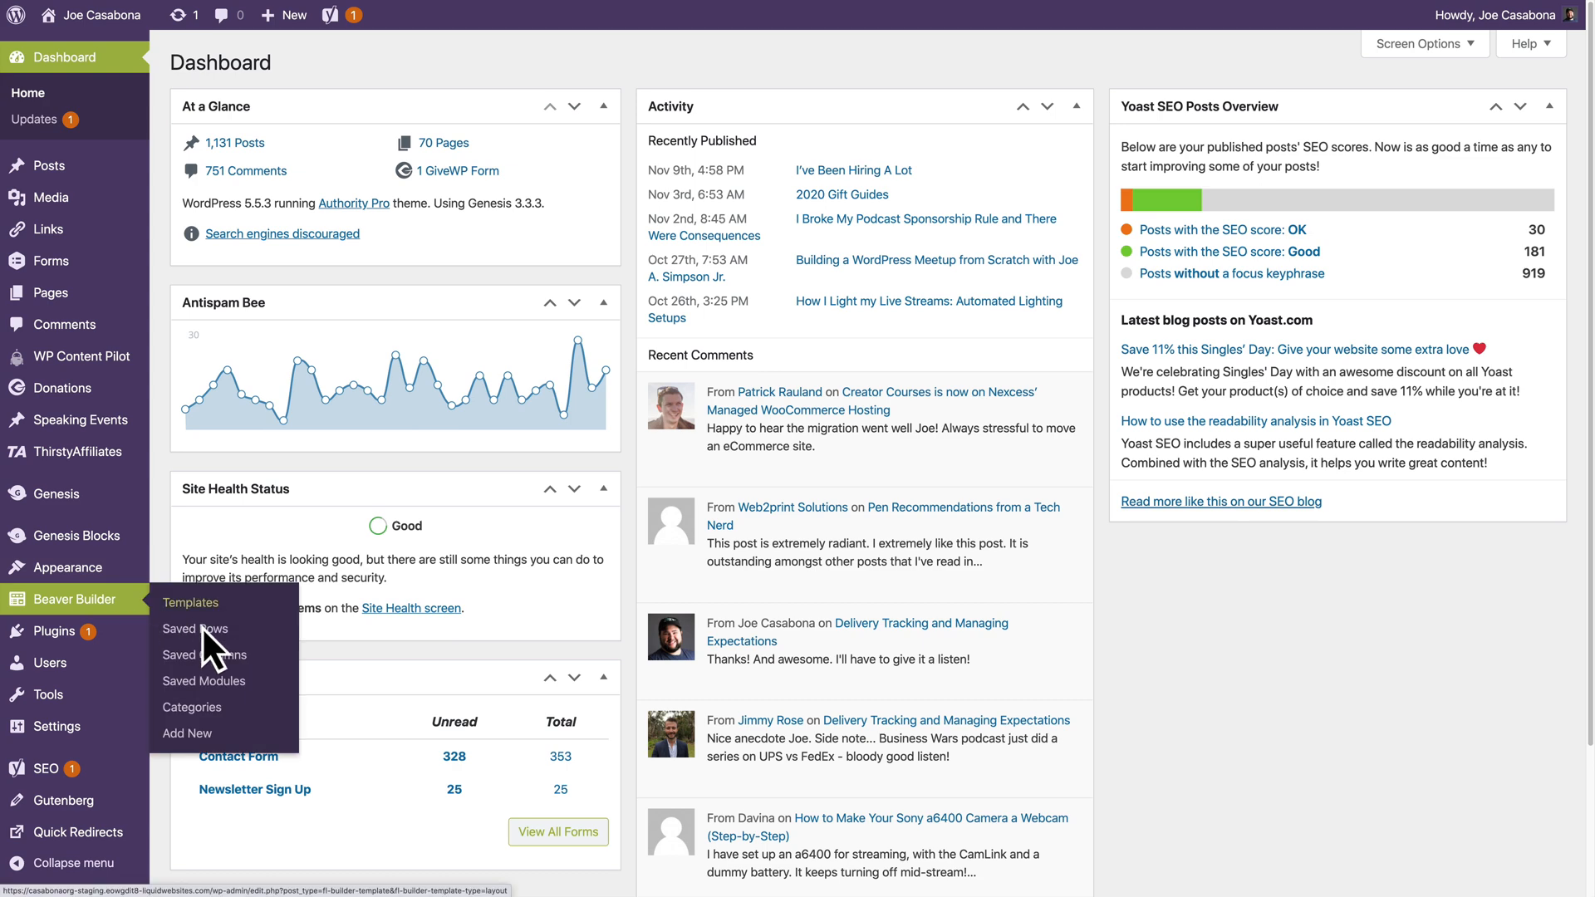
pyautogui.click(204, 681)
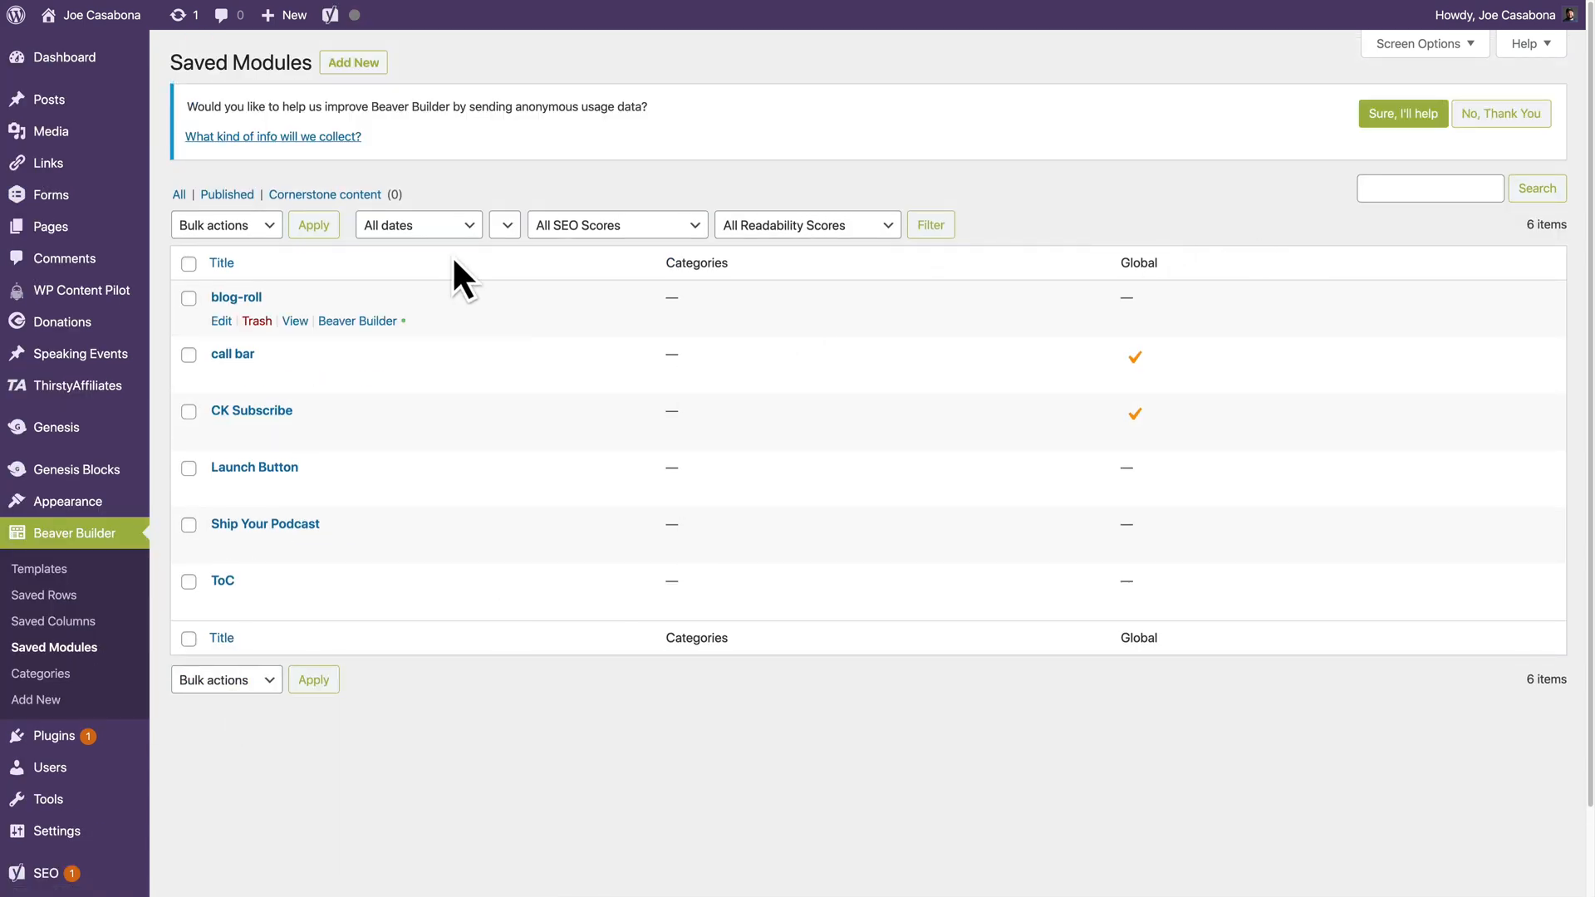
pyautogui.click(353, 62)
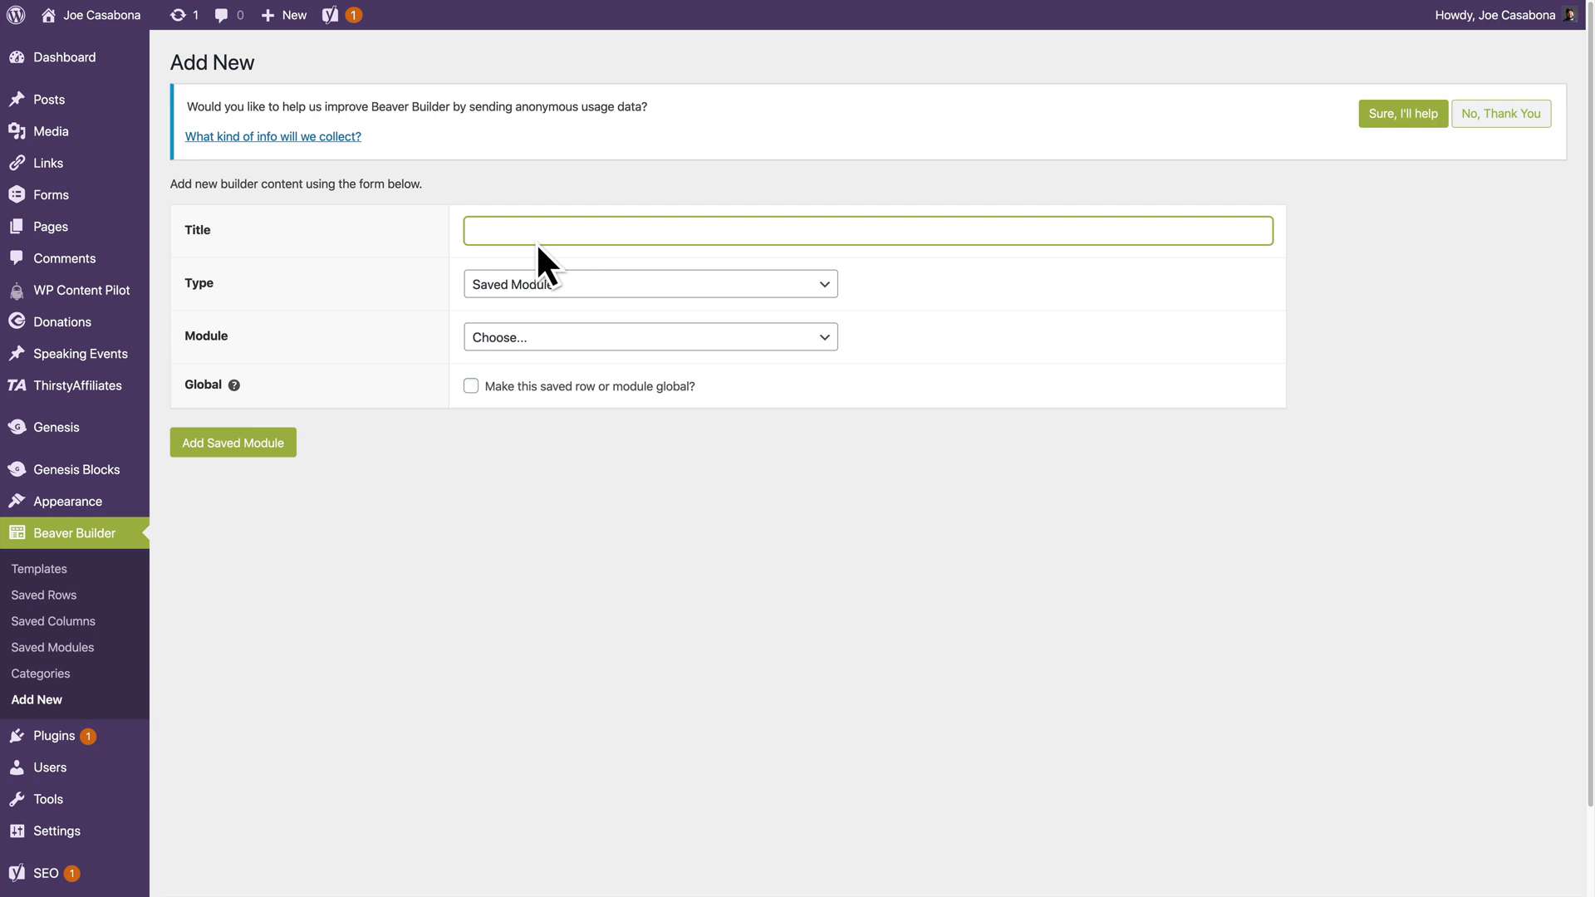
# Create a global Saved Module of type Countdown titled 'BFCM Countdown'
pyautogui.click(648, 284)
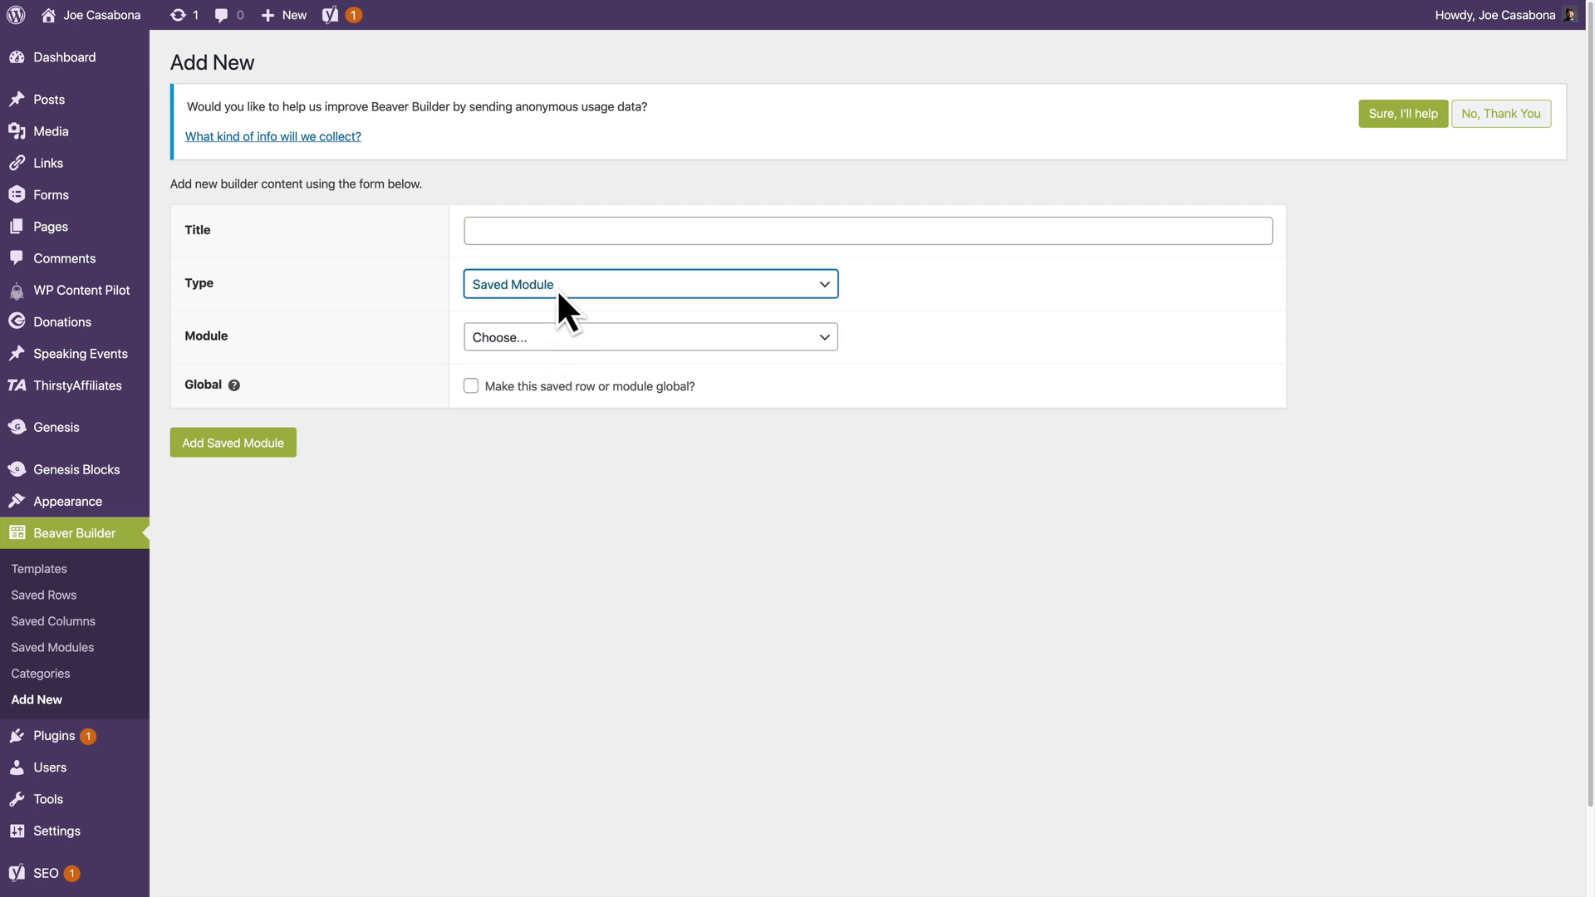
pyautogui.click(650, 284)
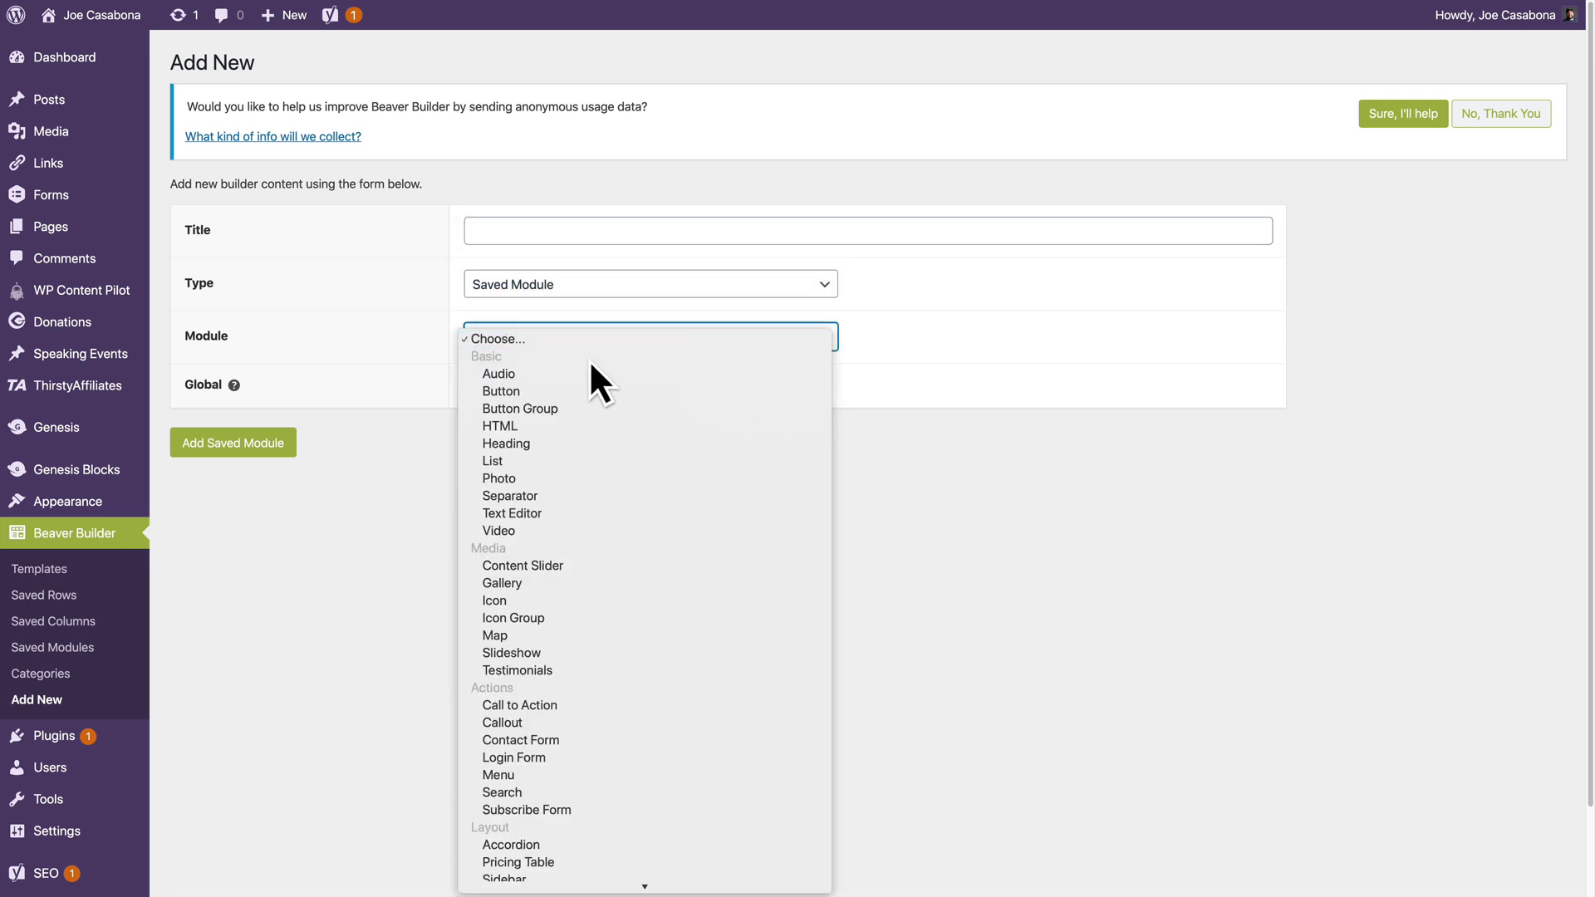
pyautogui.moveTo(506, 444)
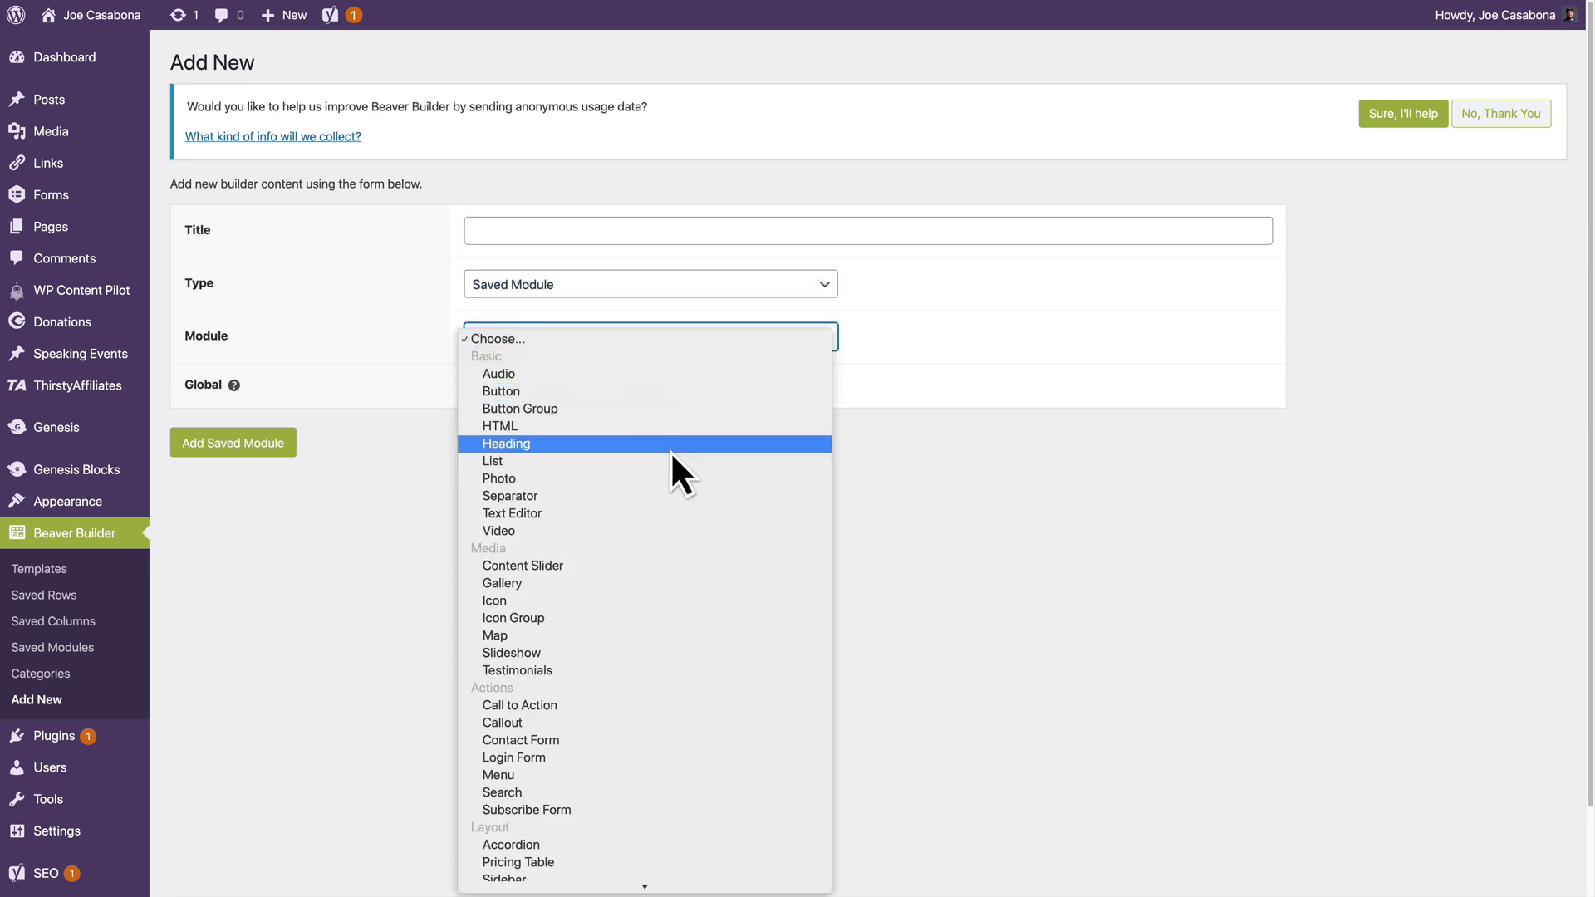
pyautogui.scroll(-3)
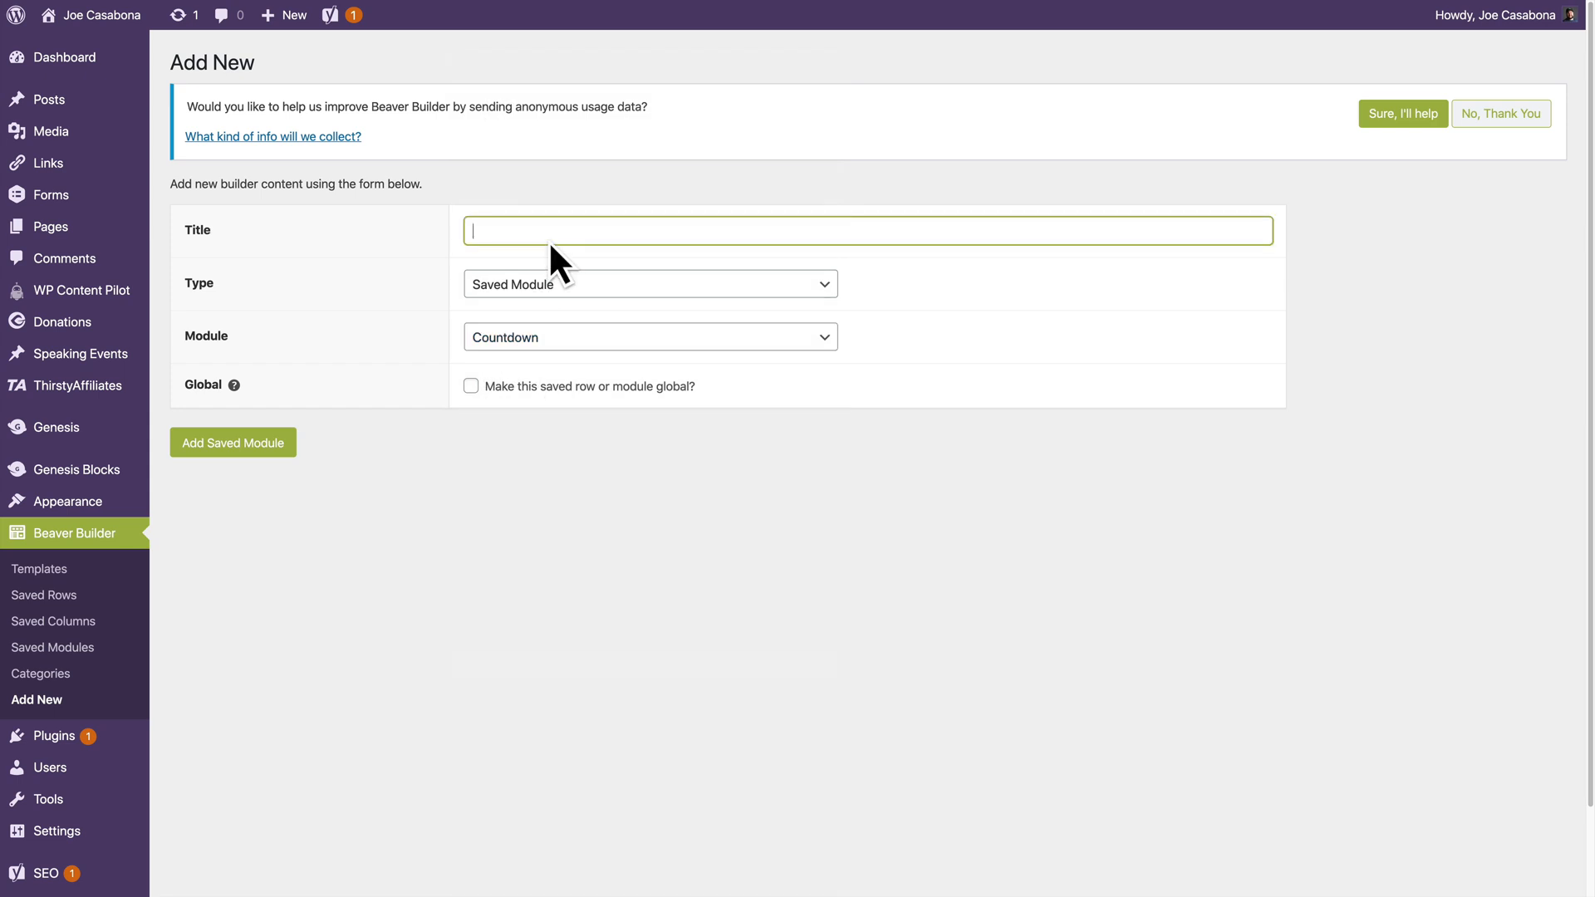
pyautogui.write('BFCM')
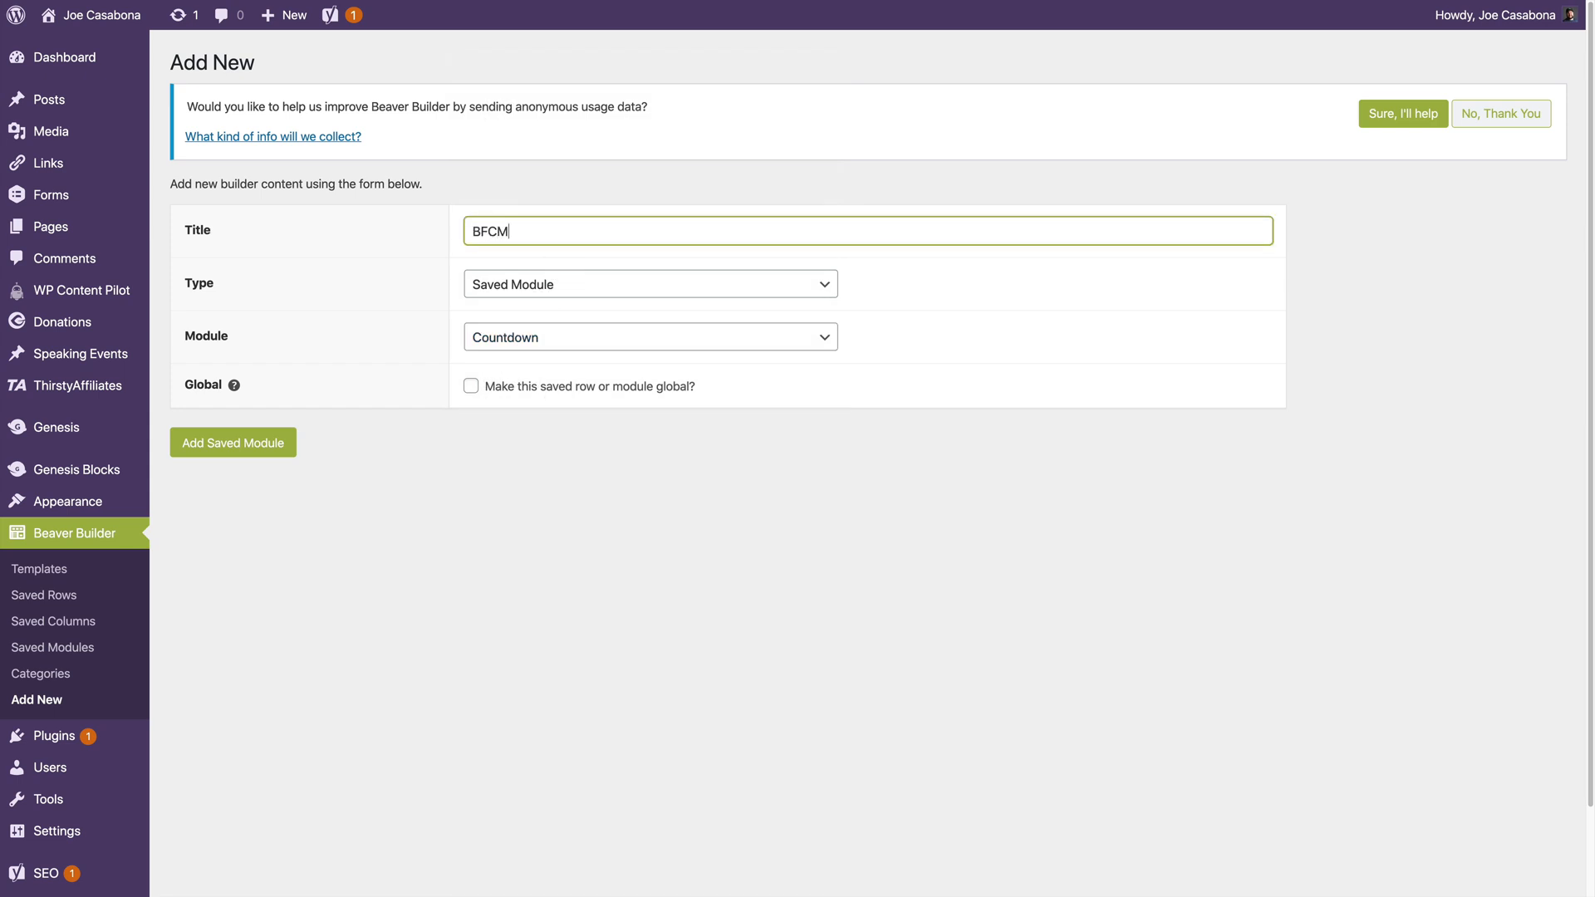
pyautogui.write('Countdown')
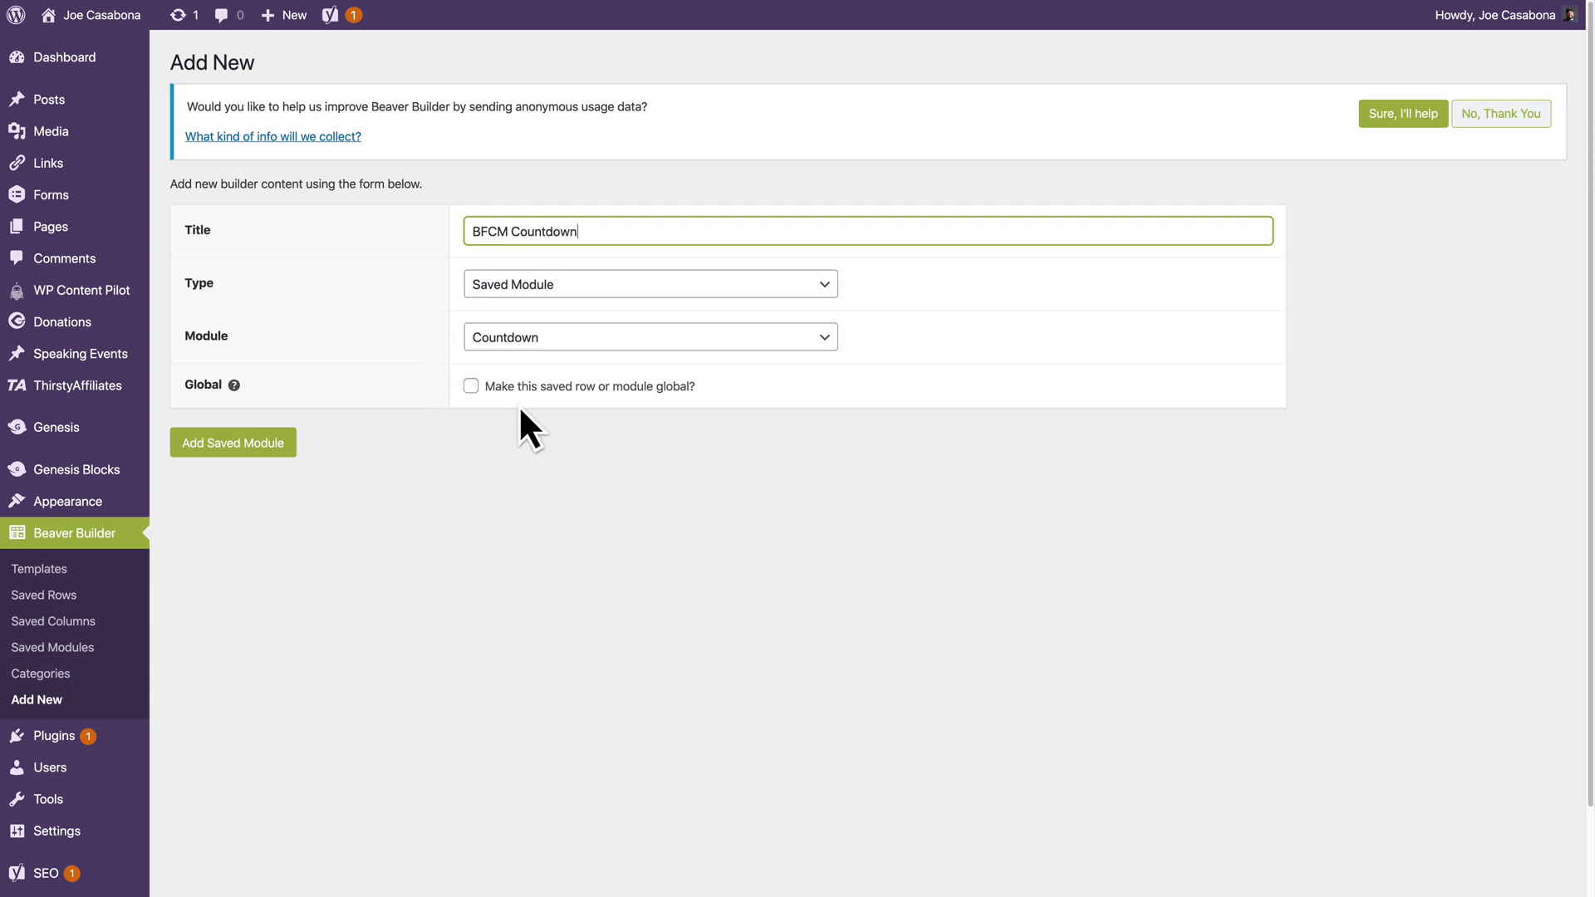
pyautogui.moveTo(617, 422)
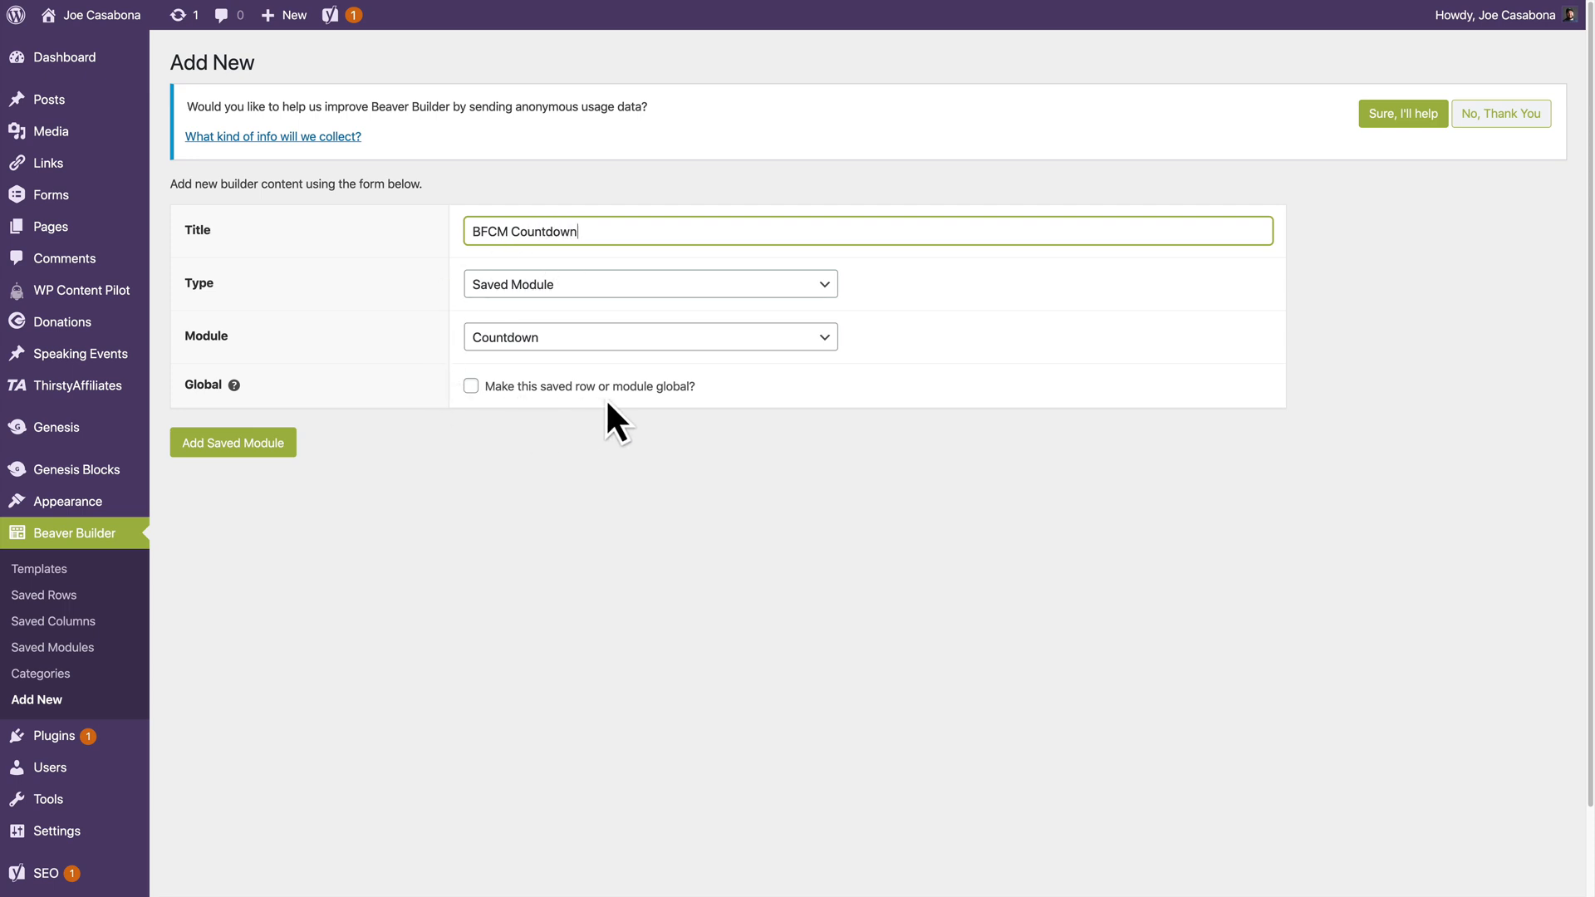
pyautogui.moveTo(699, 424)
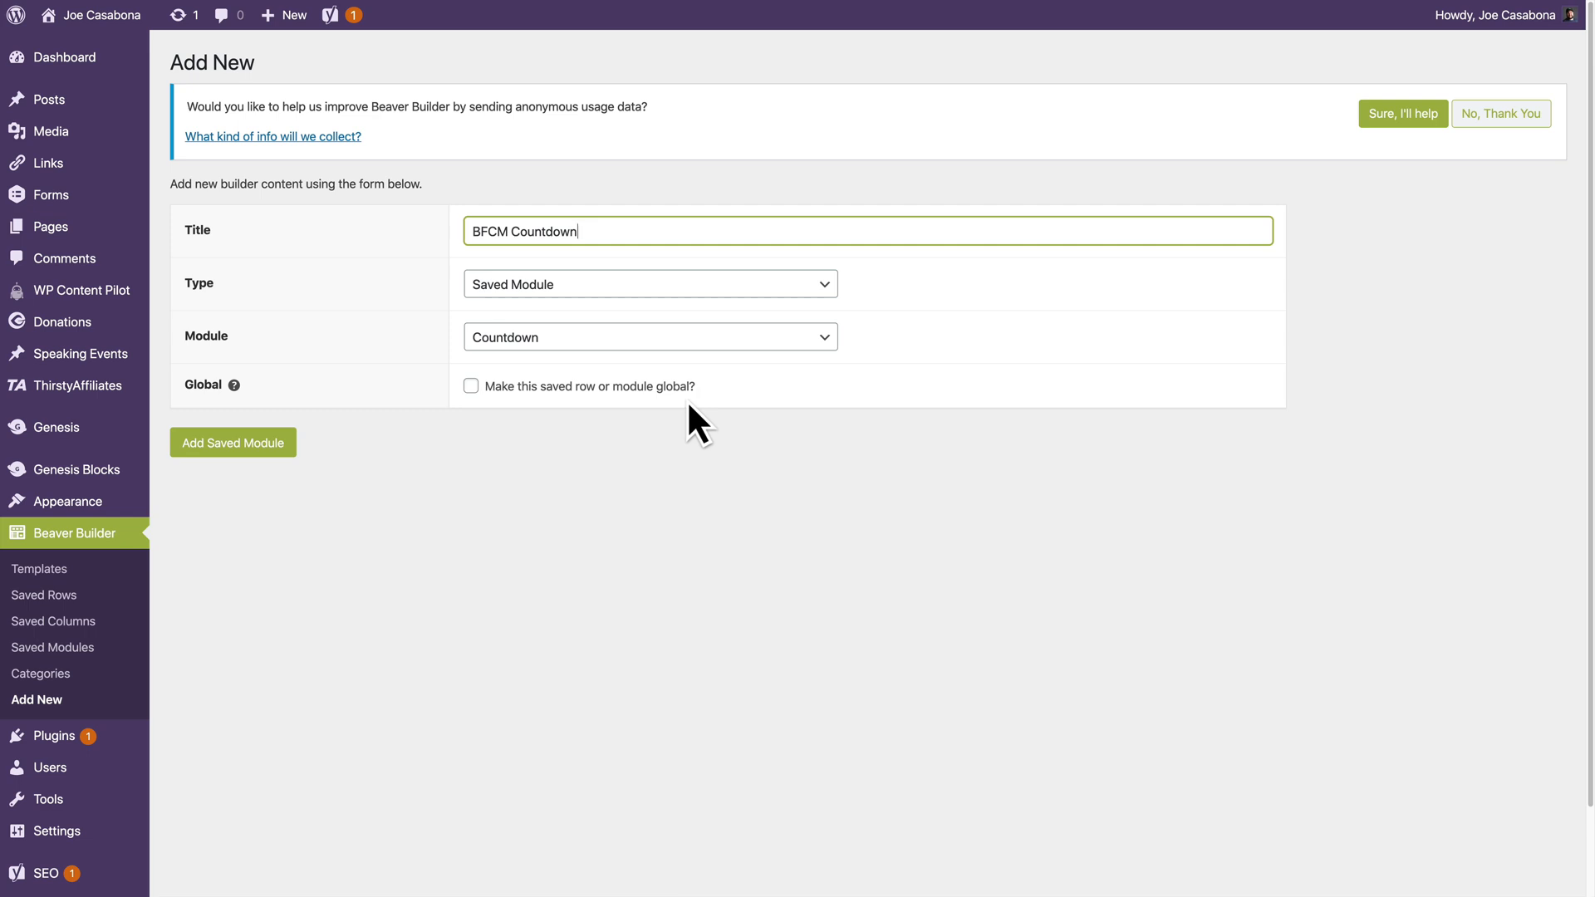
pyautogui.click(470, 385)
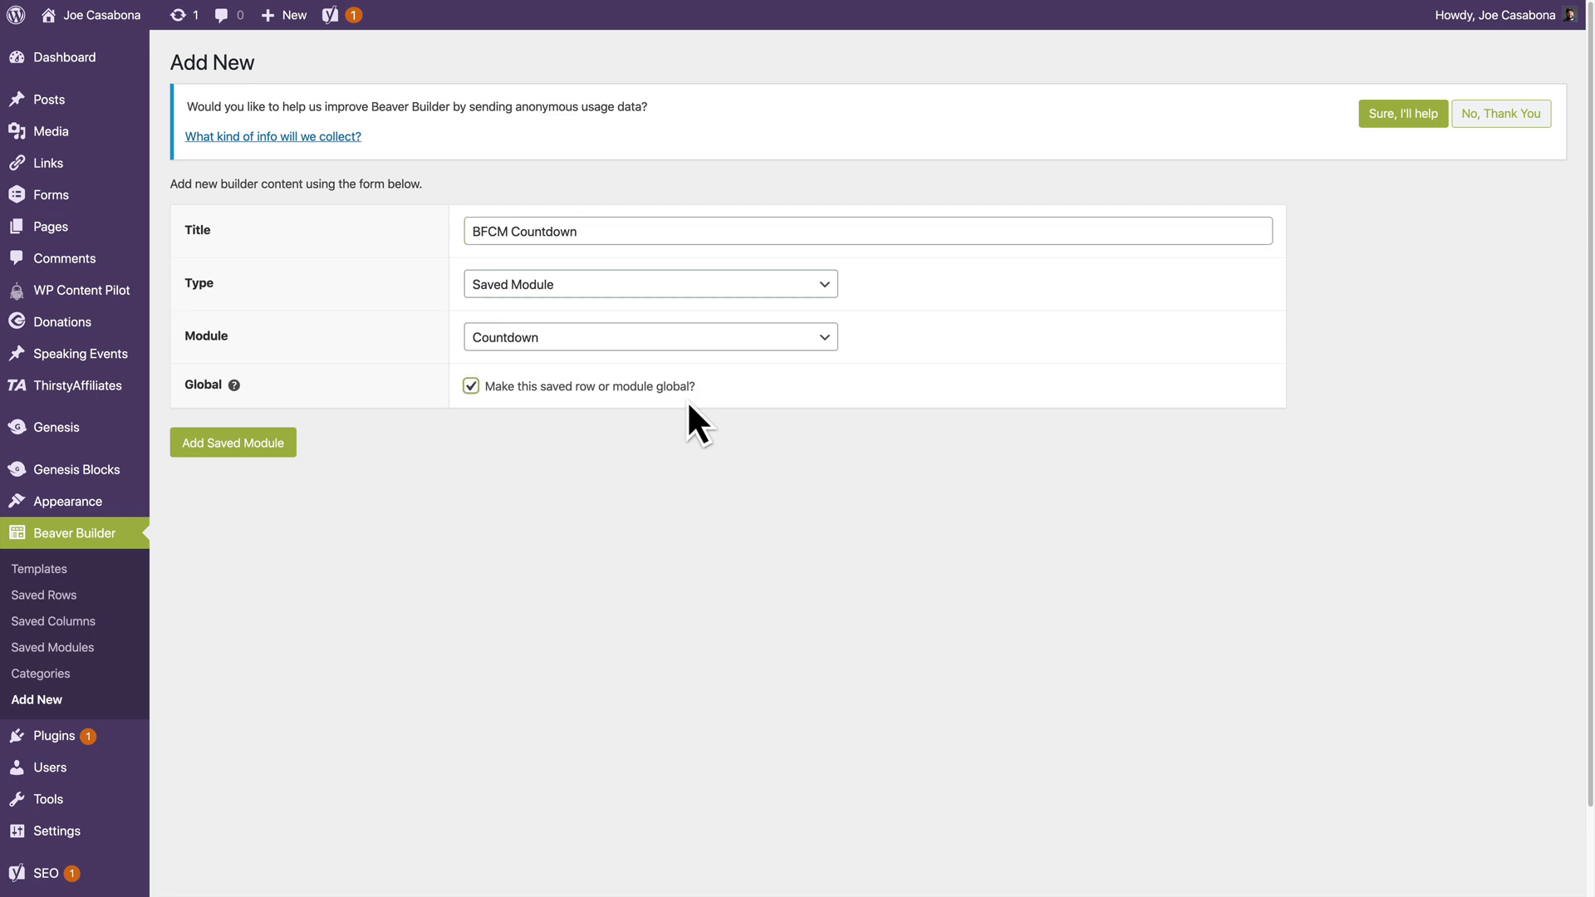
pyautogui.click(232, 443)
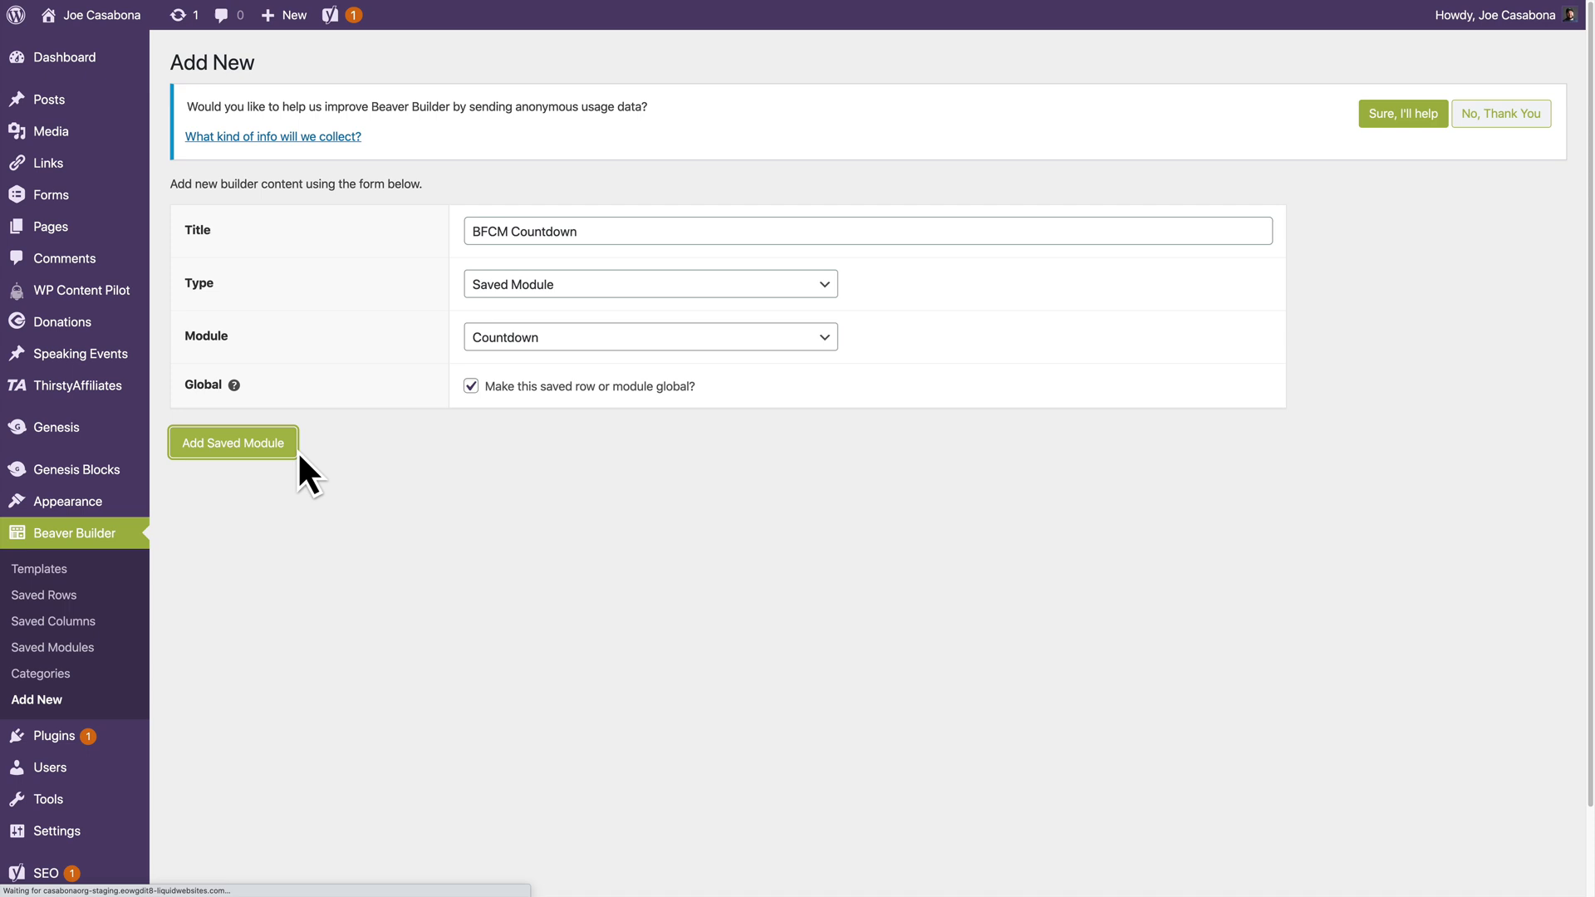
pyautogui.click(232, 443)
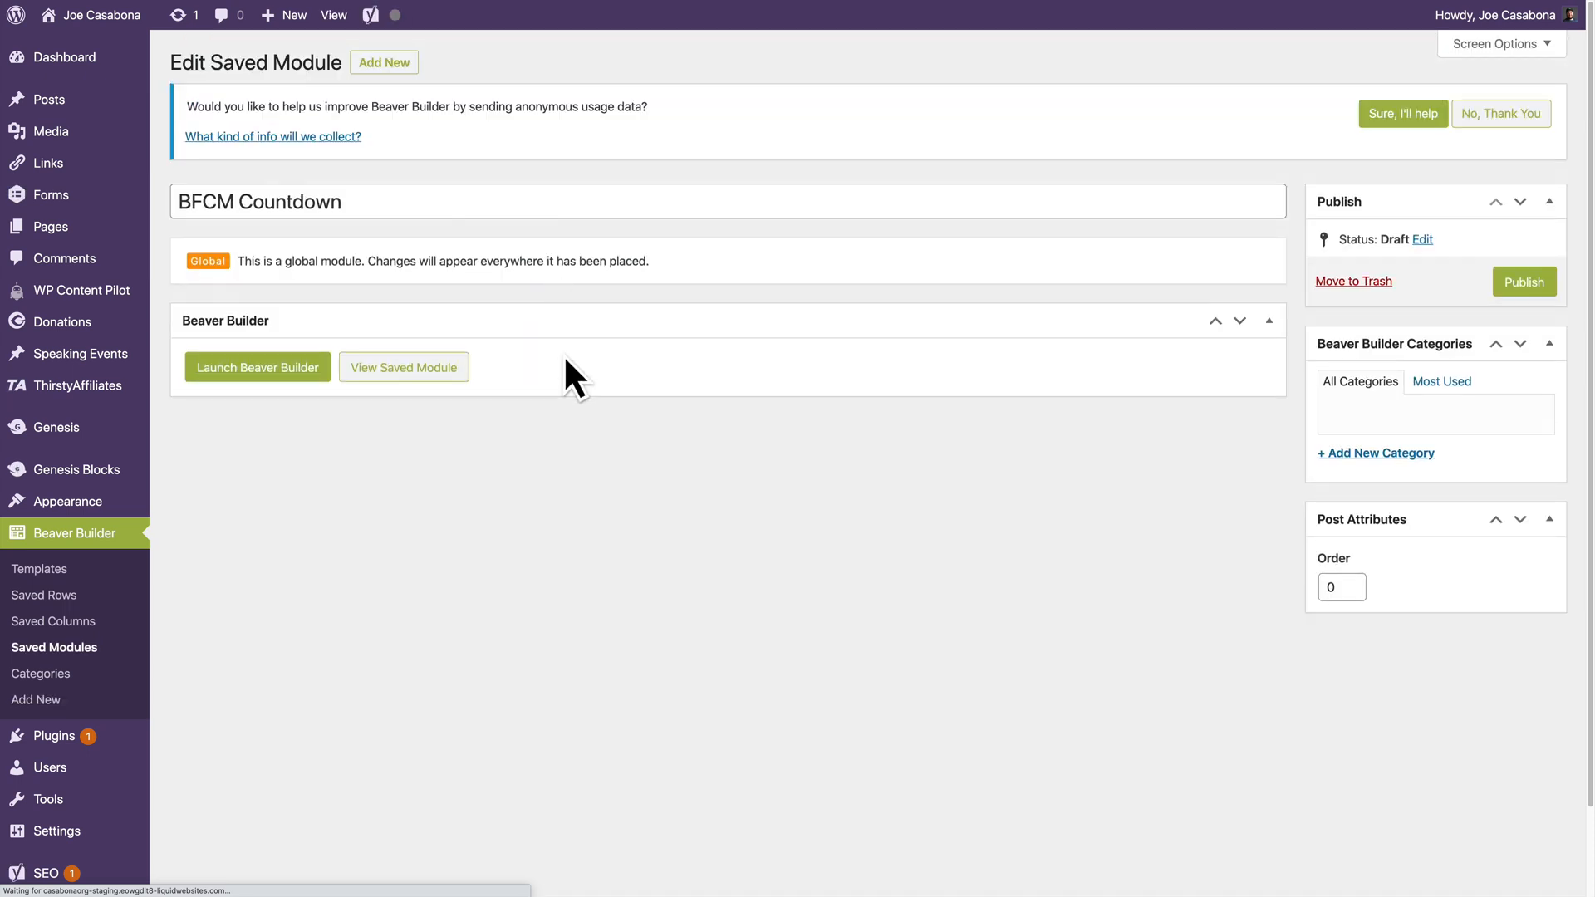
# Launch the builder and set the countdown to 11/27/2020, 12:00 am, New York time zone
pyautogui.click(403, 367)
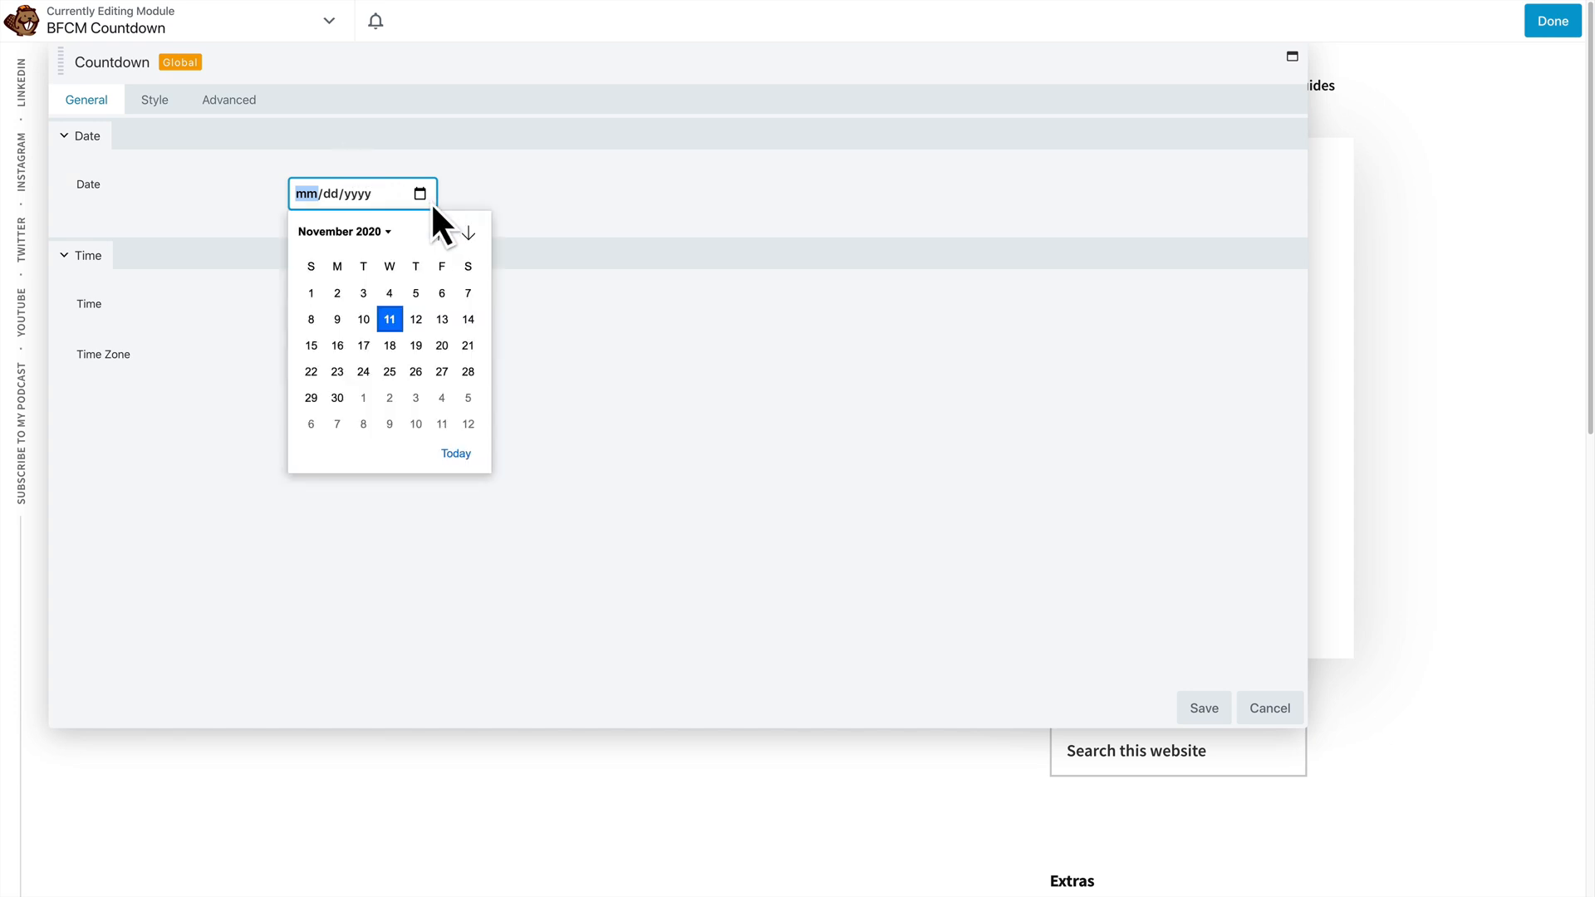
pyautogui.moveTo(440, 232)
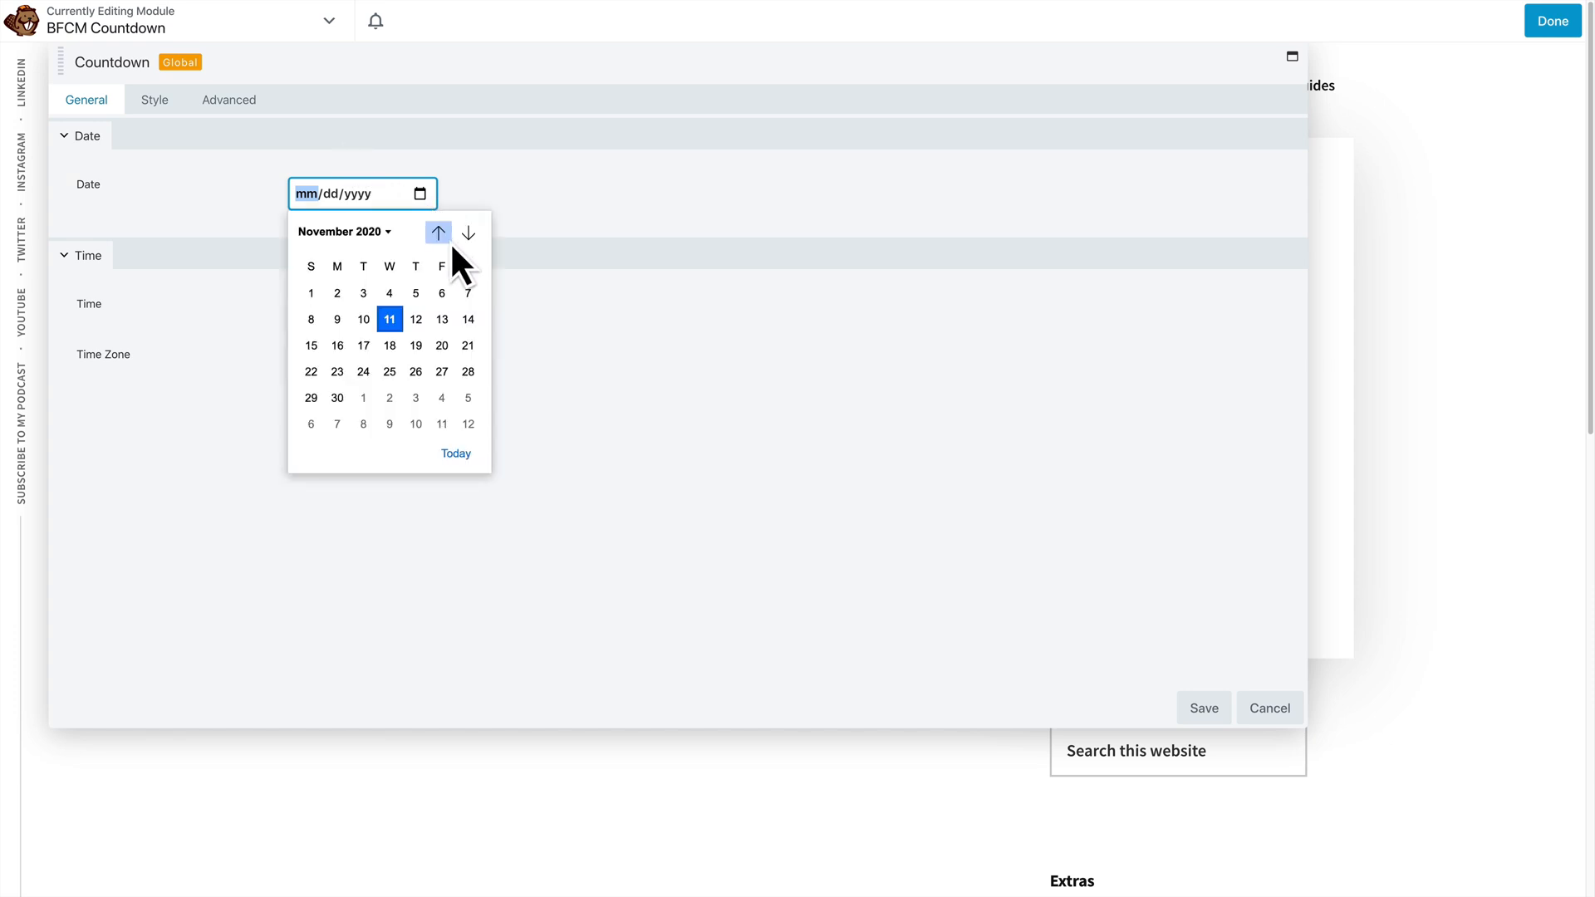
pyautogui.click(441, 371)
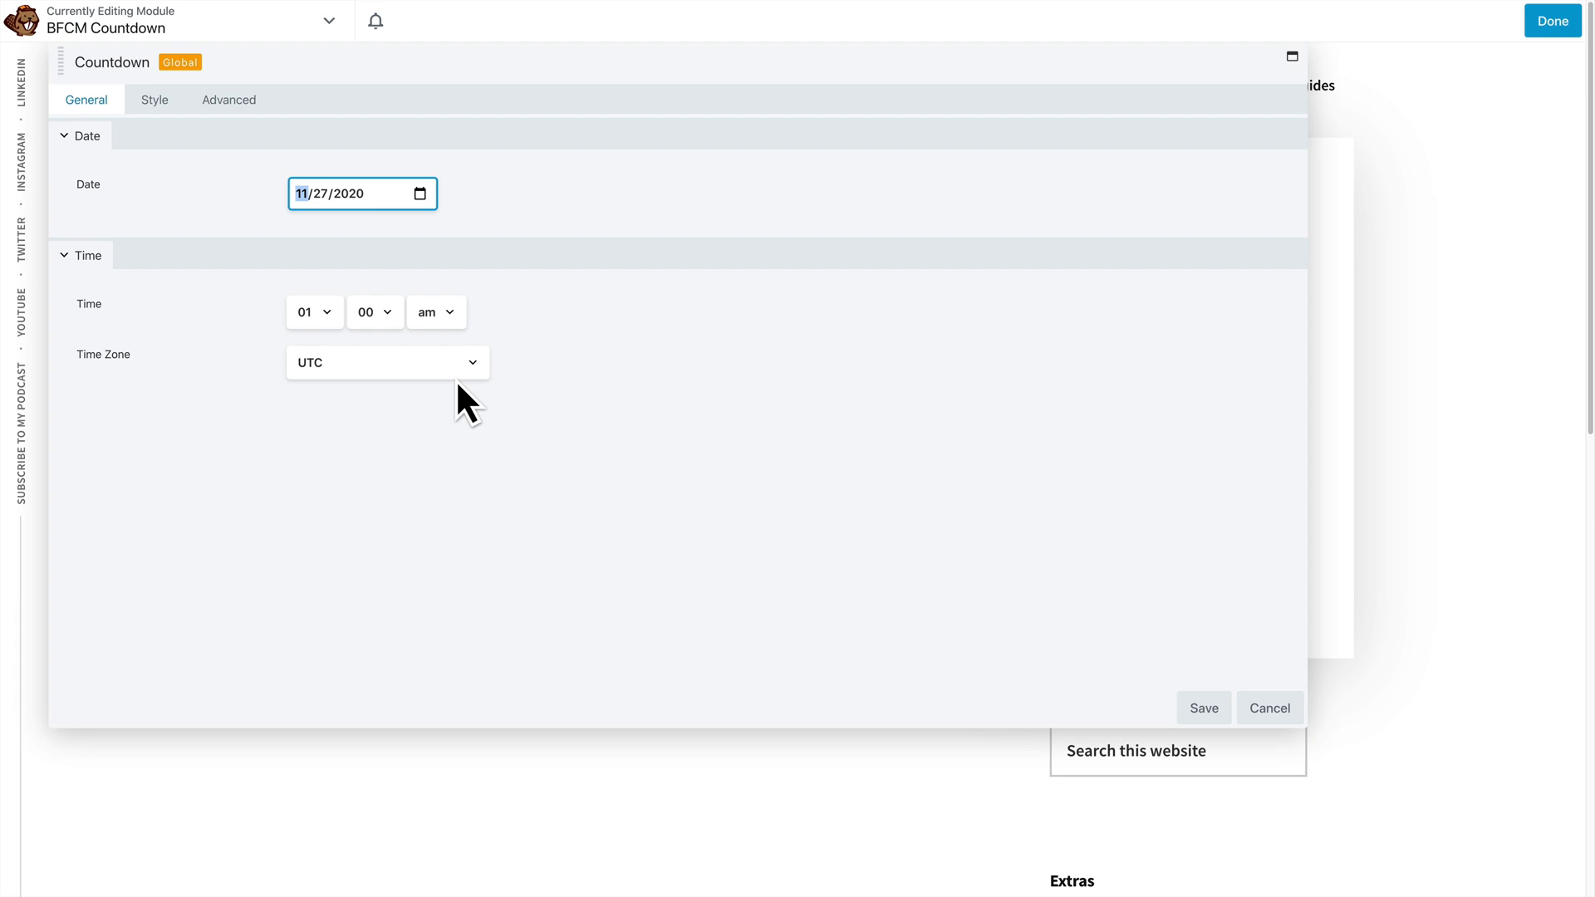
pyautogui.click(314, 312)
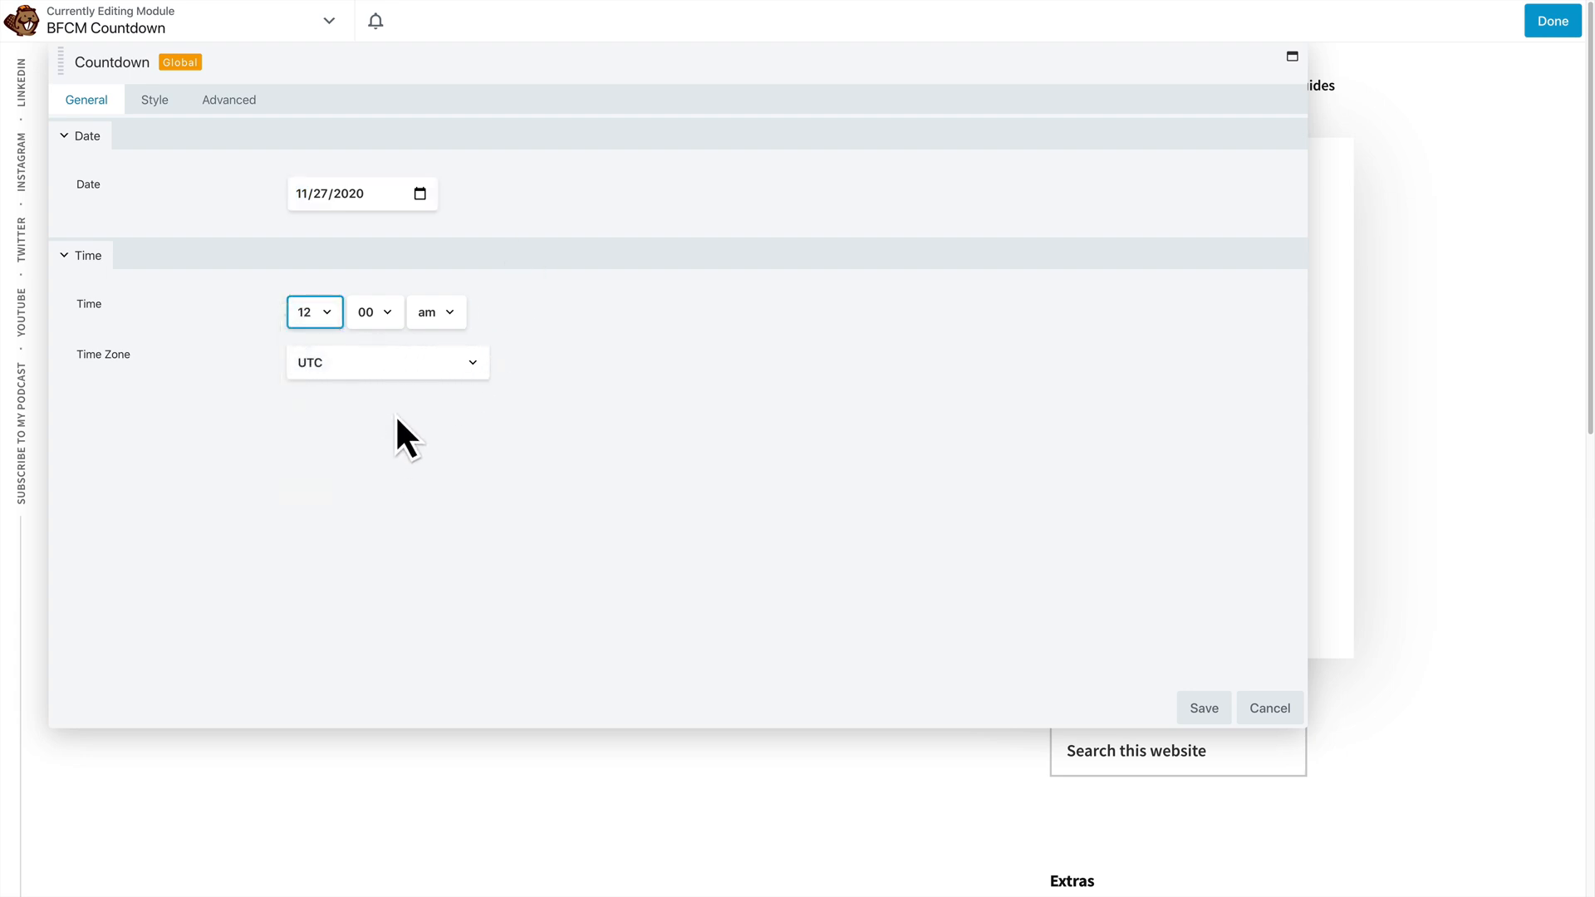
pyautogui.click(386, 362)
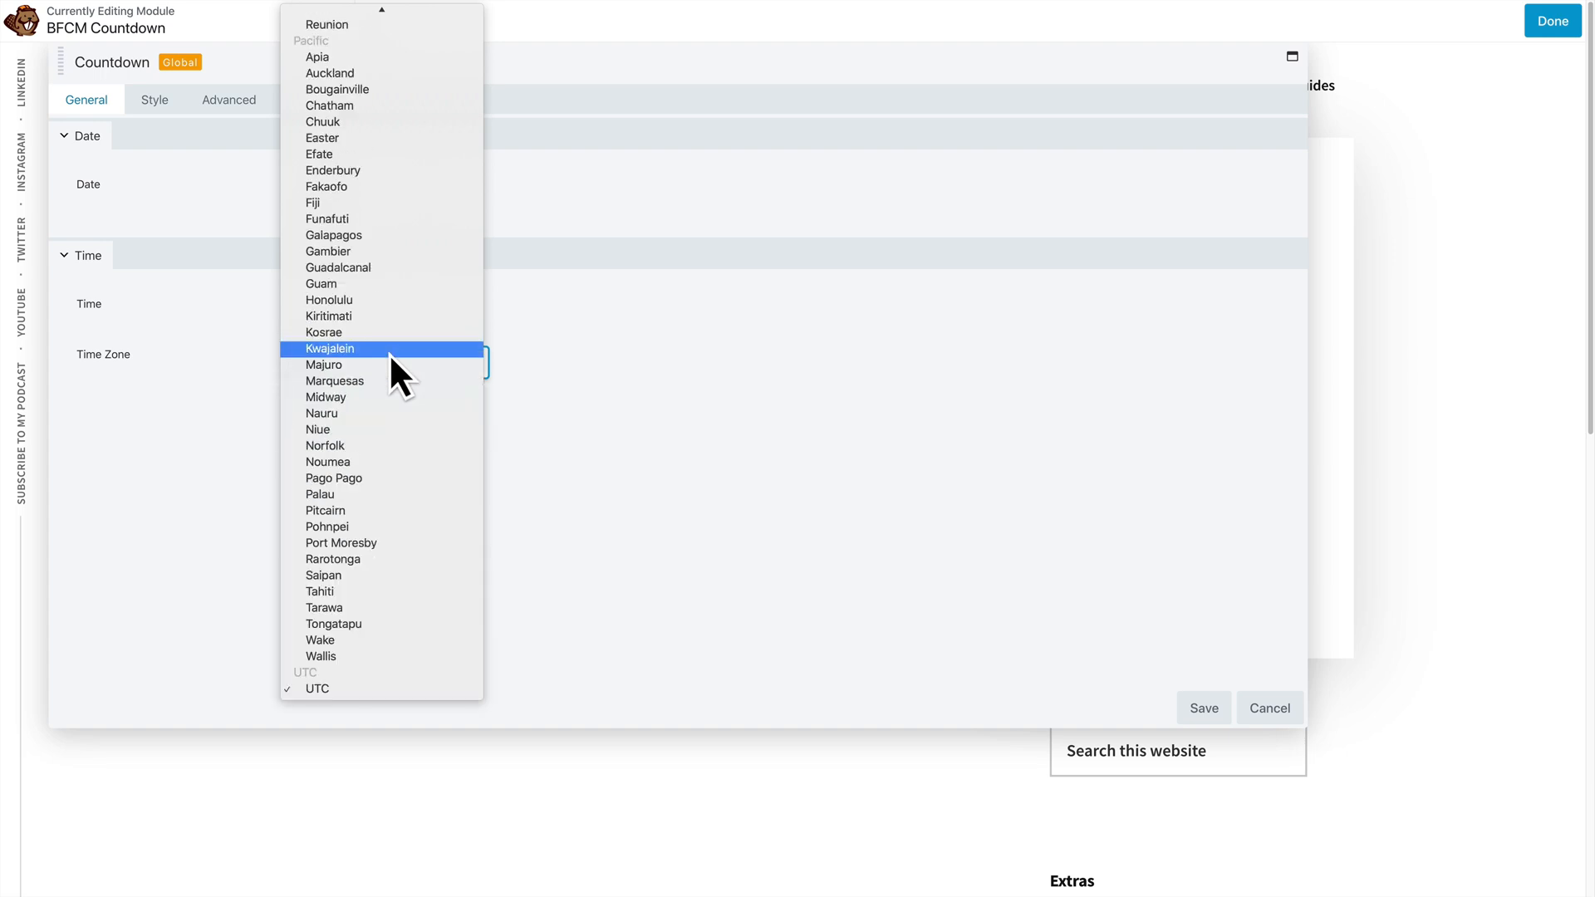
pyautogui.scroll(-3)
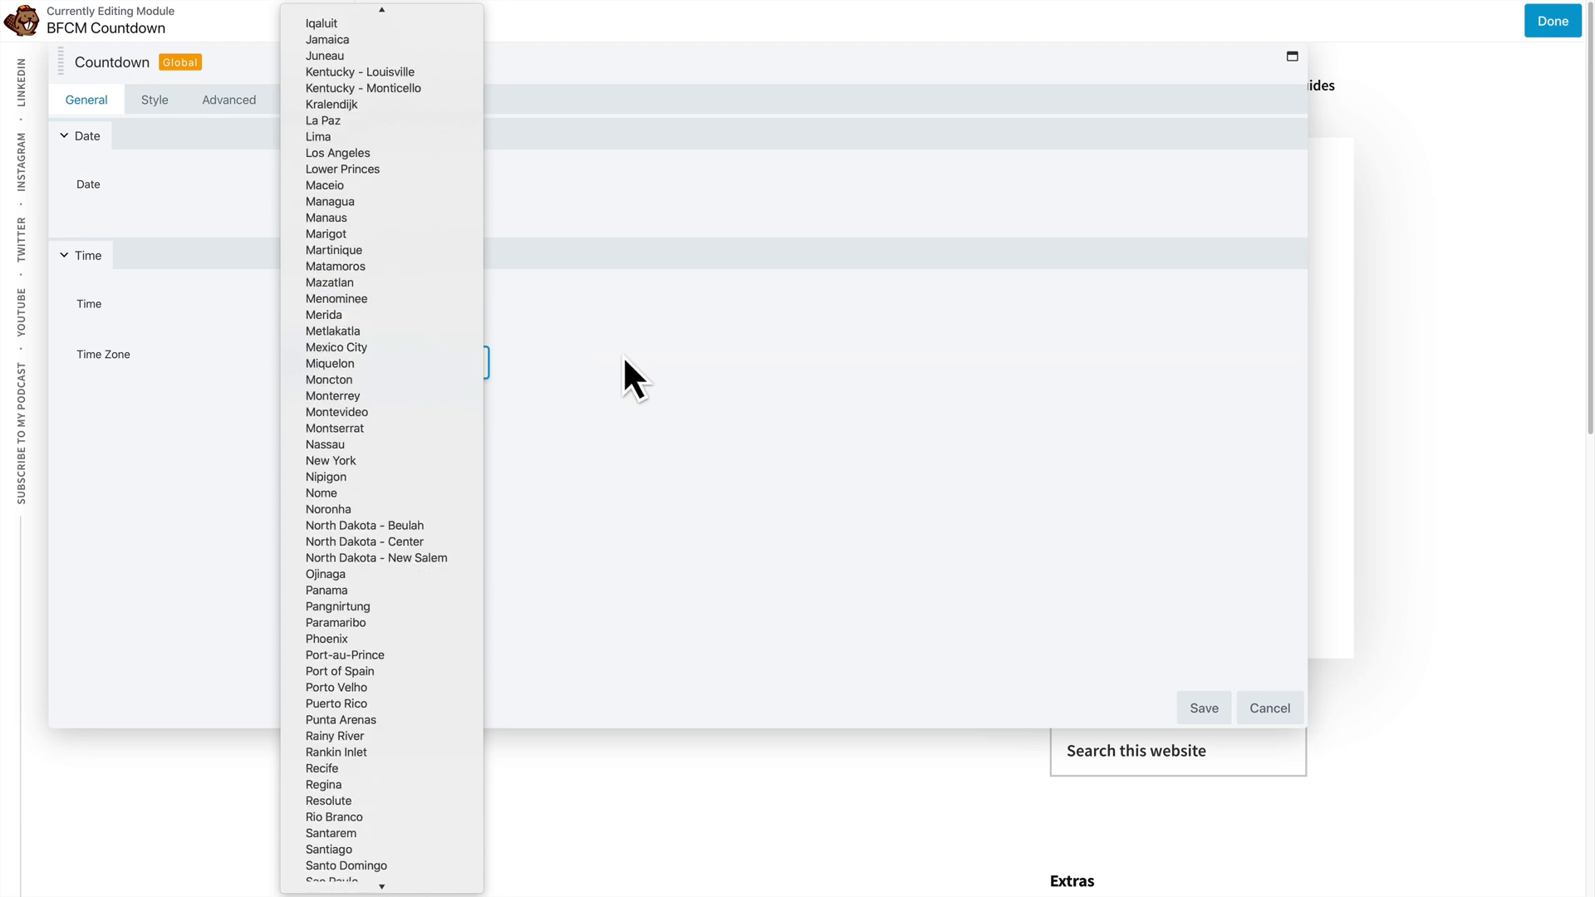
pyautogui.click(331, 460)
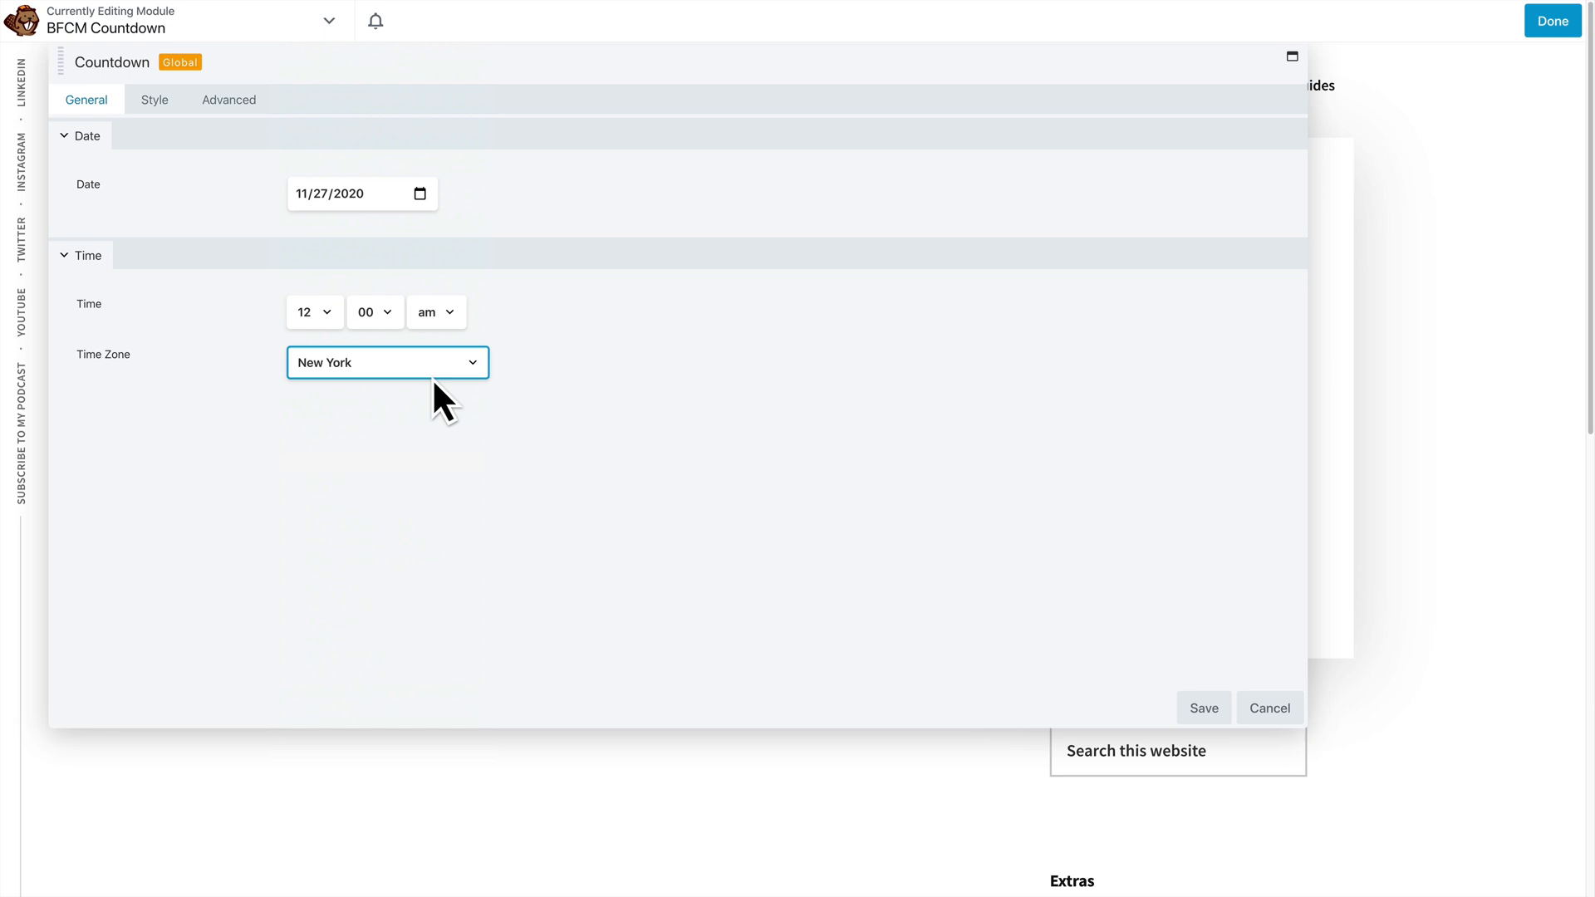
pyautogui.click(154, 99)
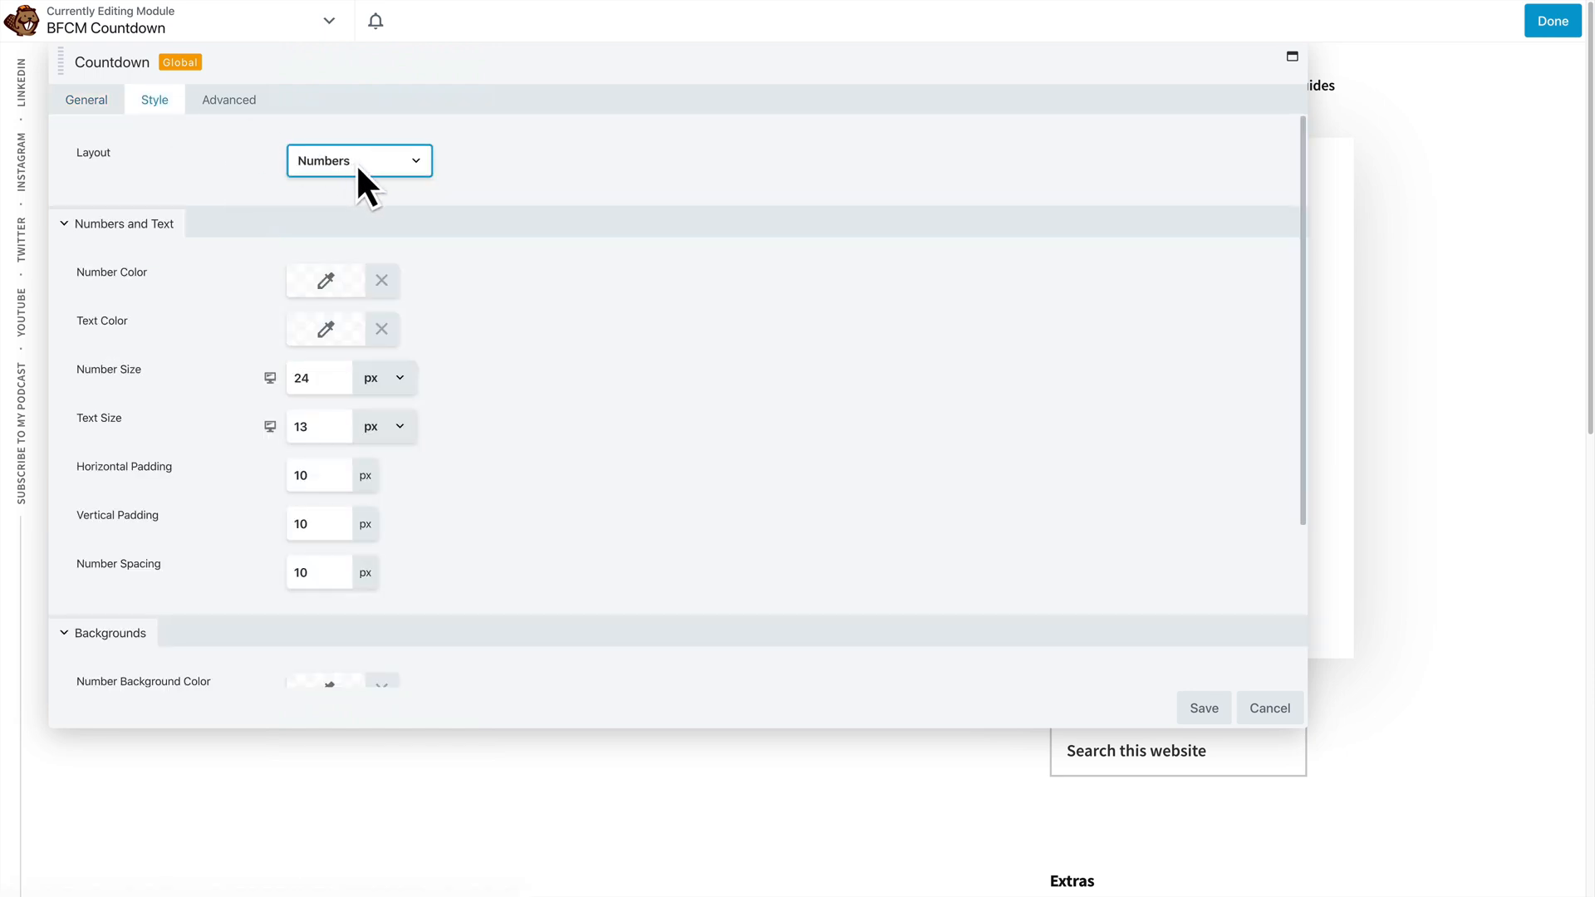
# Try the Numbers + Circles layout, then revert to the plain Numbers layout
pyautogui.click(359, 160)
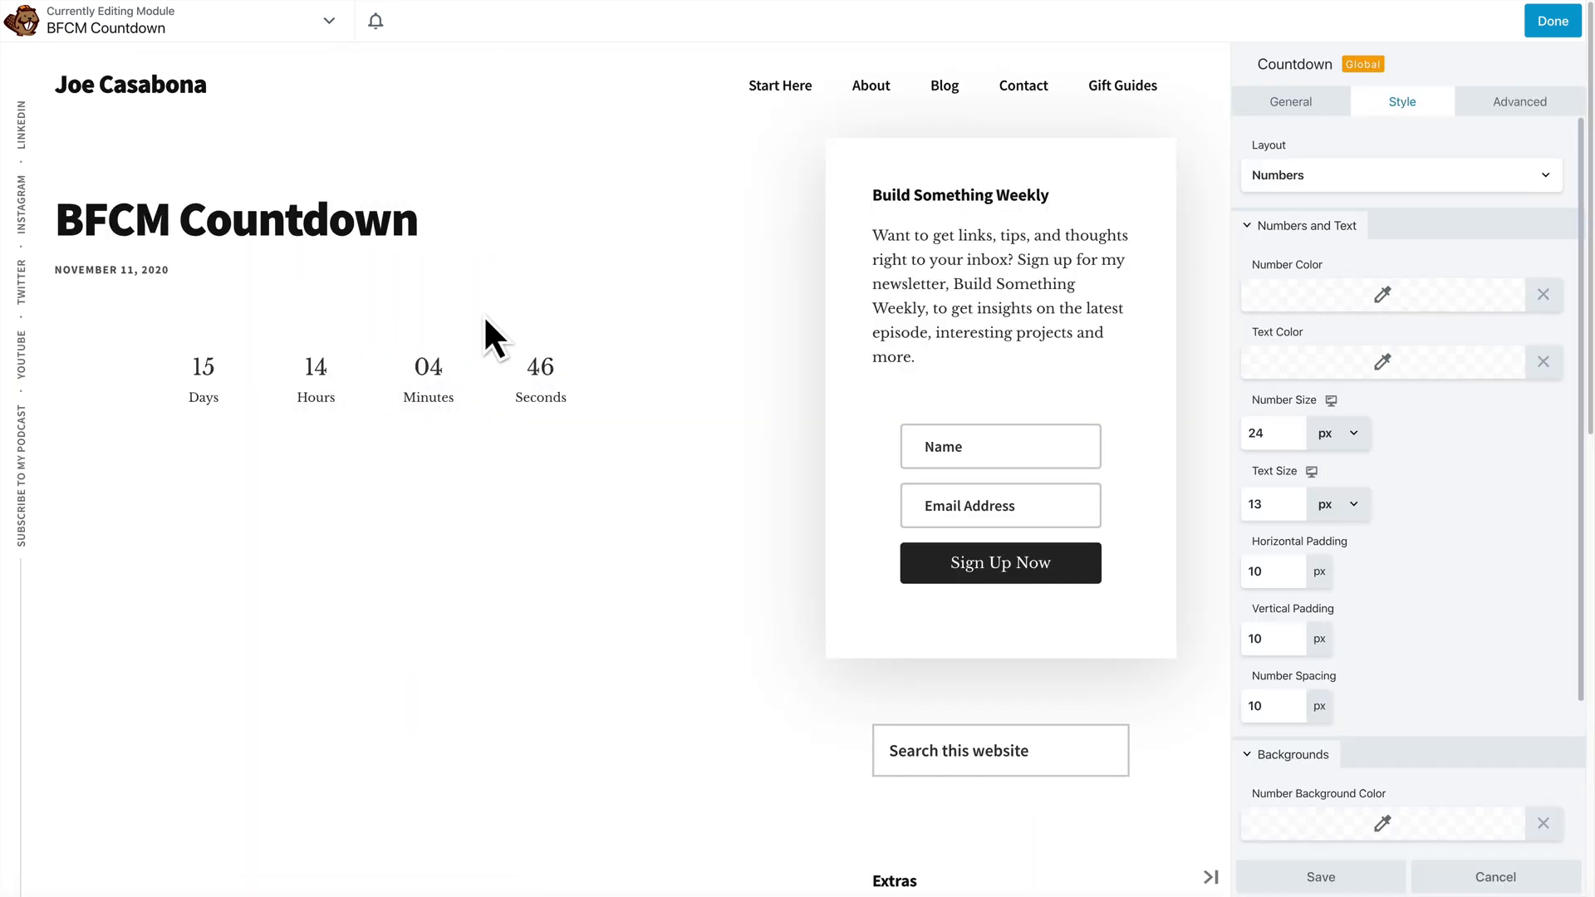
pyautogui.click(1400, 176)
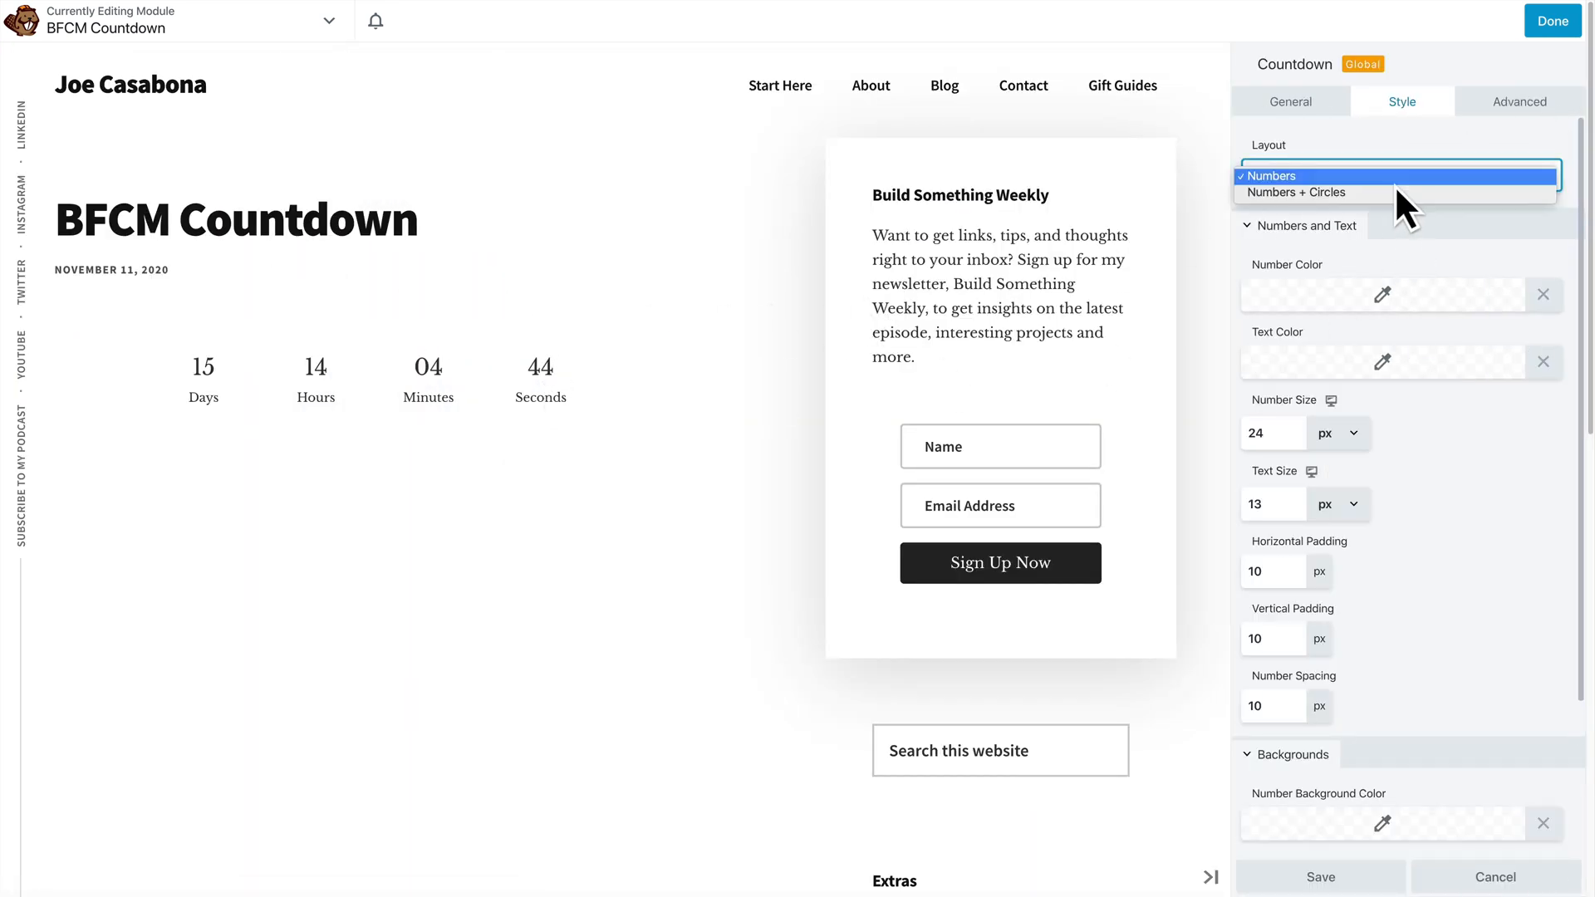
pyautogui.click(1297, 192)
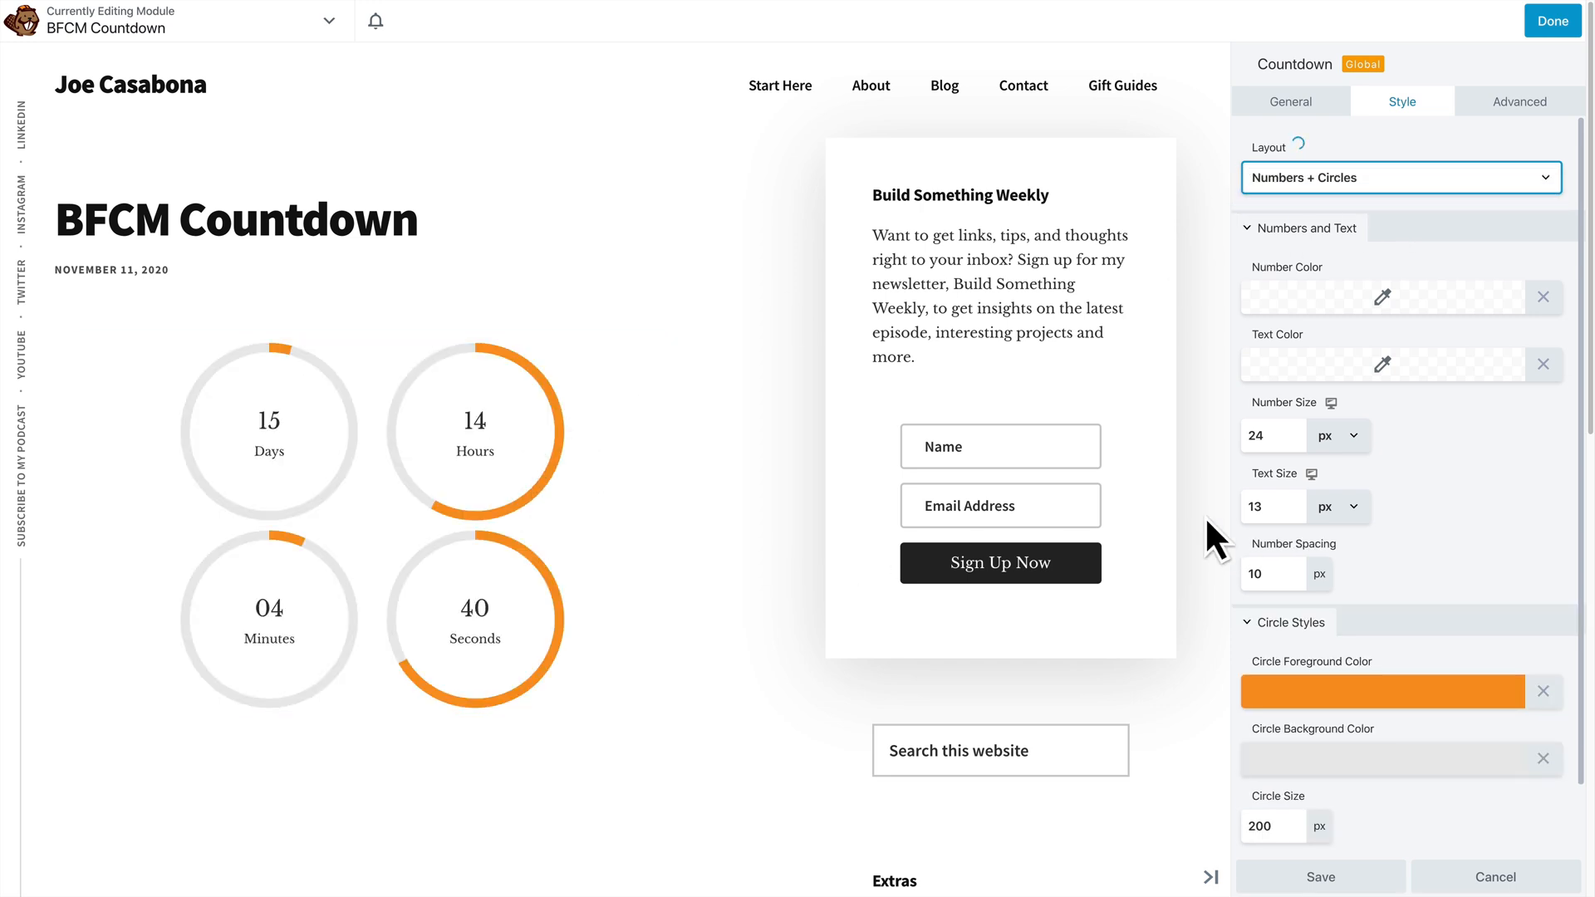
pyautogui.click(1399, 177)
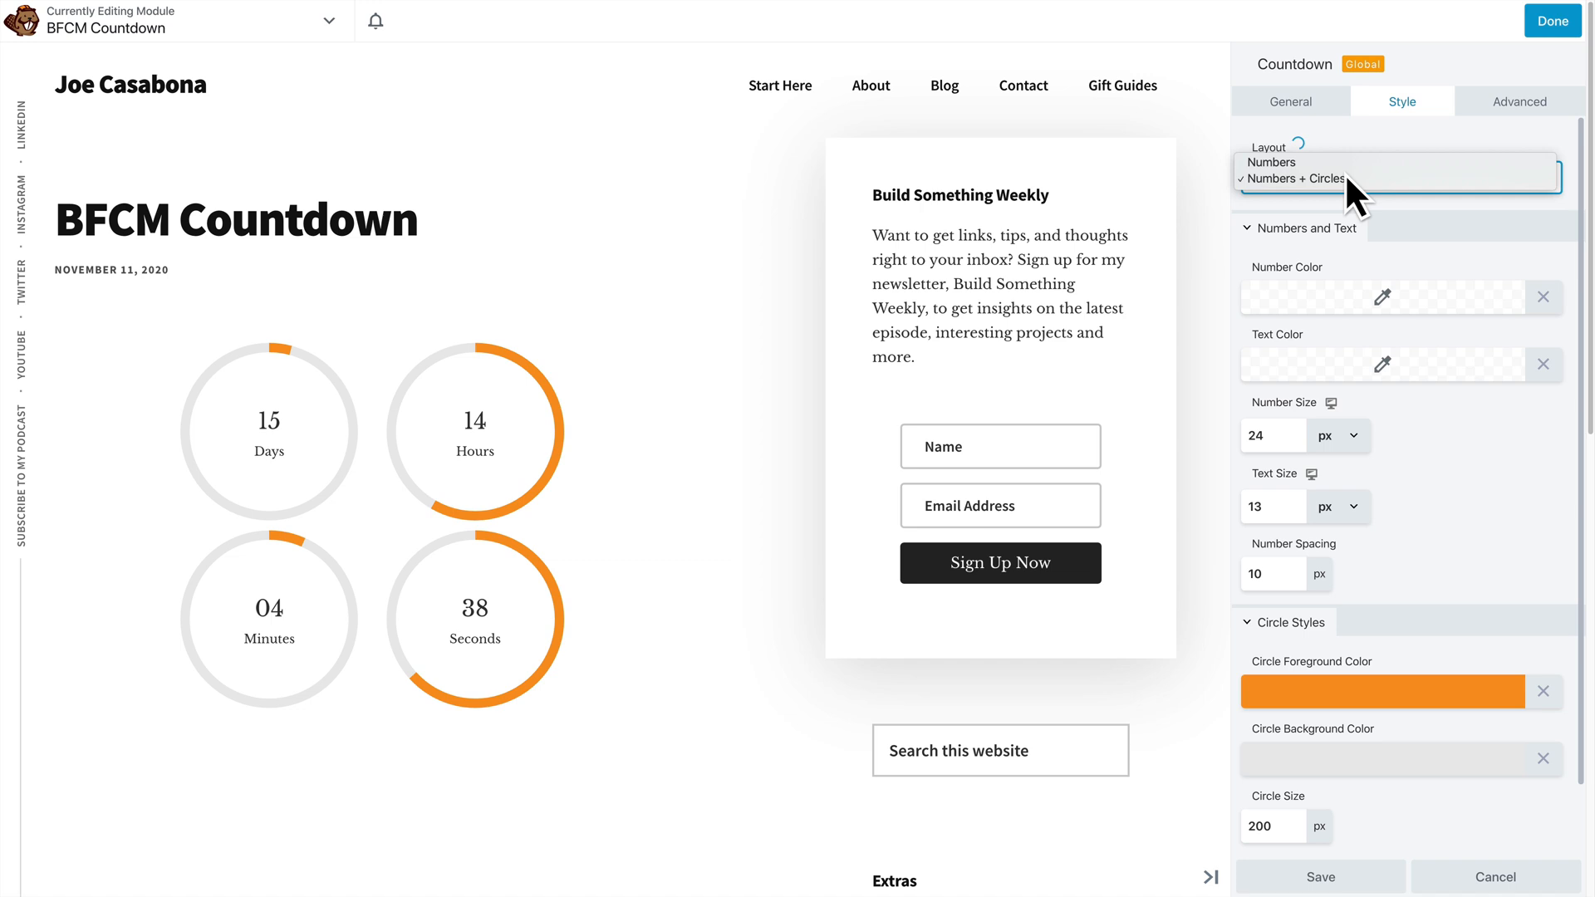
pyautogui.click(1270, 162)
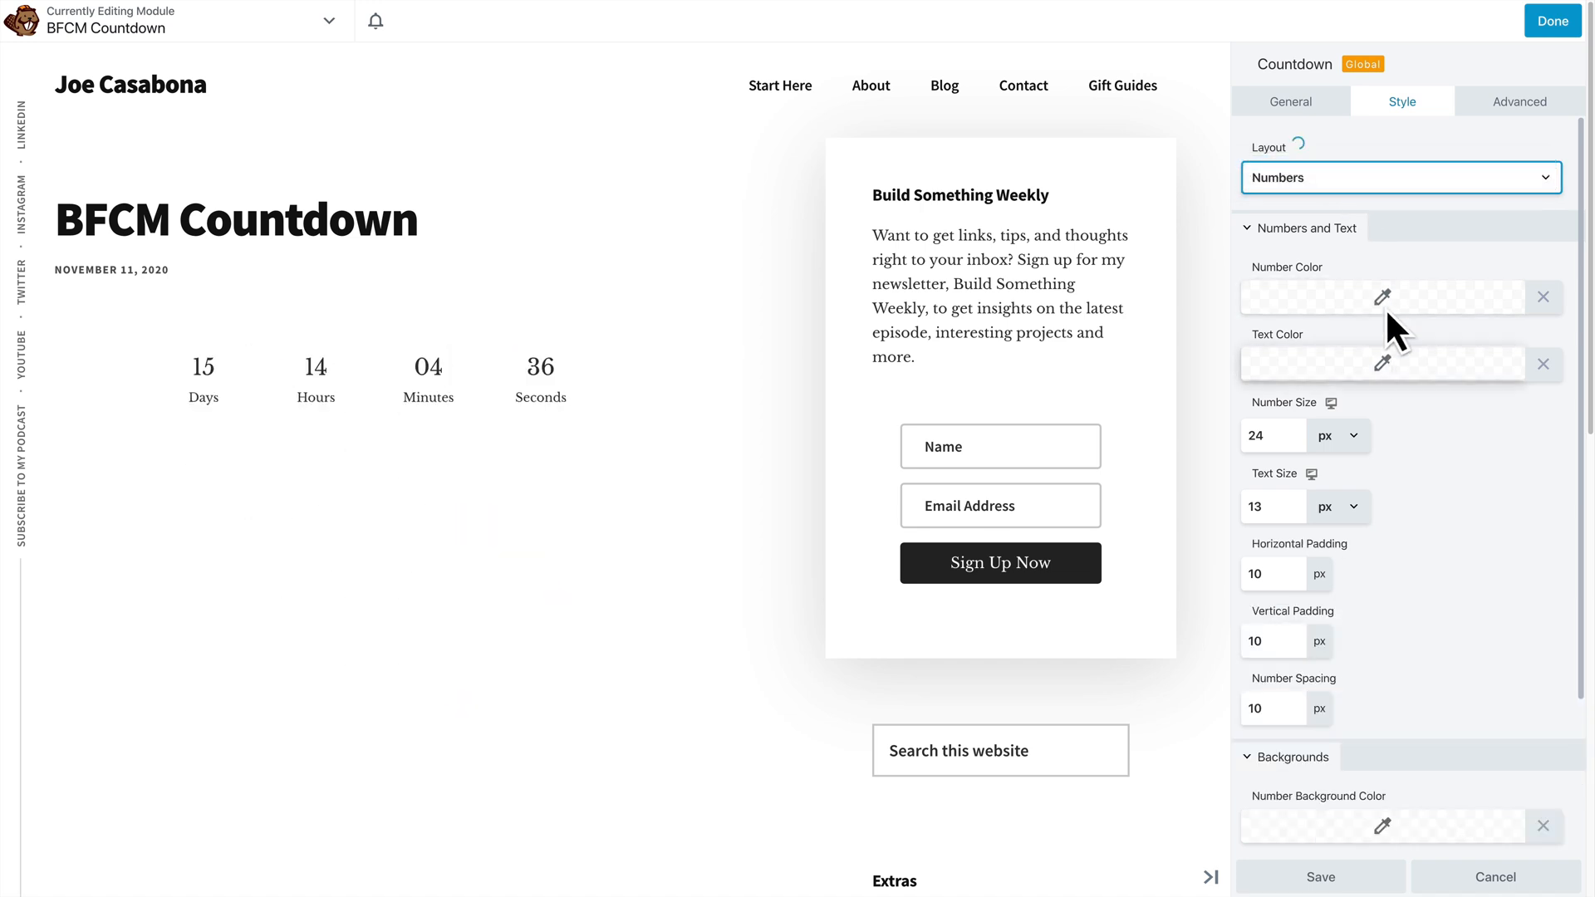
pyautogui.moveTo(1444, 635)
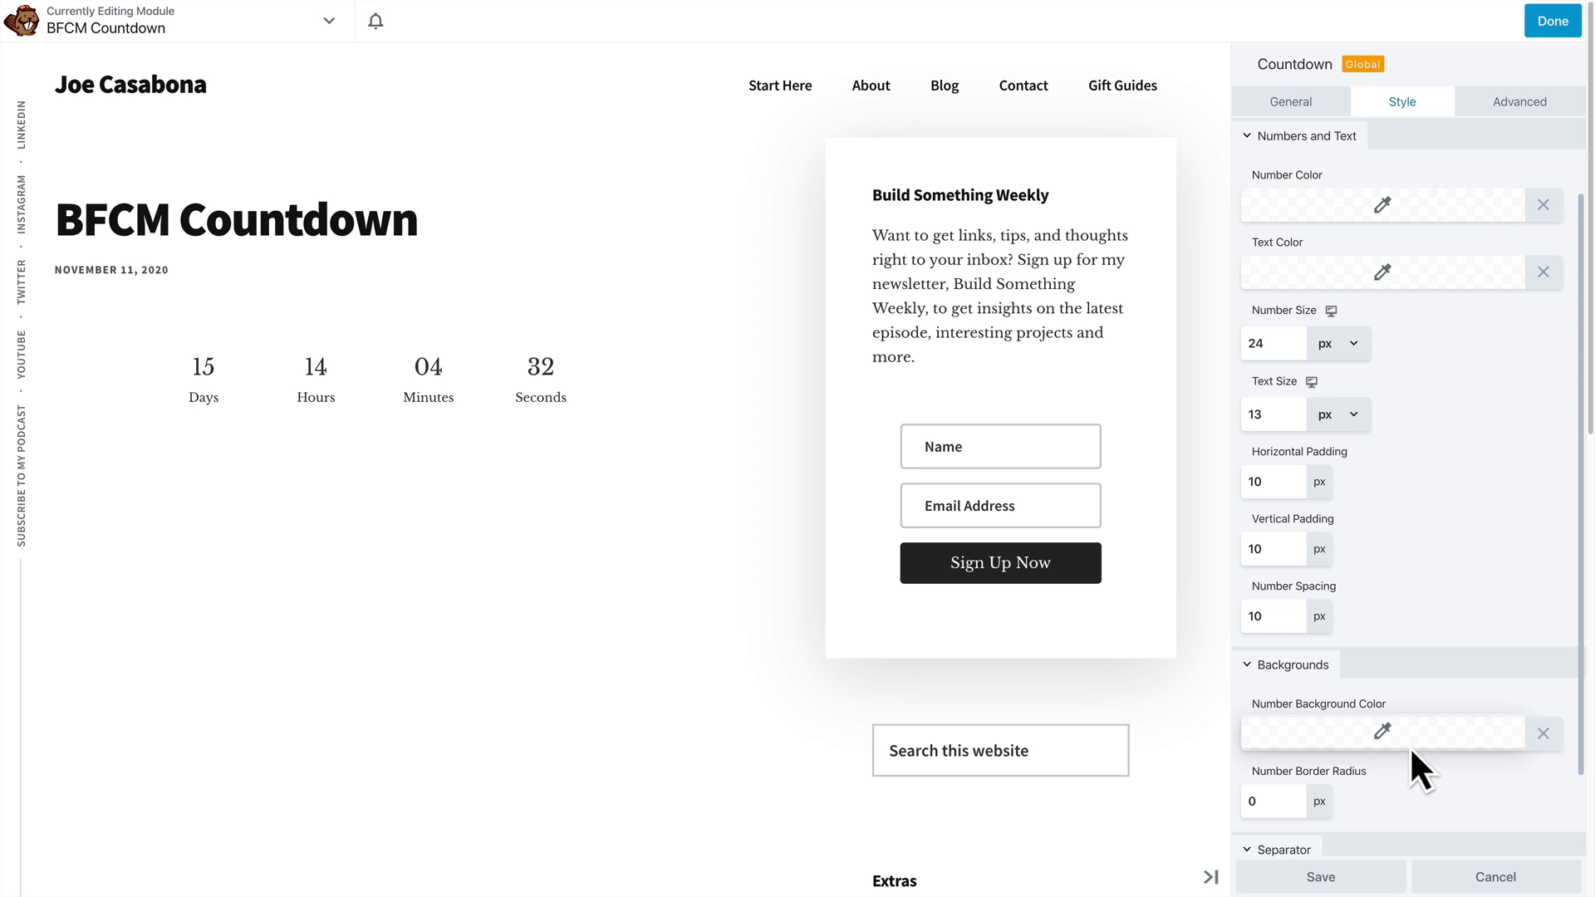
# Set Number Background Color to dark blue #00507a and Text Color to white
pyautogui.click(1379, 733)
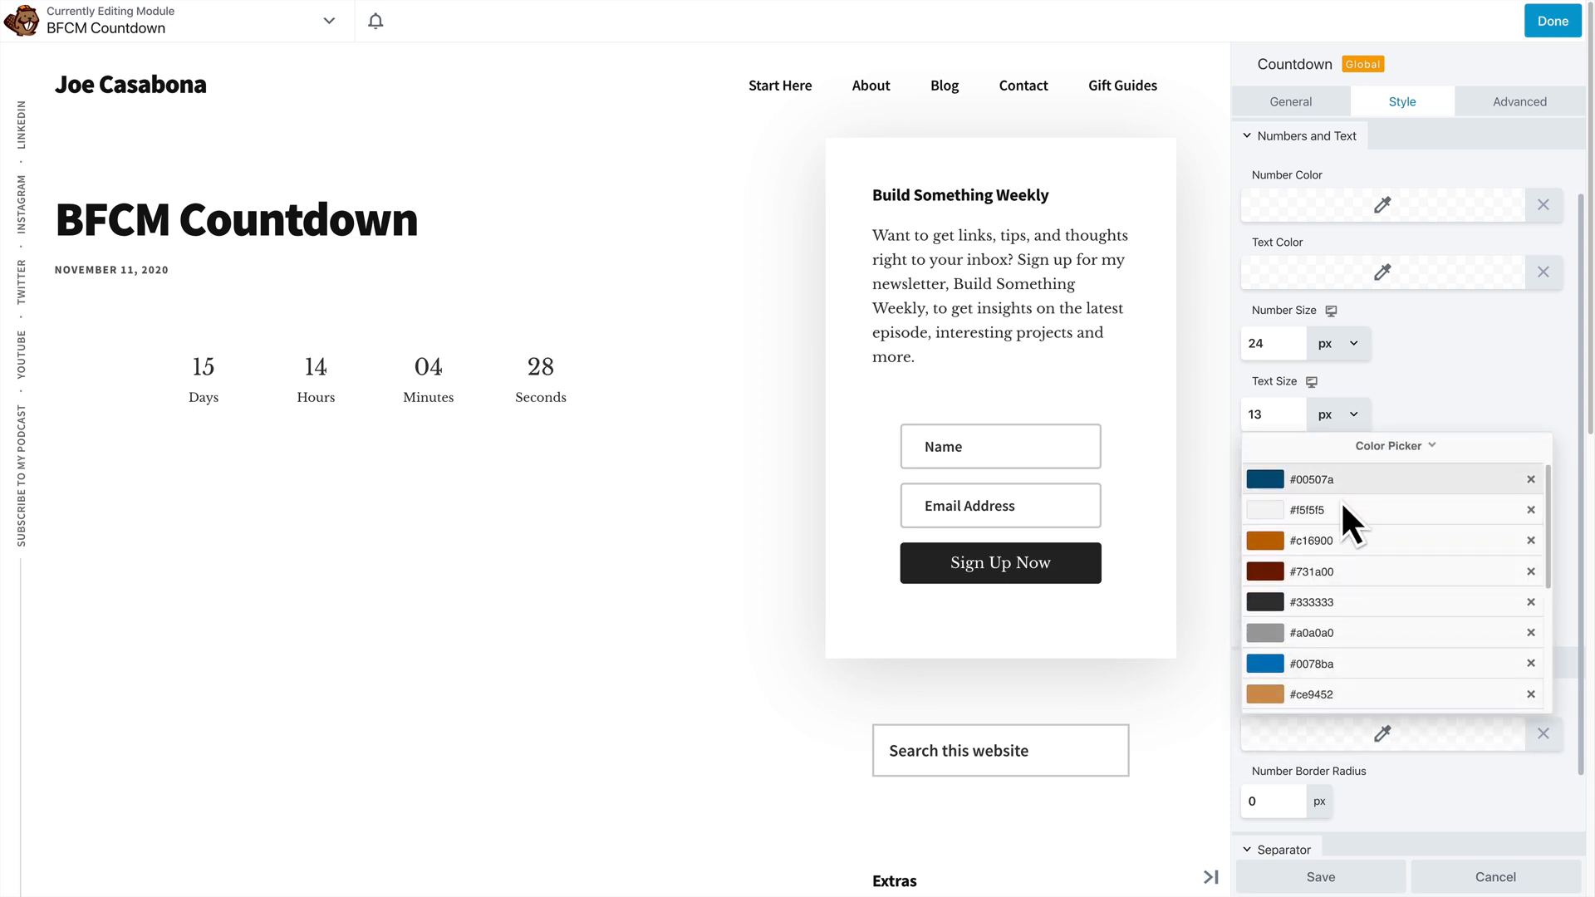
pyautogui.scroll(-3)
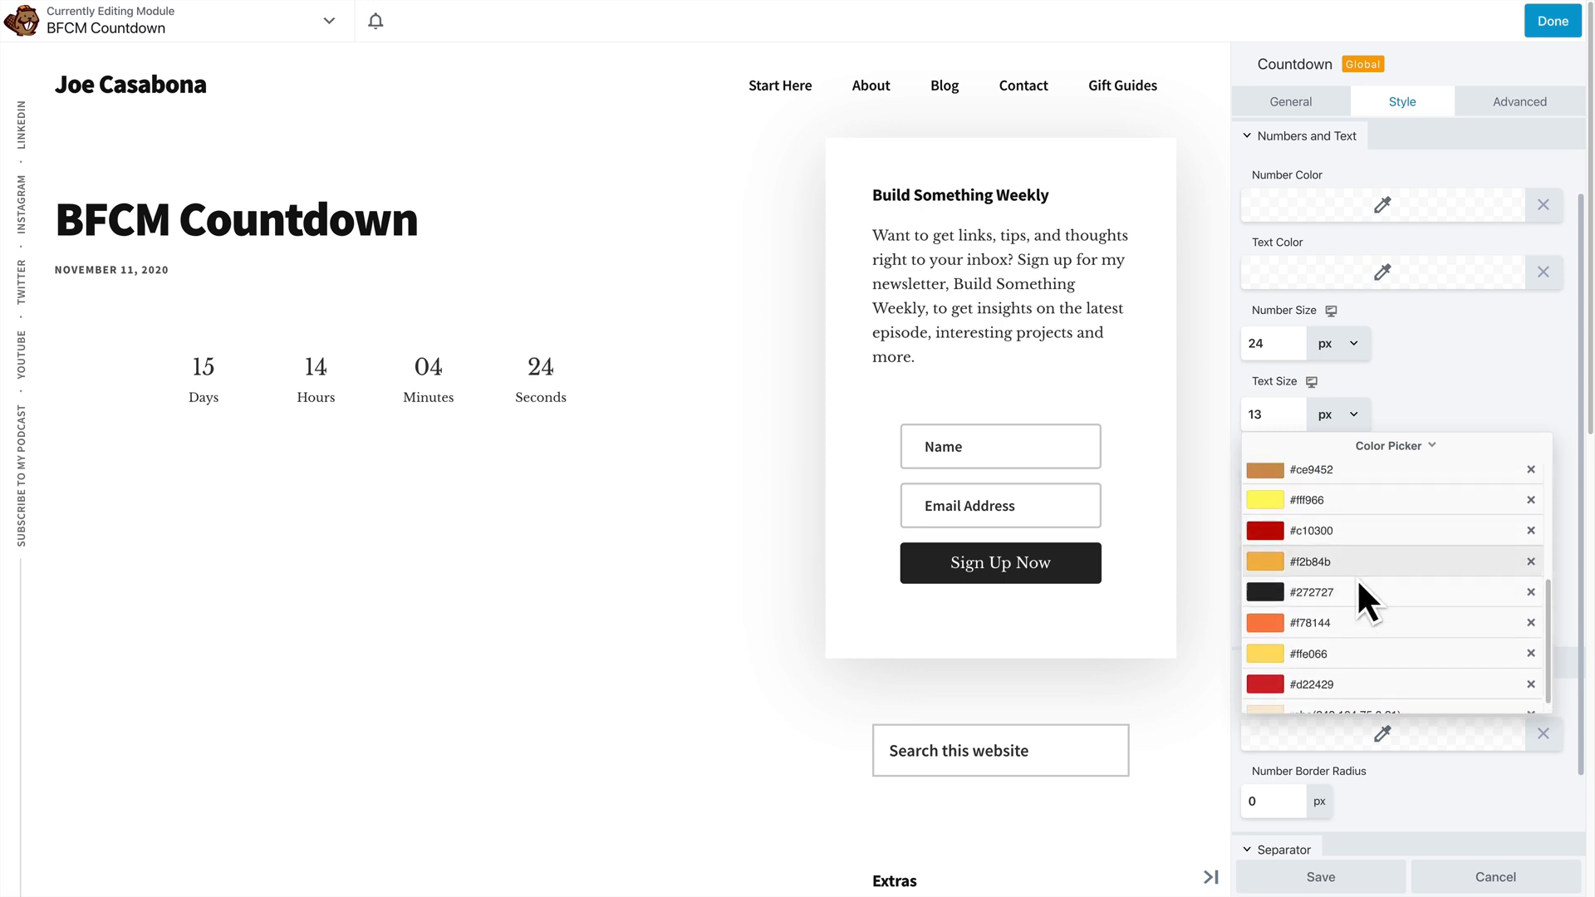
pyautogui.click(1310, 561)
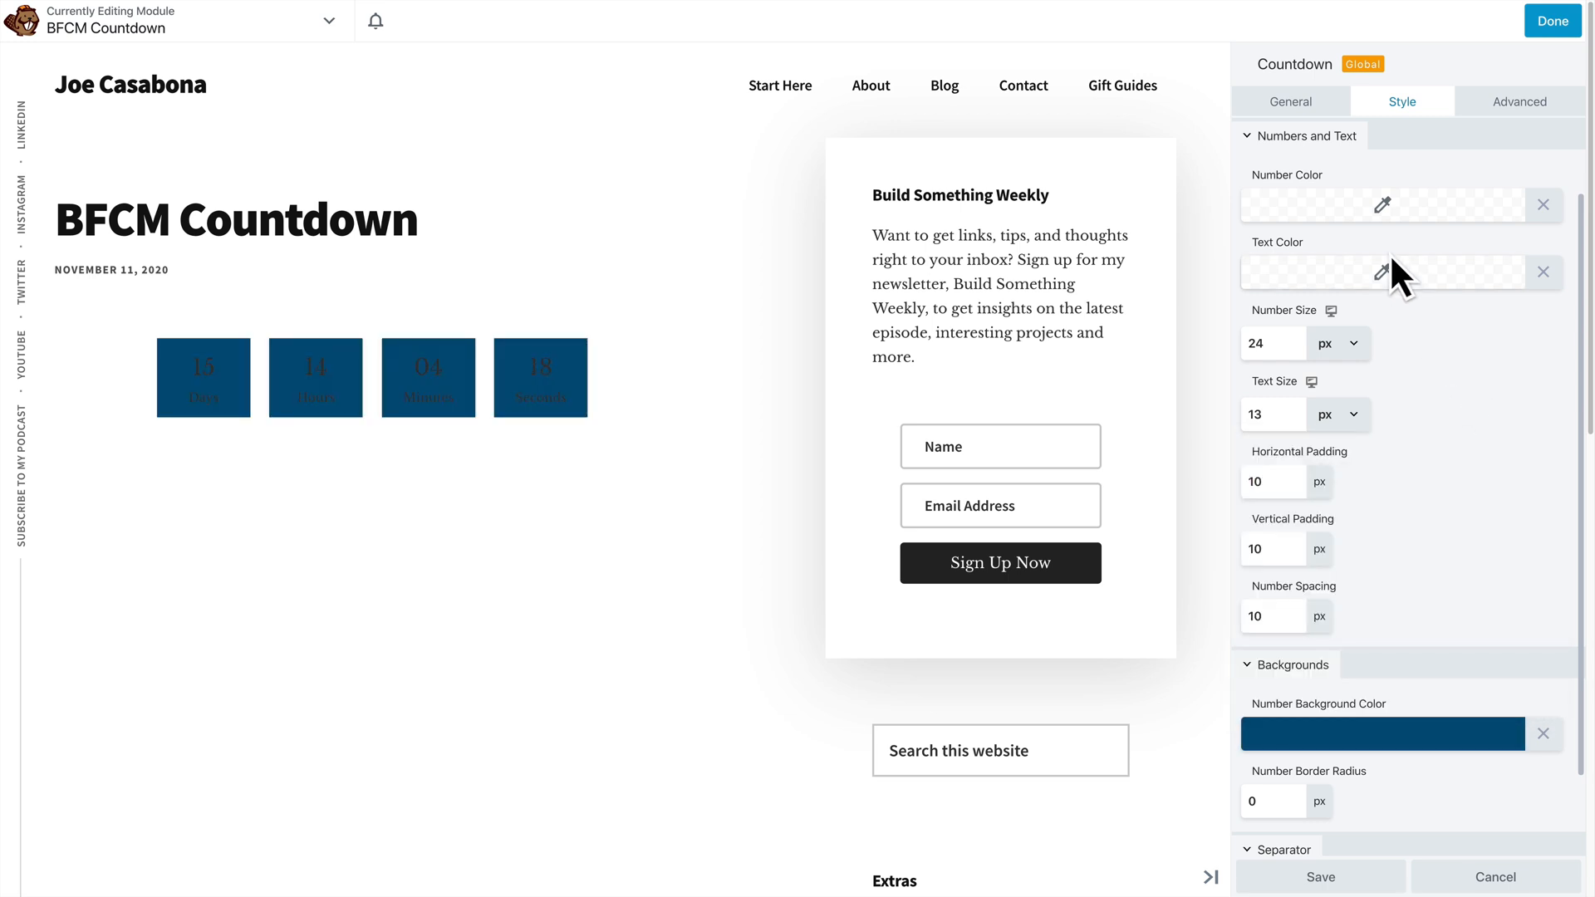
pyautogui.click(1378, 272)
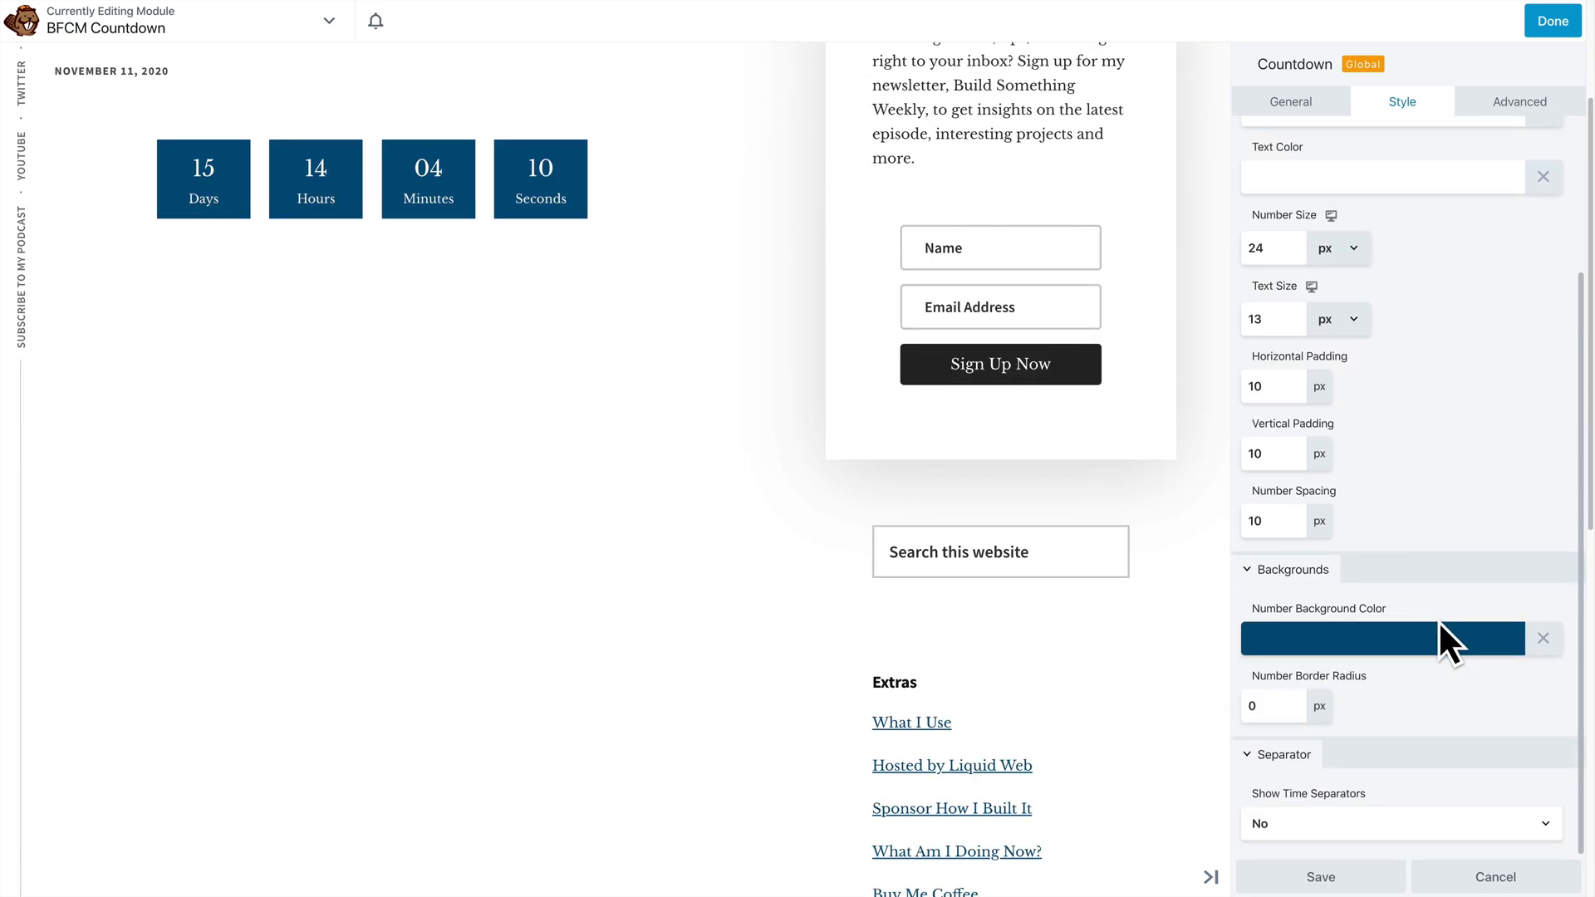
# Enable separators between the number boxes and set the separator style to colons
pyautogui.click(1401, 824)
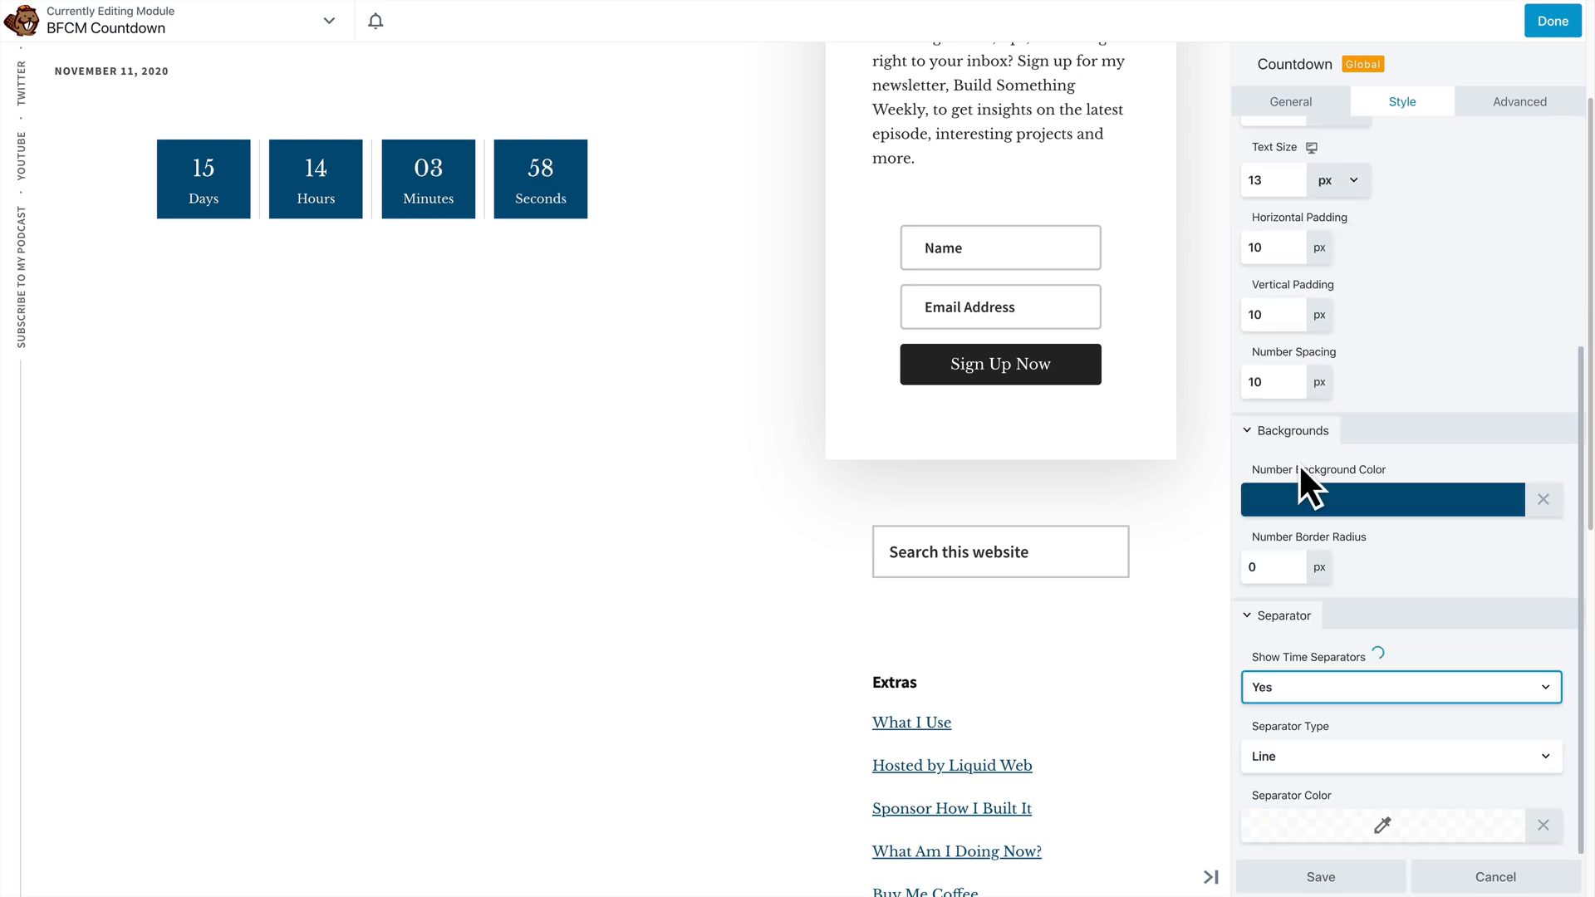
pyautogui.click(1400, 756)
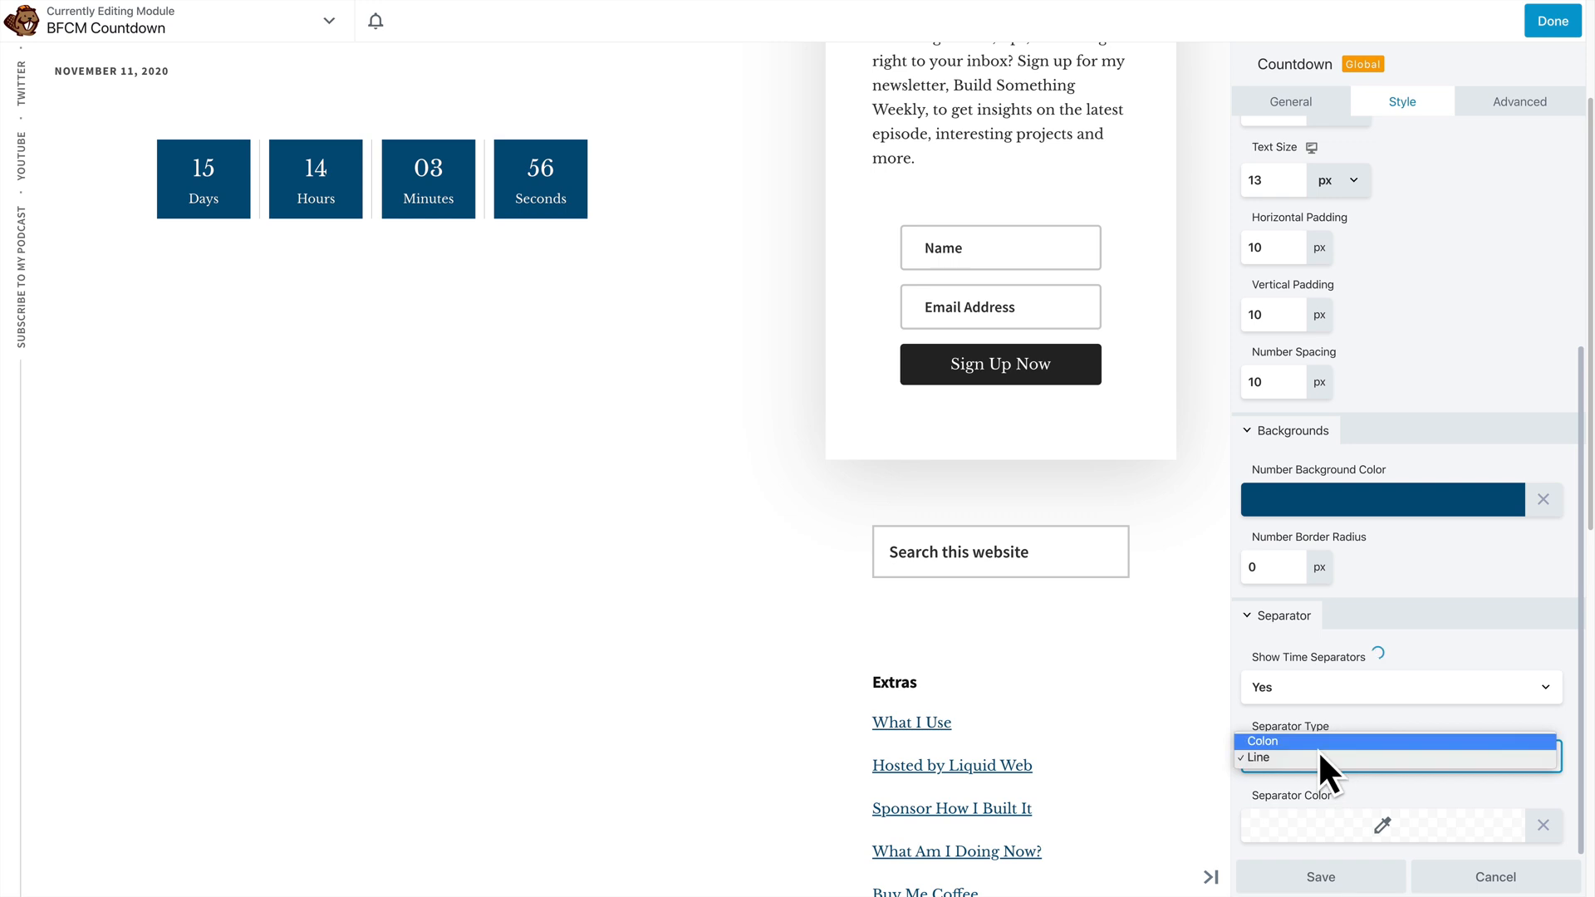
pyautogui.click(1261, 740)
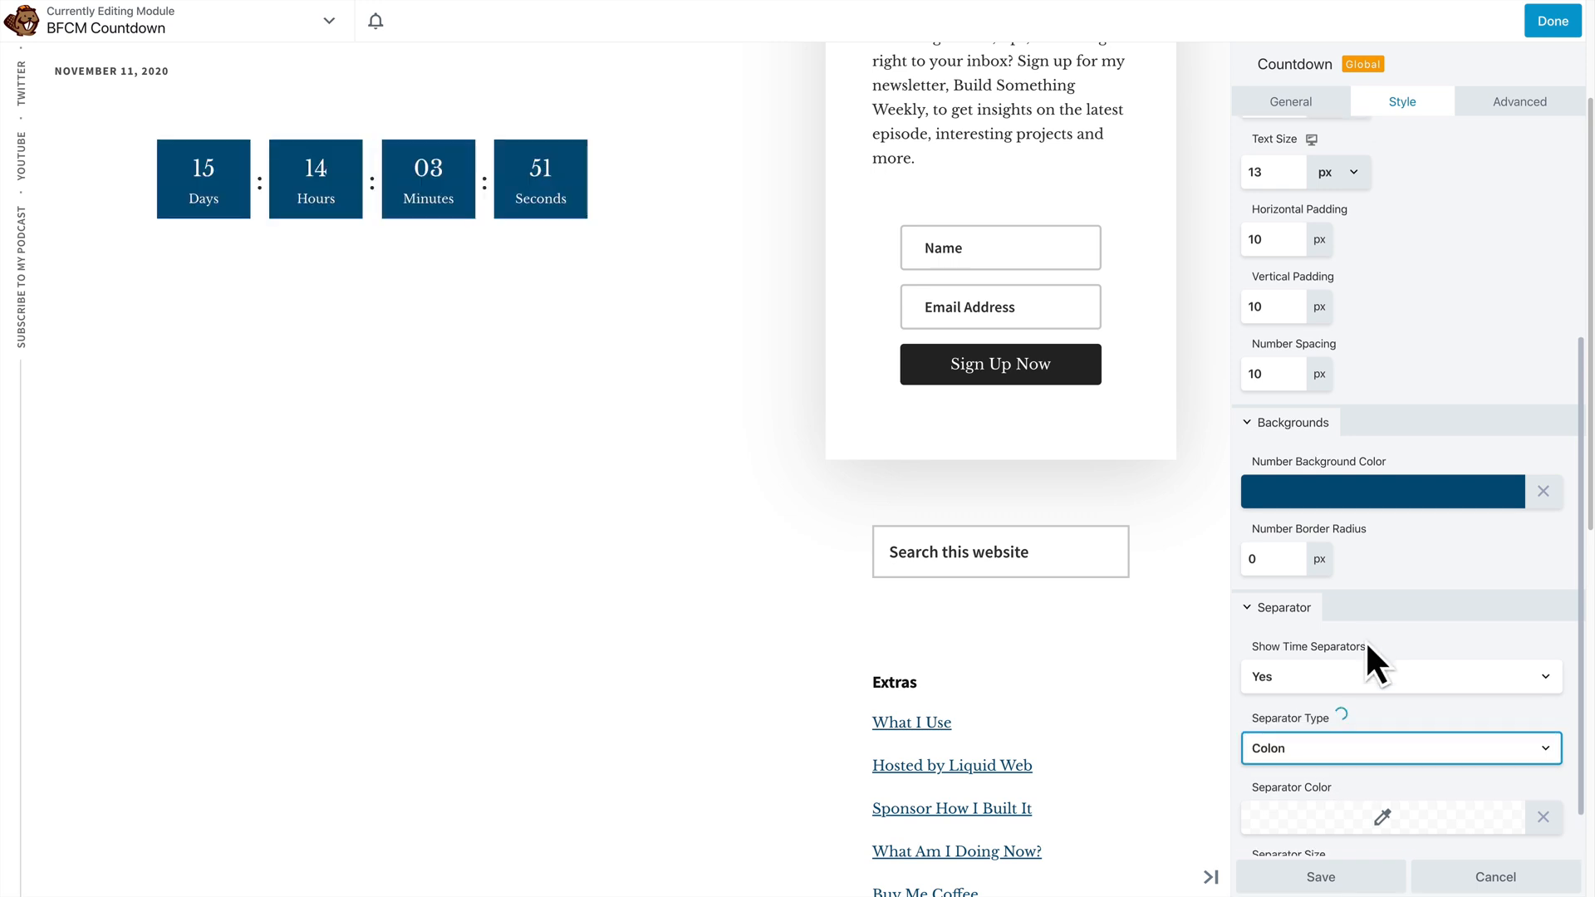
pyautogui.scroll(-3)
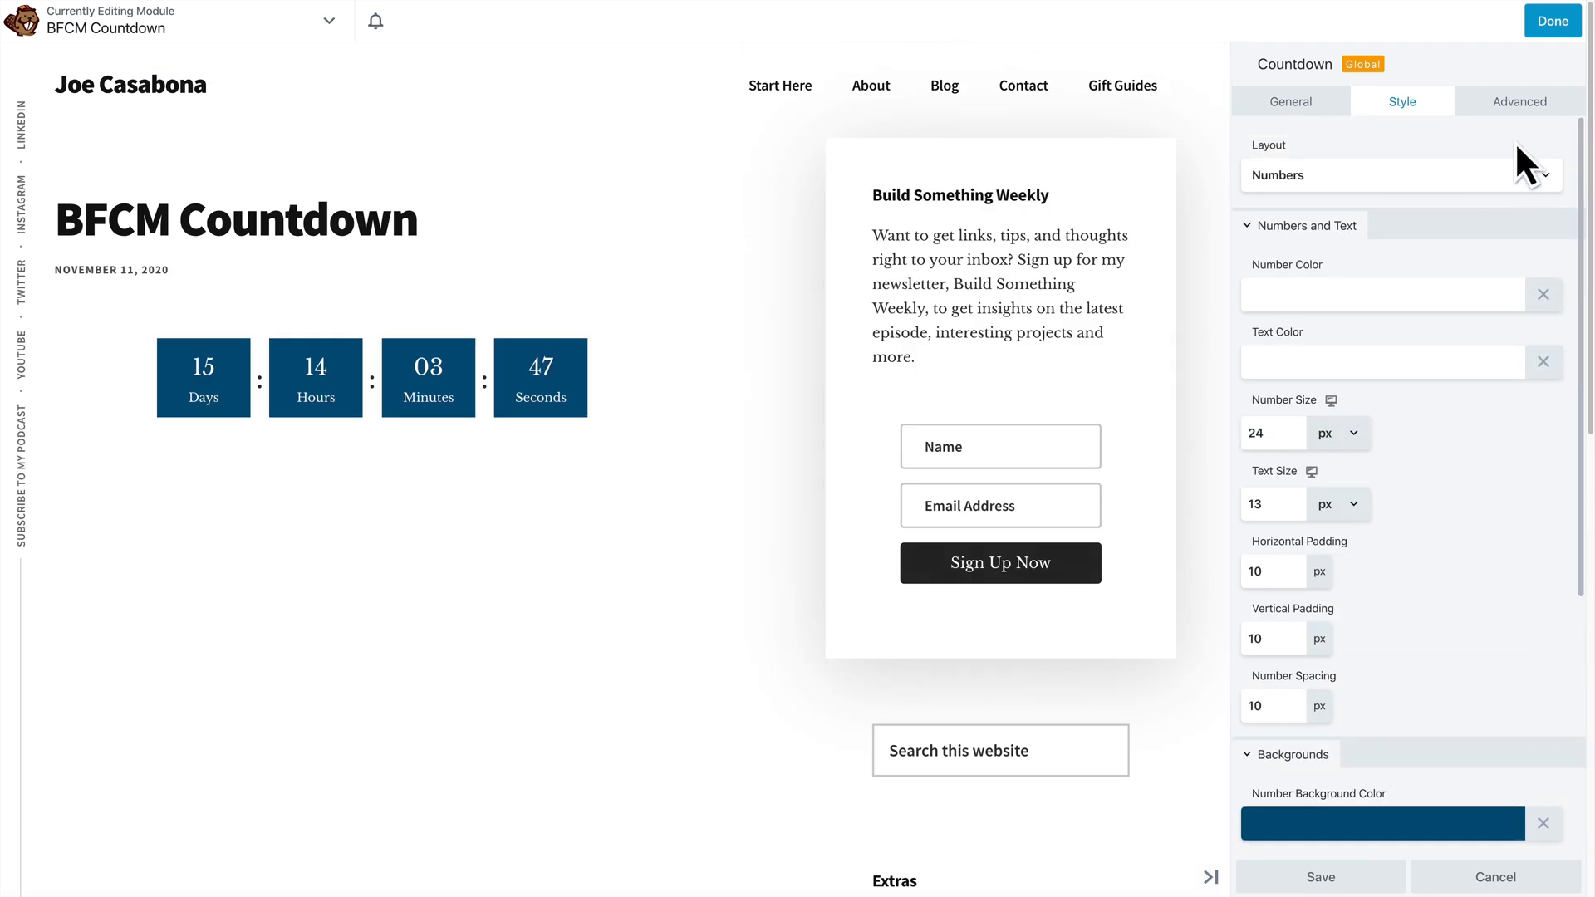
pyautogui.moveTo(1424, 476)
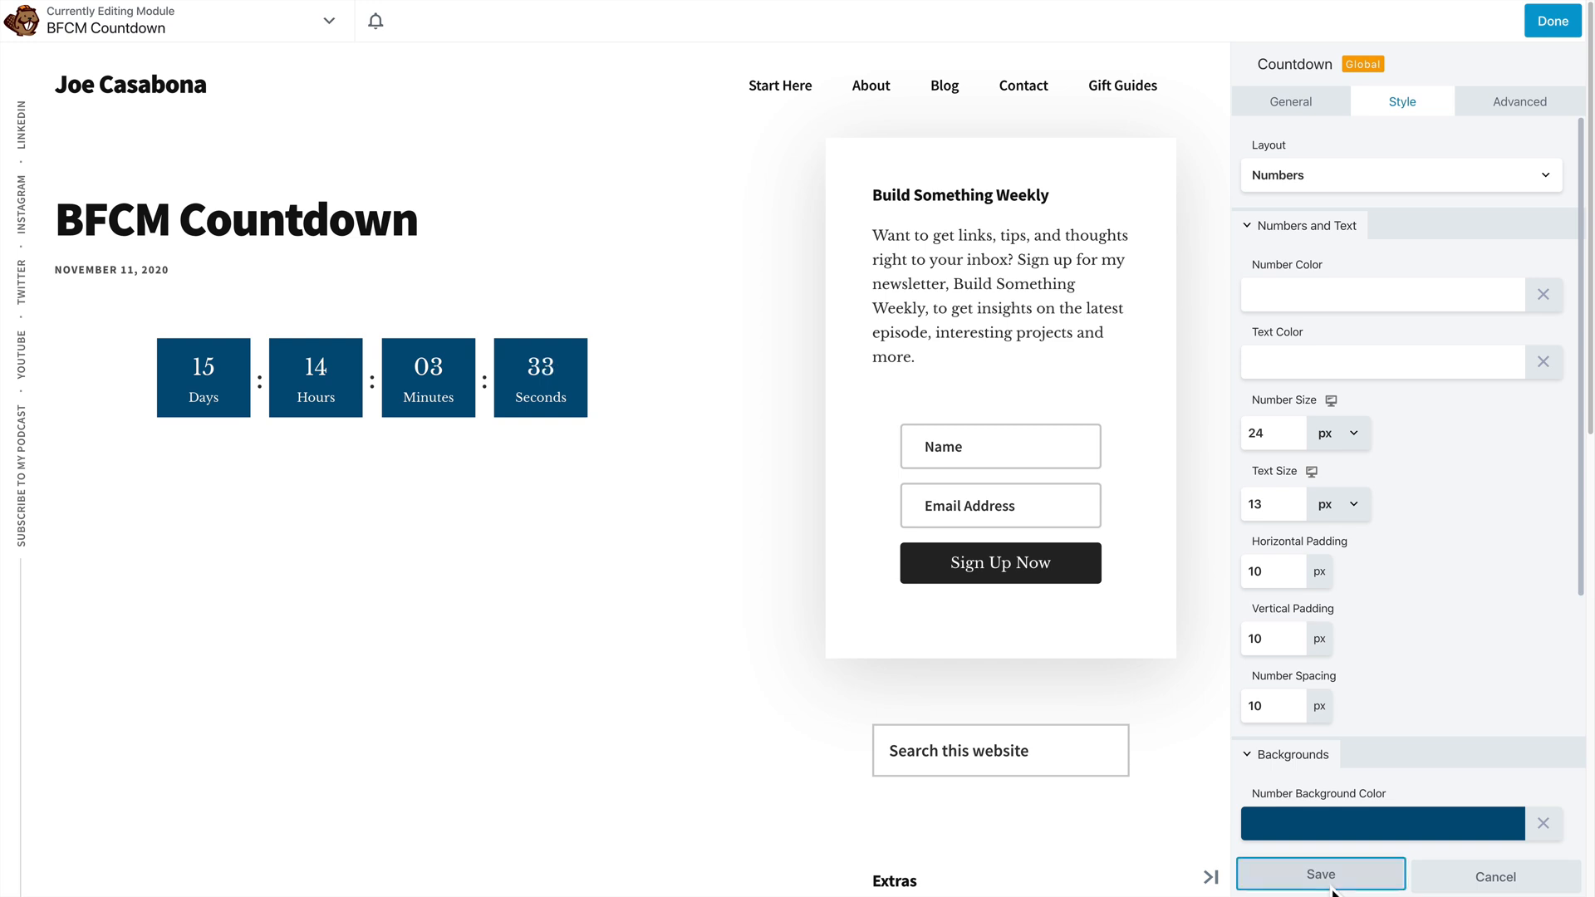
# Save the countdown module's style settings and return to its Edit Saved Module page
pyautogui.click(1320, 874)
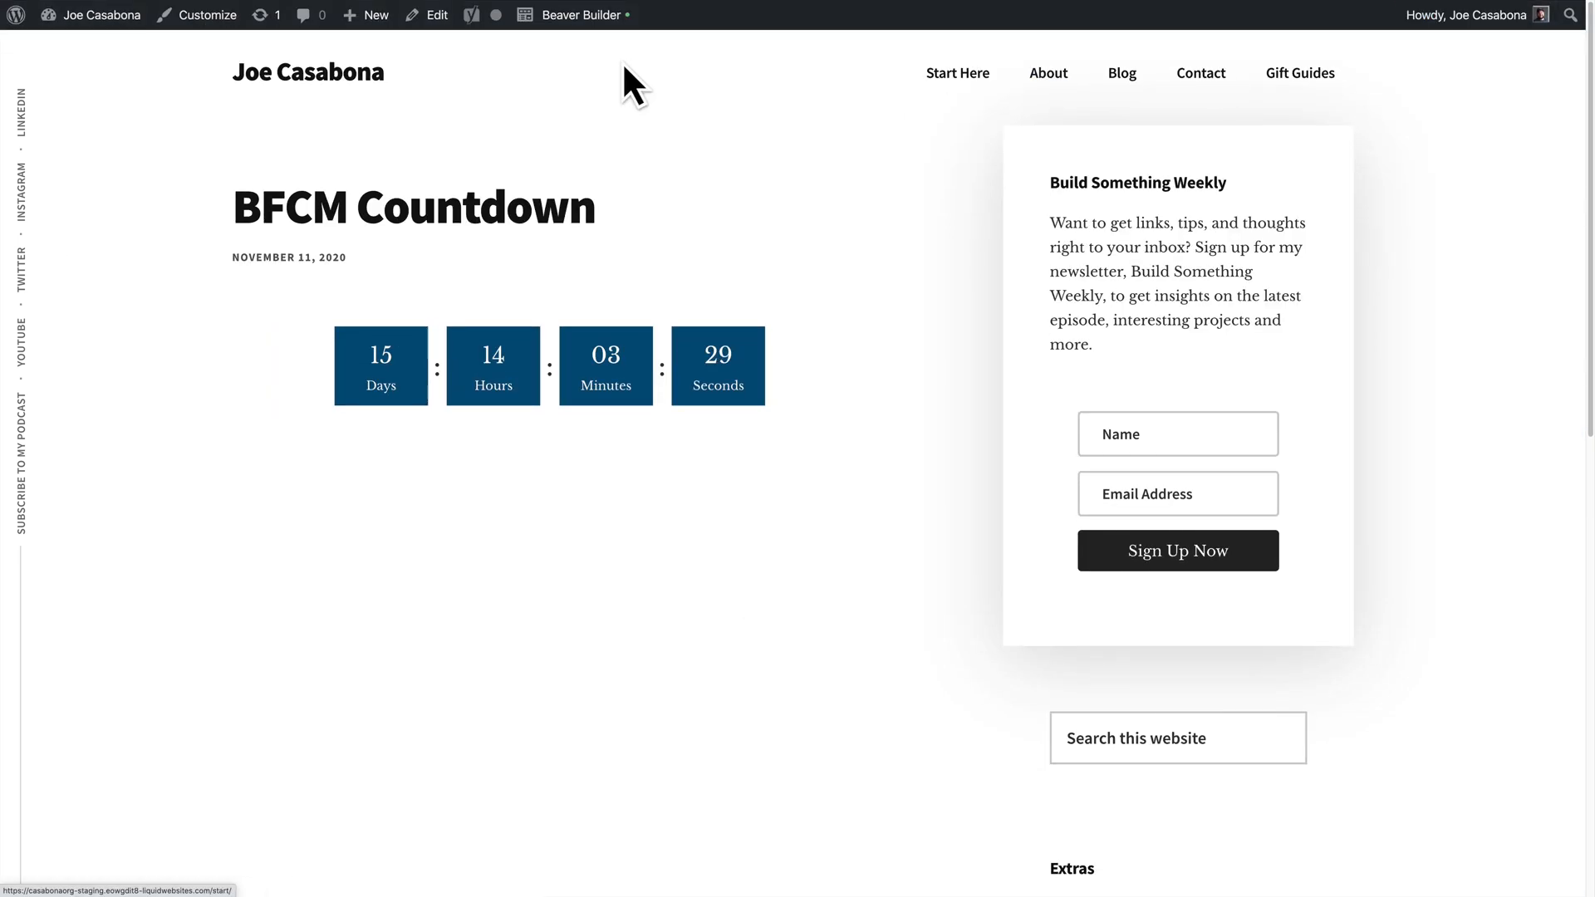
pyautogui.click(471, 14)
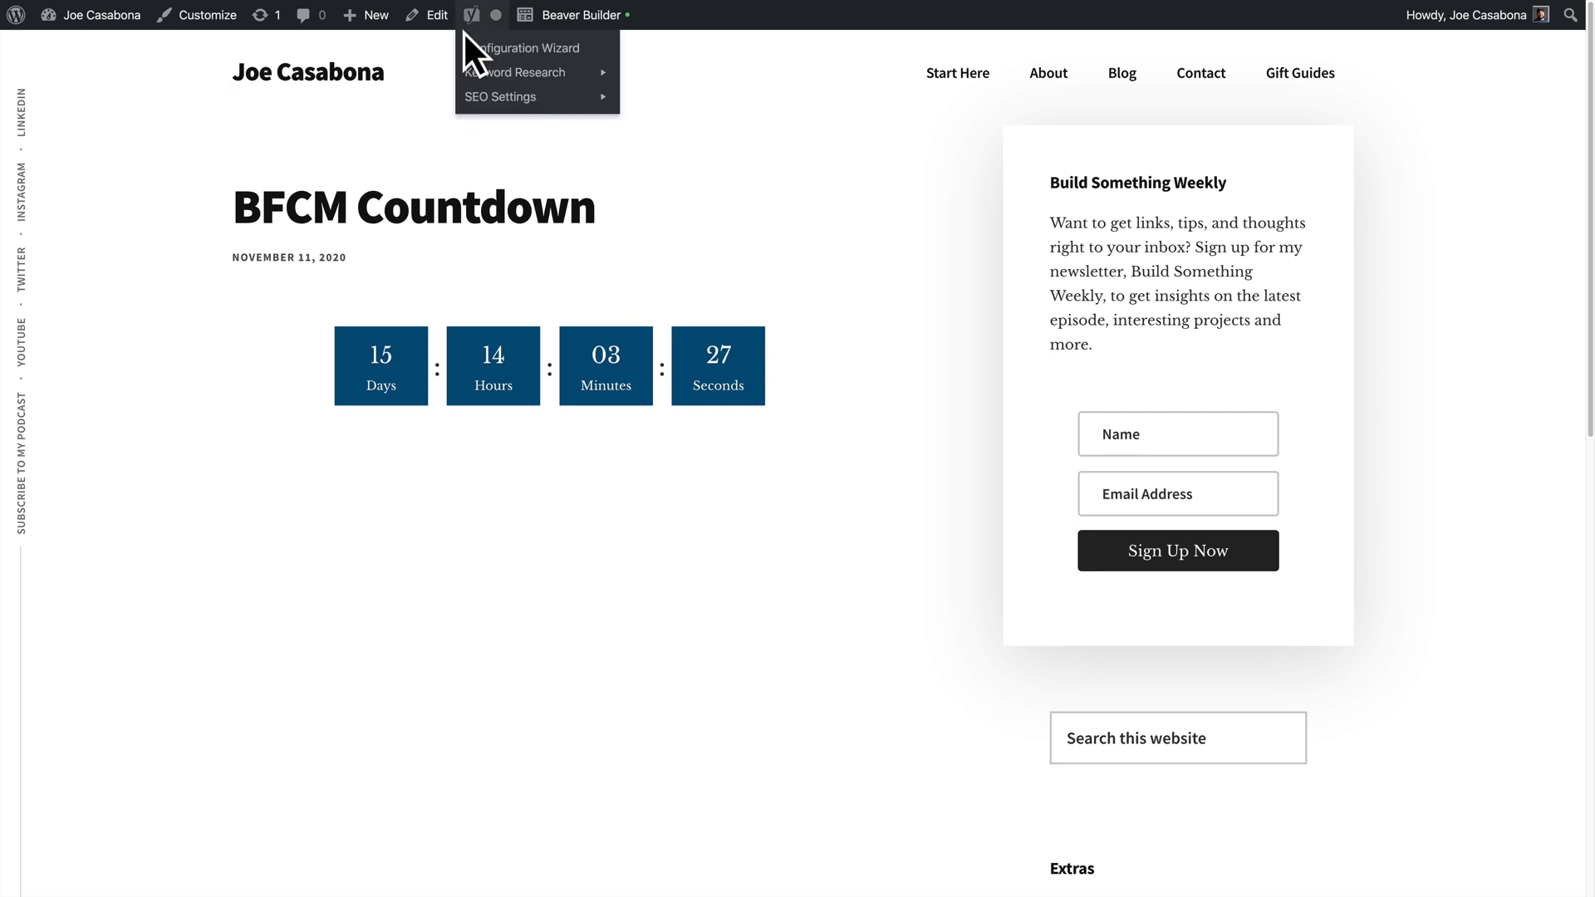
pyautogui.moveTo(436, 14)
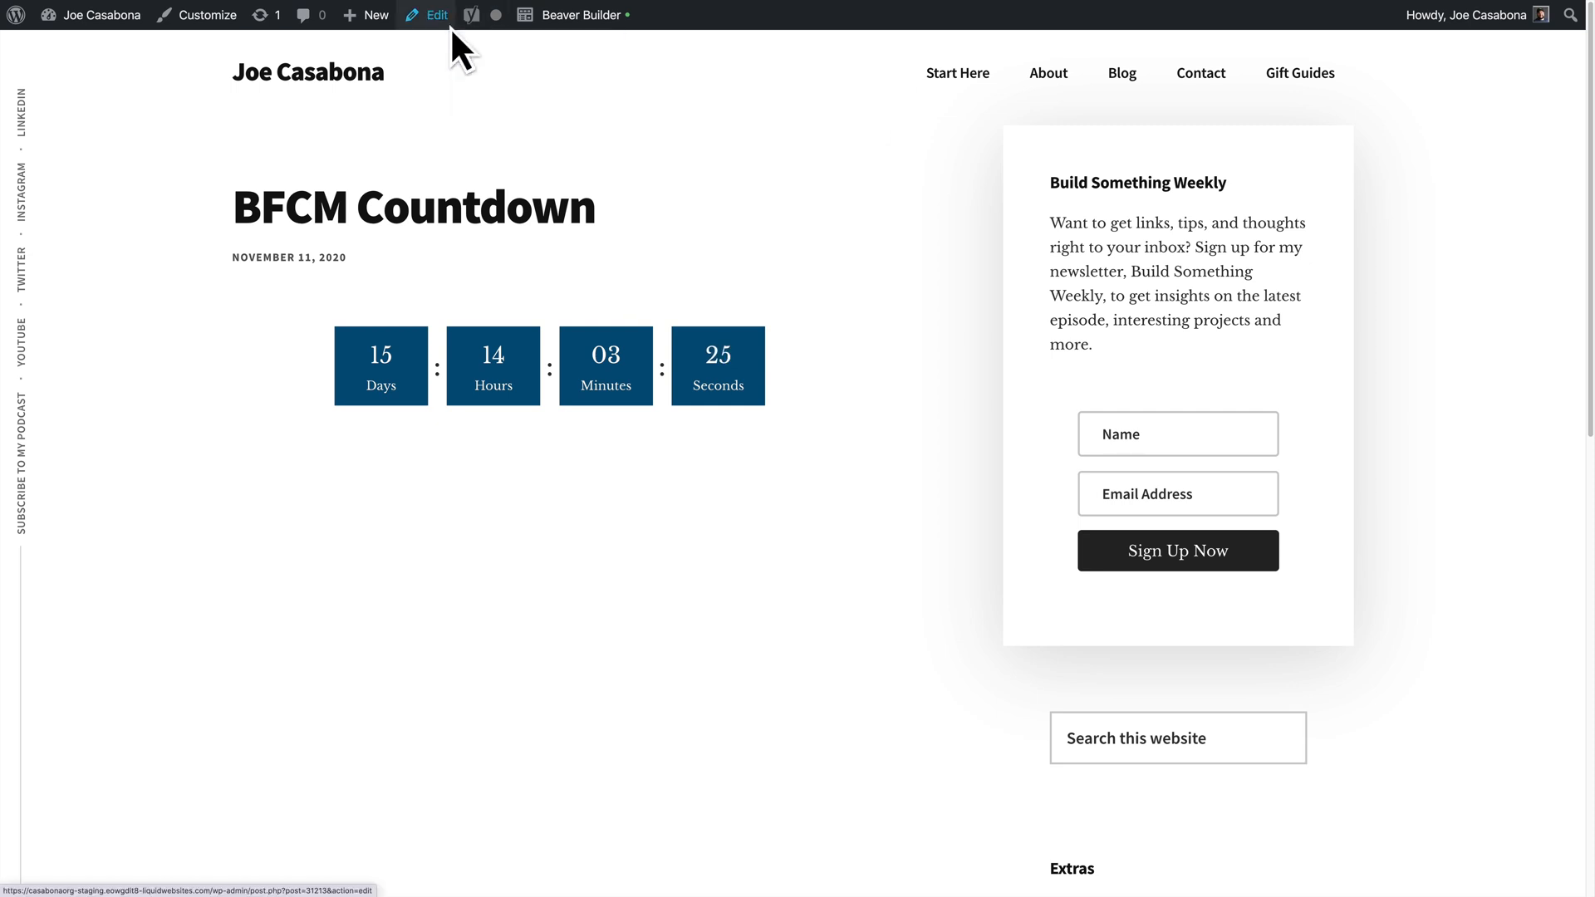
pyautogui.click(436, 14)
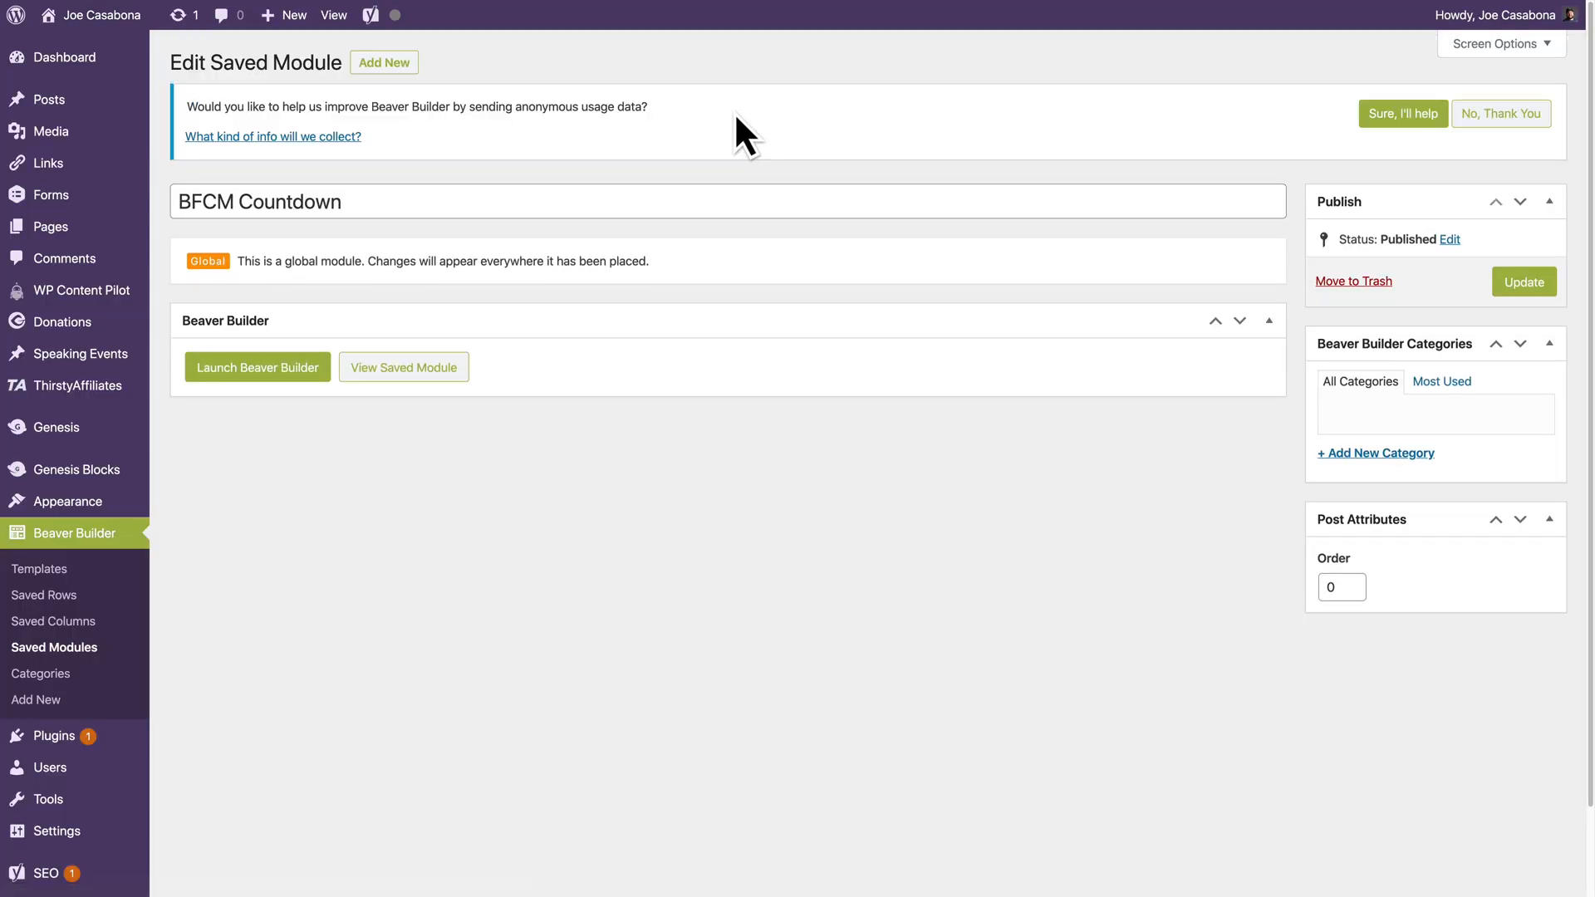
pyautogui.moveTo(574, 53)
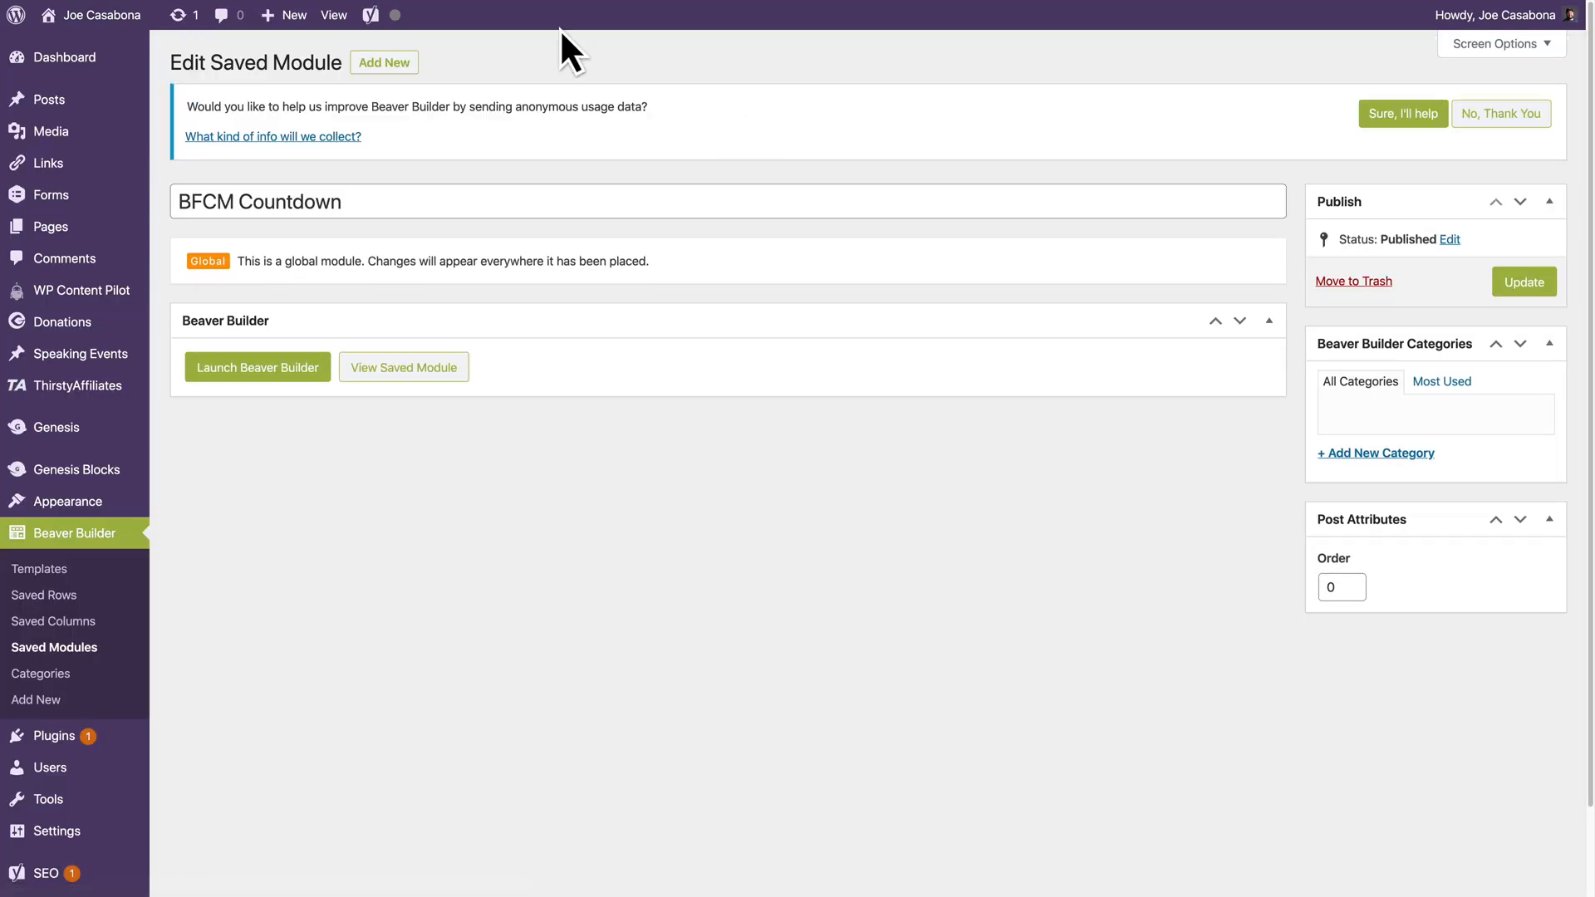
pyautogui.moveTo(753, 244)
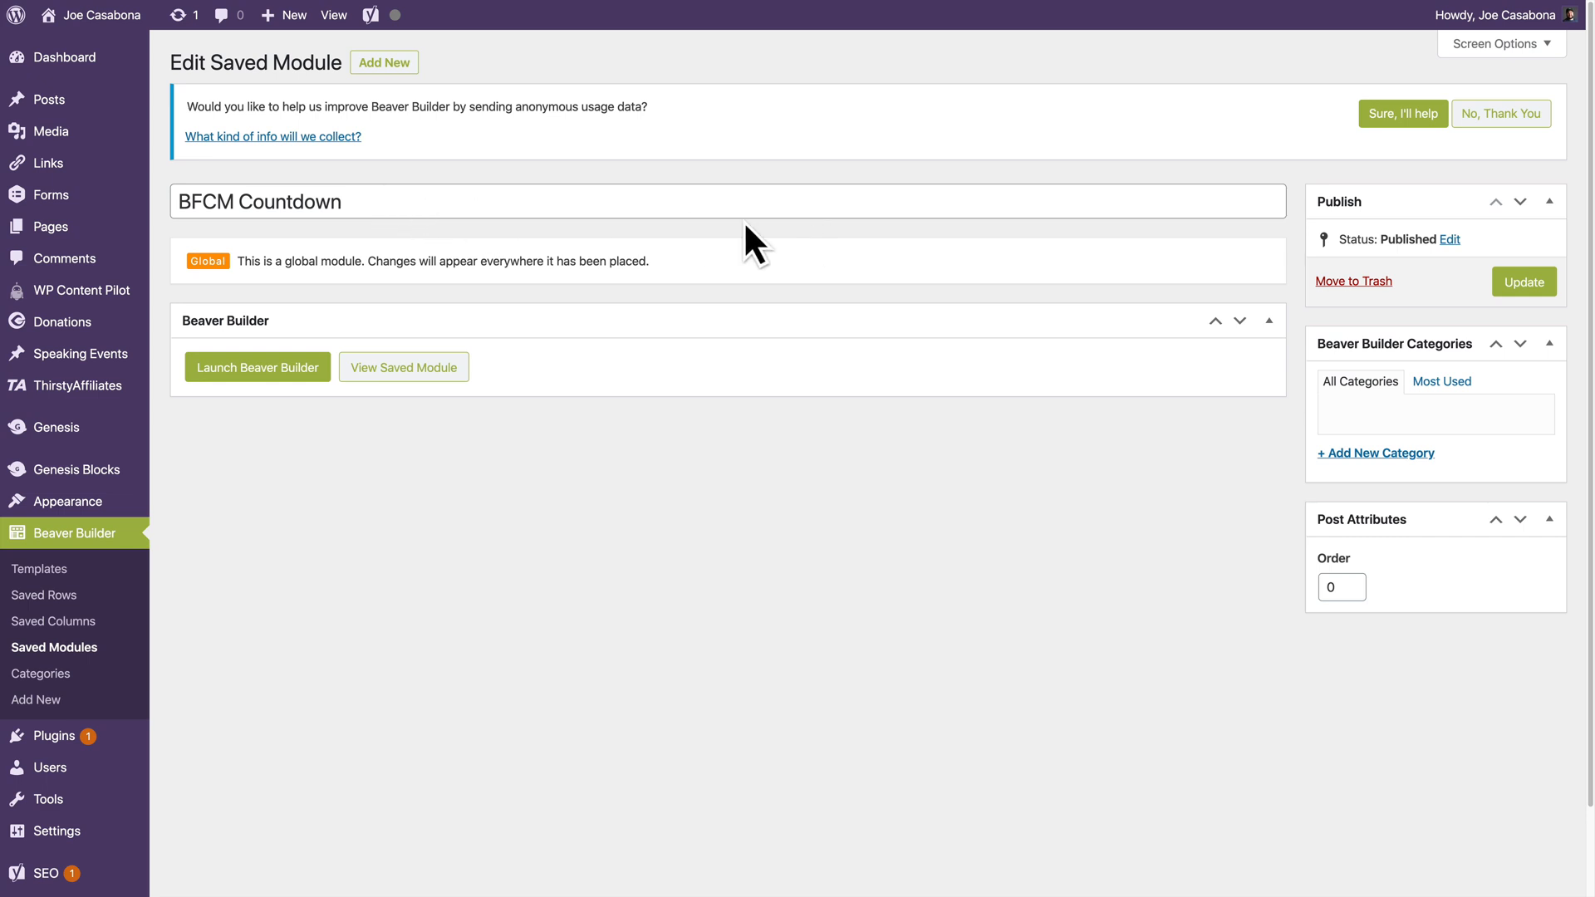
pyautogui.moveTo(258, 227)
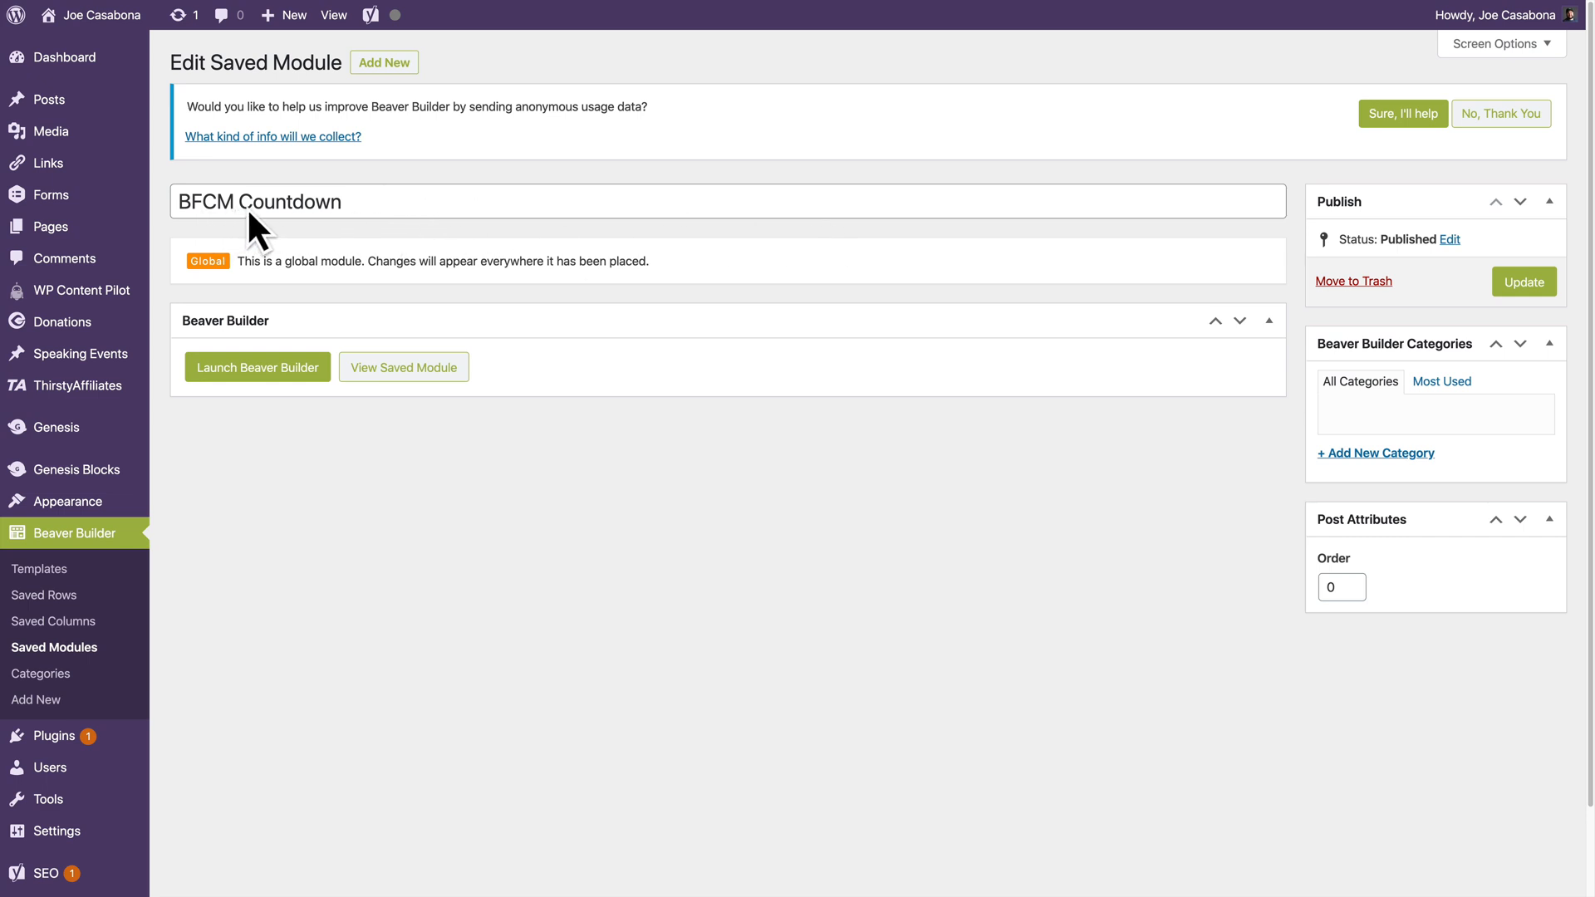
pyautogui.moveTo(557, 199)
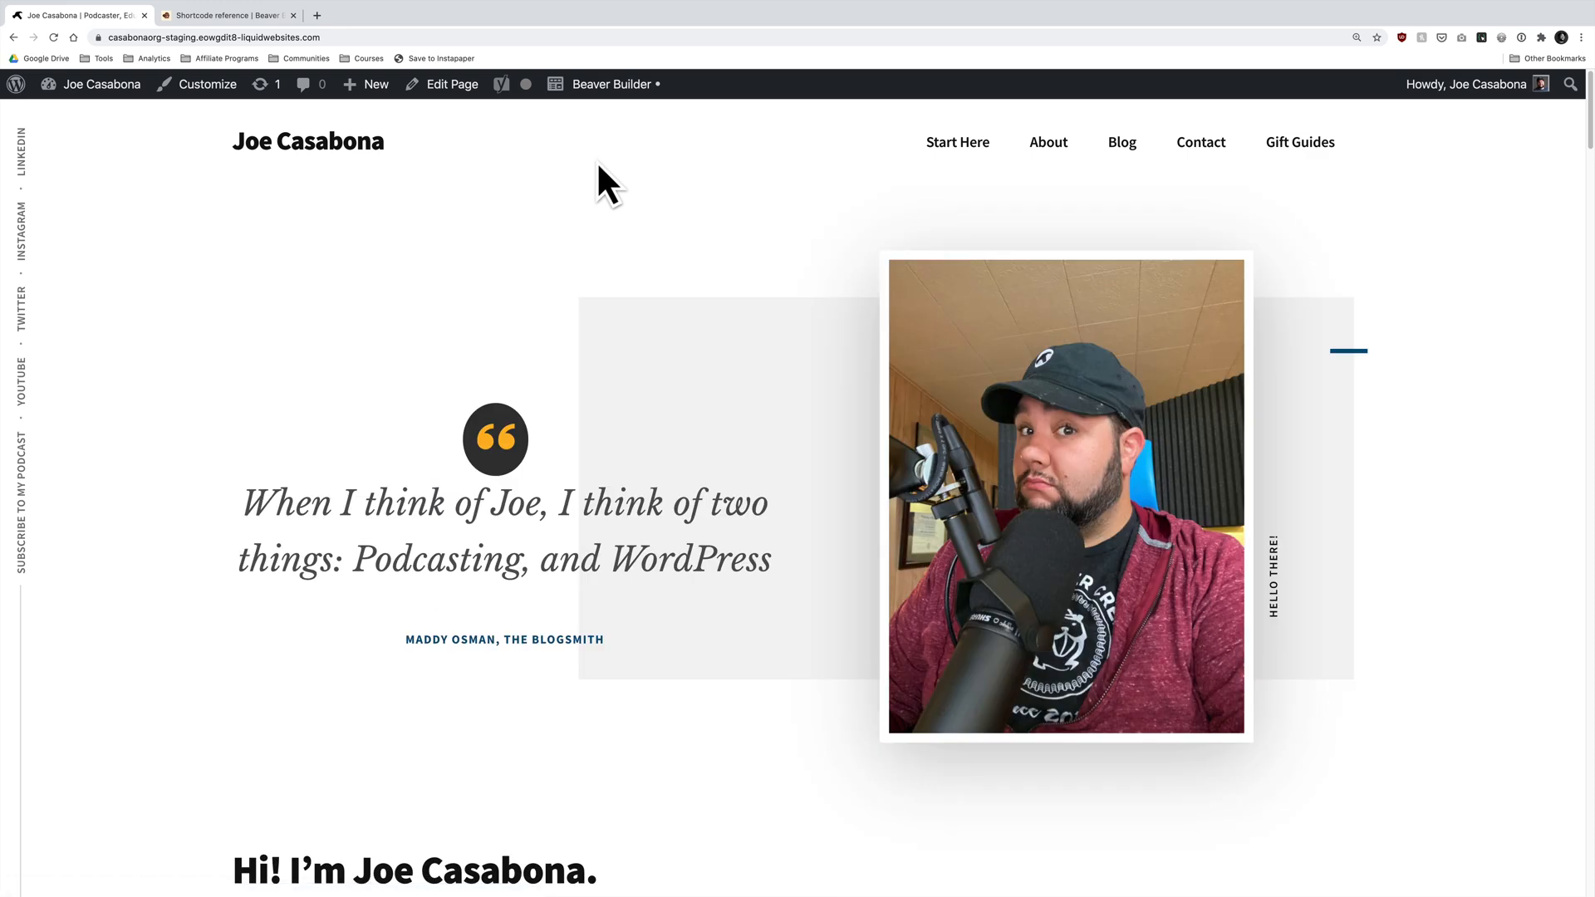
# Bring the homepage into the block editor and scroll to the Chris G. testimonial
pyautogui.scroll(-3)
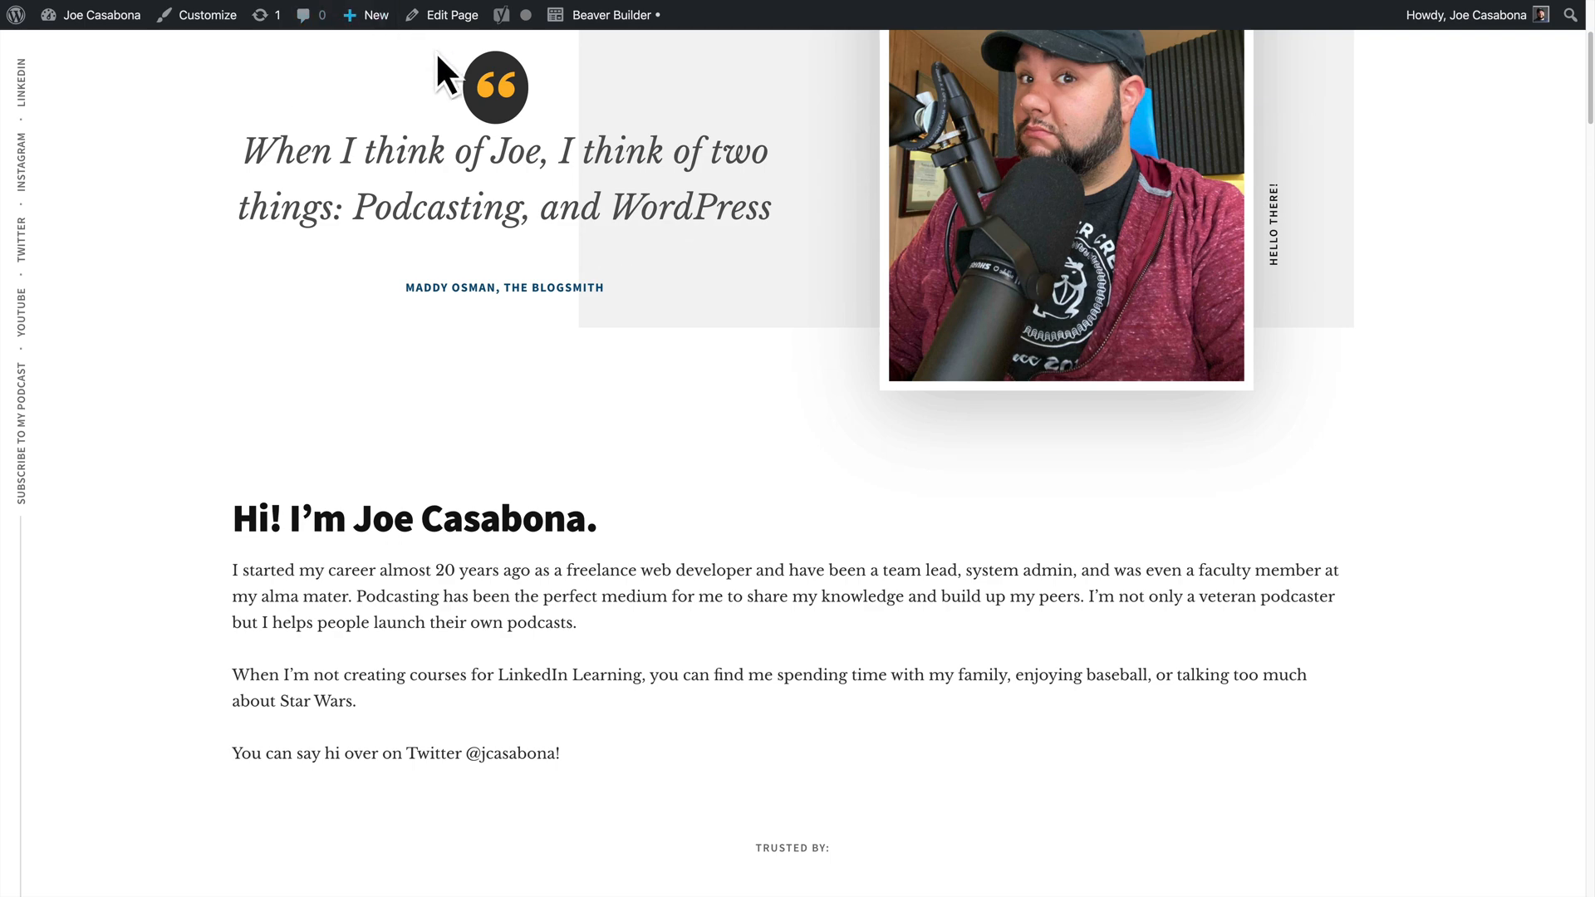
pyautogui.click(450, 14)
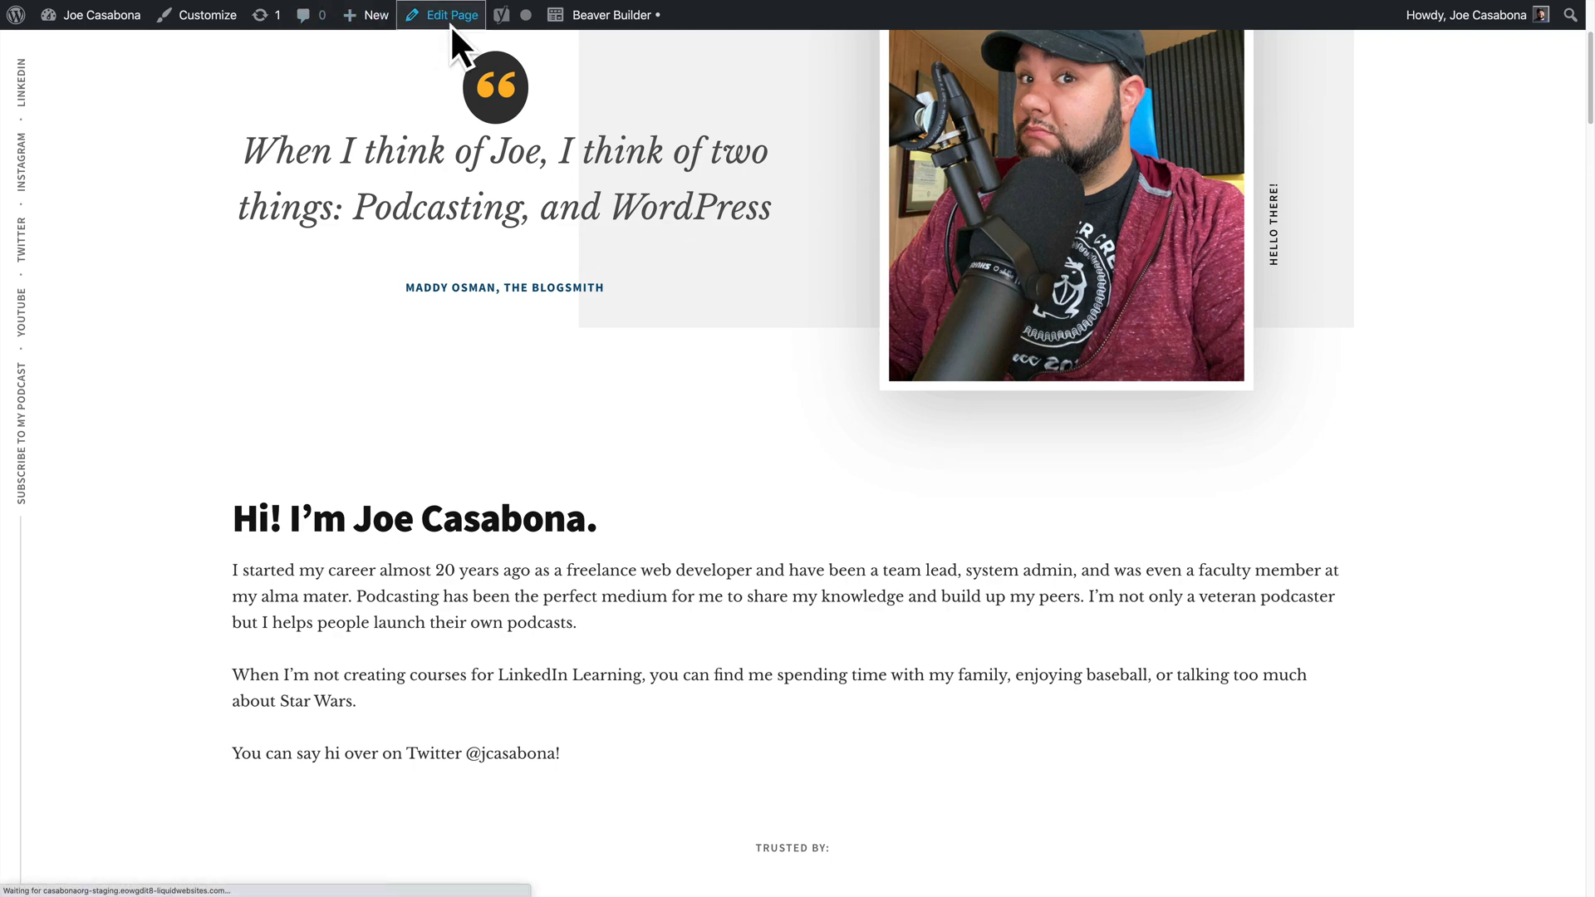
pyautogui.click(448, 14)
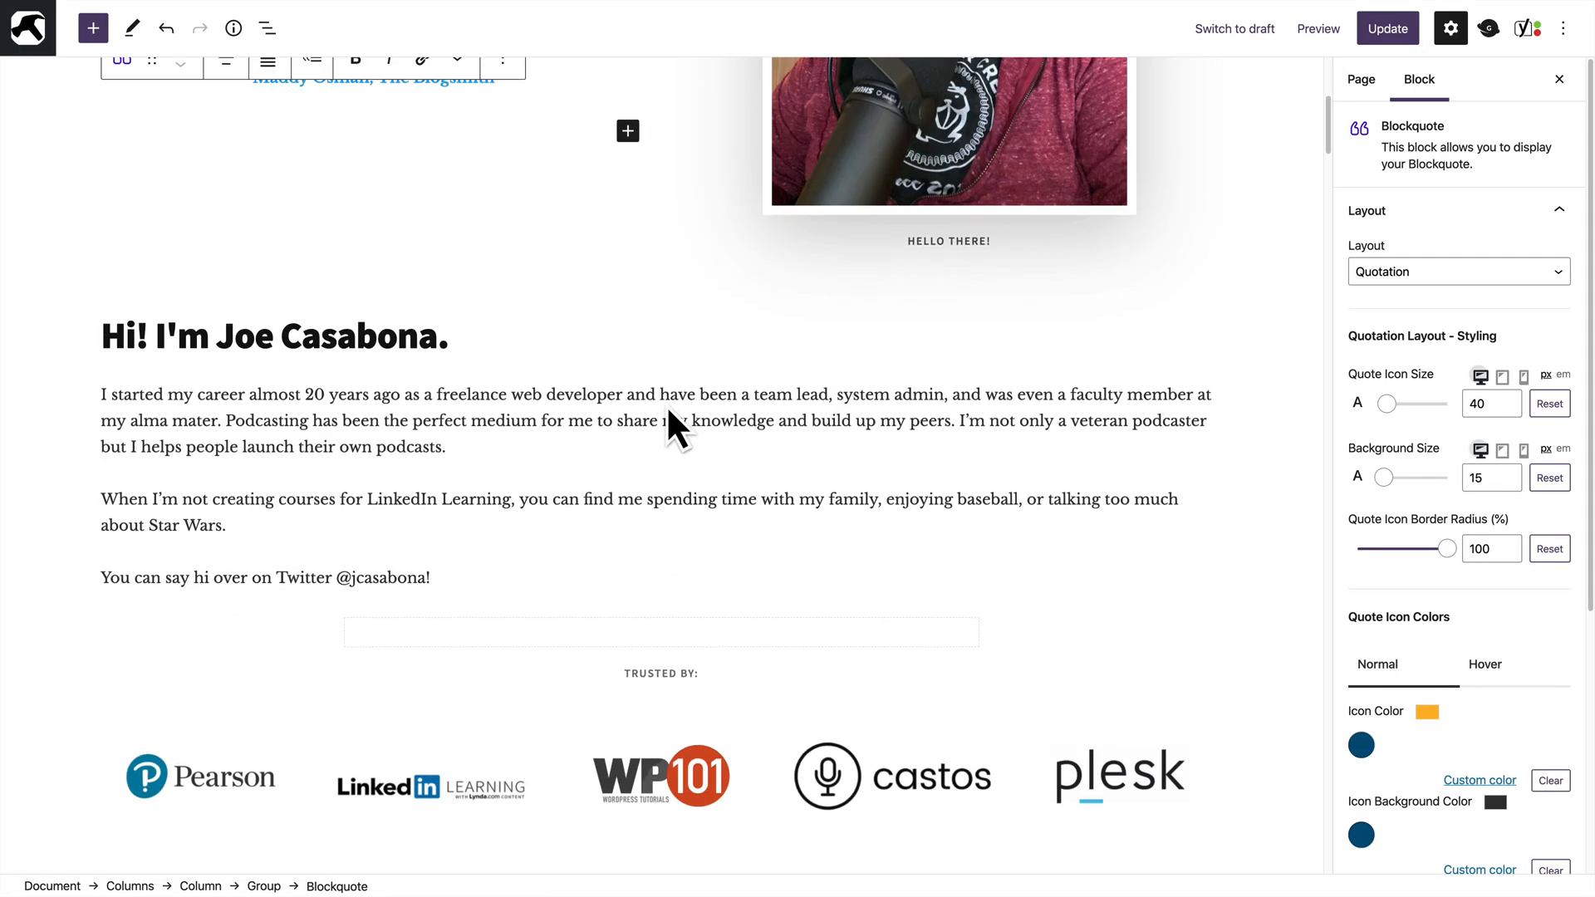
pyautogui.scroll(-3)
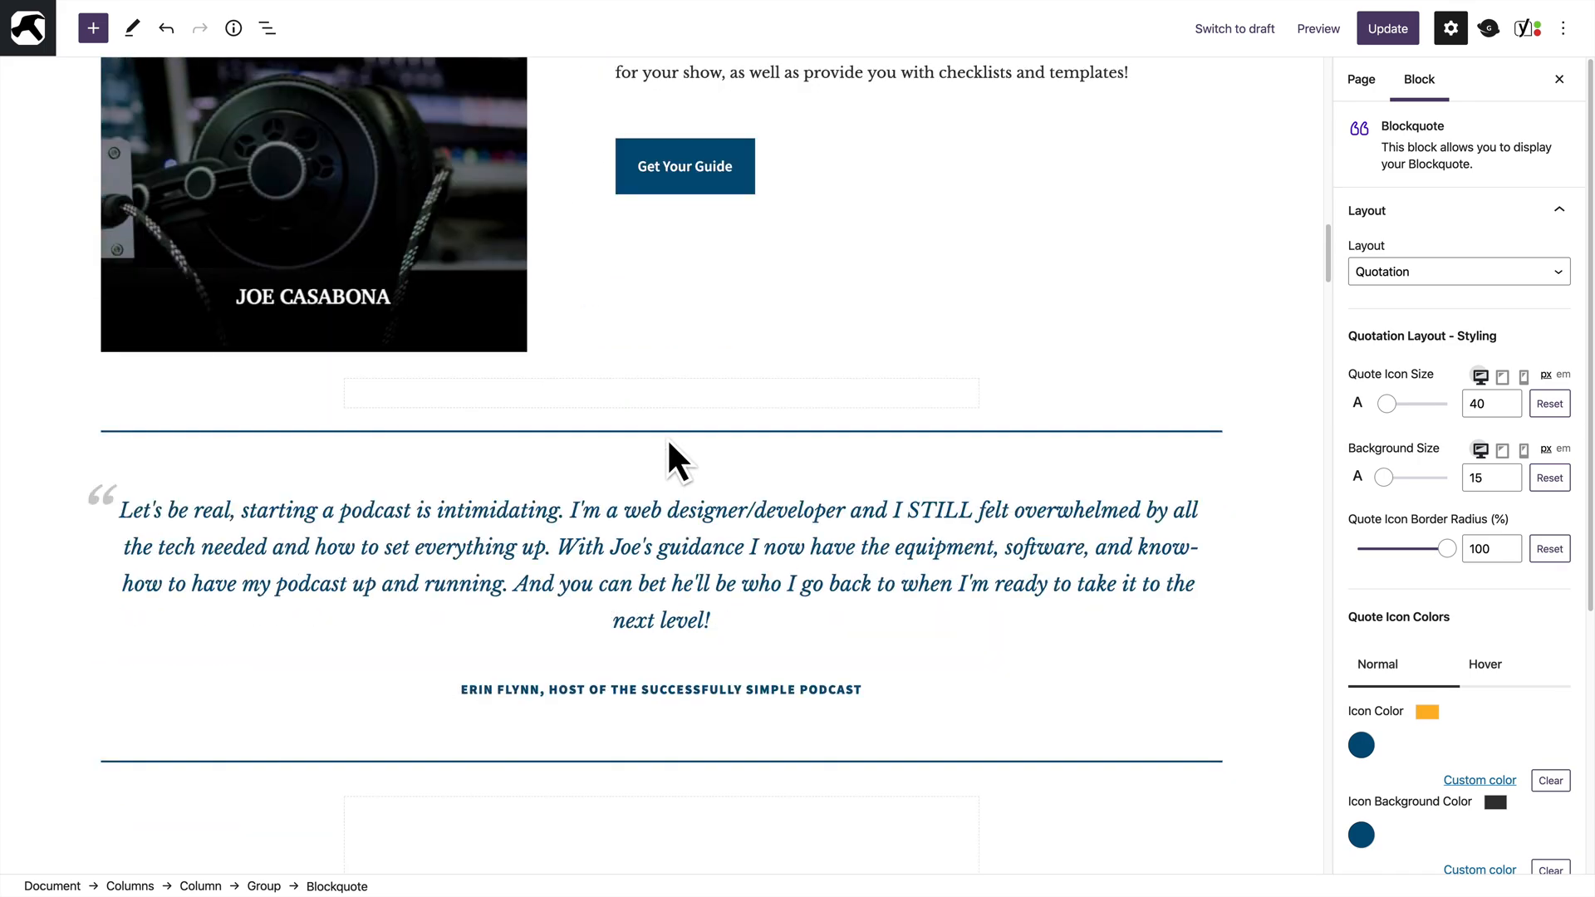
pyautogui.scroll(-3)
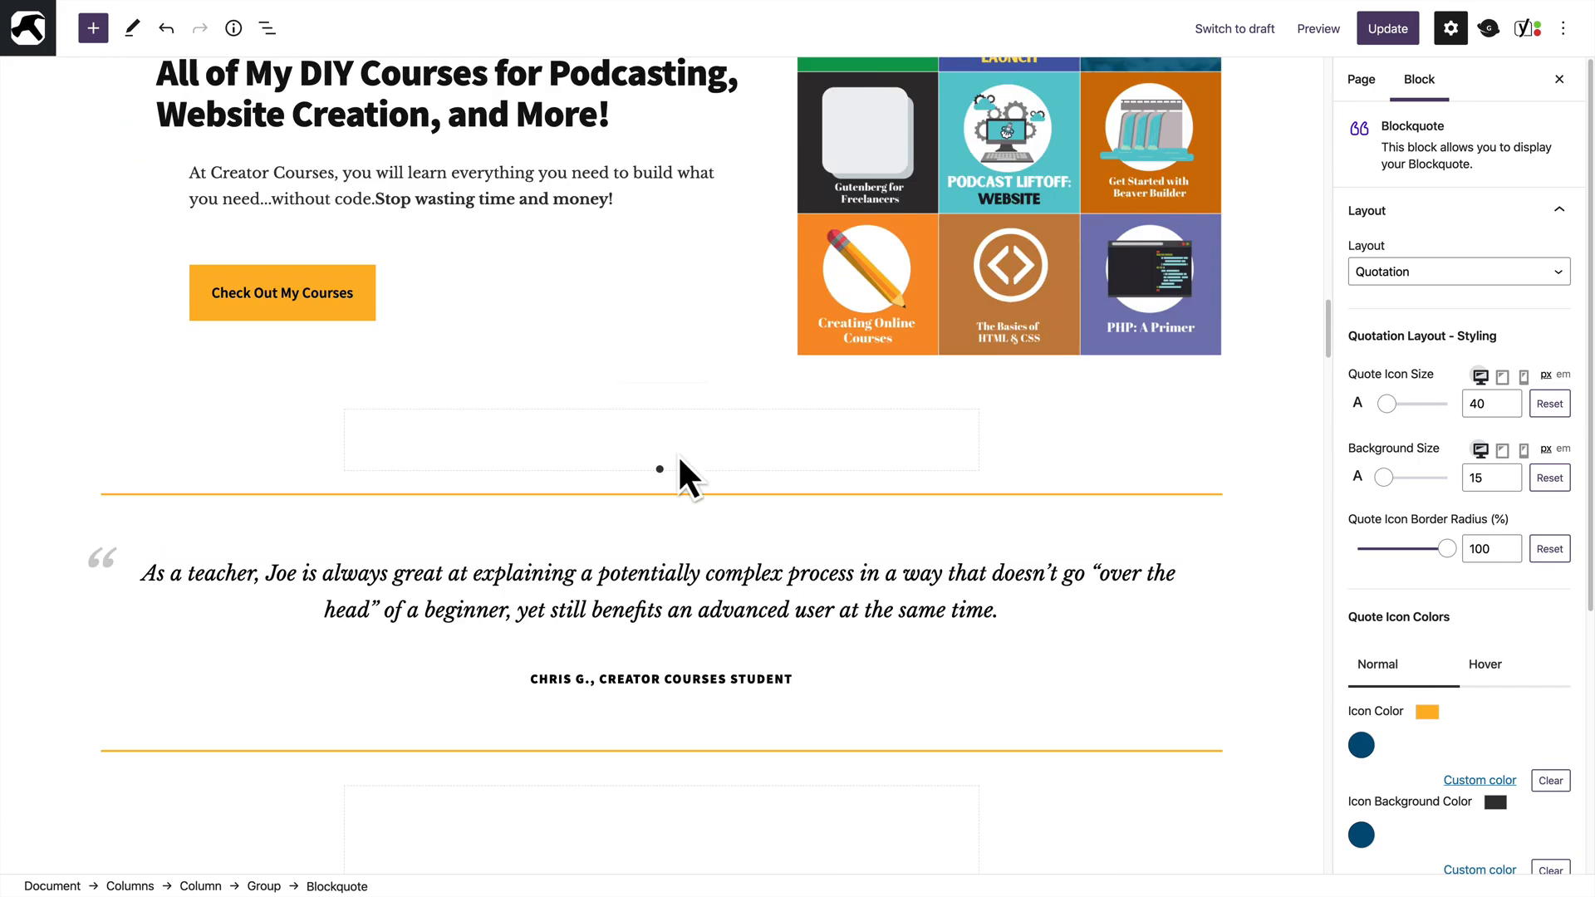
pyautogui.scroll(-3)
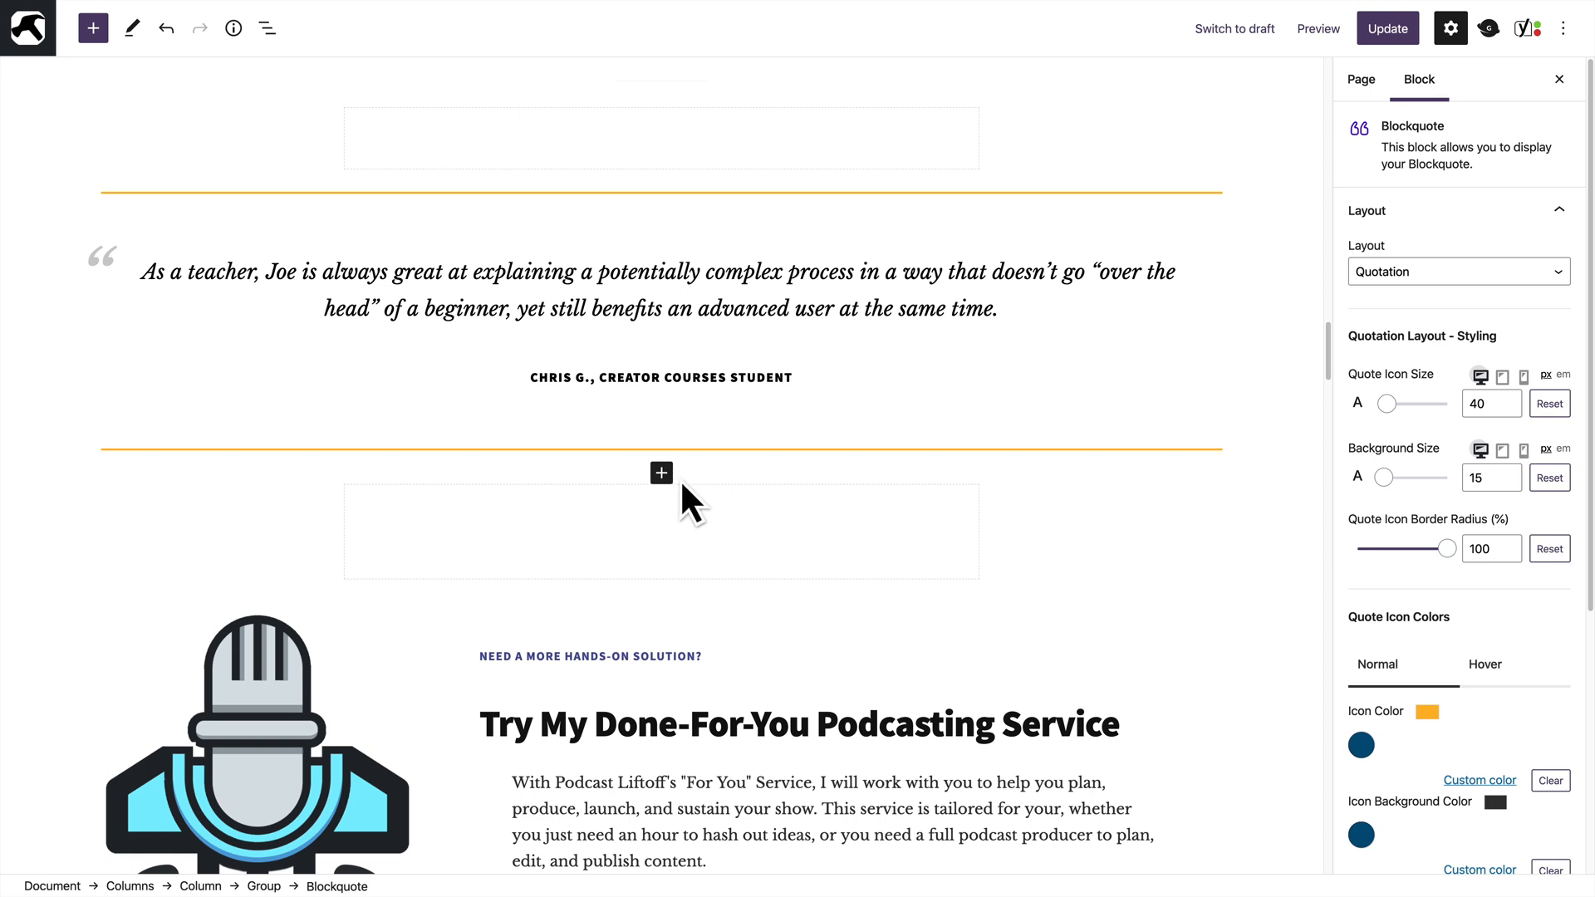
# Add a Shortcode block below the Chris G. testimonial holding [fl_builder_insert_layout id="31213"]
pyautogui.click(661, 472)
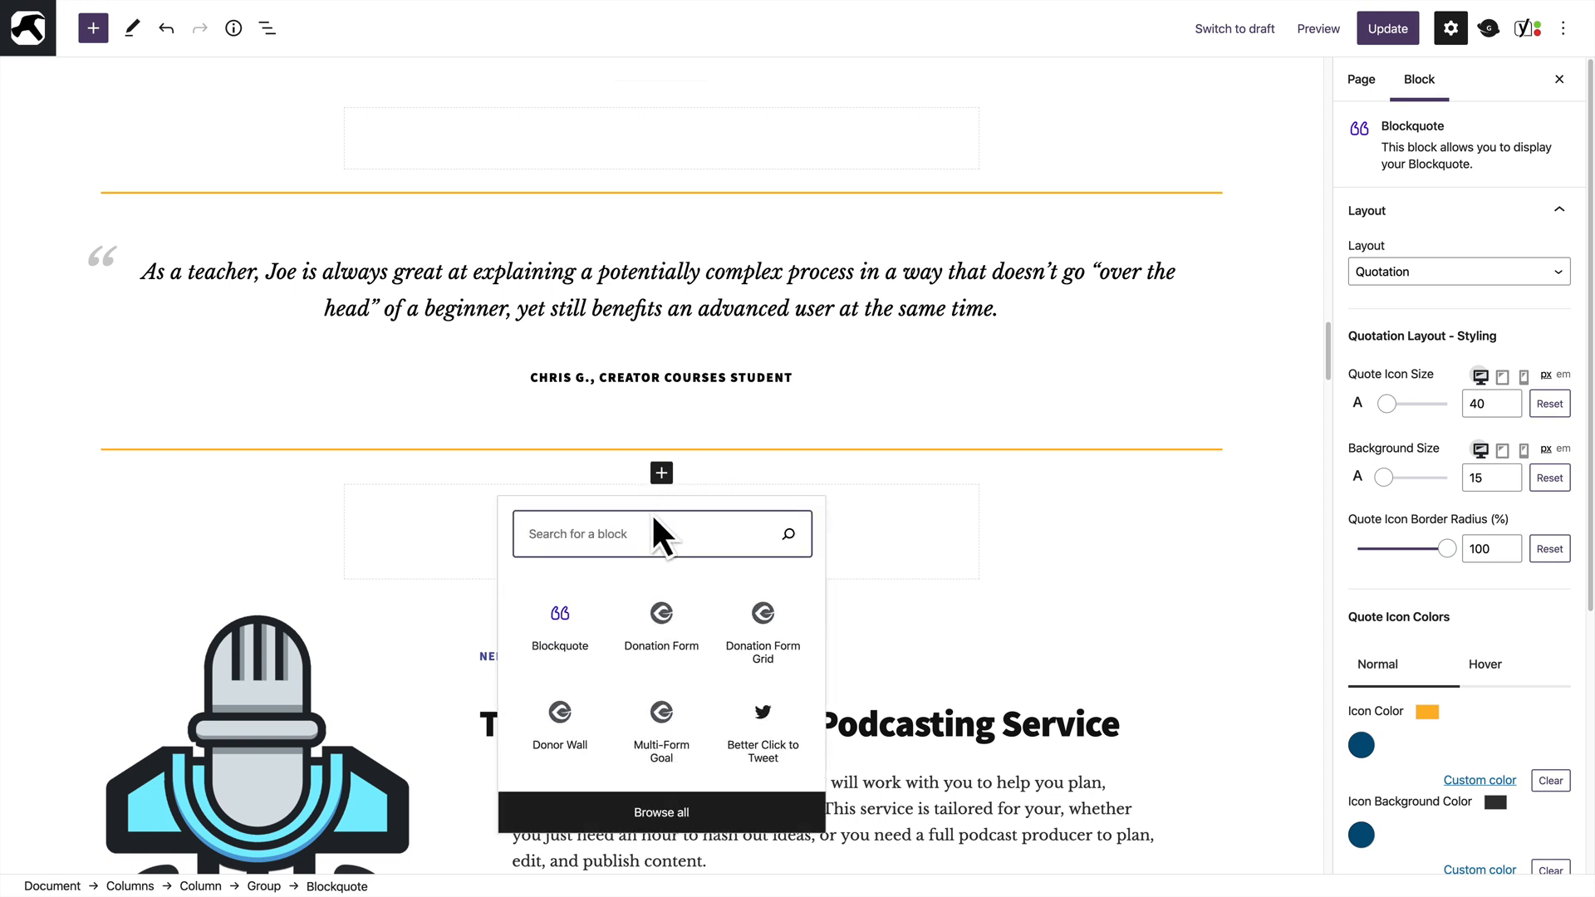
pyautogui.write('shor')
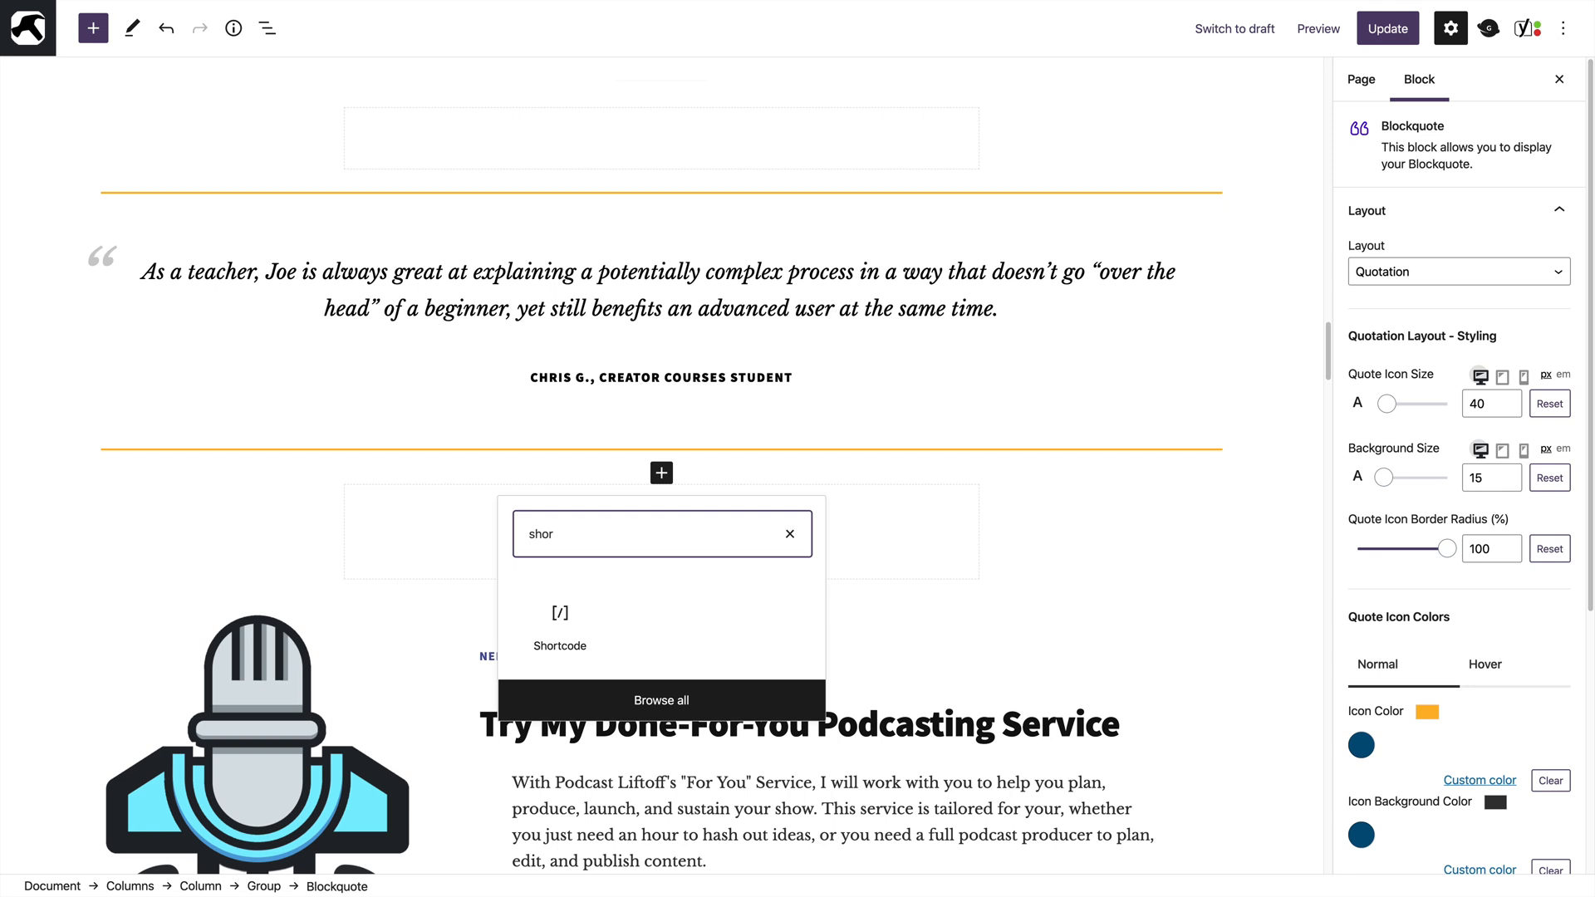
pyautogui.click(559, 628)
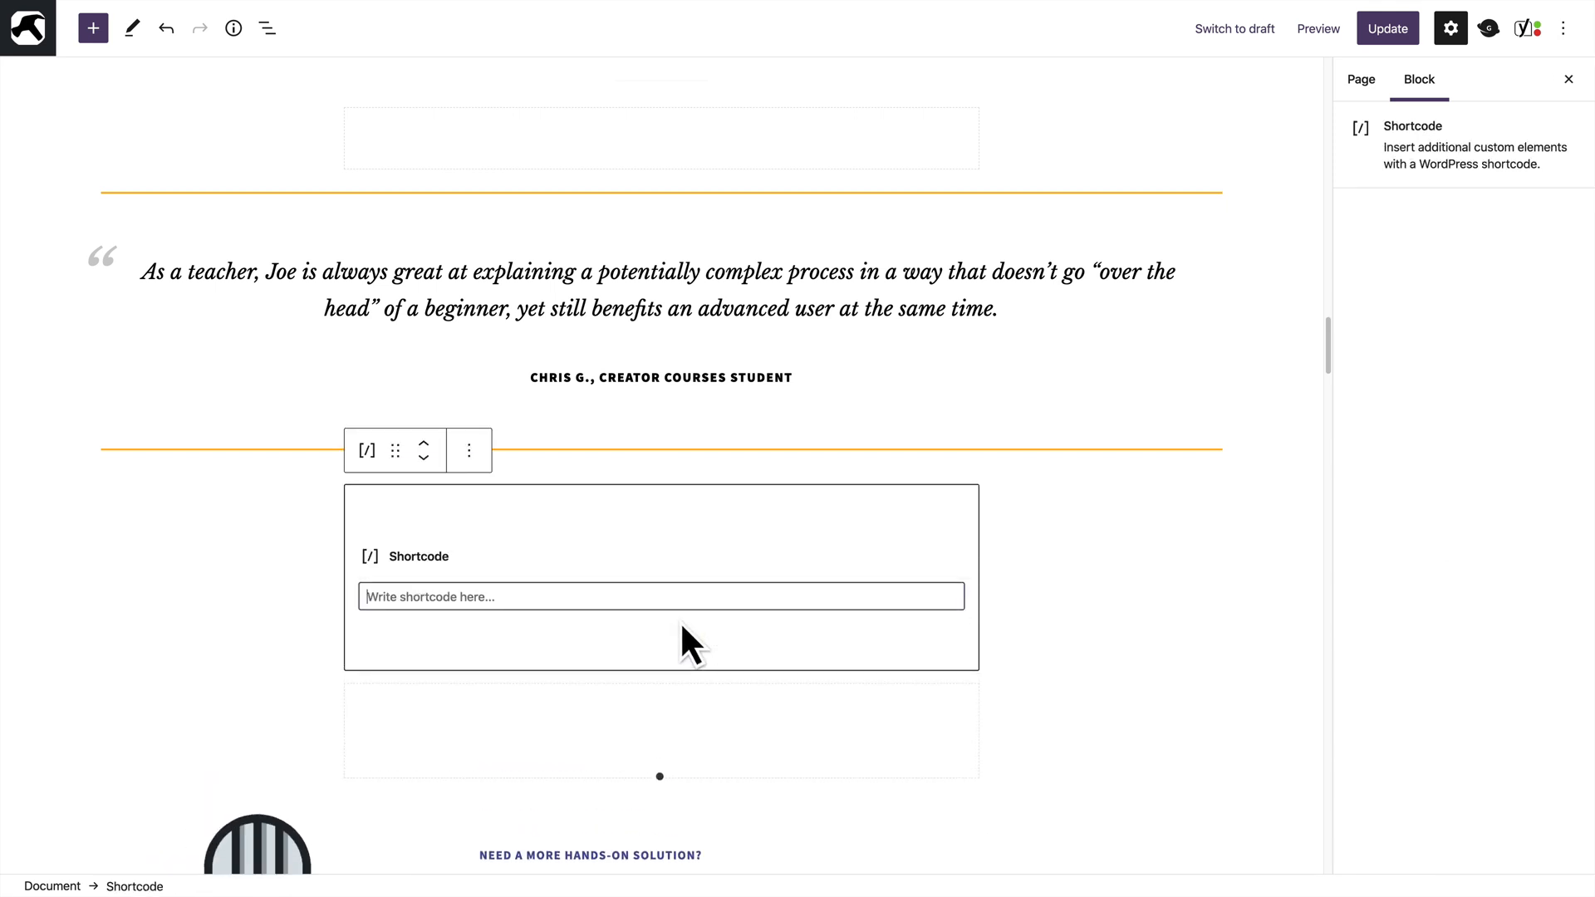
pyautogui.write('[fl_builder_insert_layout id="123"]')
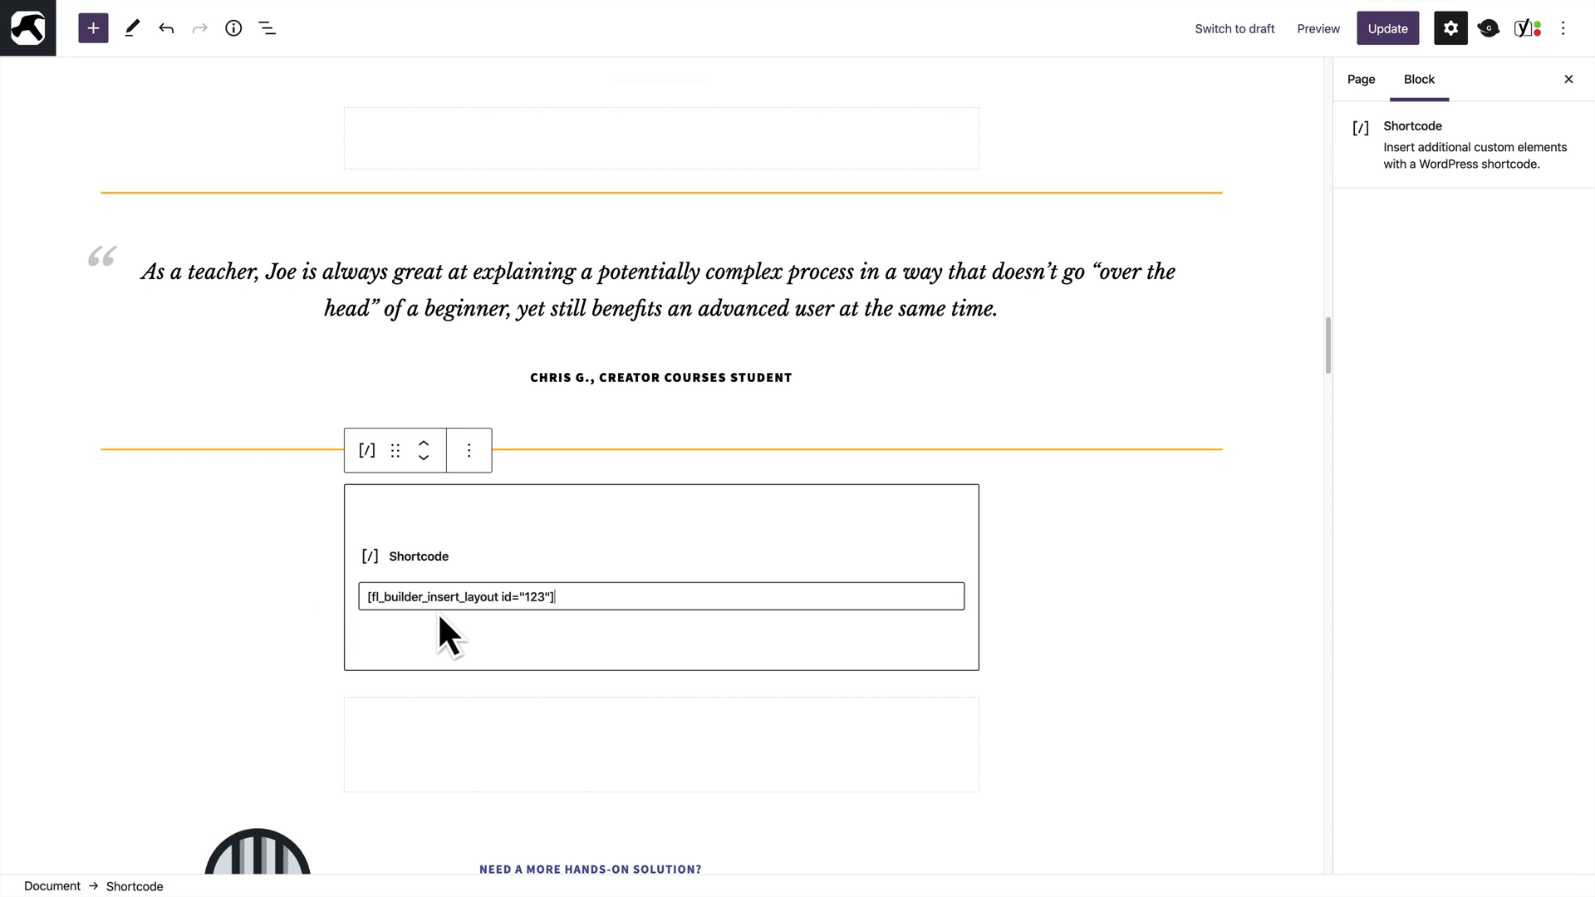
pyautogui.moveTo(498, 631)
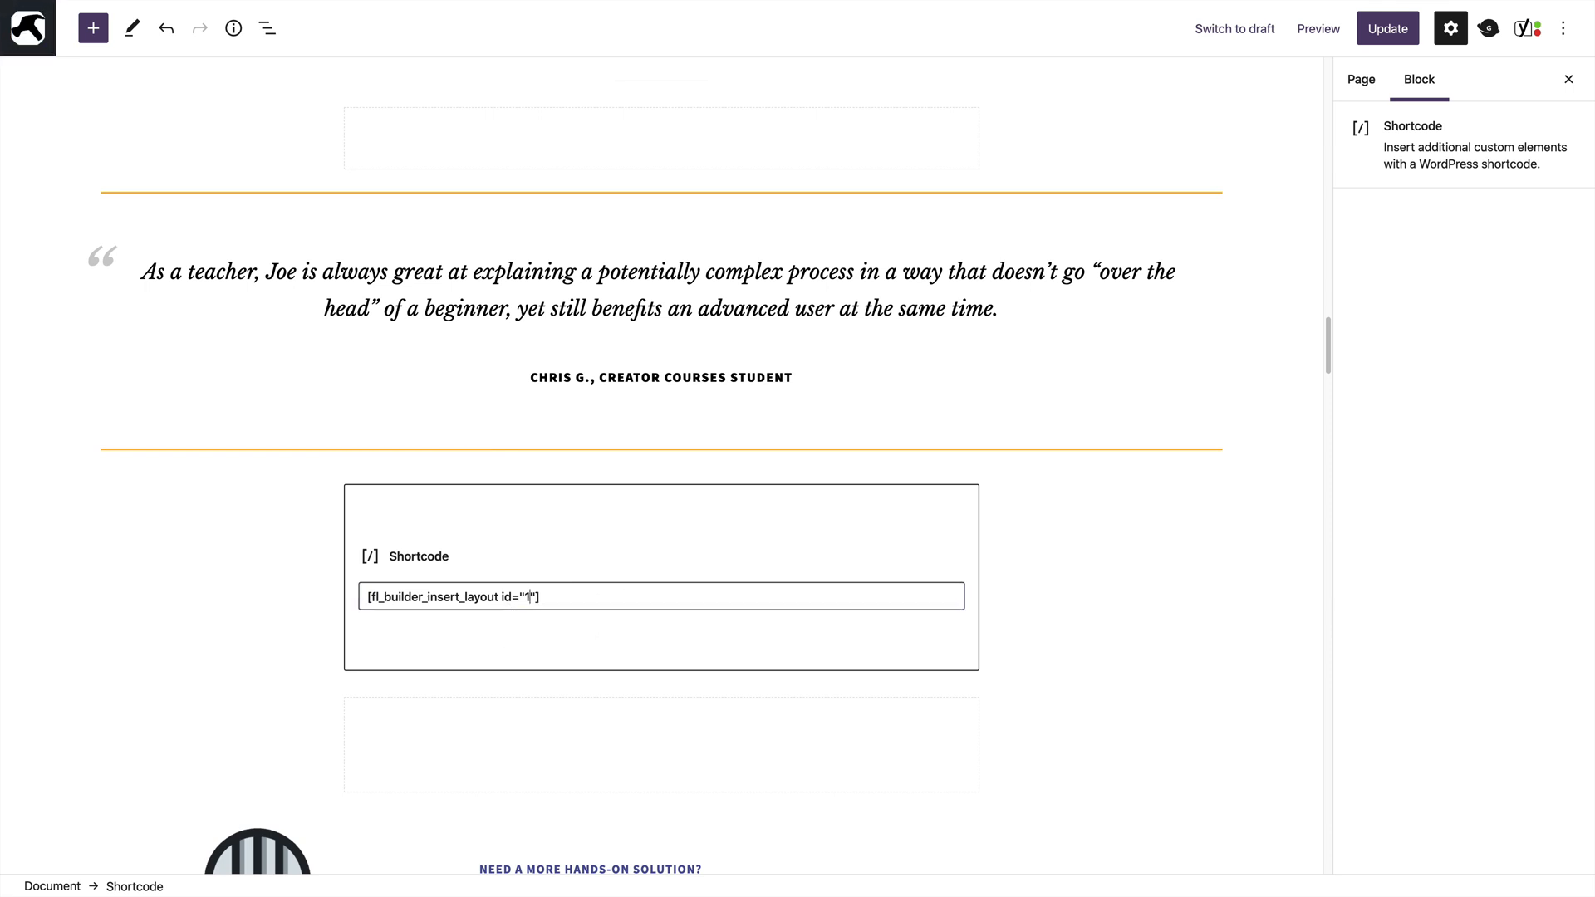
pyautogui.write('3121')
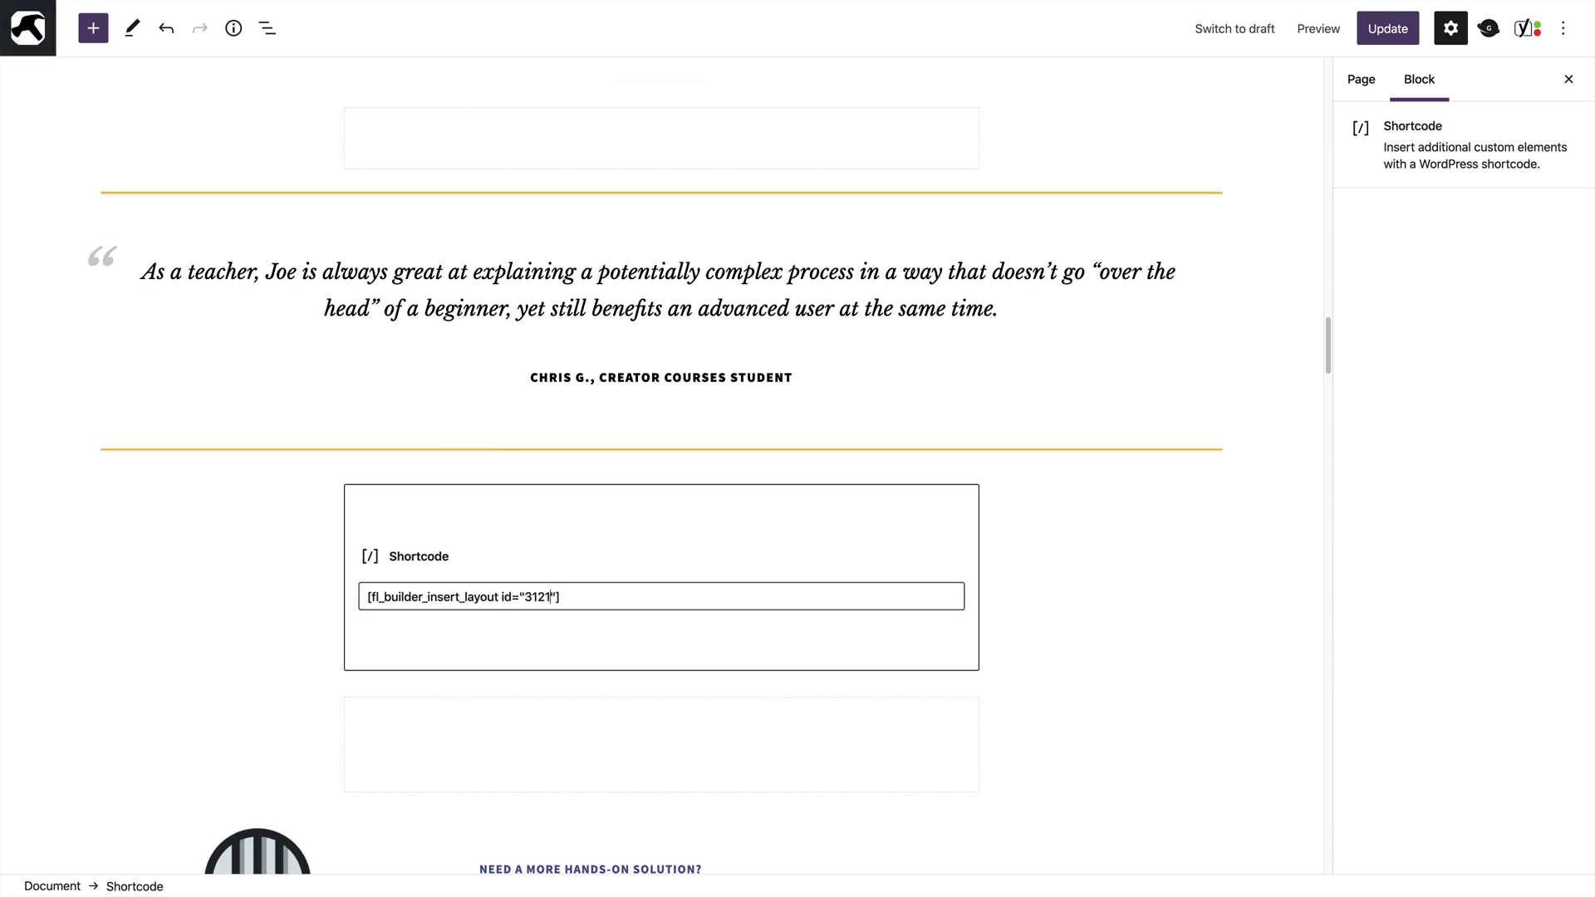
pyautogui.click(1360, 80)
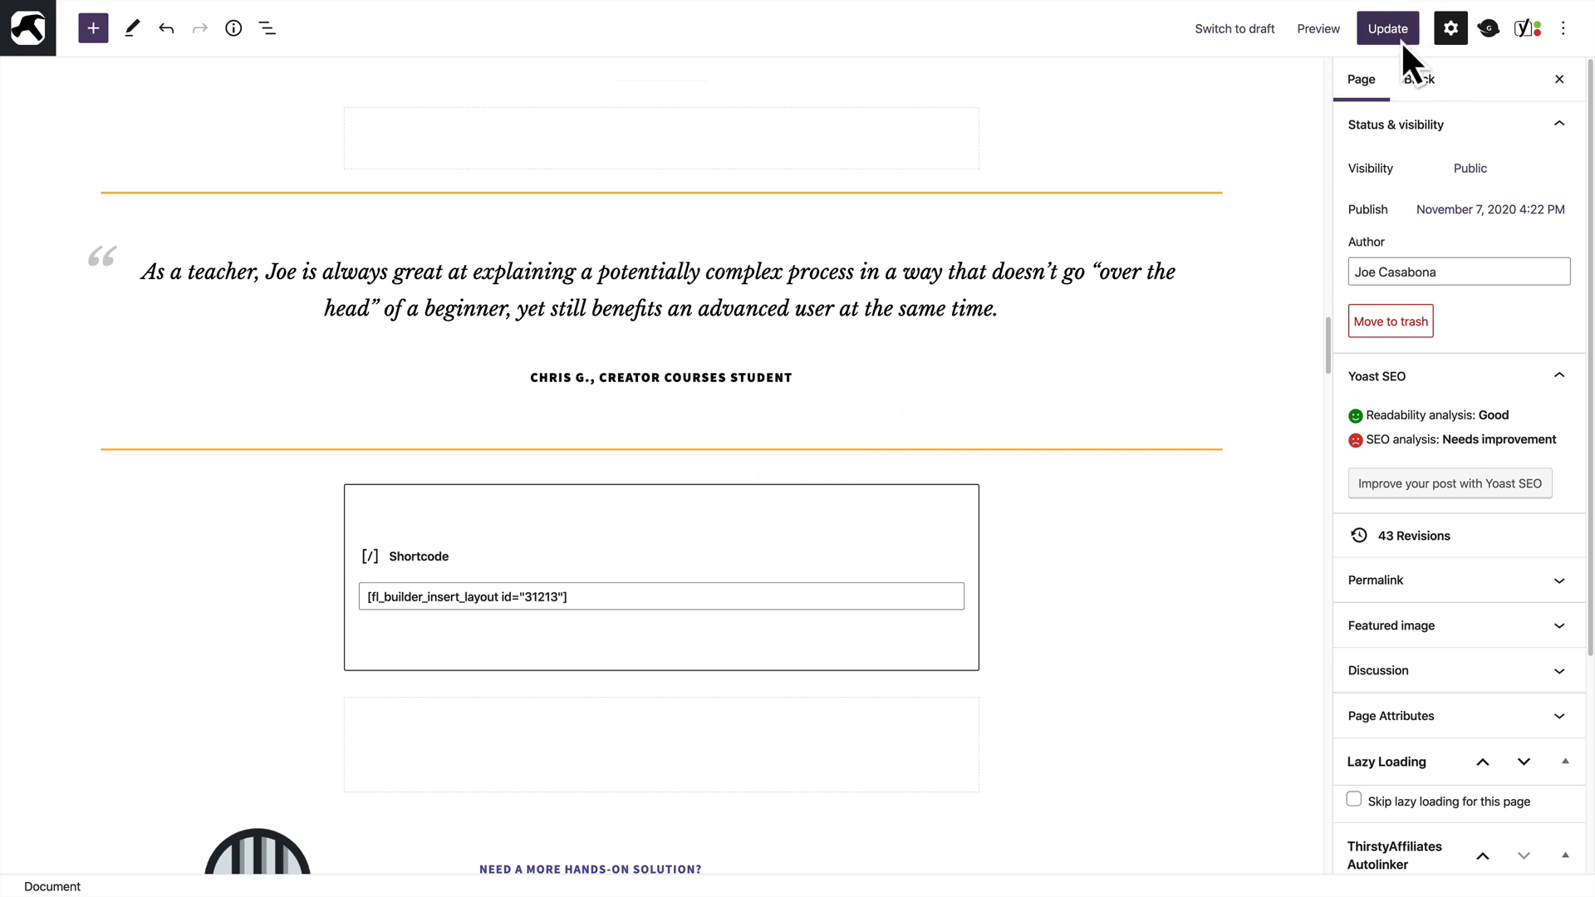
# Update the homepage and view the live site showing the blue countdown boxes
pyautogui.click(1386, 27)
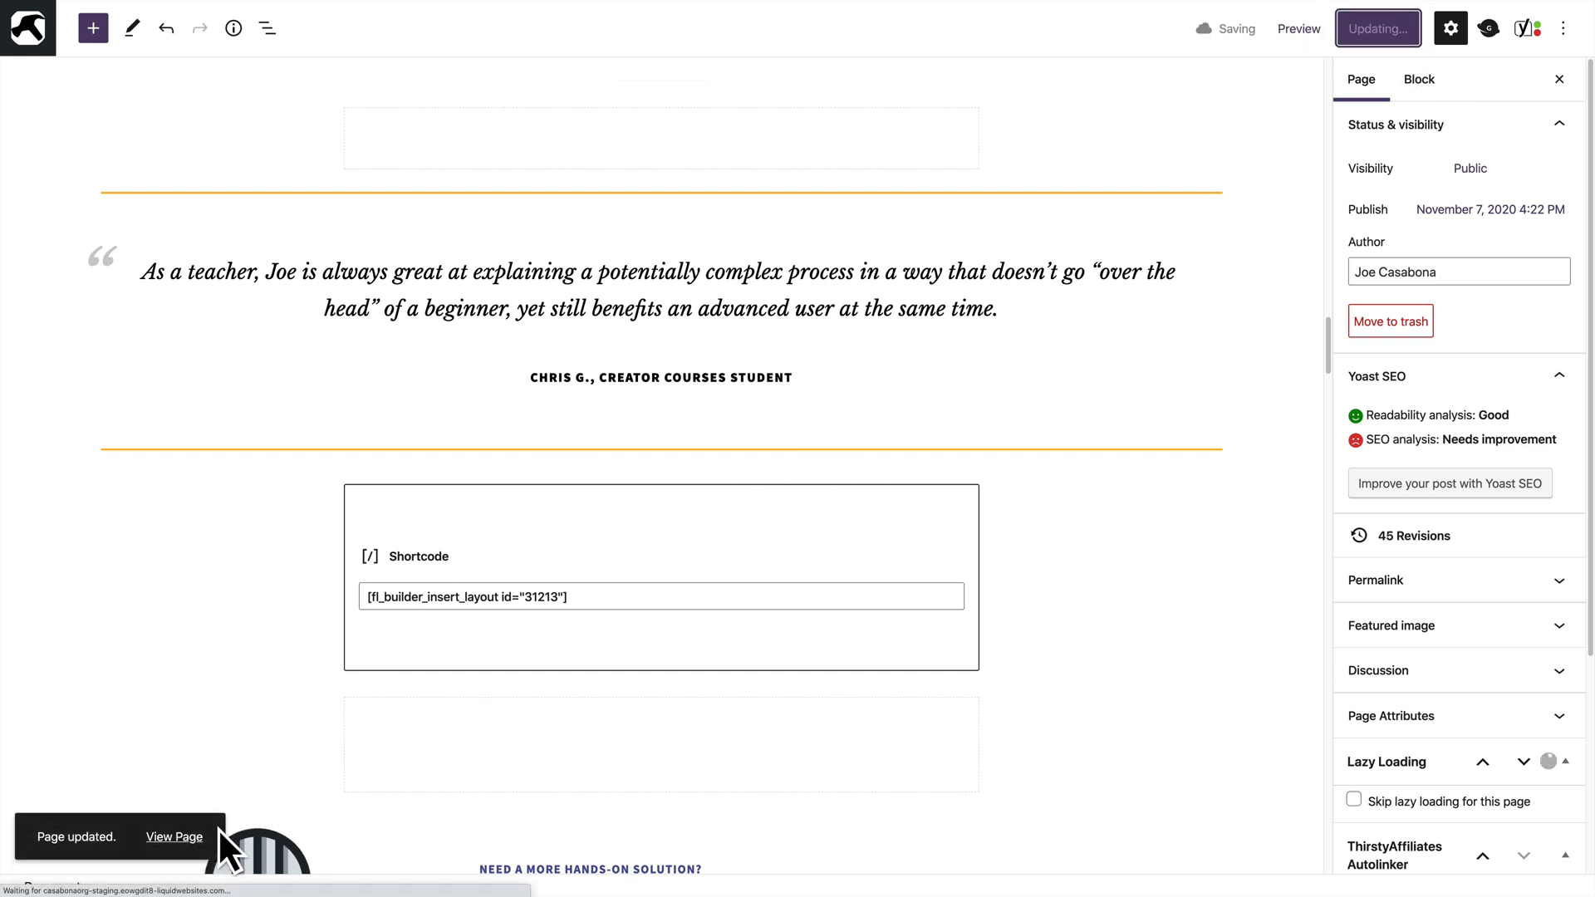
pyautogui.click(173, 836)
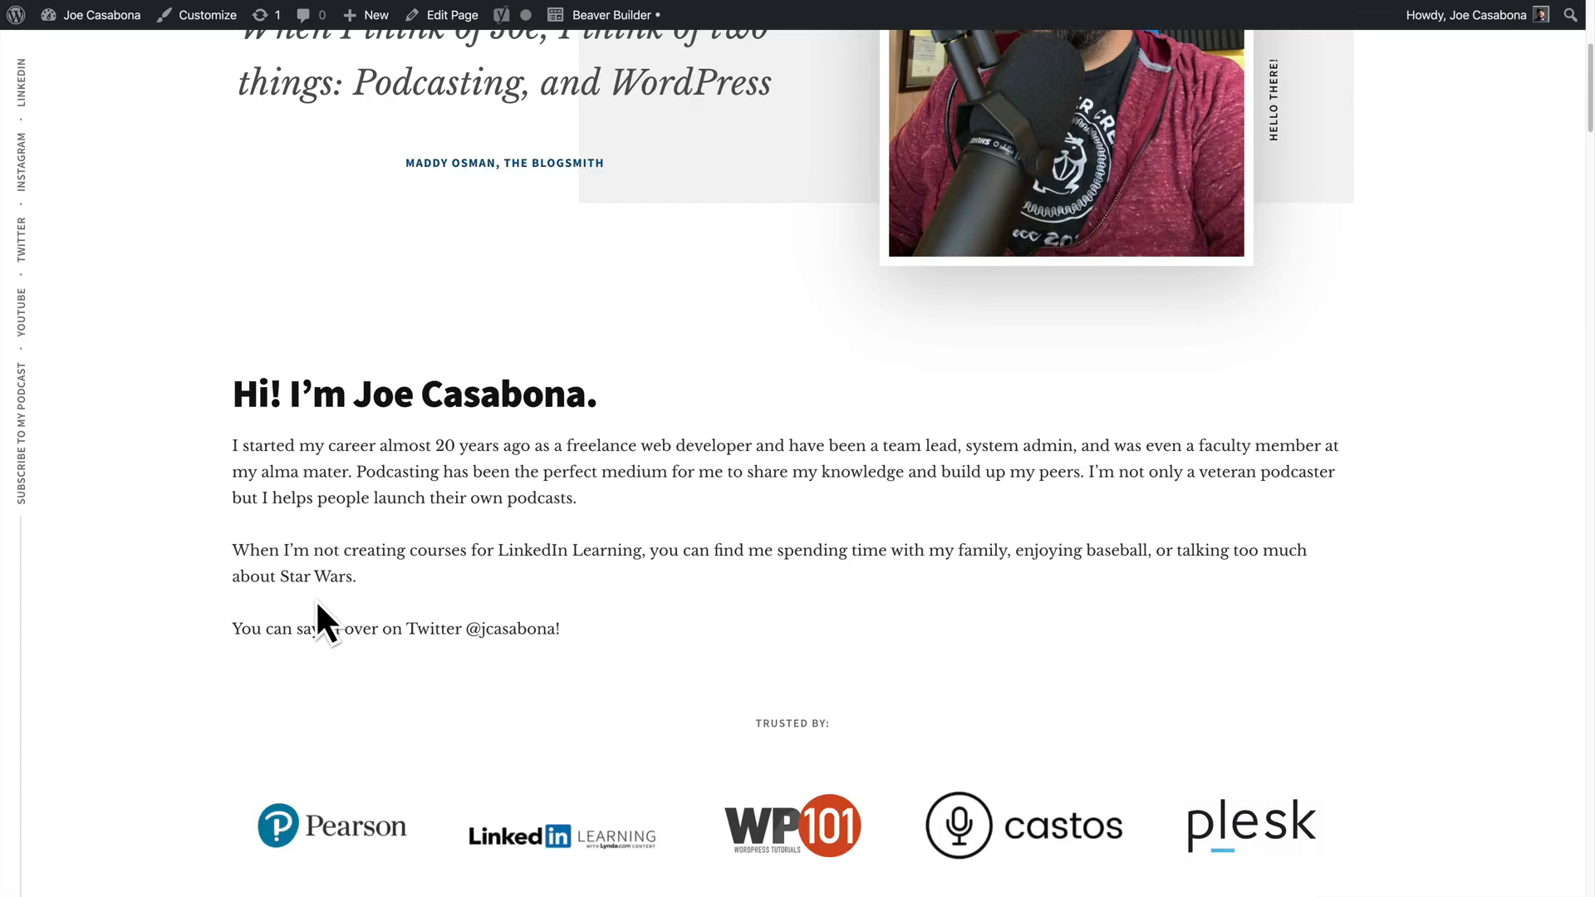
pyautogui.scroll(-3)
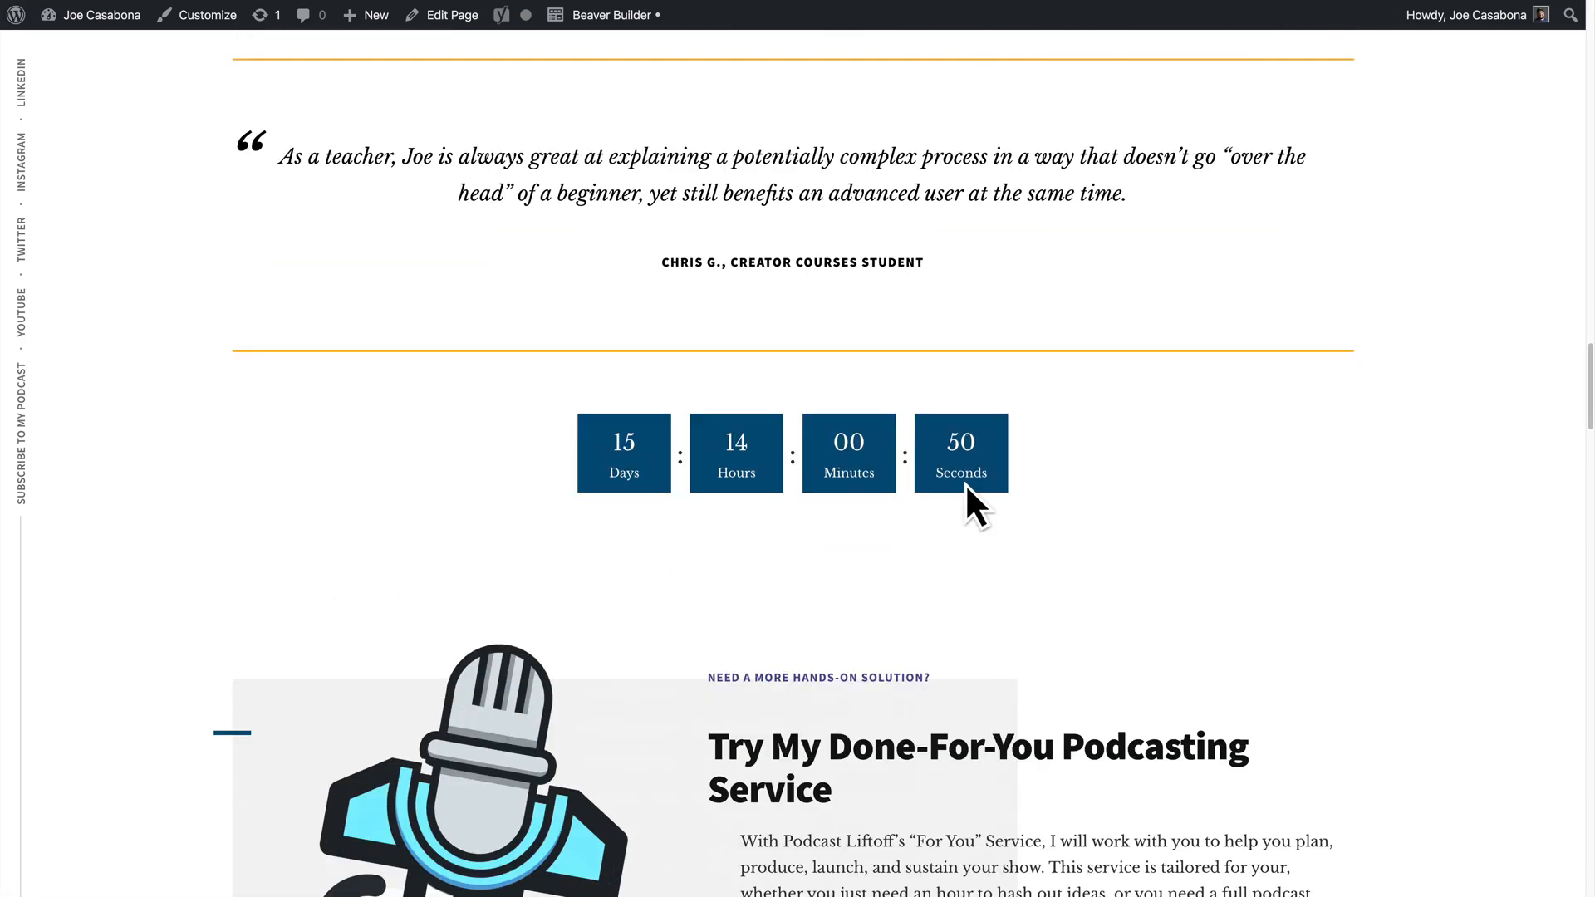
pyautogui.moveTo(1293, 483)
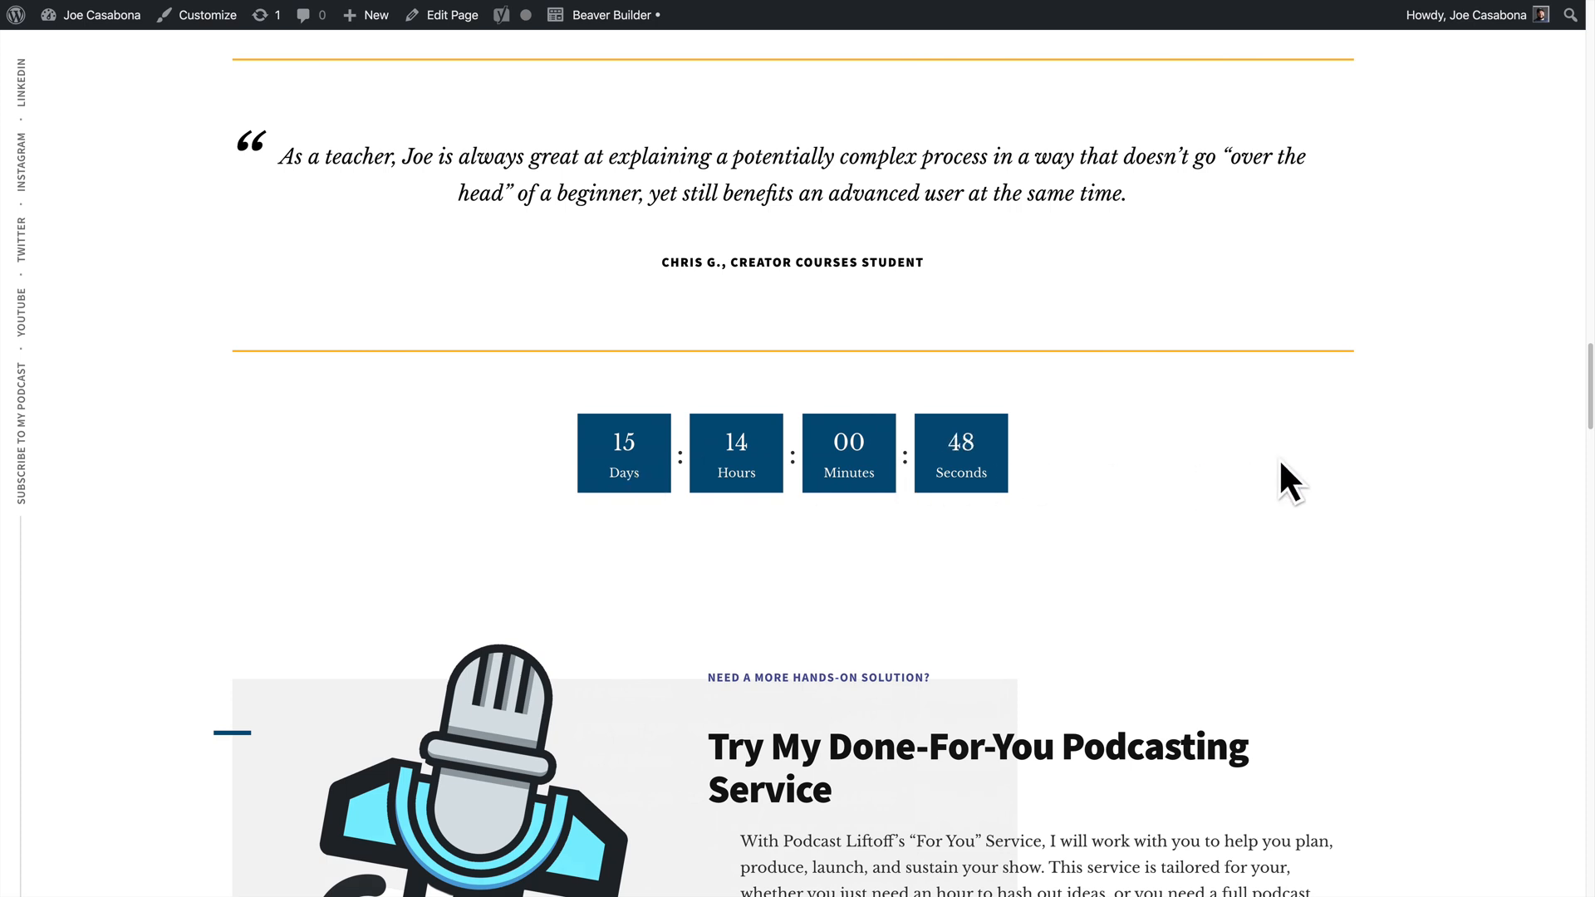